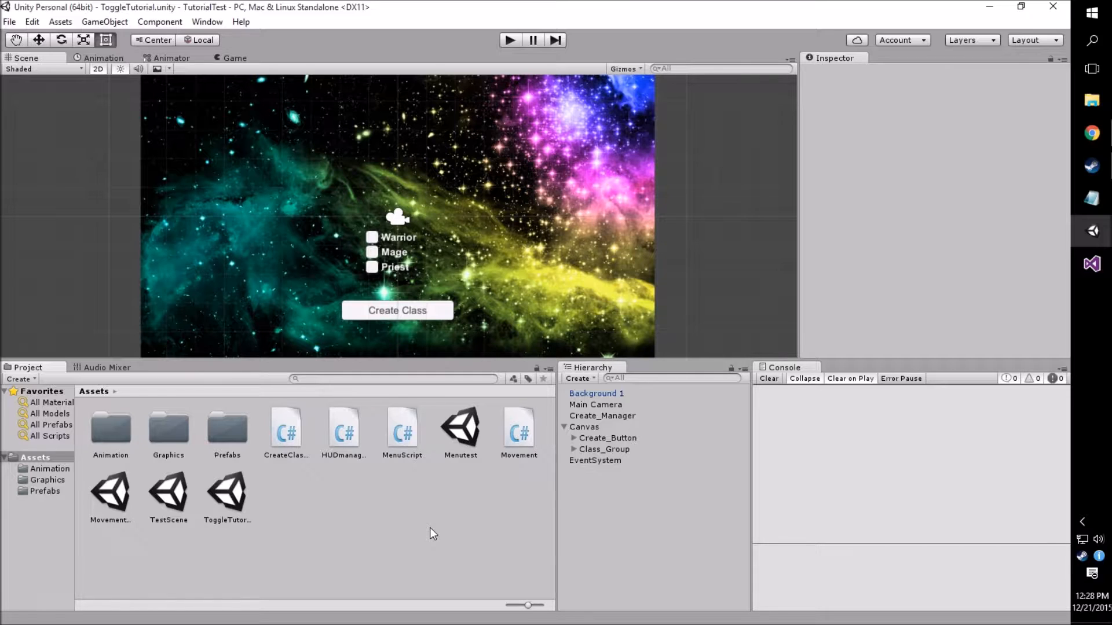
mouse_move(350, 256)
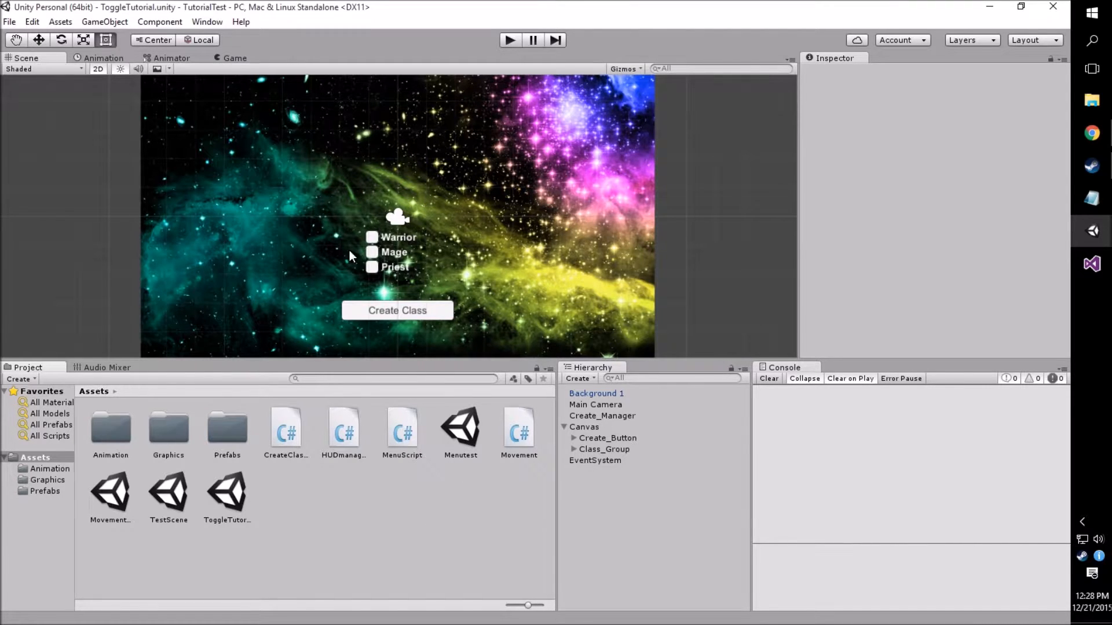
mouse_move(366, 316)
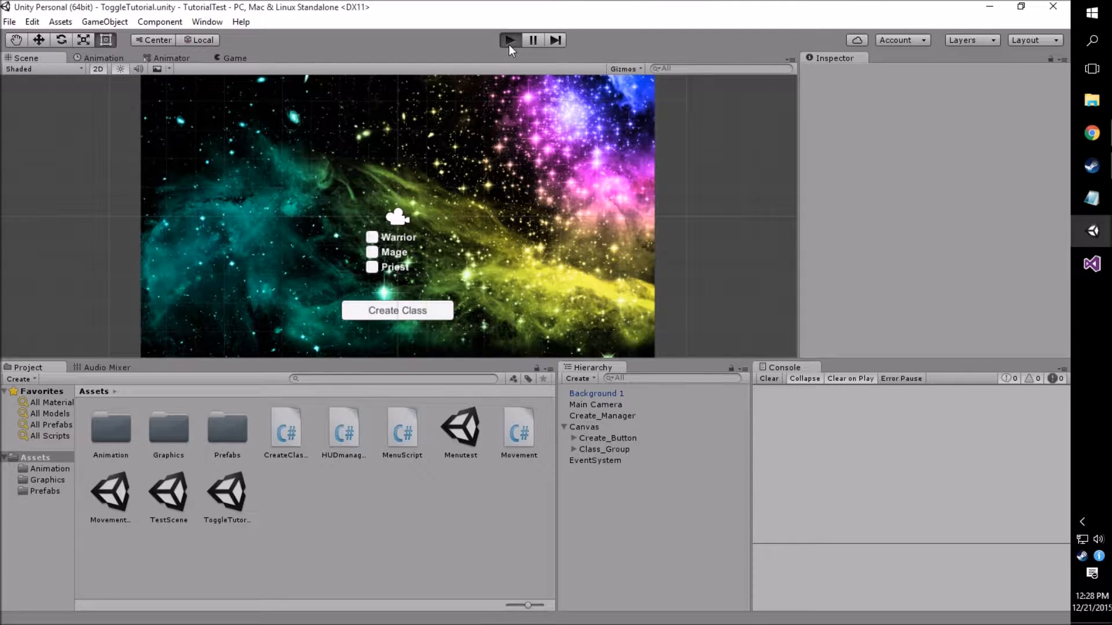
Run the scene and submit the Mage and Priest class selections to check the console logs
left_click(509, 40)
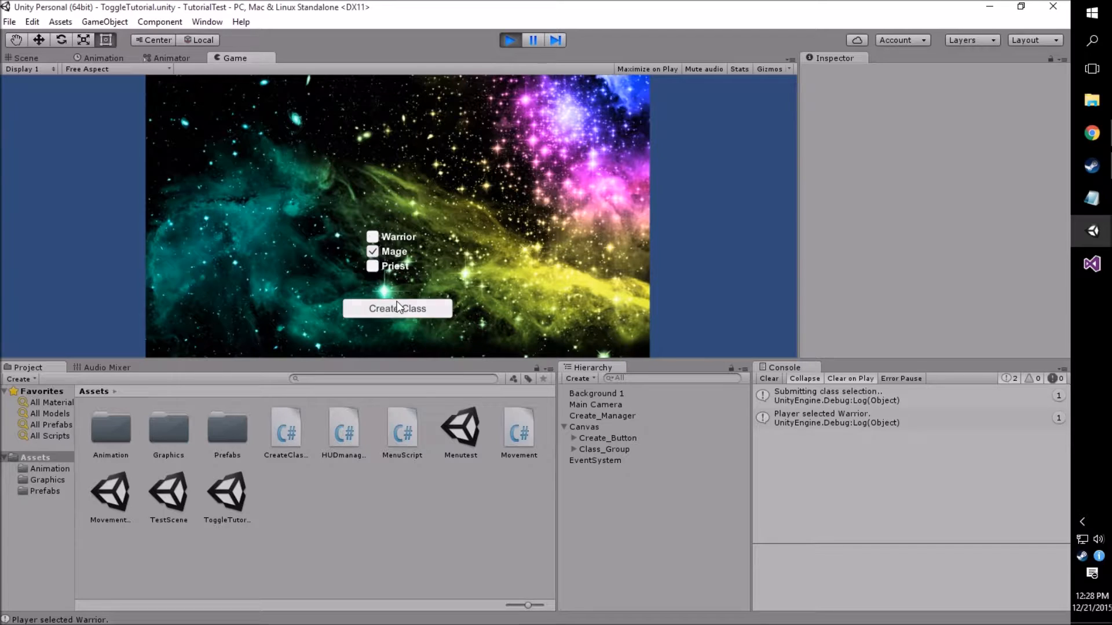
left_click(397, 309)
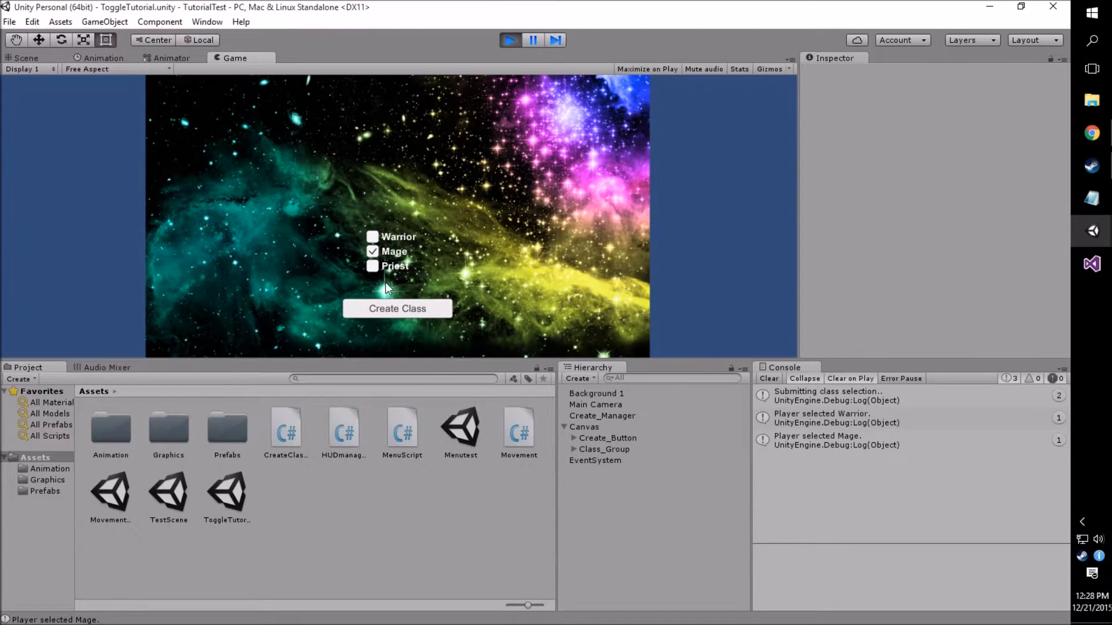
left_click(372, 266)
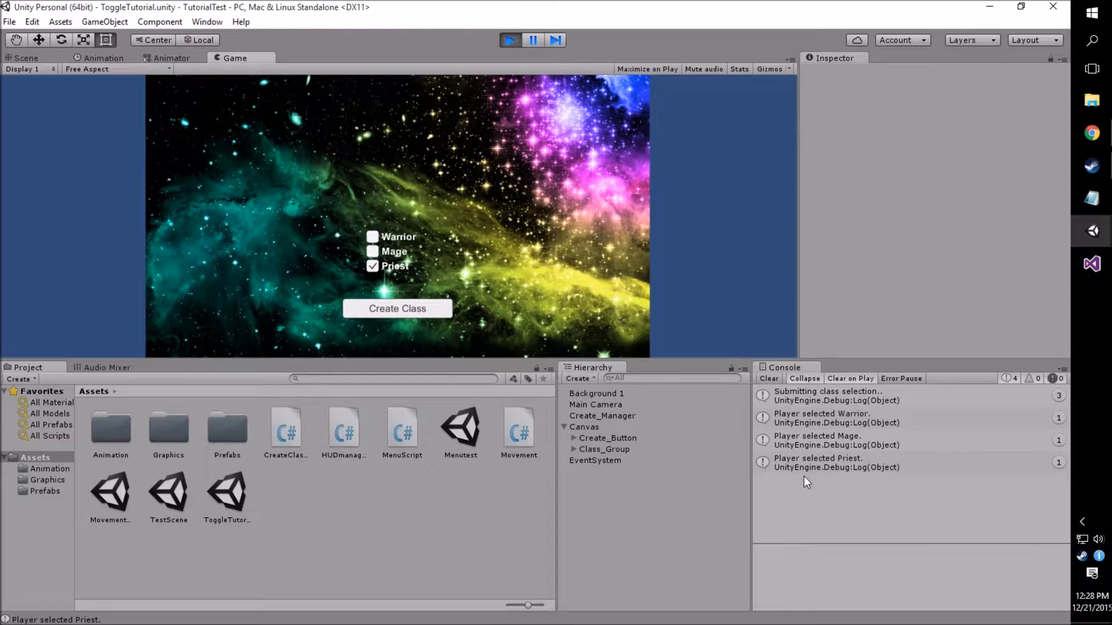
mouse_move(461, 80)
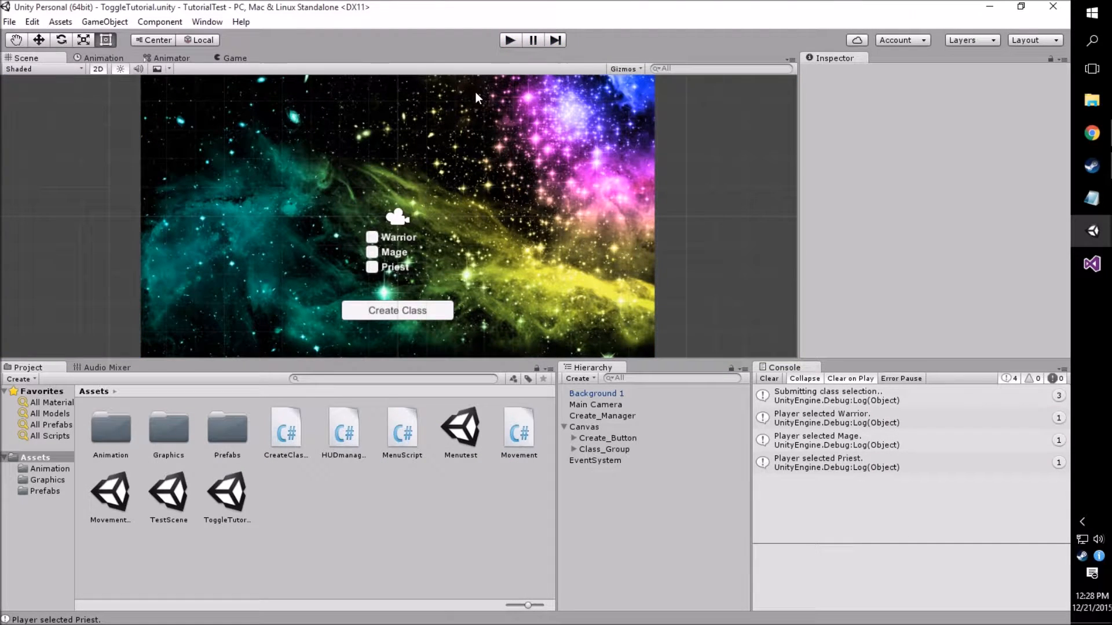
Create a new untitled scene from the File menu and return to the top-level Assets folder
left_click(10, 22)
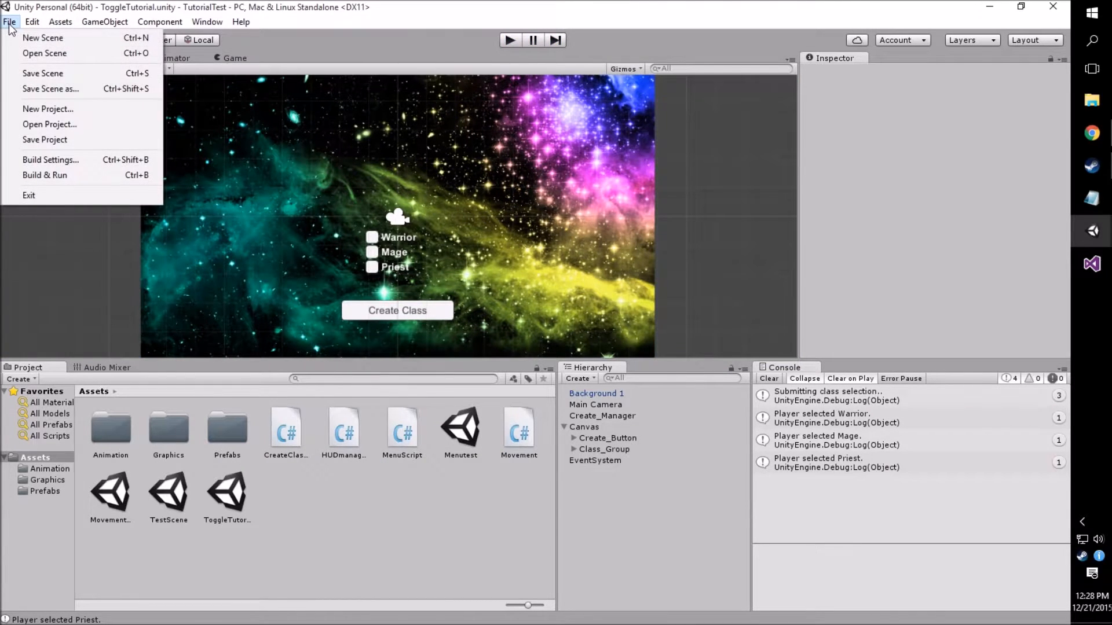
mouse_move(42, 37)
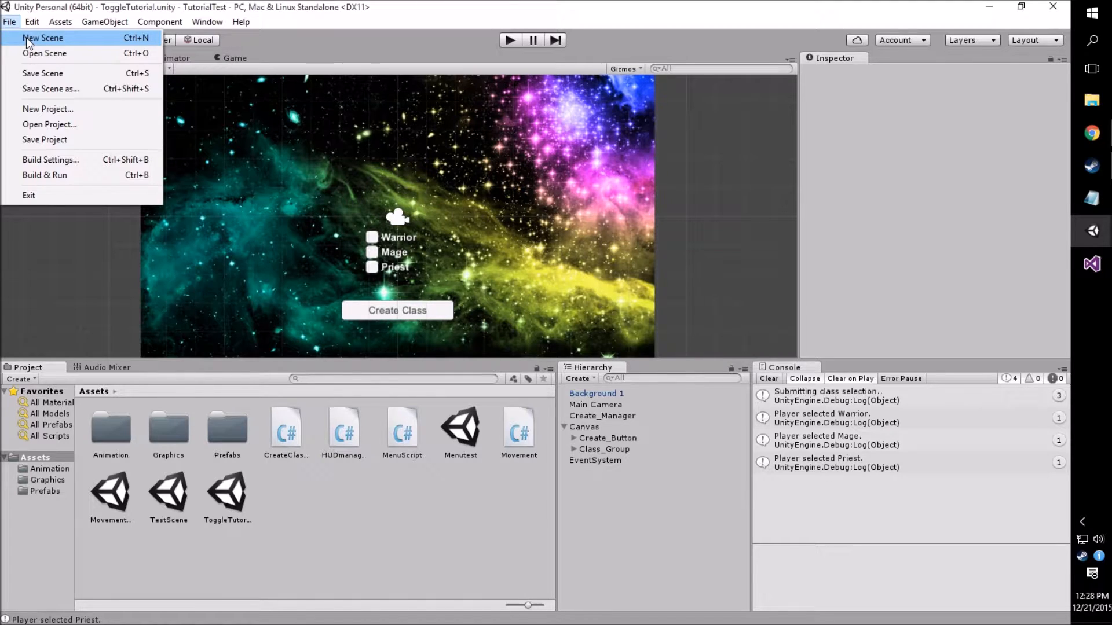
left_click(43, 37)
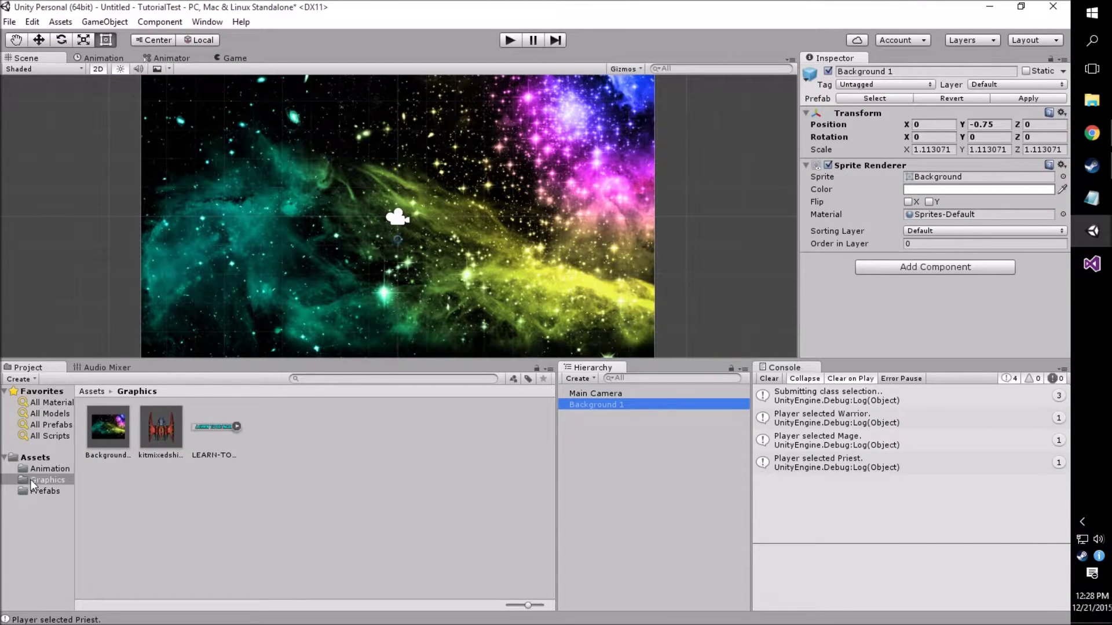
left_click(35, 458)
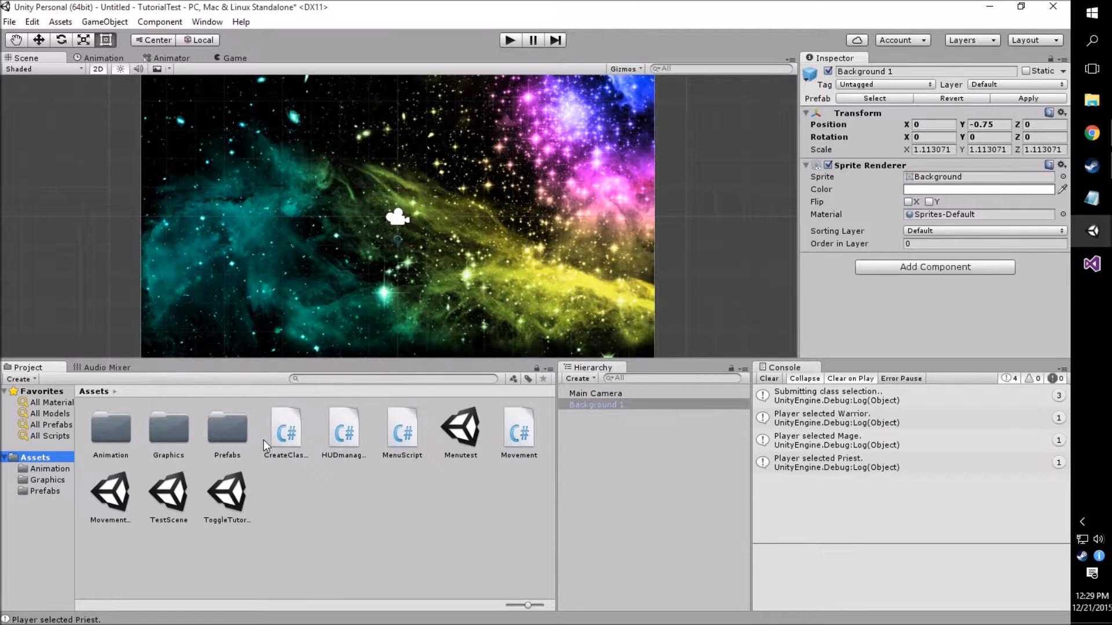
mouse_move(615, 454)
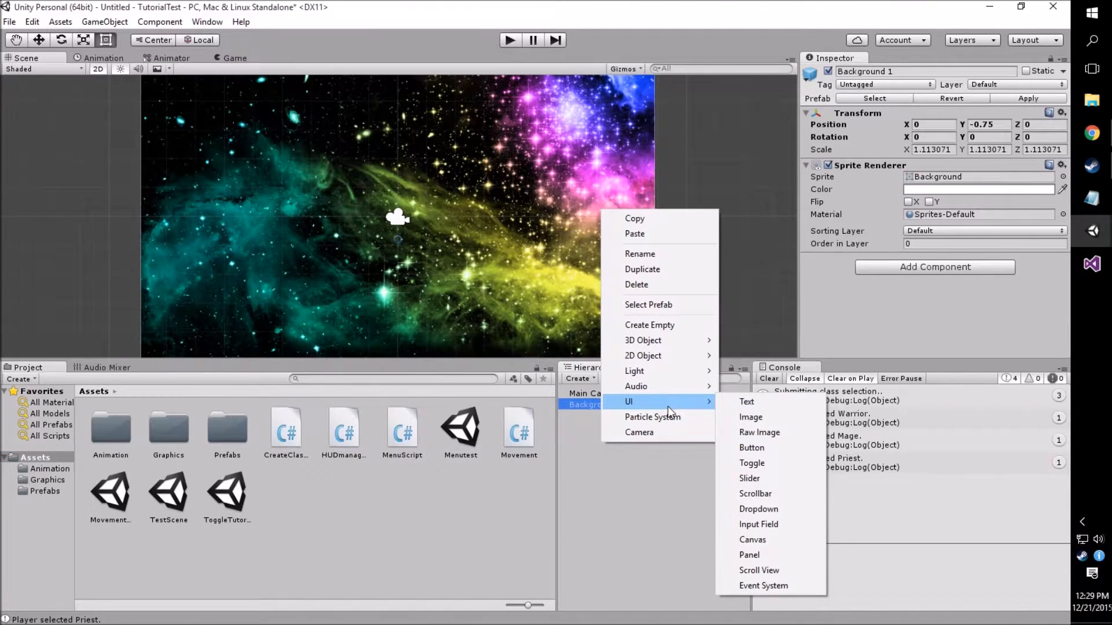
mouse_move(751, 463)
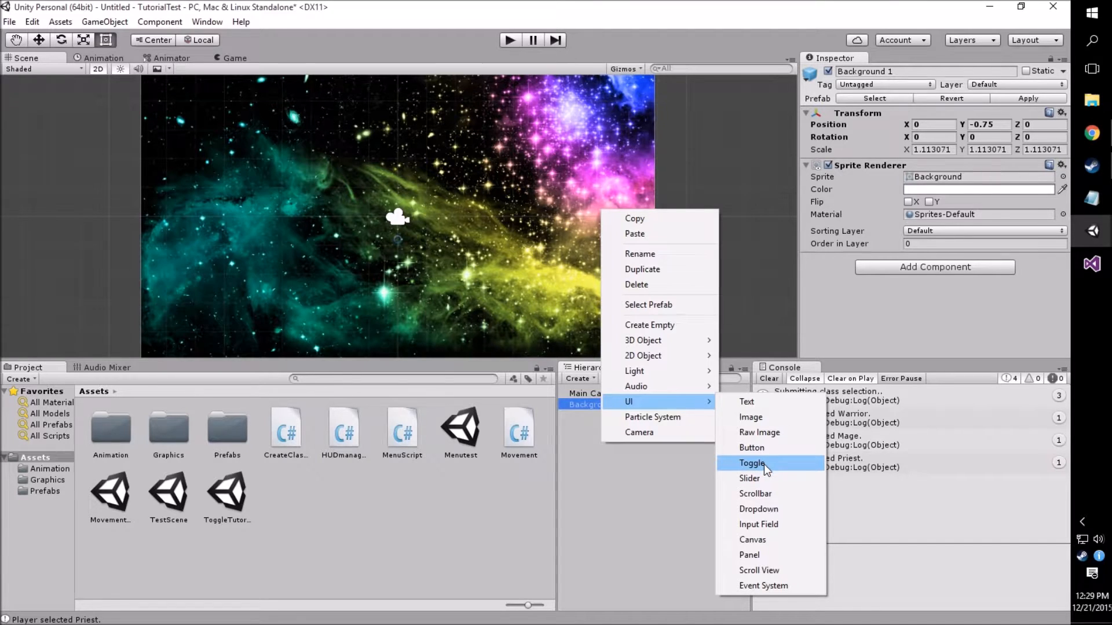
Add a UI Toggle and set the Canvas to Screen Space - Camera using Main Camera
left_click(751, 463)
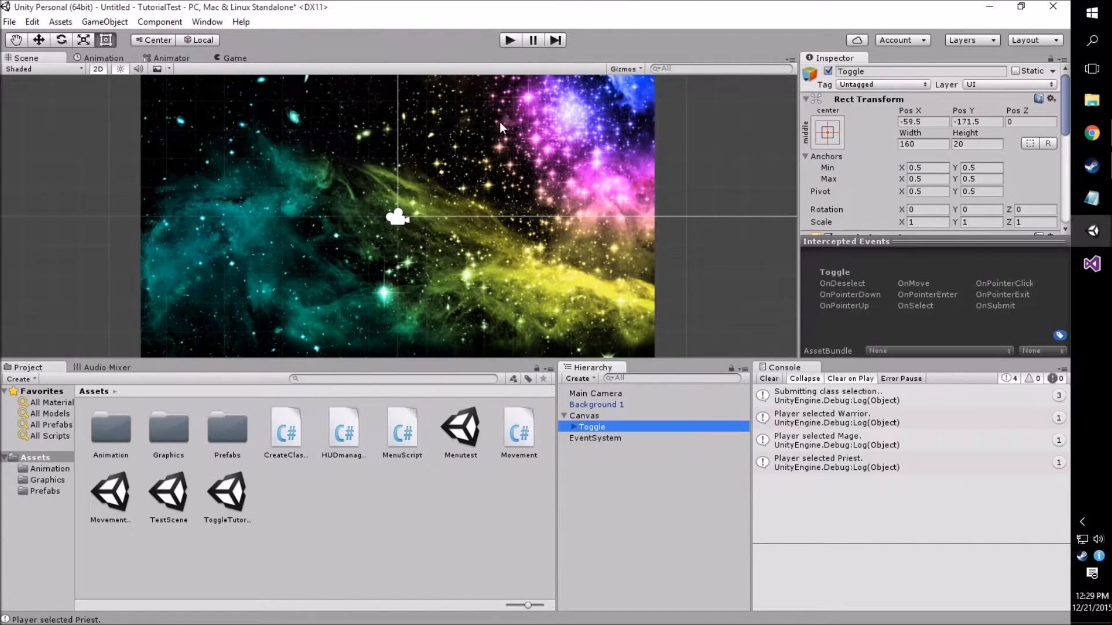
mouse_move(475, 225)
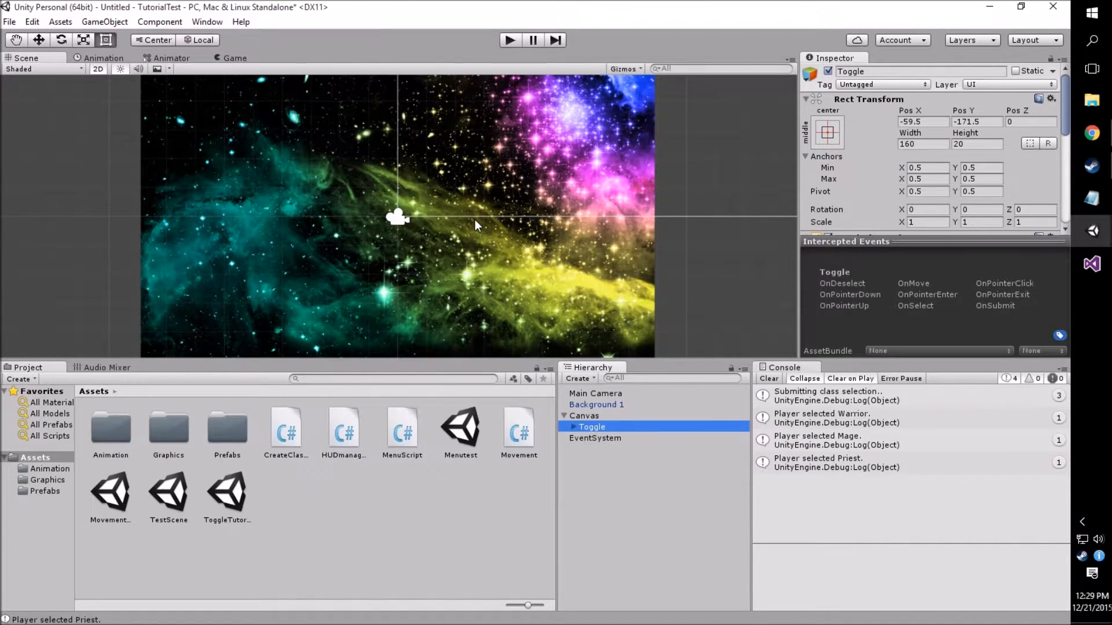
mouse_move(418, 139)
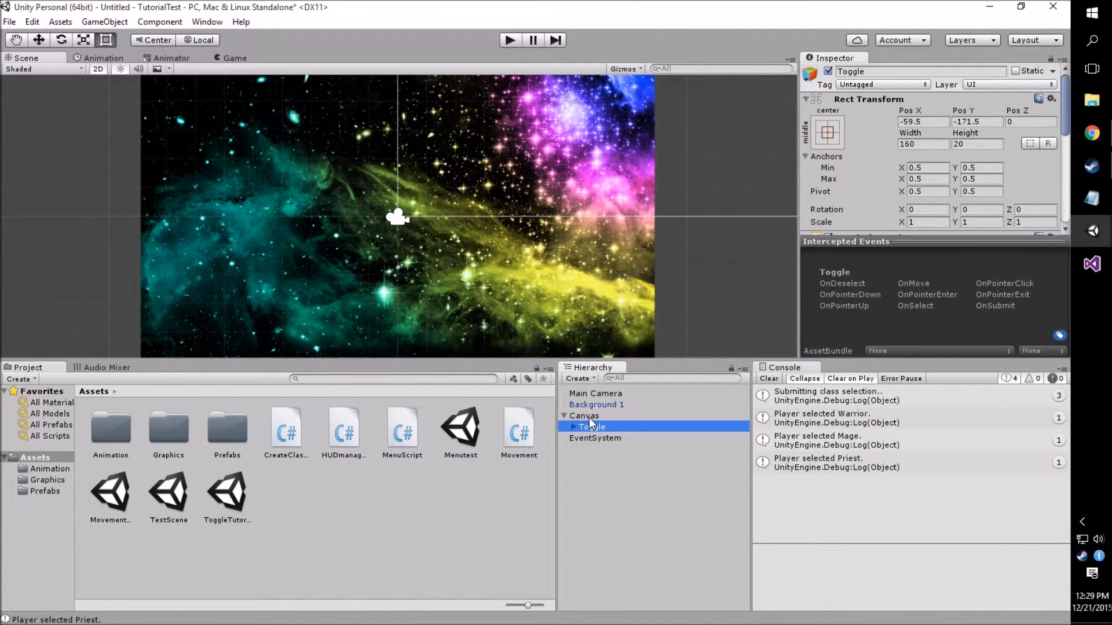
left_click(584, 416)
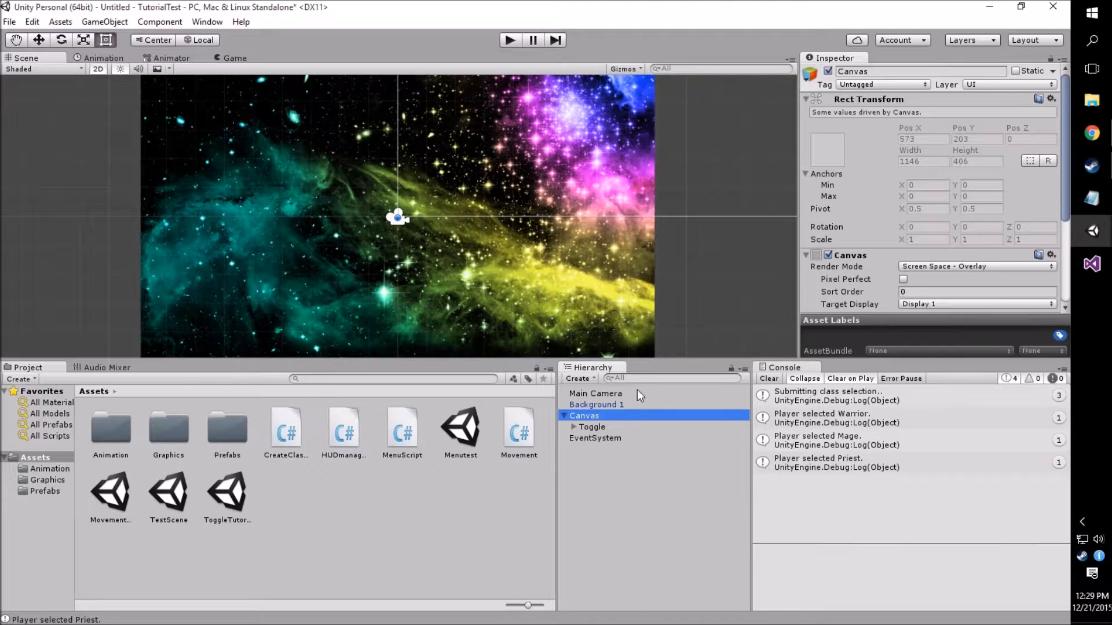
mouse_move(941, 265)
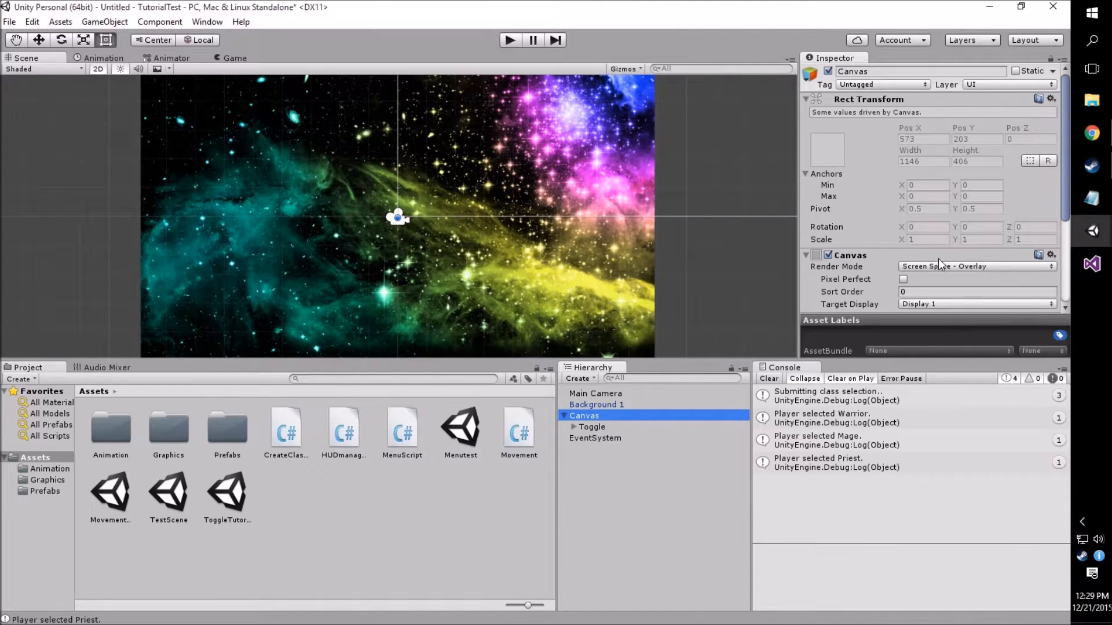
left_click(975, 266)
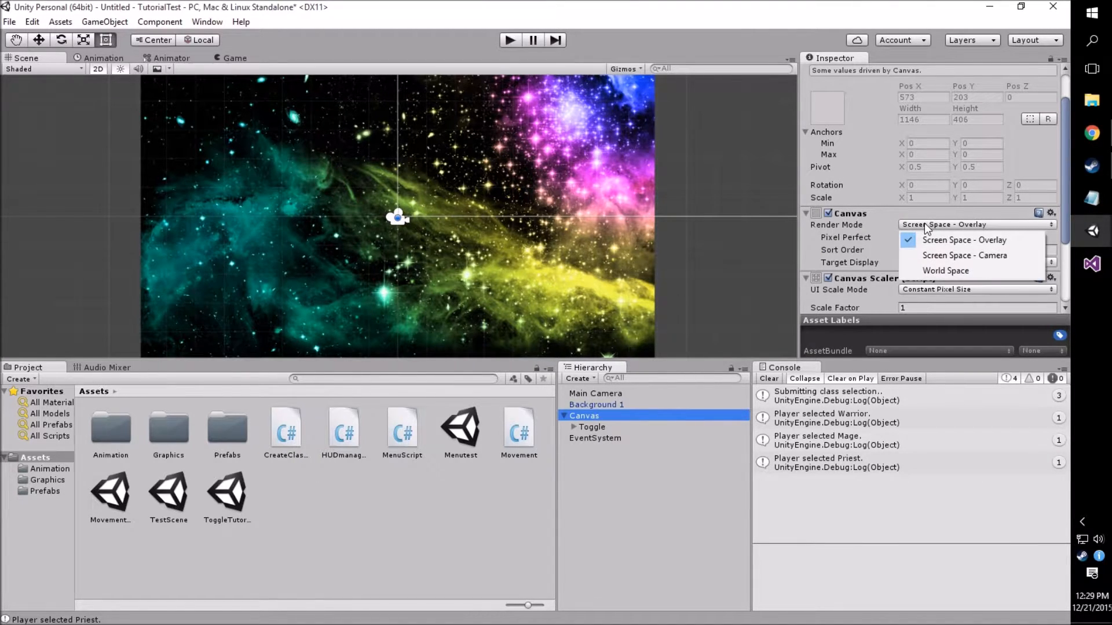
left_click(963, 255)
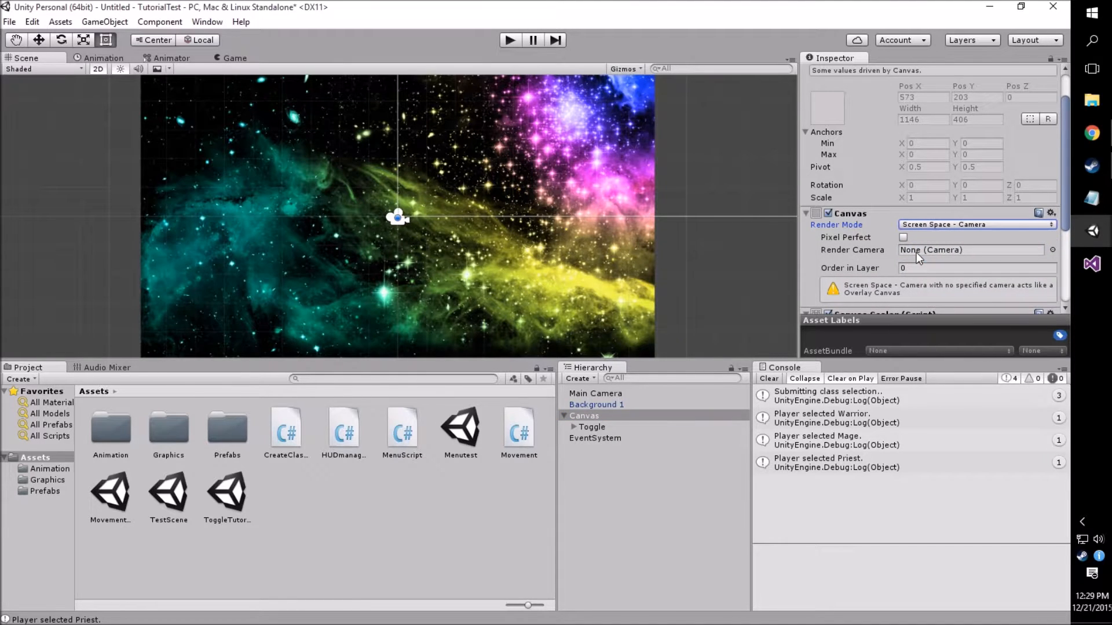
left_click(595, 394)
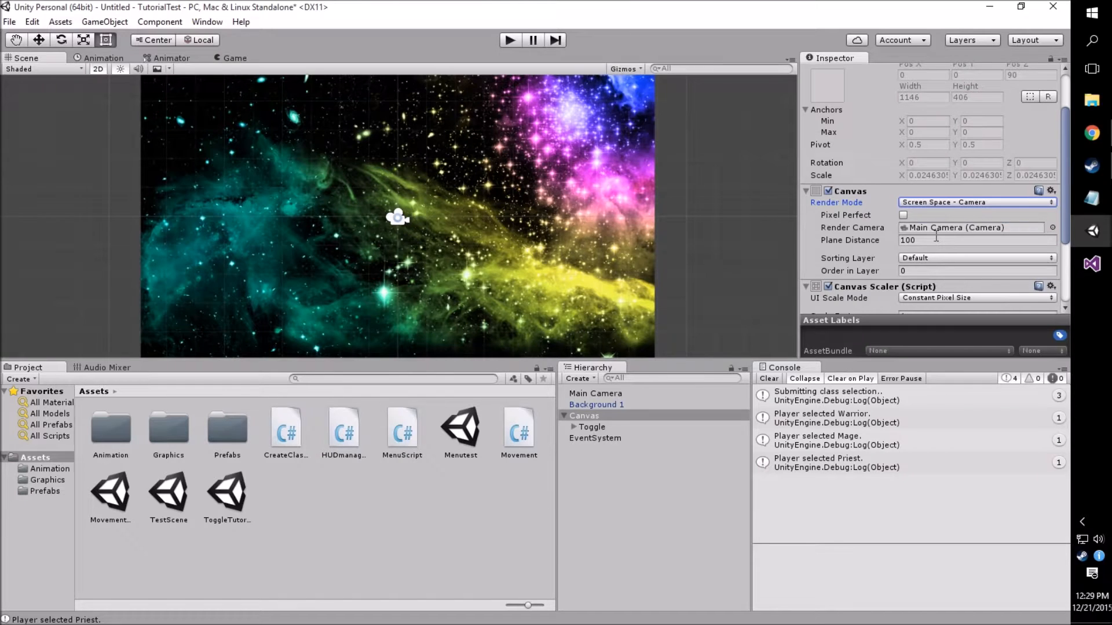
Set the Background 1 sprite's Order in Layer to -1
left_click(592, 426)
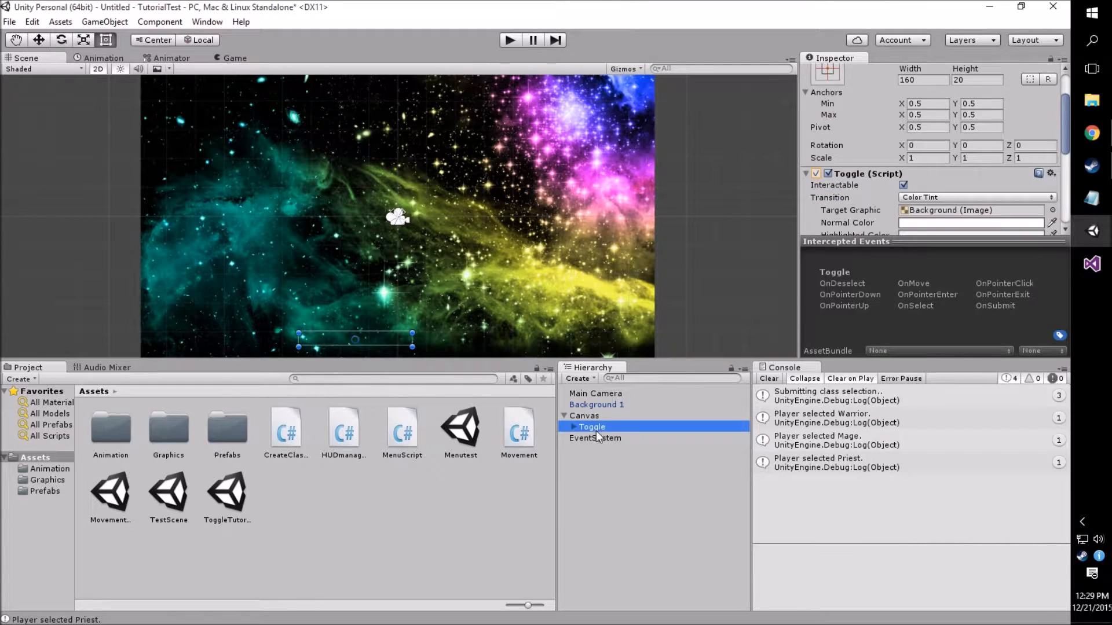
mouse_move(851, 203)
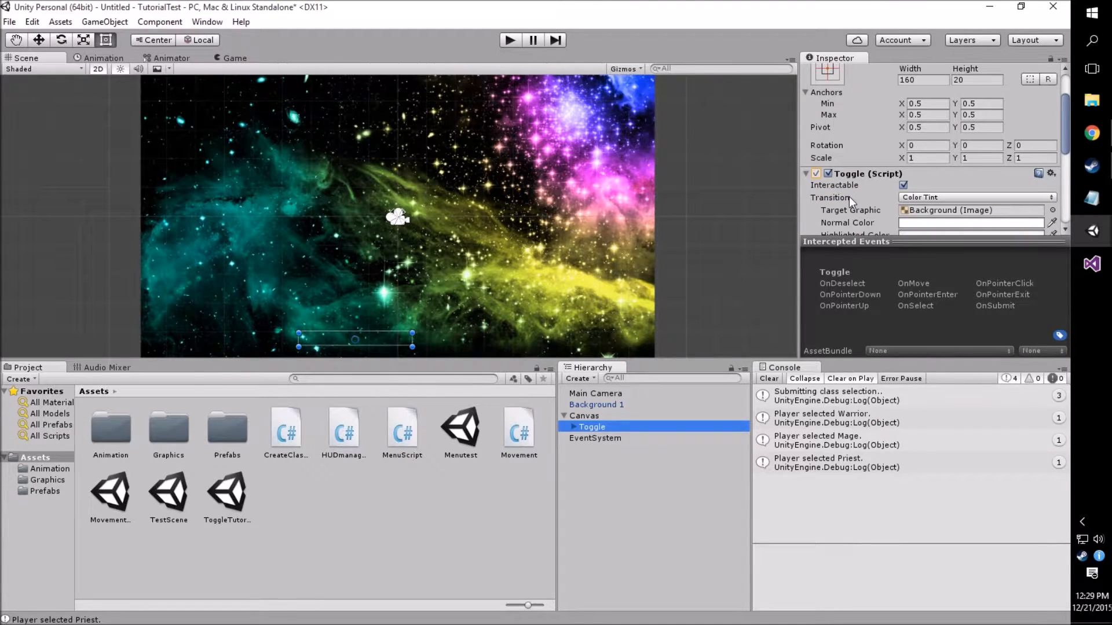
left_click(597, 404)
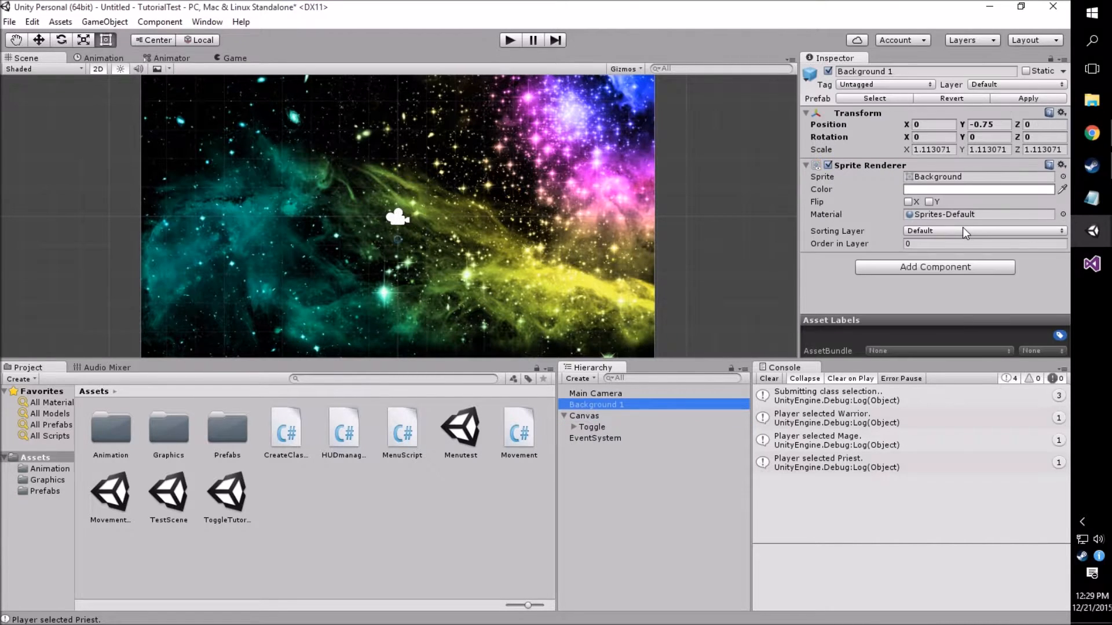
mouse_move(563, 299)
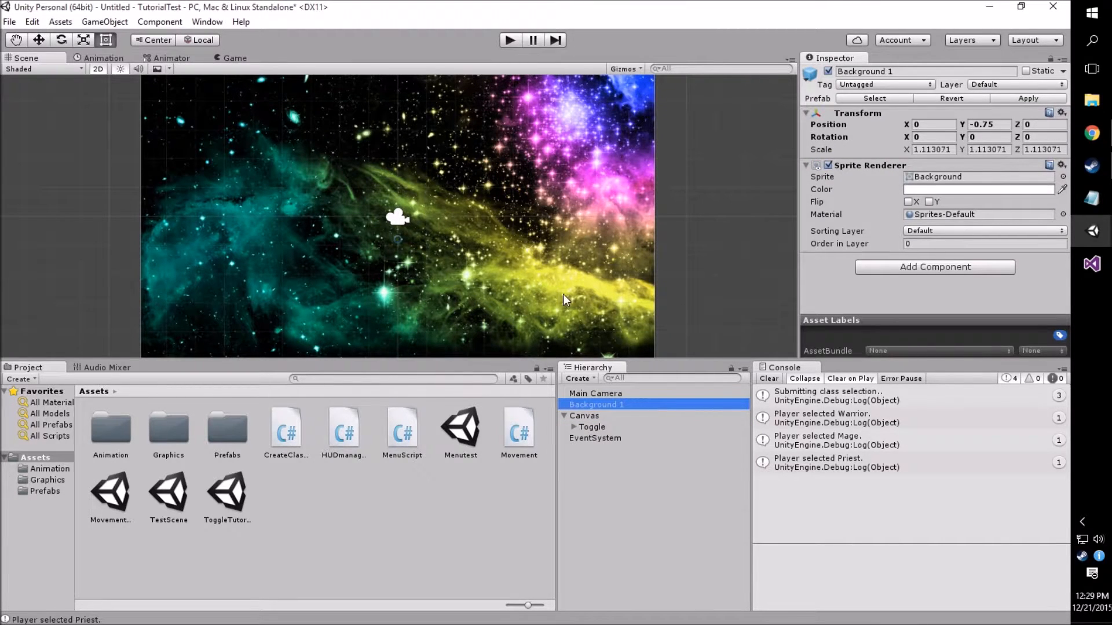
mouse_move(599, 433)
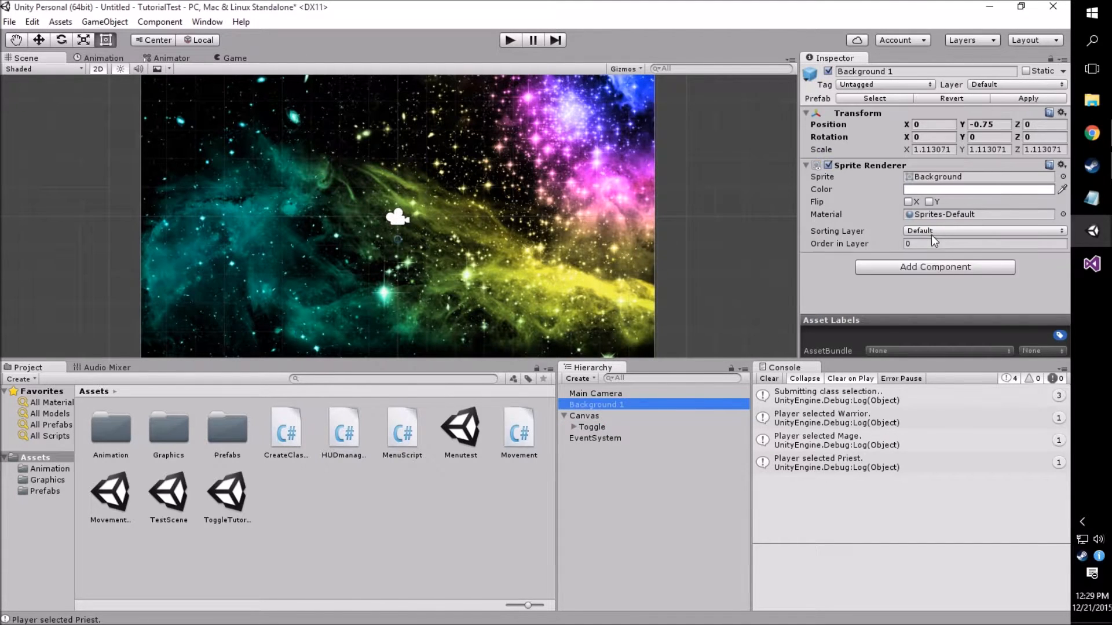
left_click(984, 243)
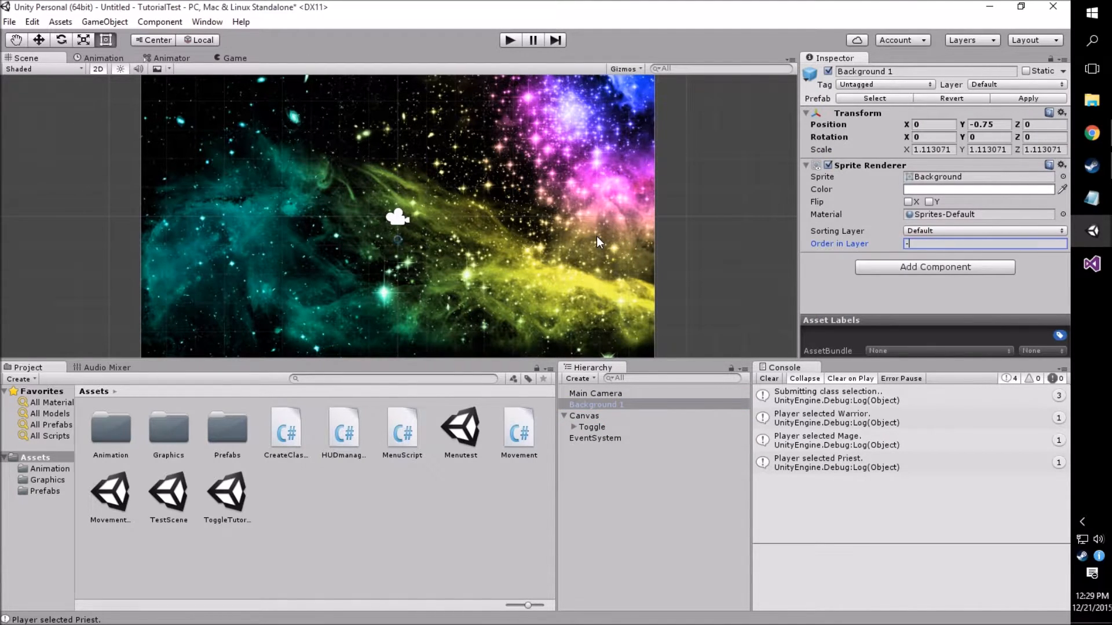
type("1")
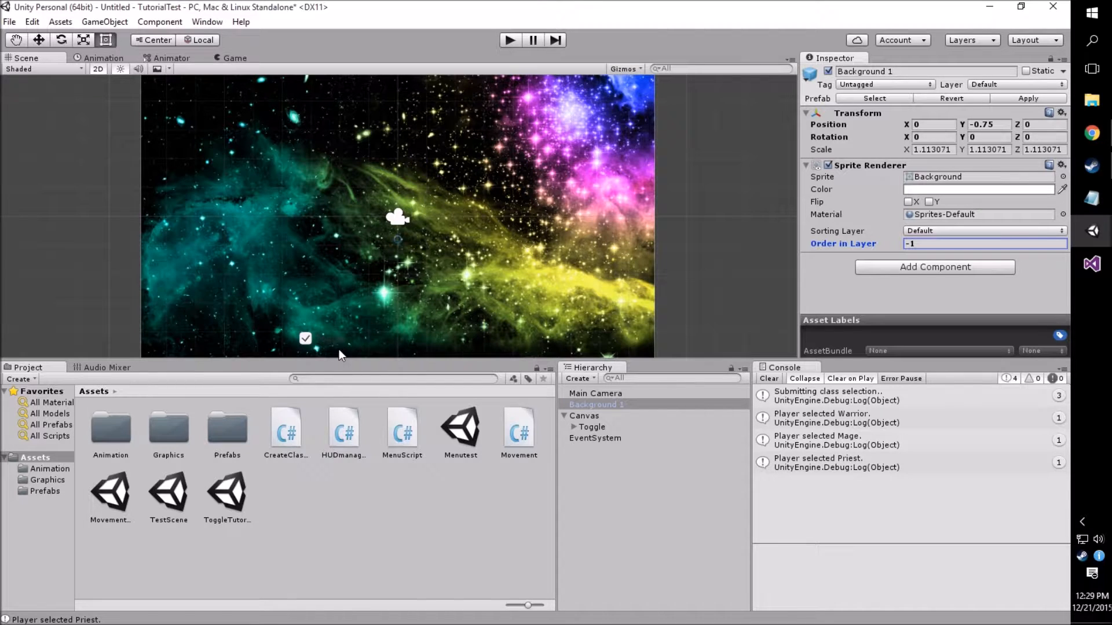
Select the toggle under Canvas, reposition it, and review its Toggle settings
left_click(592, 427)
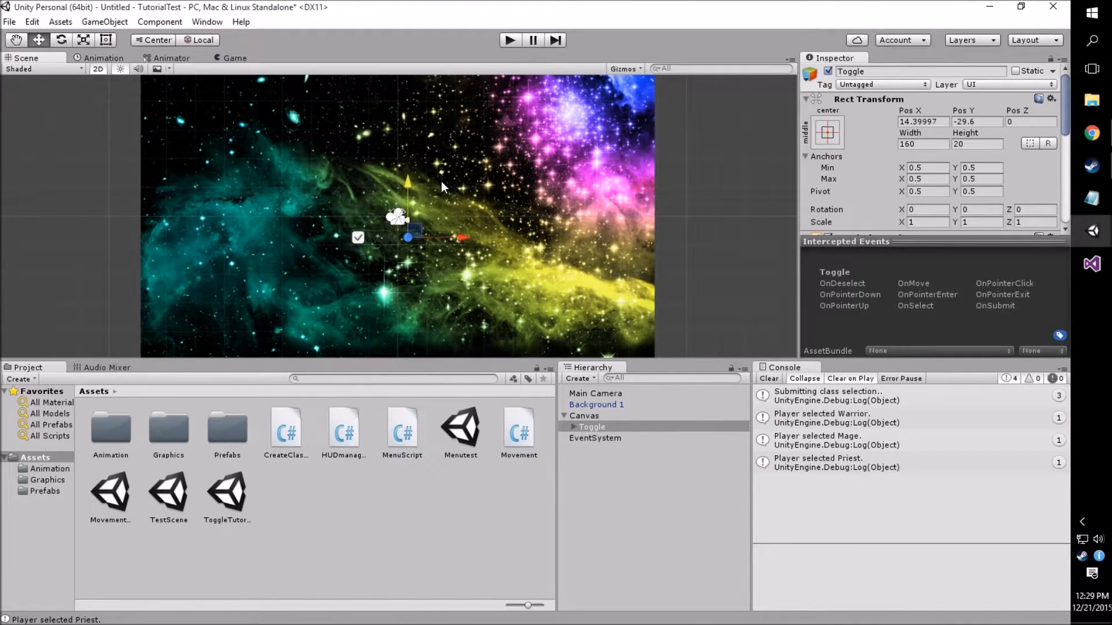
mouse_move(404, 192)
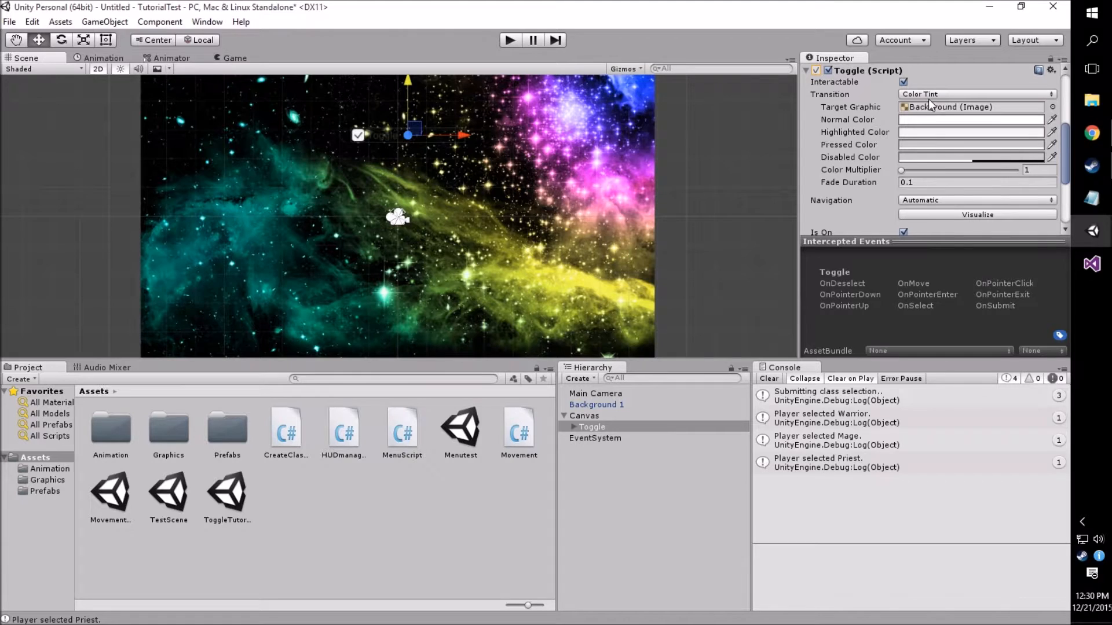
mouse_move(571, 438)
type("Warrior_")
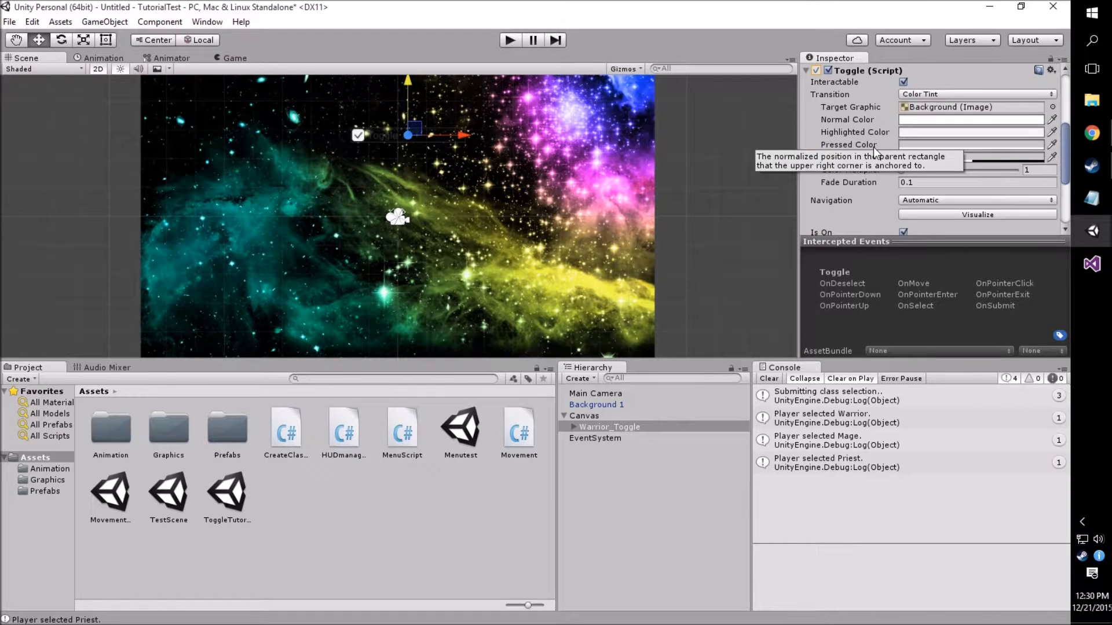
scroll("down", 3)
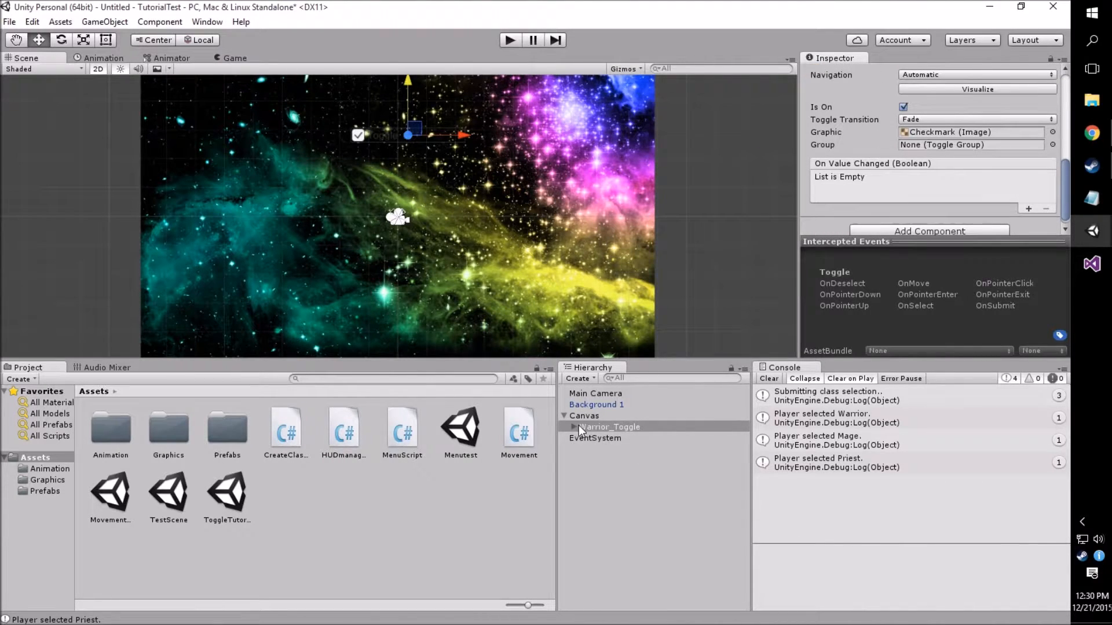
Set the toggle's Label text to 'Warrior' in bold, then duplicate Warrior_Toggle twice
left_click(600, 449)
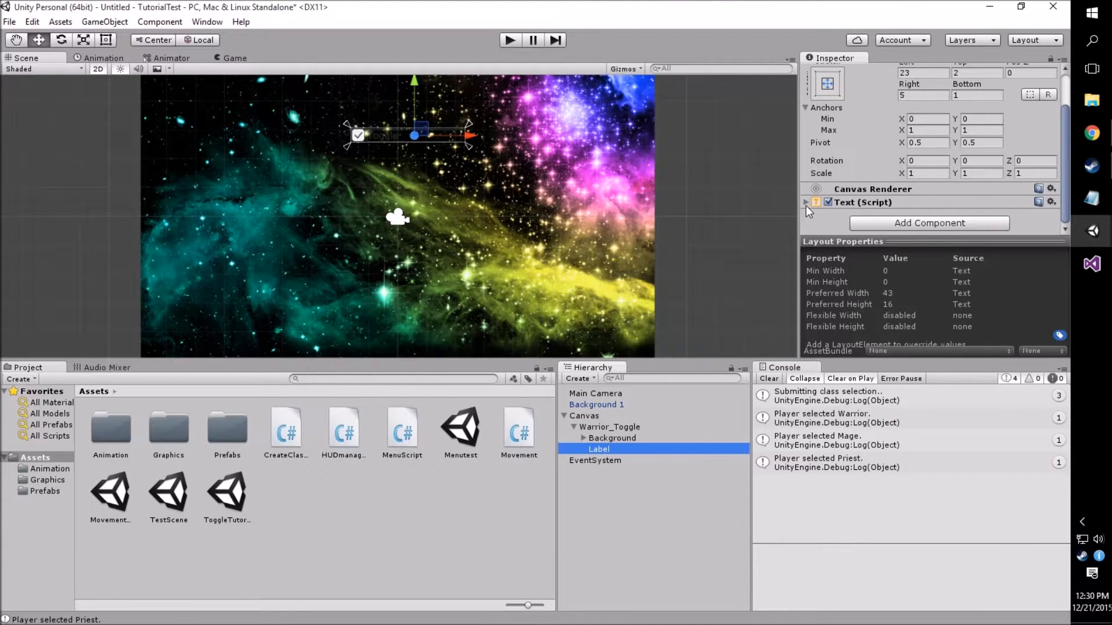
left_click(807, 202)
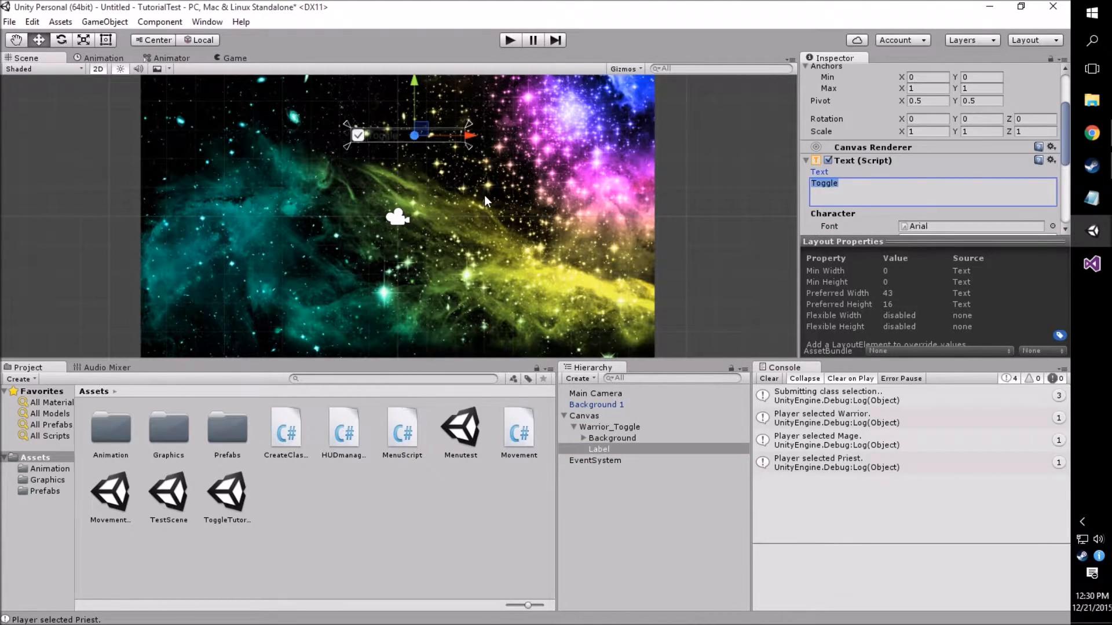
type("Warrior")
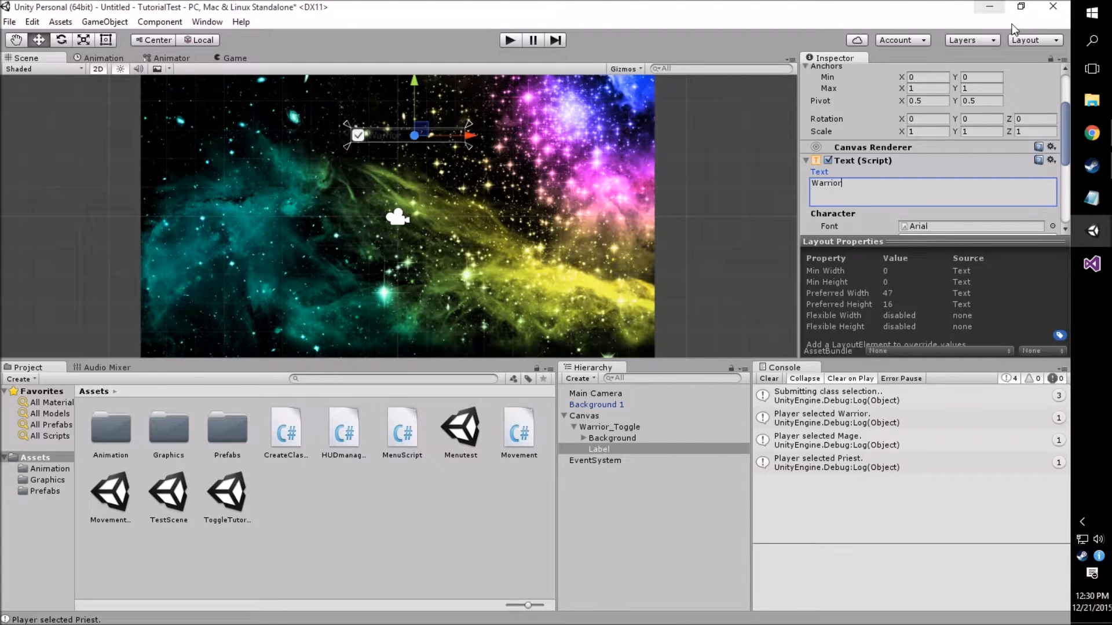
scroll("down", 3)
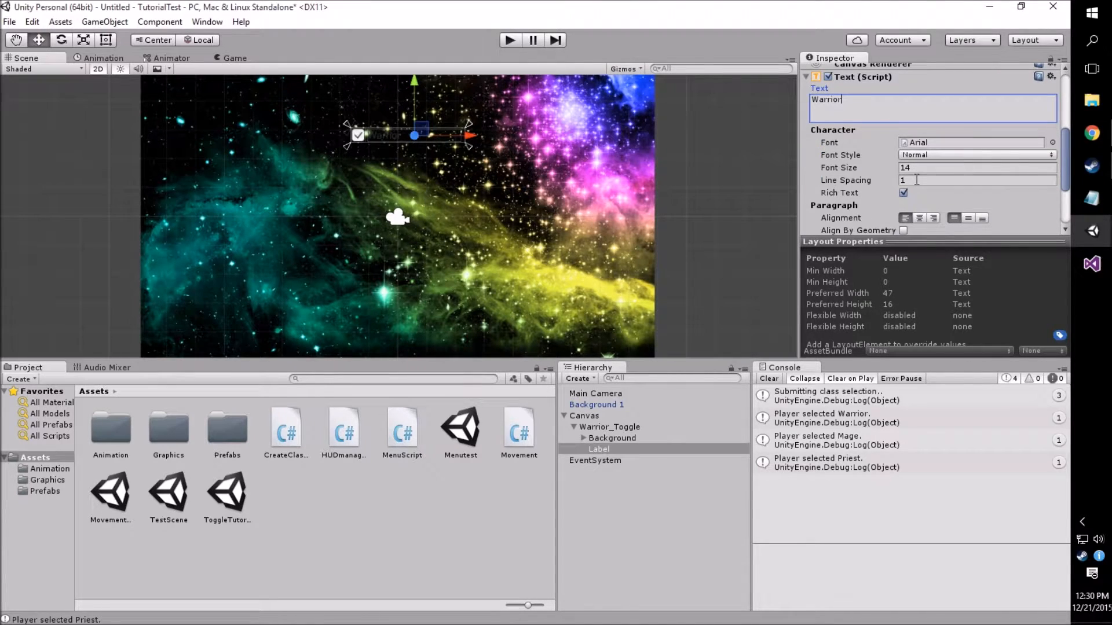
scroll("down", 3)
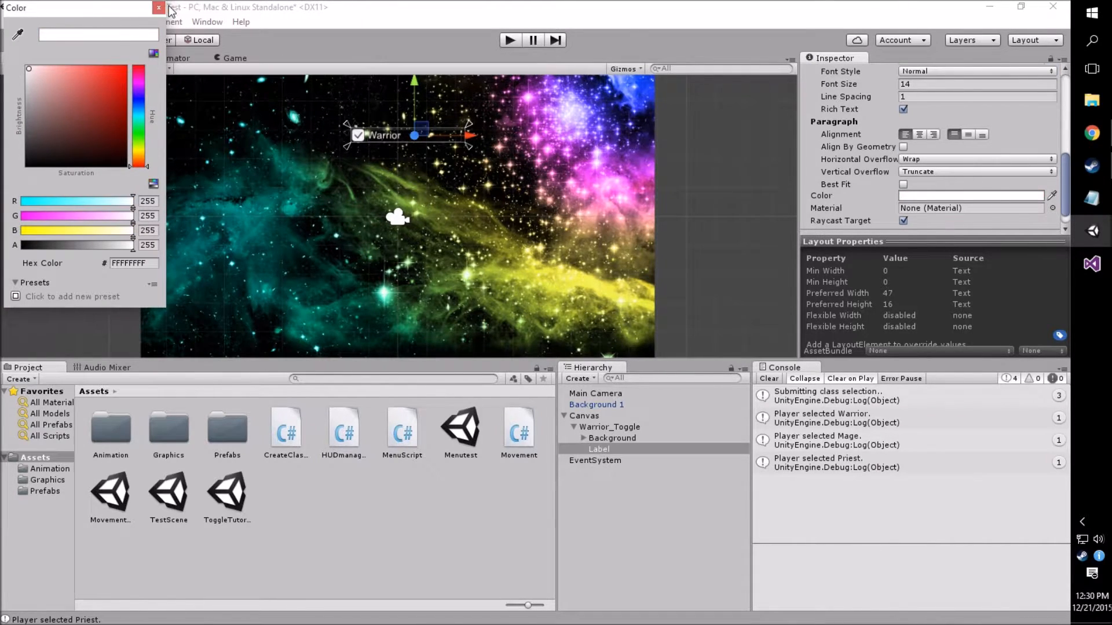
left_click(160, 7)
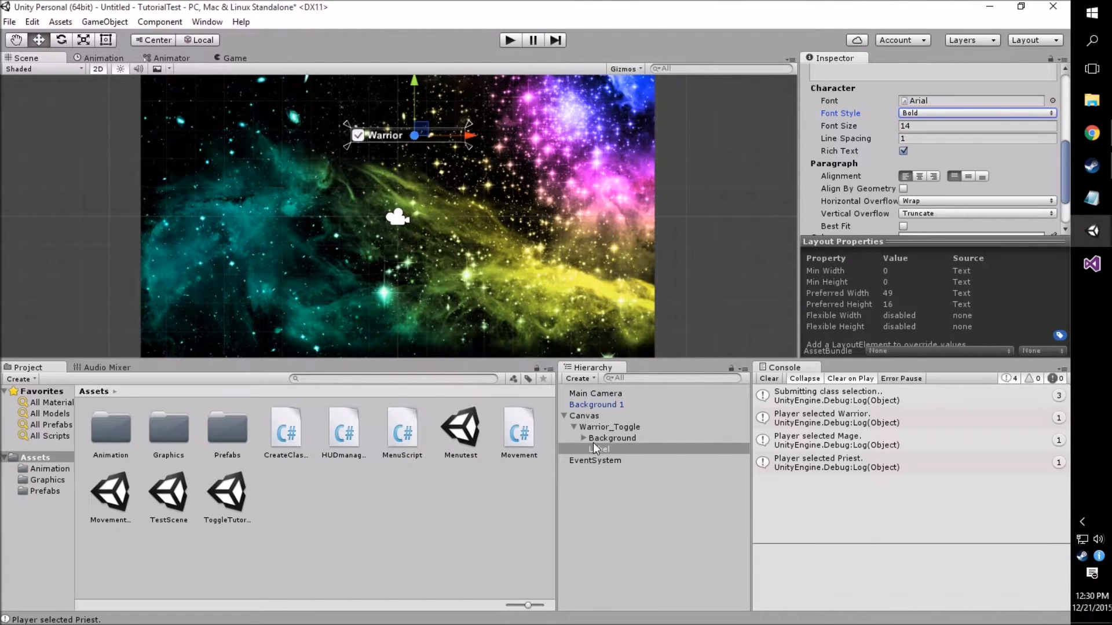
left_click(575, 426)
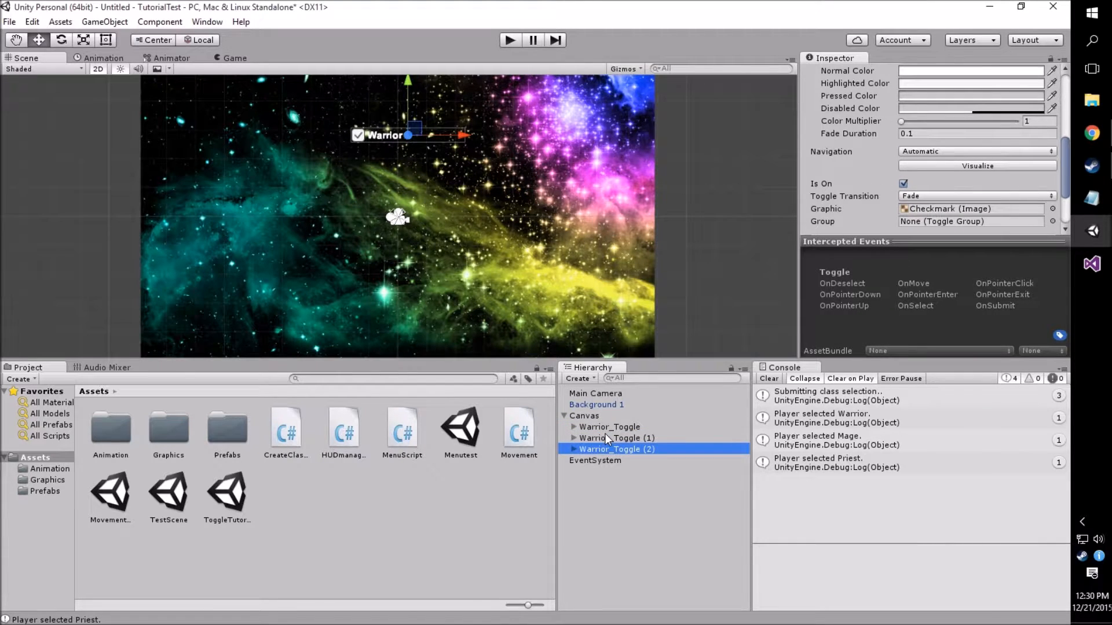
Stack the two copies below the first and make the first copy Mage_Toggle labelled 'Mage'
left_click(616, 438)
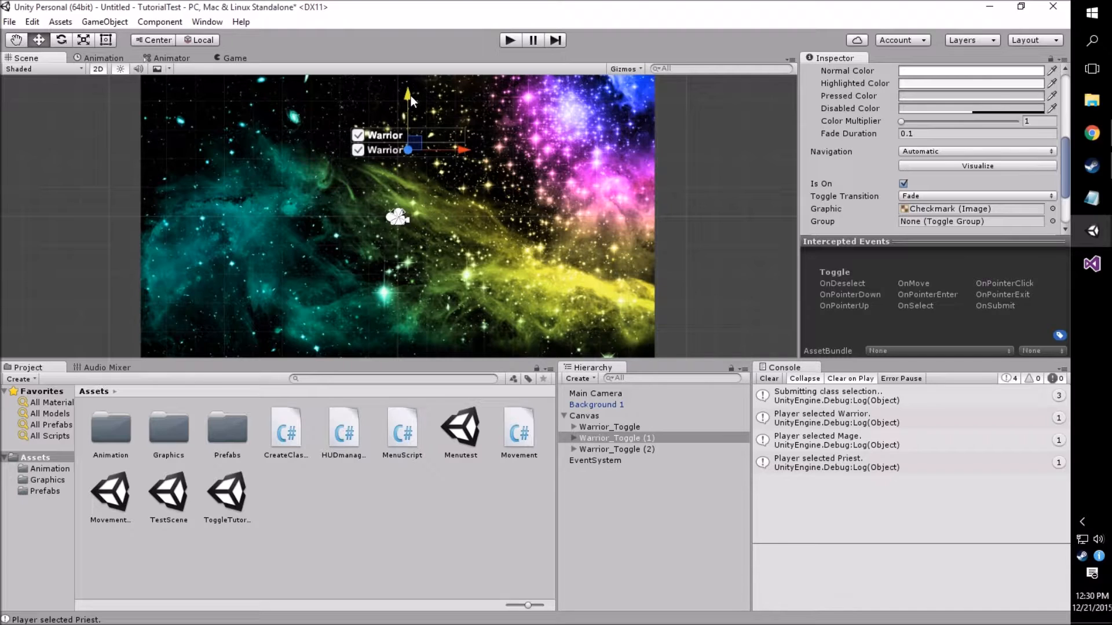
left_click(616, 449)
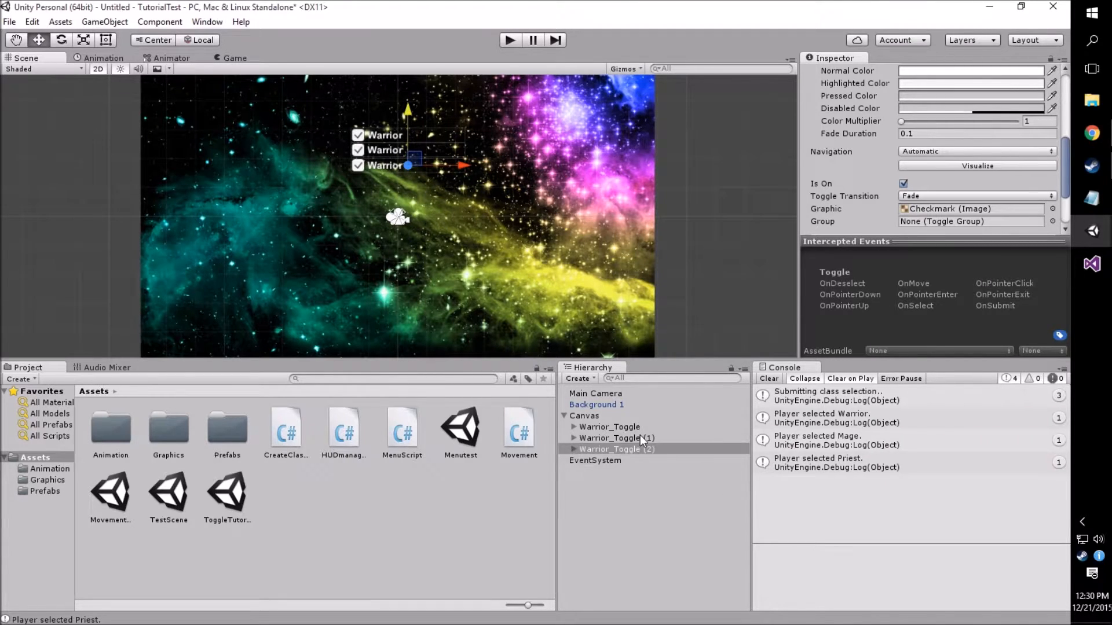
left_click(615, 437)
type("Mage_Toggle")
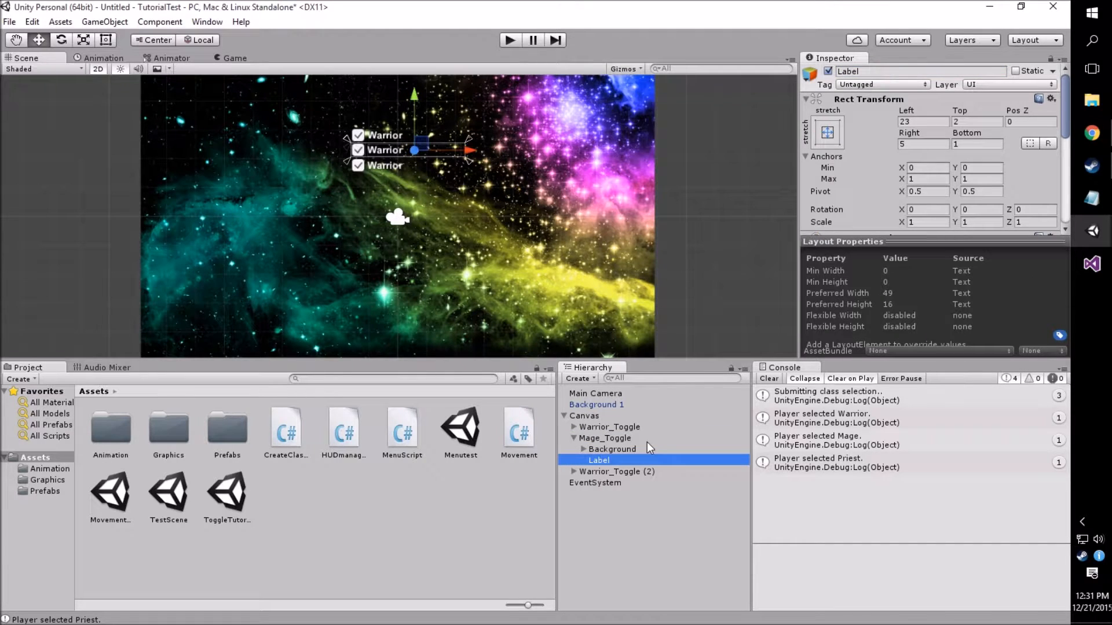
type("M")
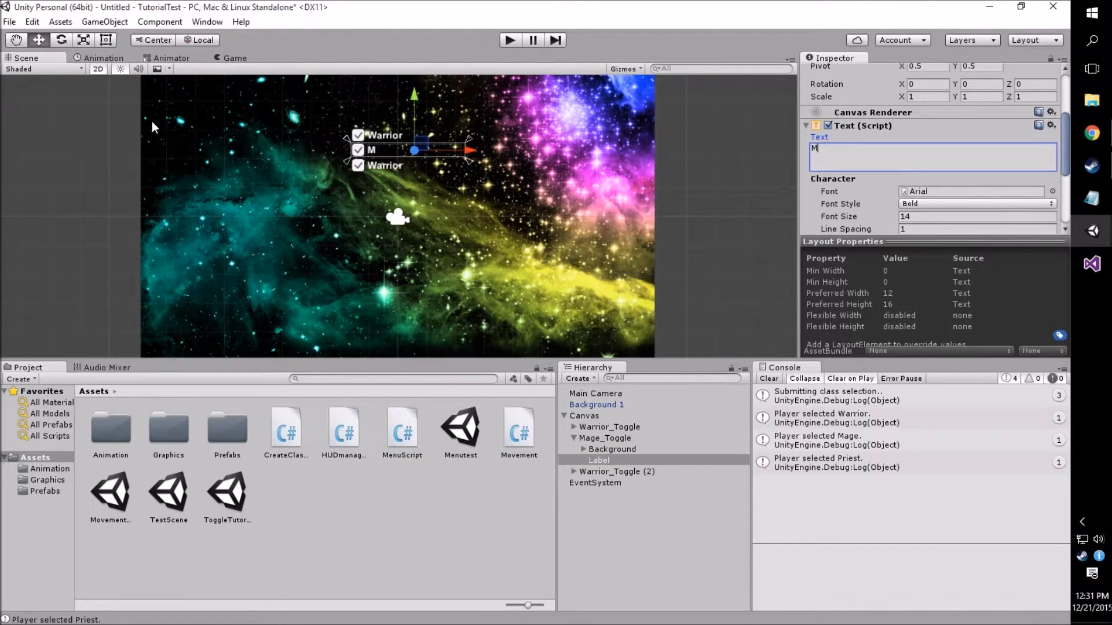
type("age")
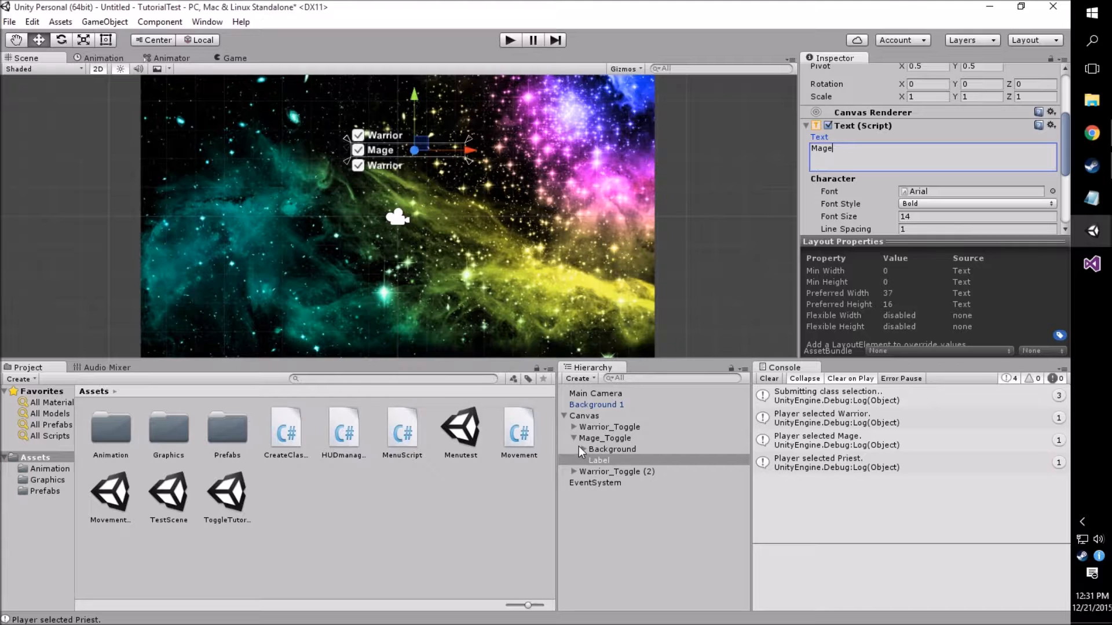
left_click(617, 448)
type("Priest_toggle")
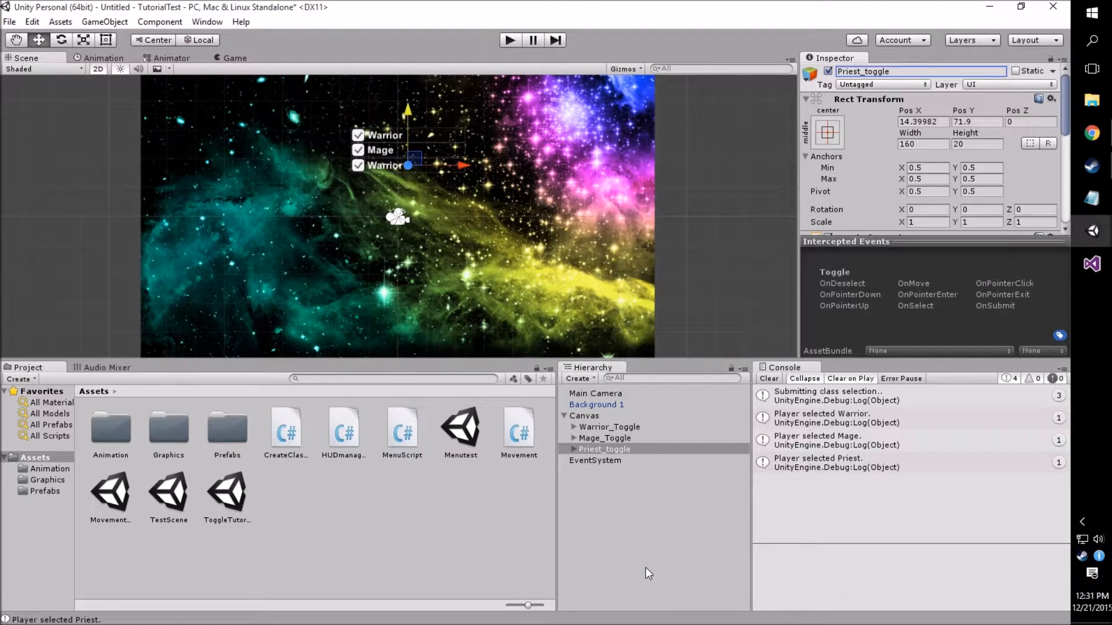
Set the Priest_toggle's child Label text to 'Priest'
left_click(599, 471)
type("P")
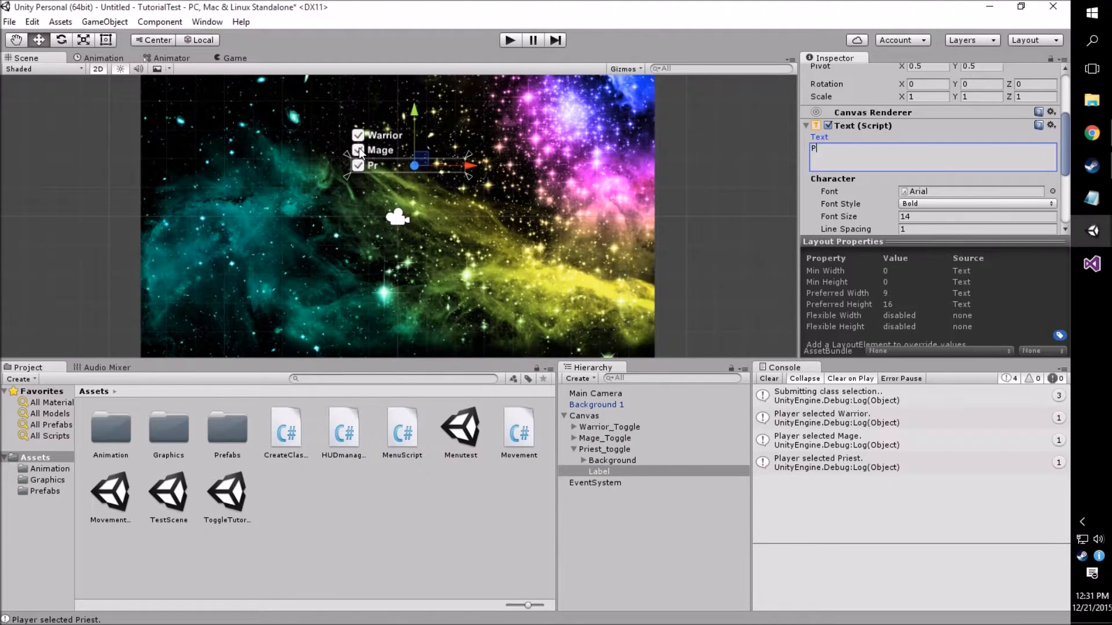
type("riest")
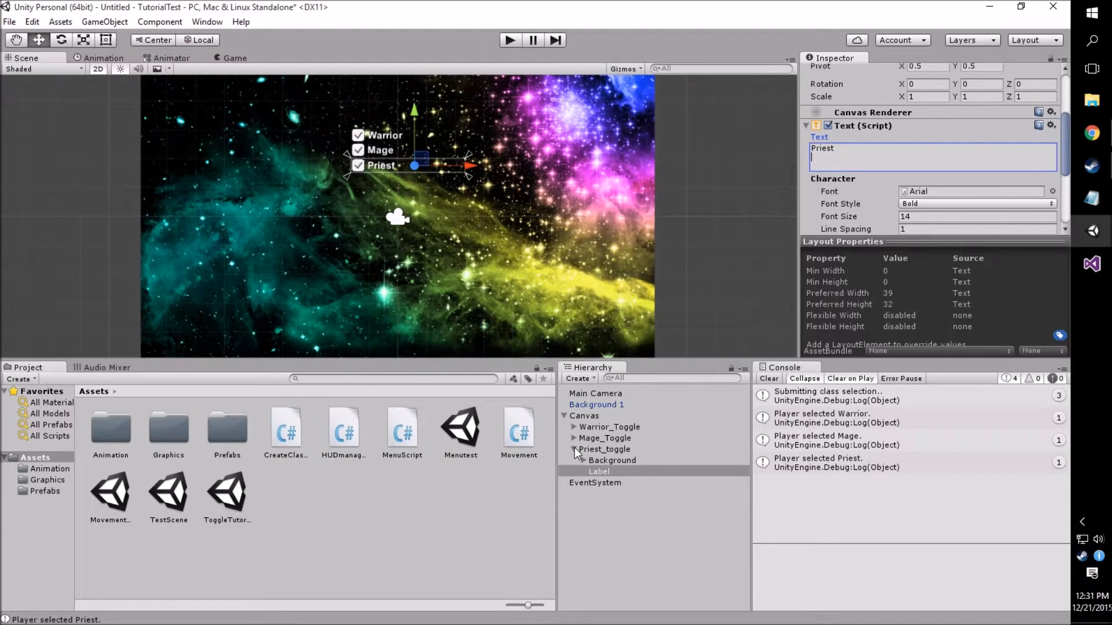
left_click(574, 449)
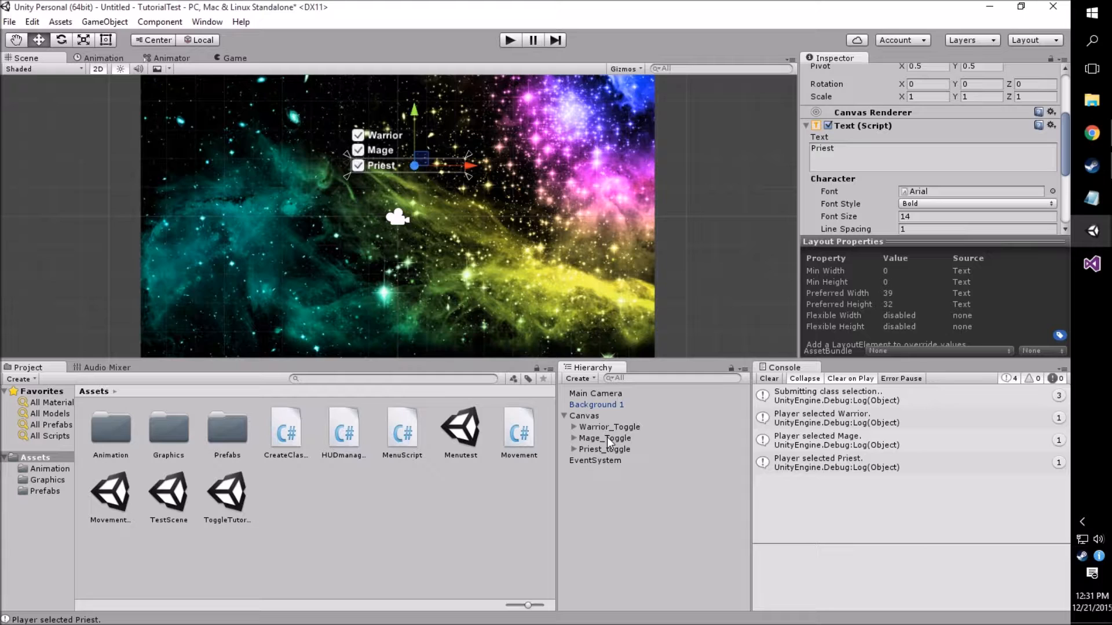
Untick Is On for the Warrior toggle and select the Mage toggle to do the same
left_click(609, 427)
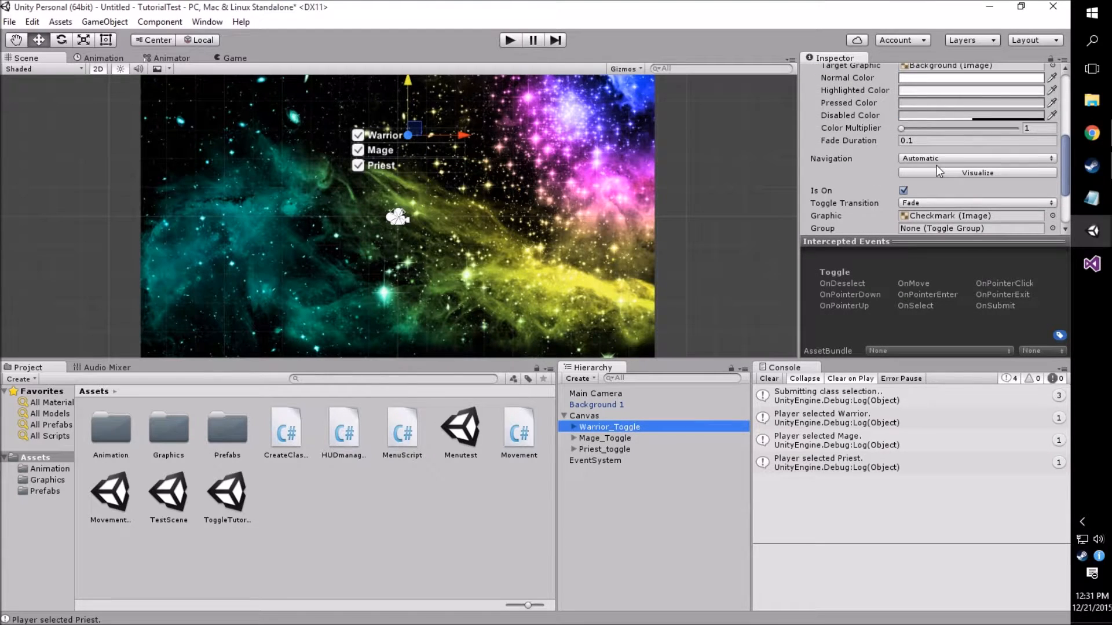
scroll("up", 3)
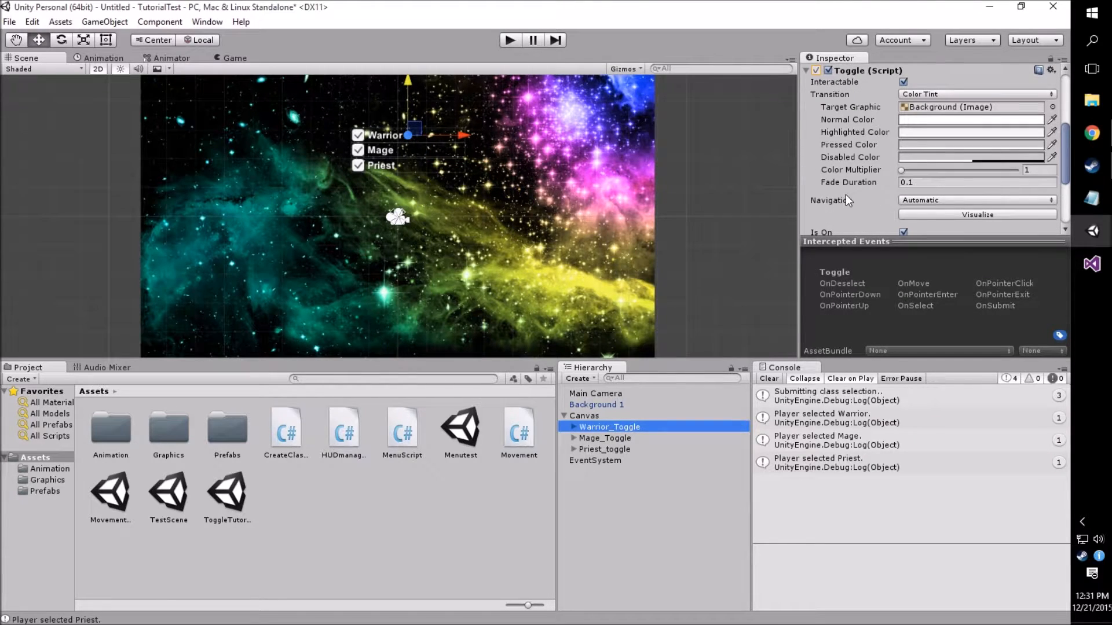
mouse_move(862, 114)
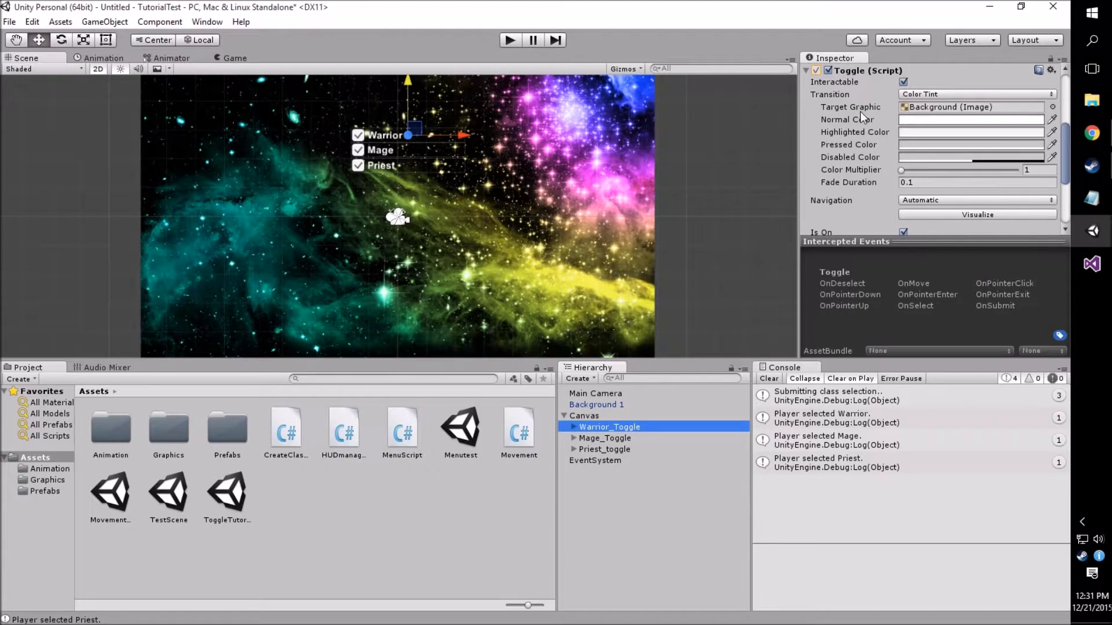
scroll("down", 3)
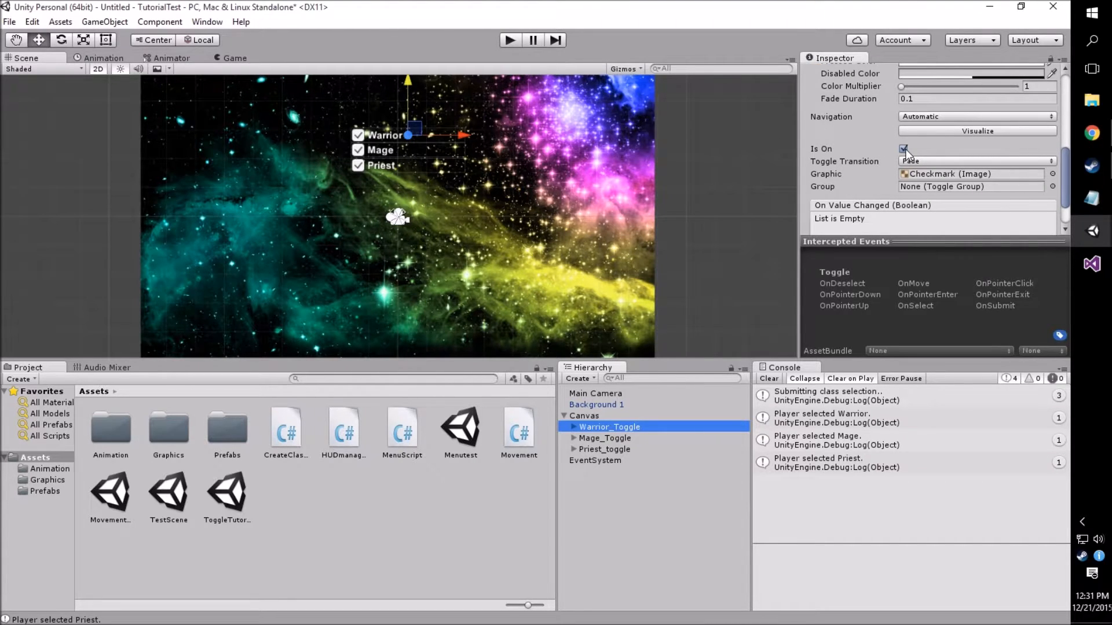
left_click(904, 149)
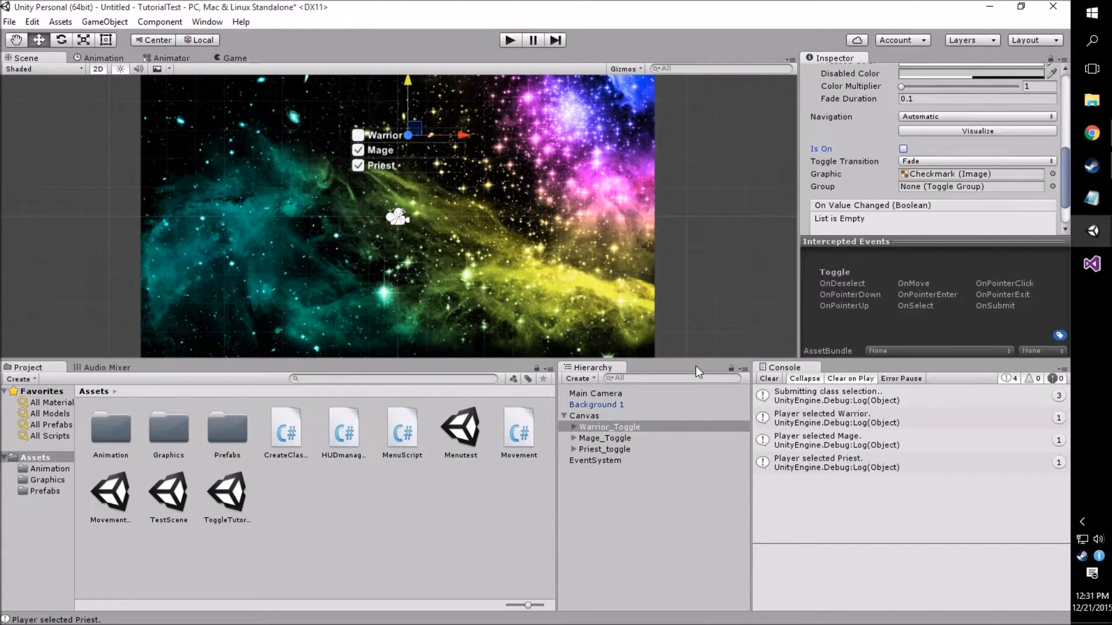
left_click(605, 438)
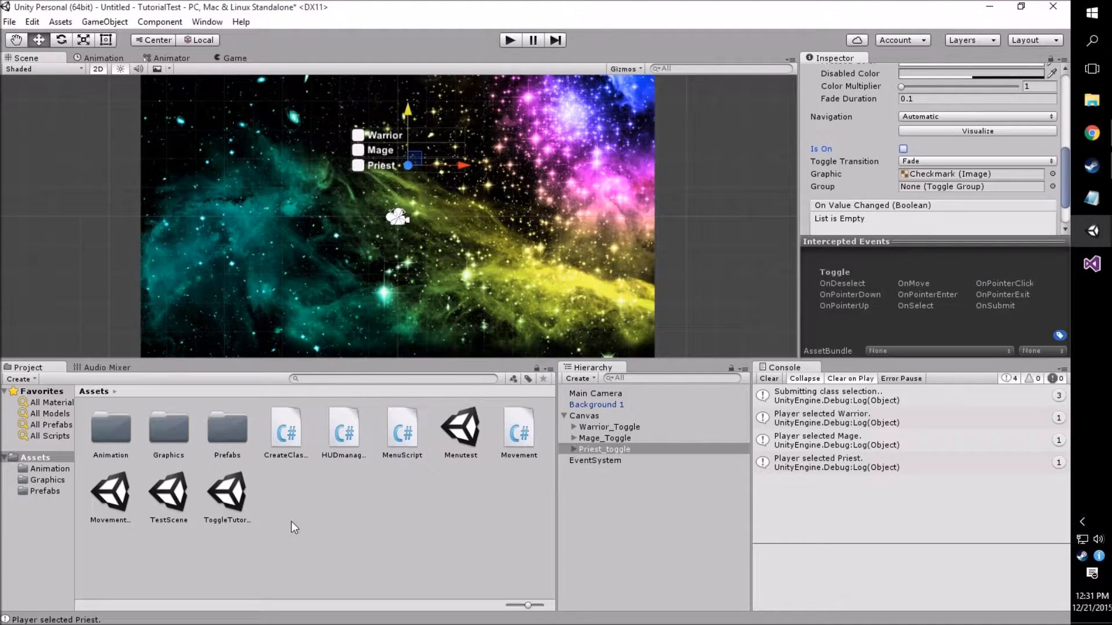
mouse_move(528, 378)
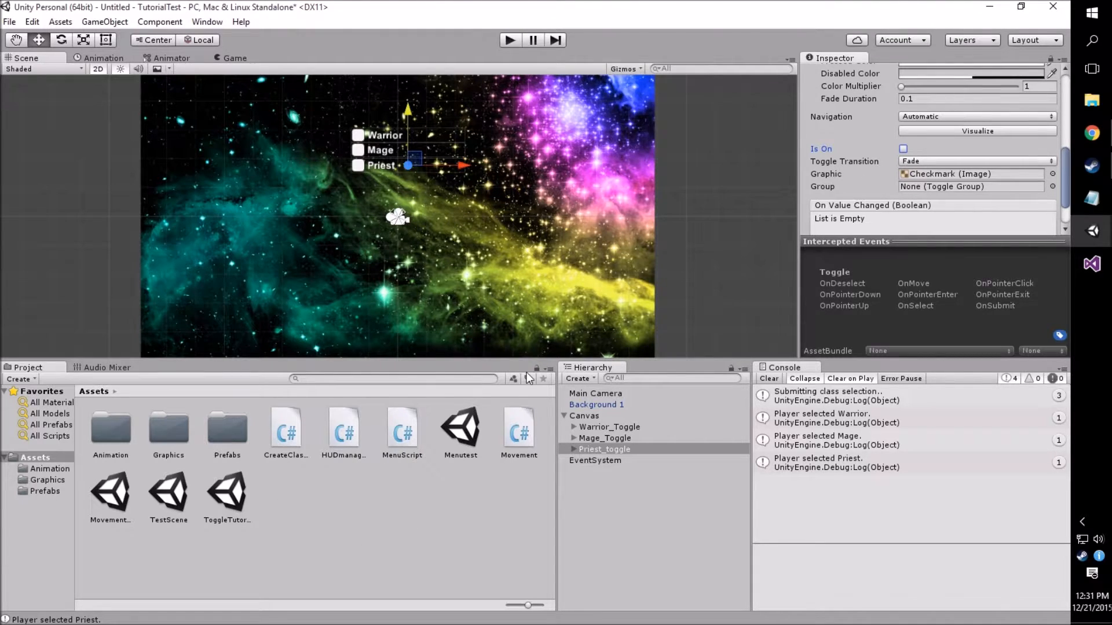
mouse_move(591, 426)
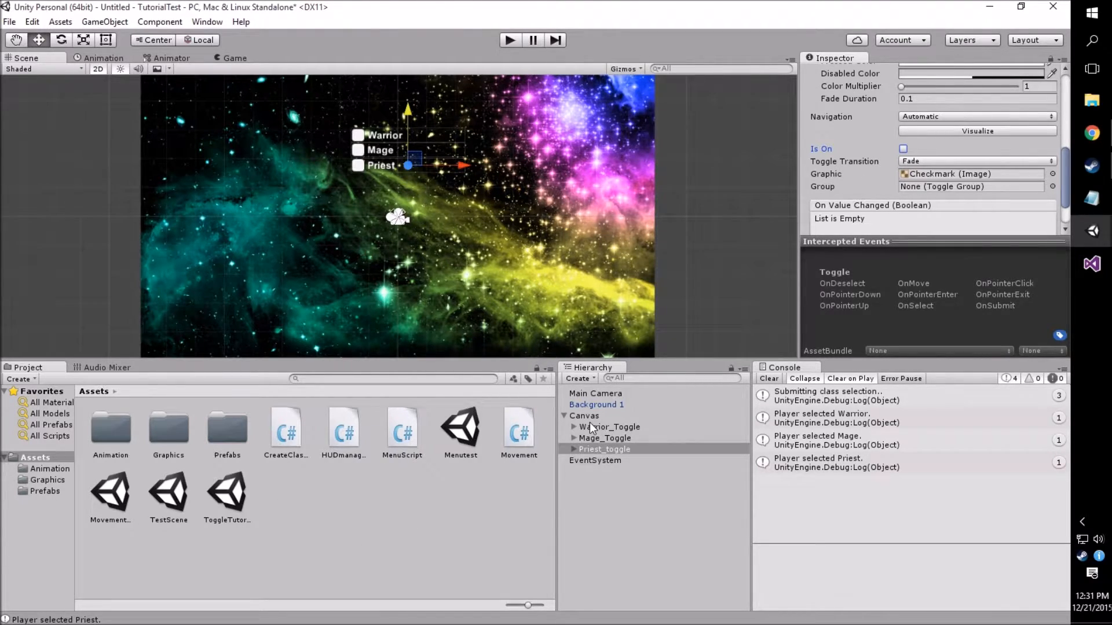
mouse_move(607, 505)
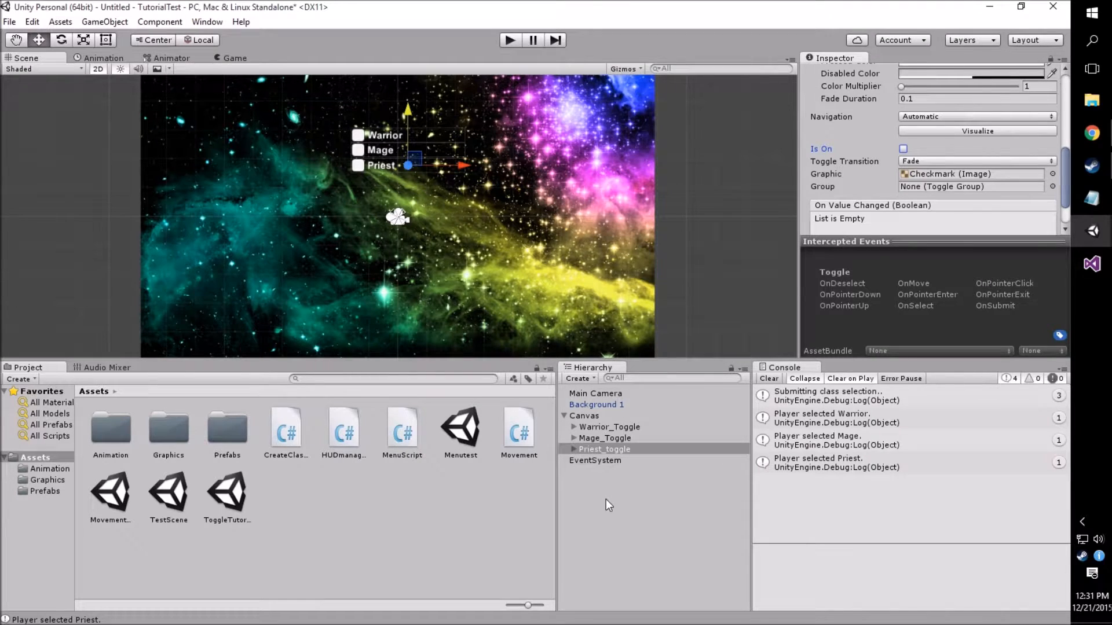
Create an empty object under Canvas named ClassToggles and start selecting the three toggles
right_click(604, 449)
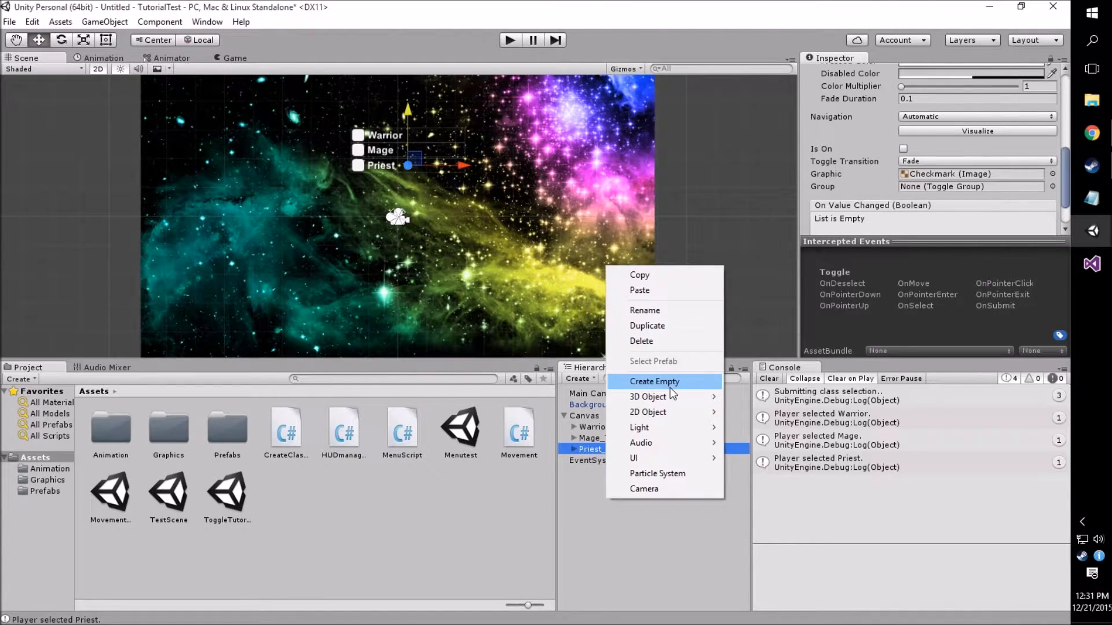
left_click(654, 381)
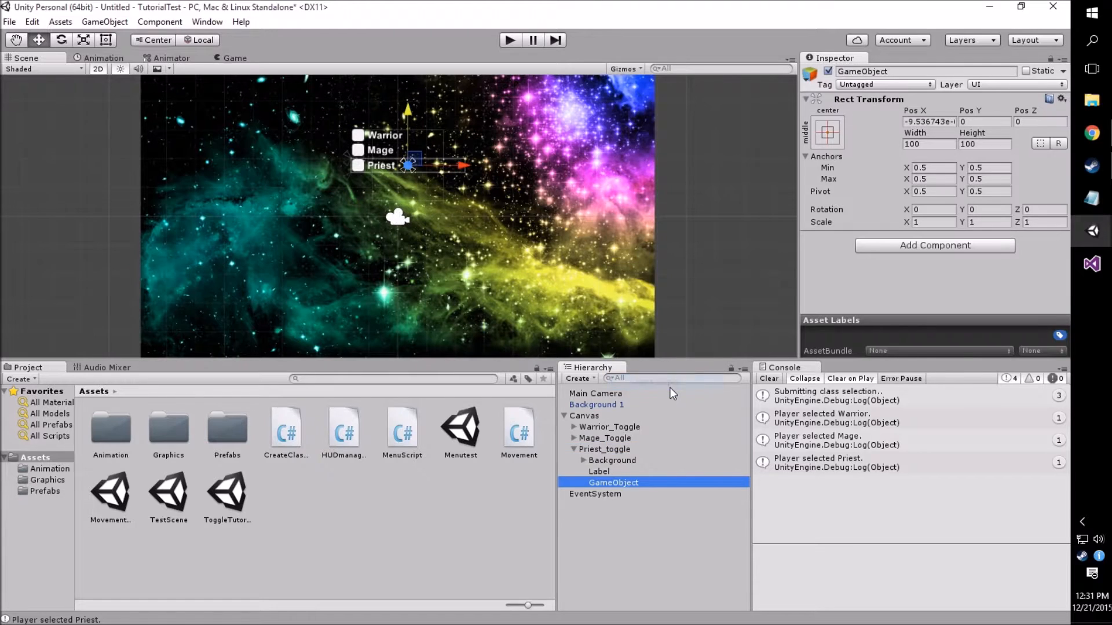
double_click(612, 482)
type("ClassToggl")
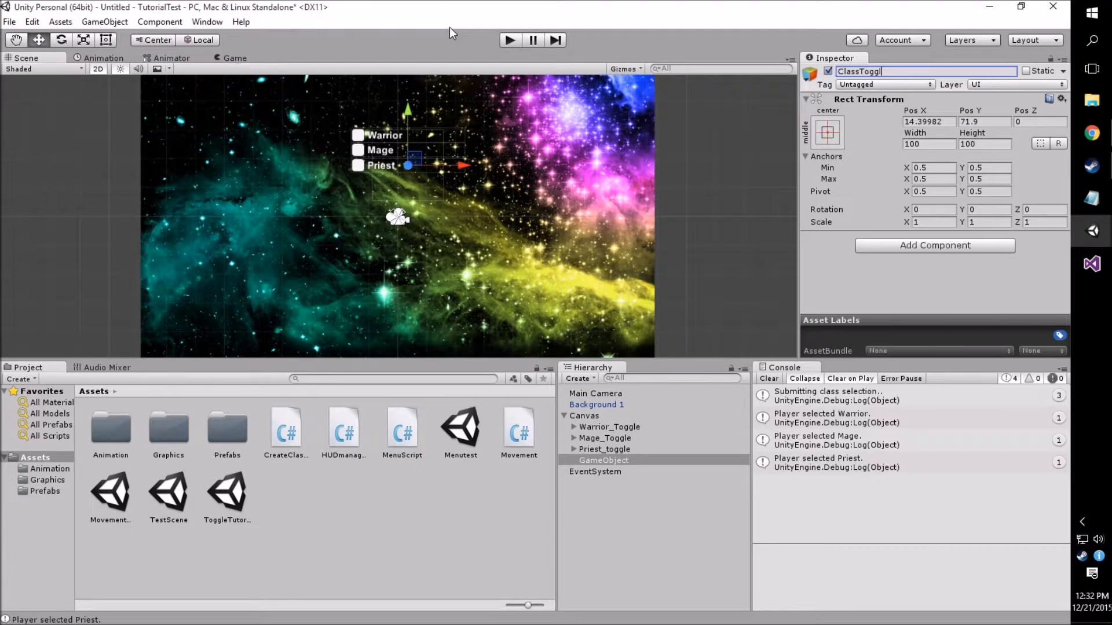
type("es")
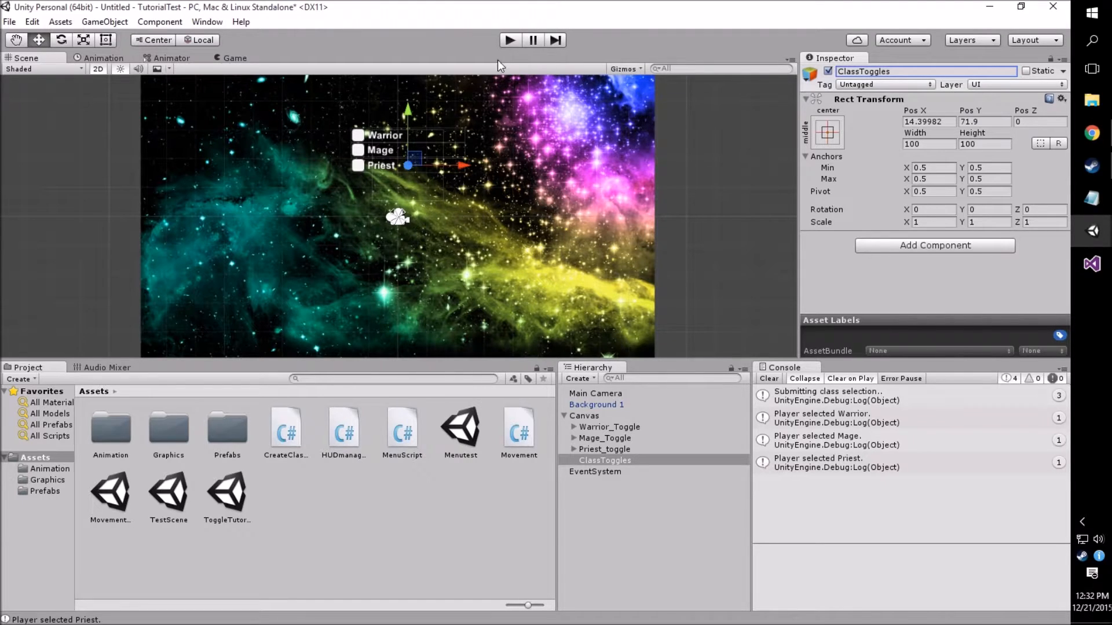
left_click(609, 427)
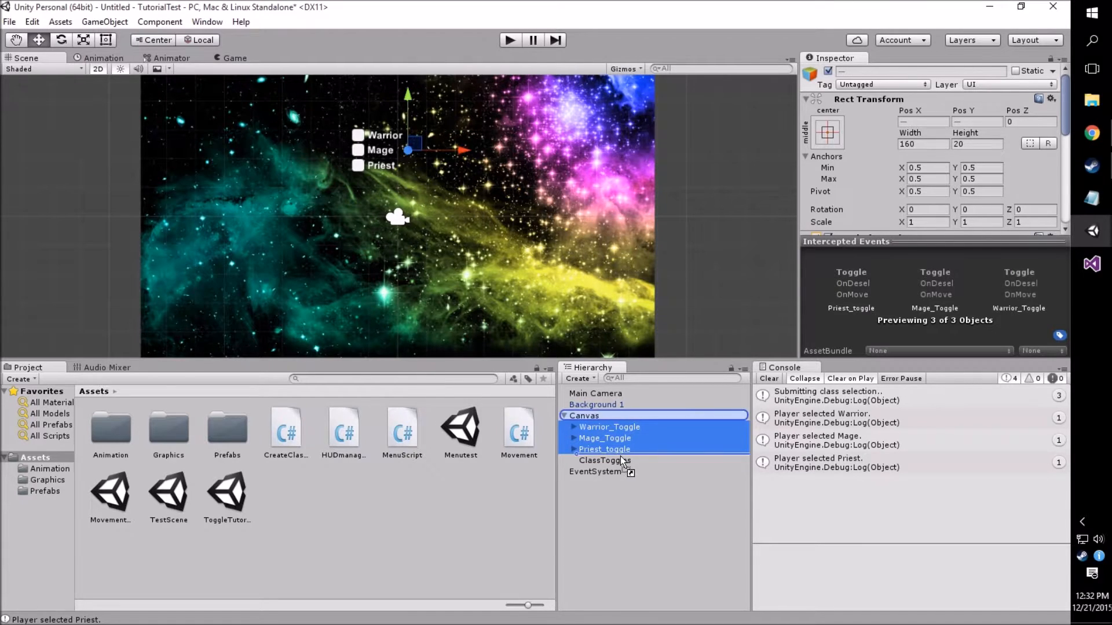
Select the Warrior, Mage and Priest toggles together, then select the ClassToggles parent
left_click(575, 460)
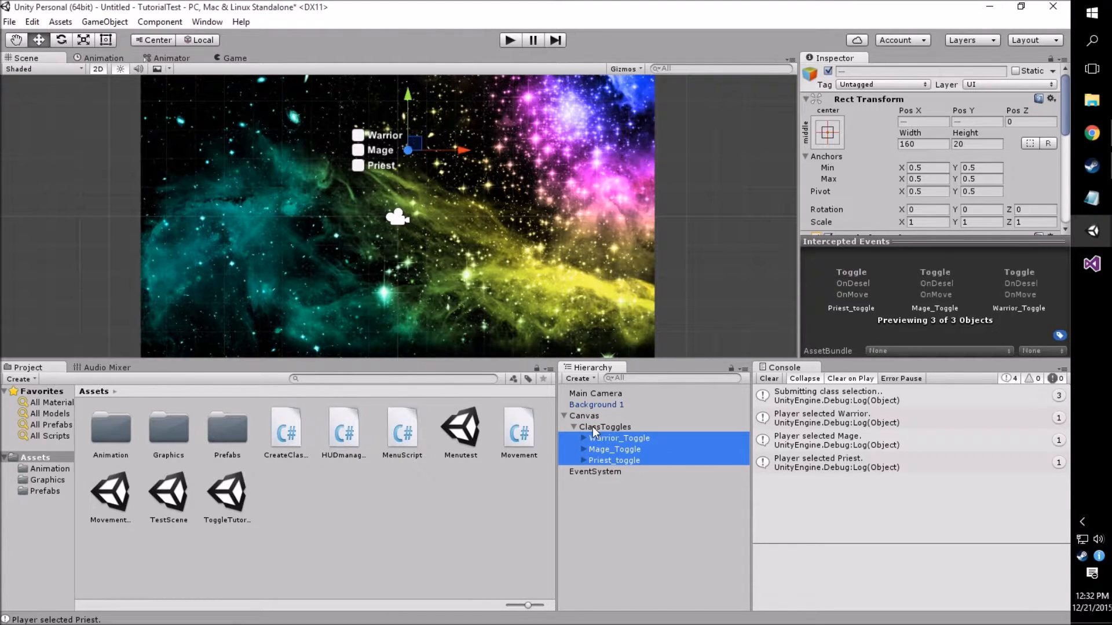
left_click(605, 426)
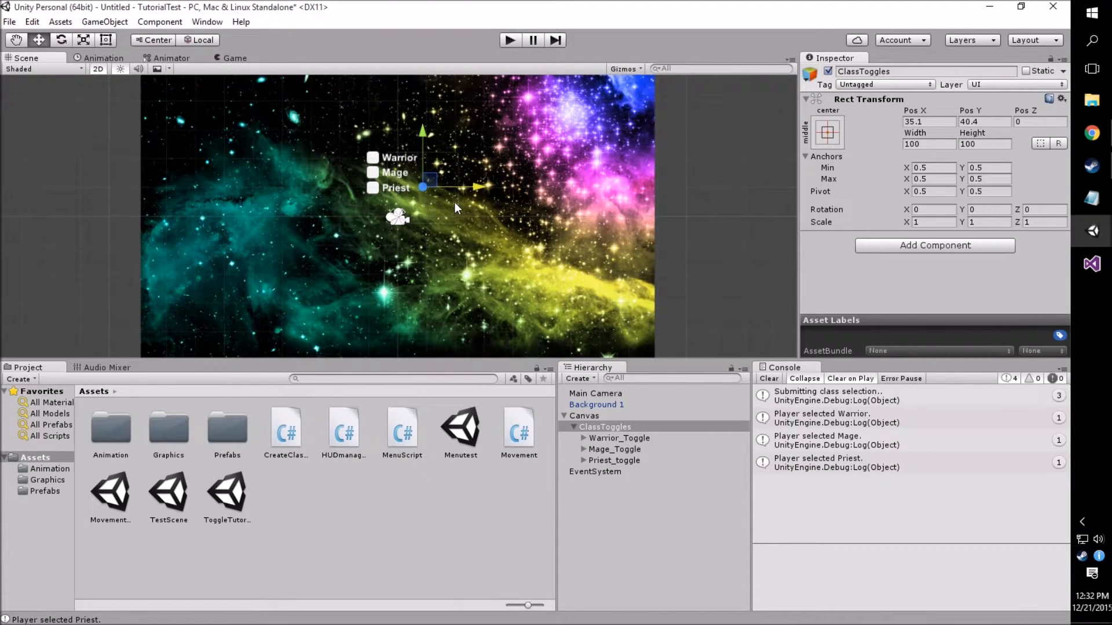
mouse_move(629, 440)
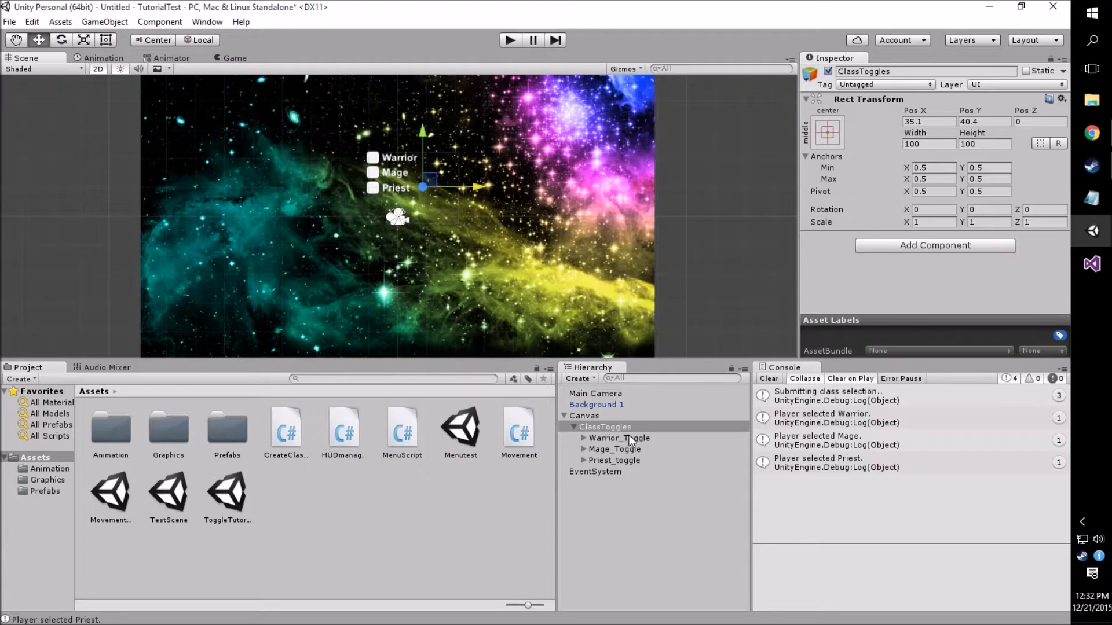
mouse_move(599, 433)
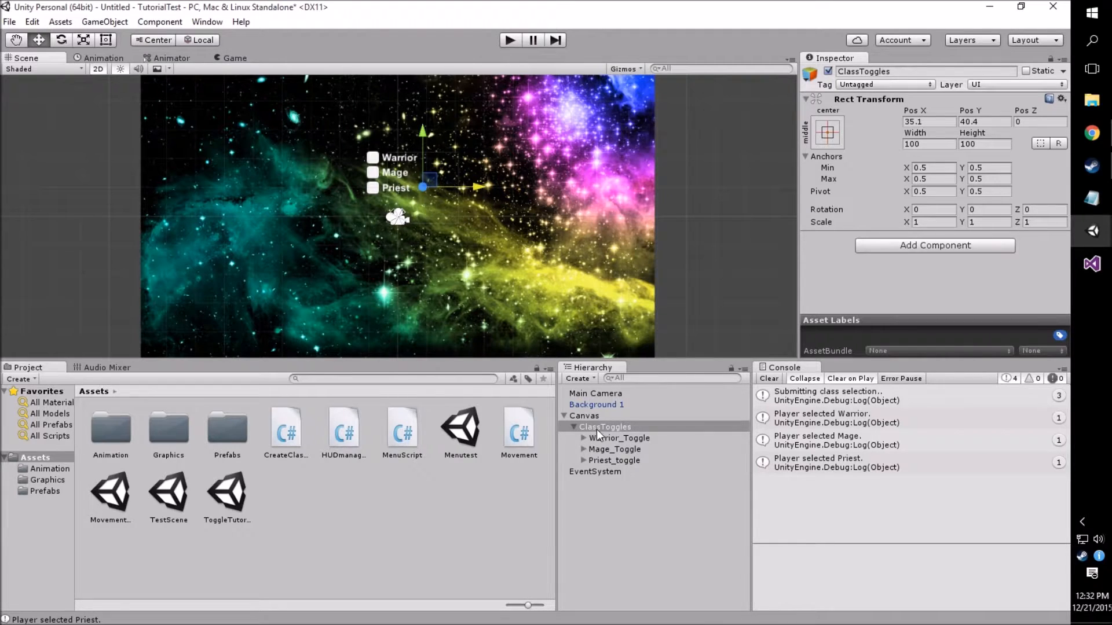
left_click(604, 427)
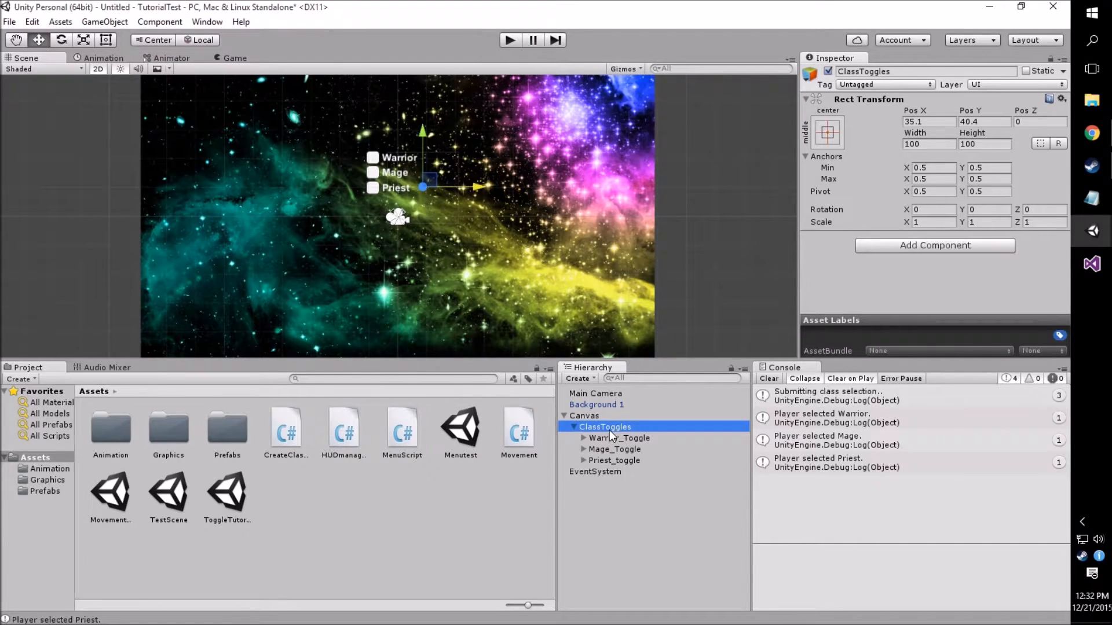
mouse_move(989, 248)
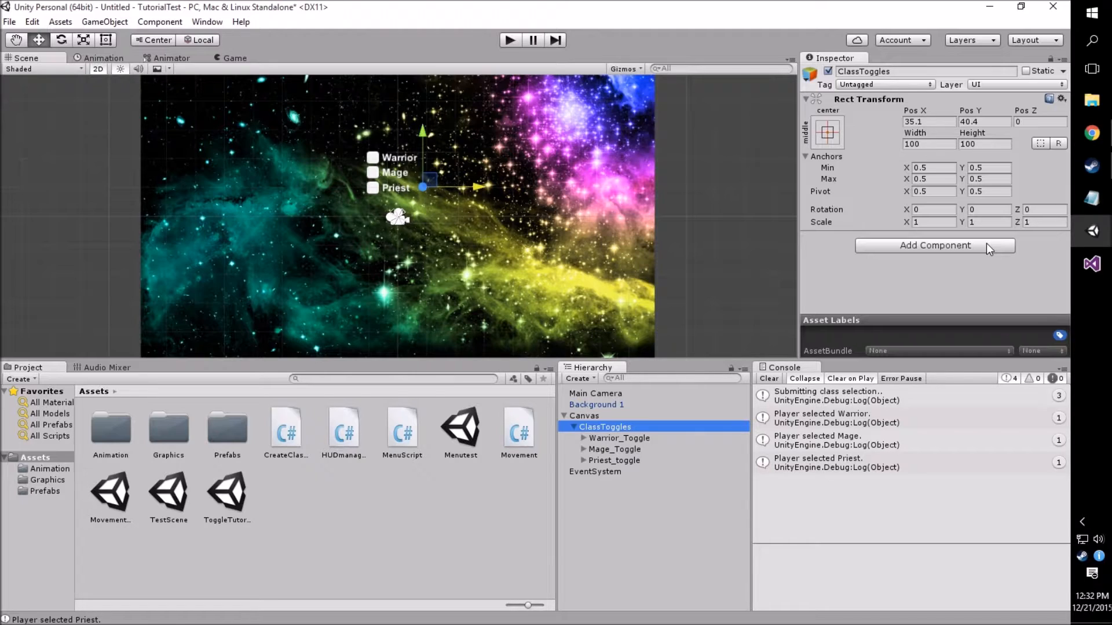
Add a UI Toggle Group component to ClassToggles, then select Warrior_Toggle
left_click(935, 245)
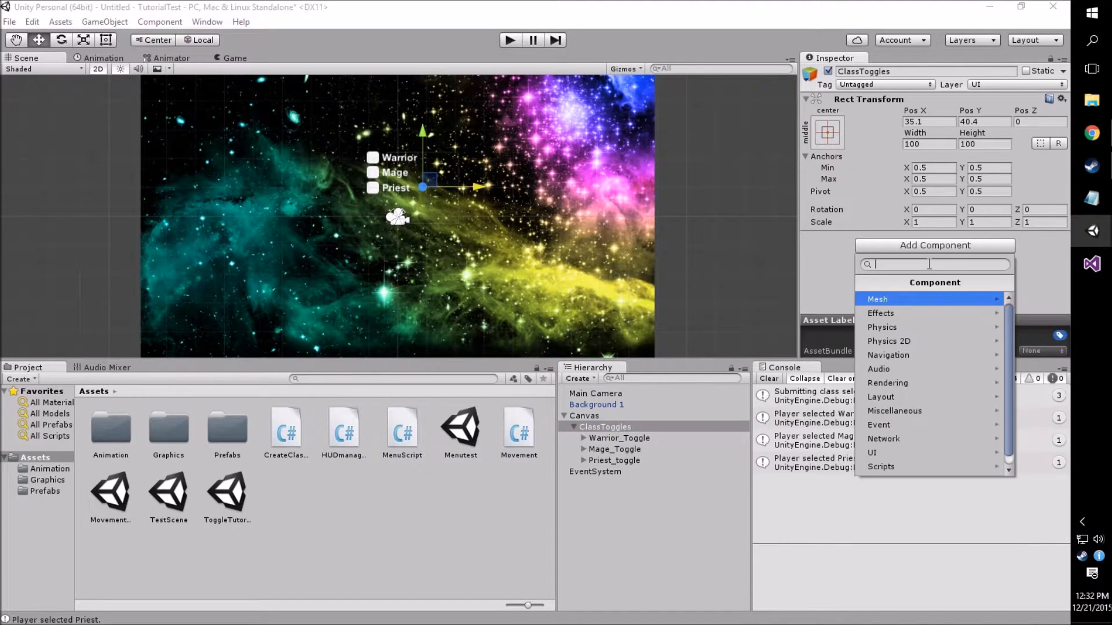
left_click(871, 452)
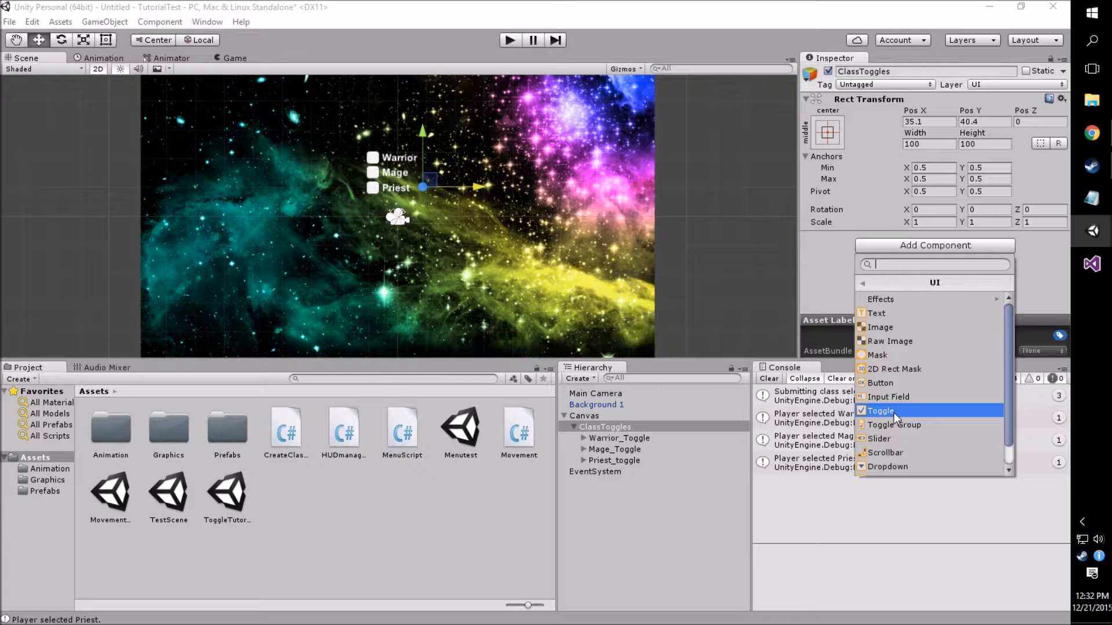
mouse_move(893, 424)
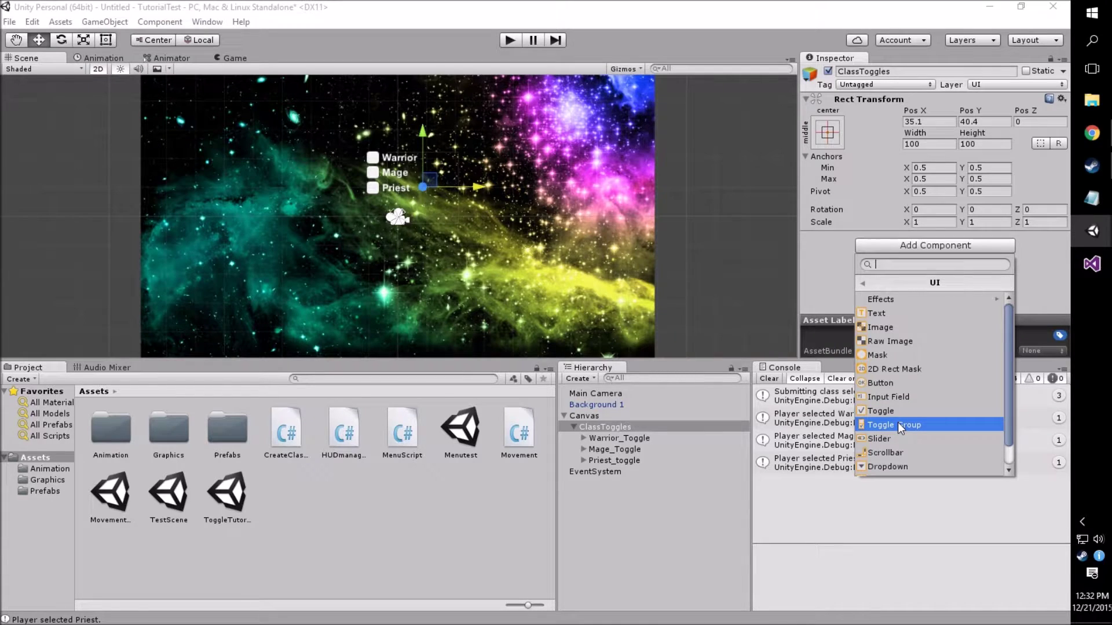
left_click(898, 424)
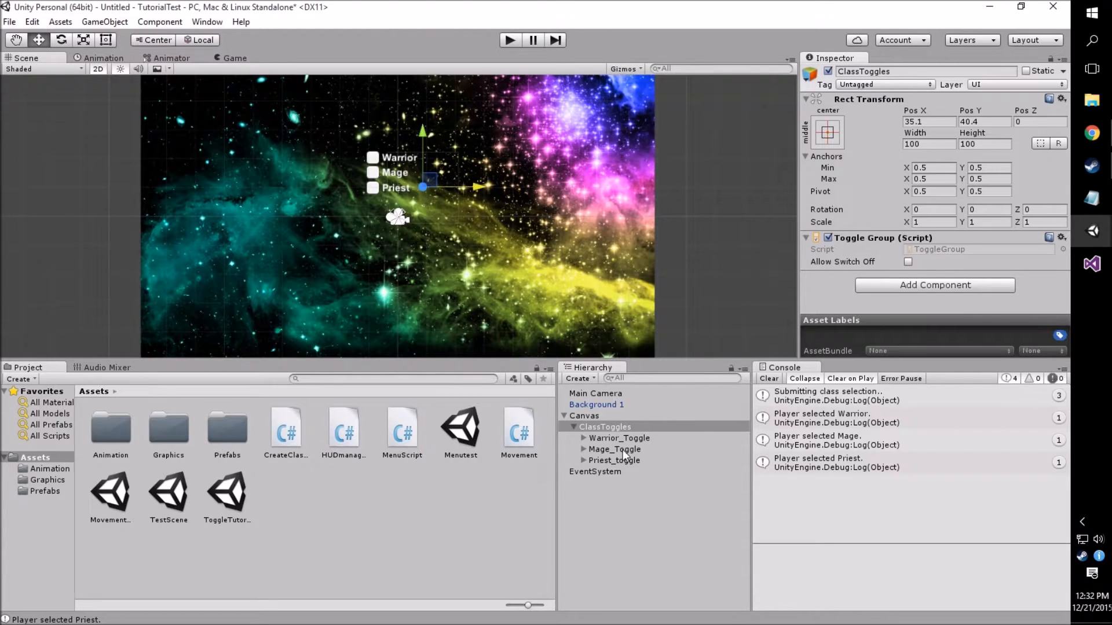
left_click(619, 437)
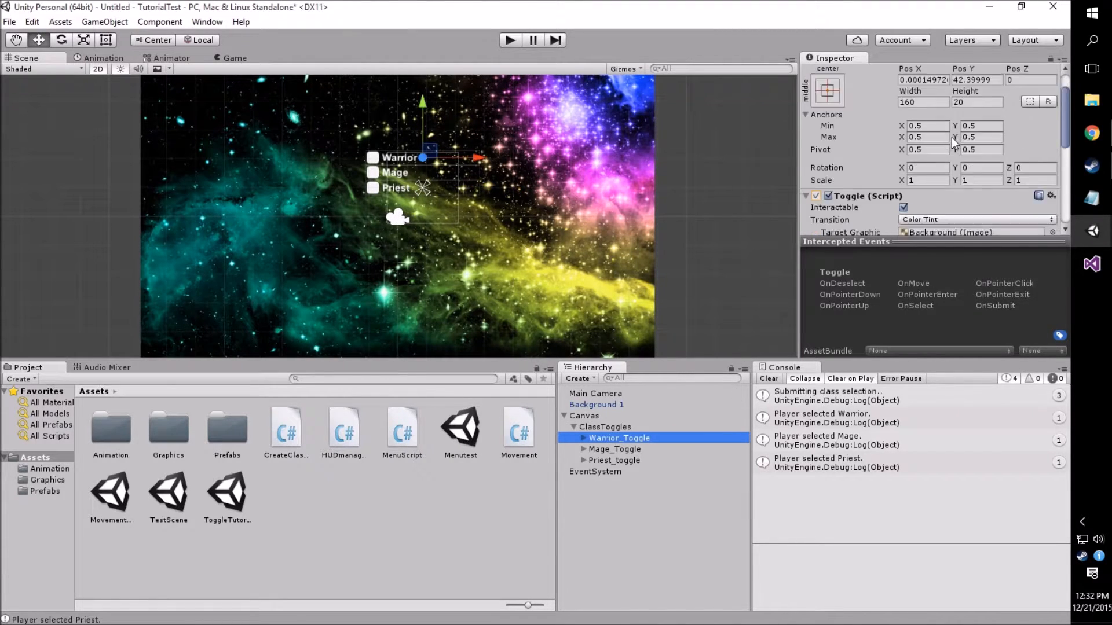
Set the Group field to ClassToggles on the Warrior, Mage and Priest toggles
scroll("down", 3)
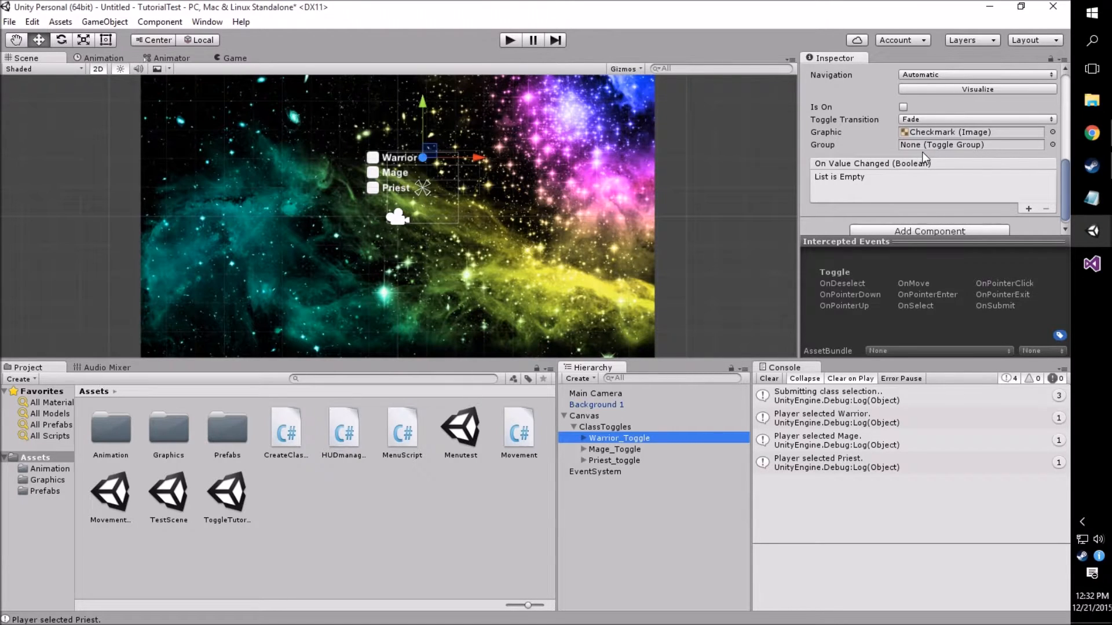
left_click(1052, 145)
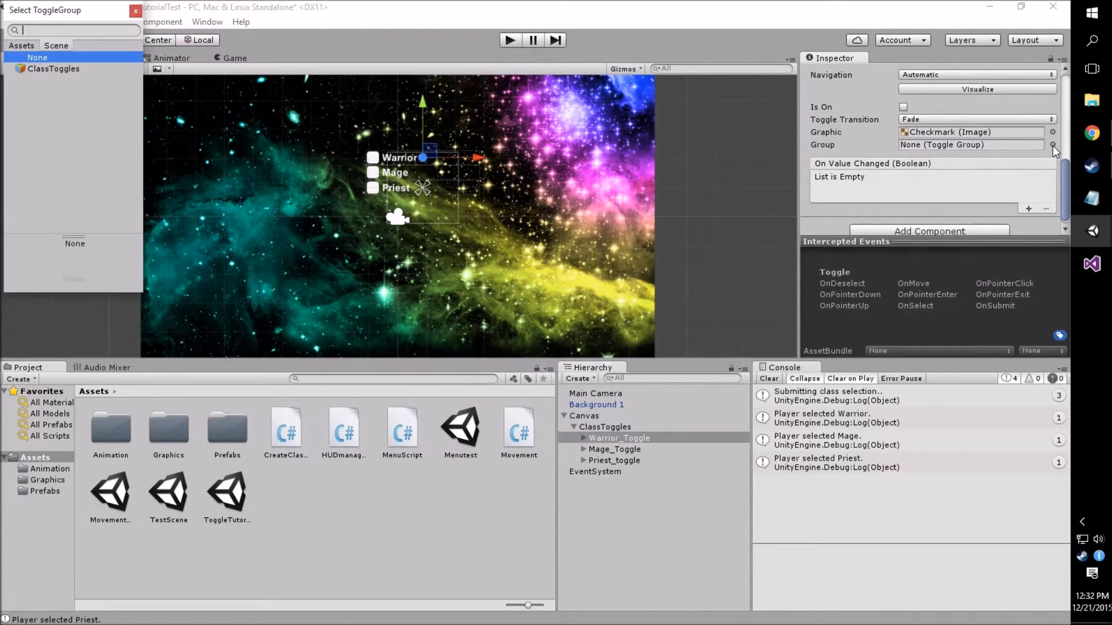
left_click(53, 68)
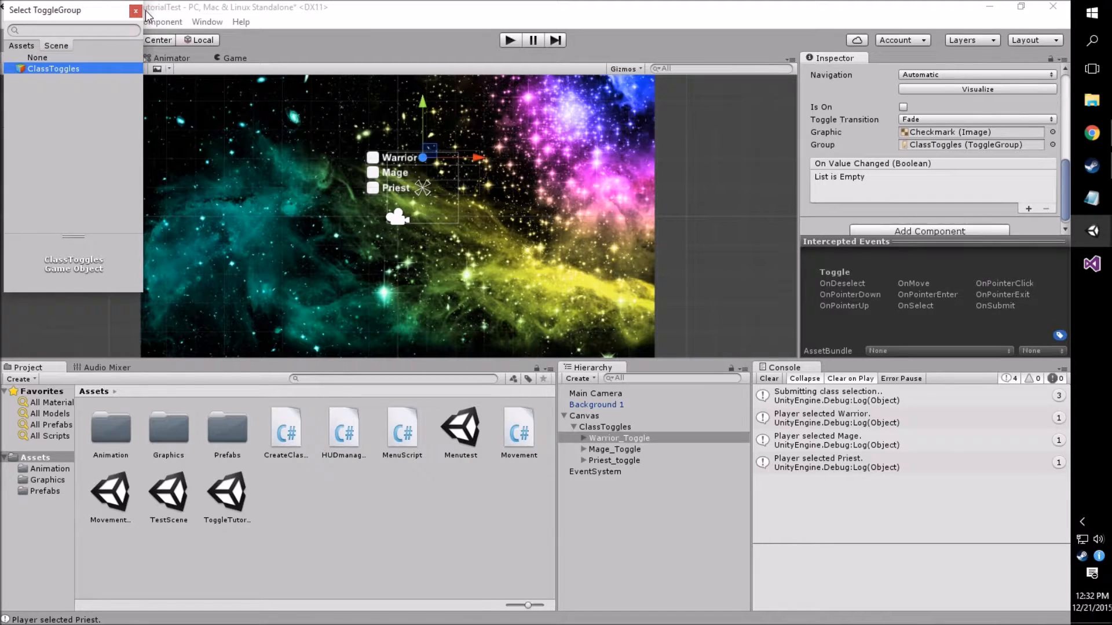
left_click(135, 10)
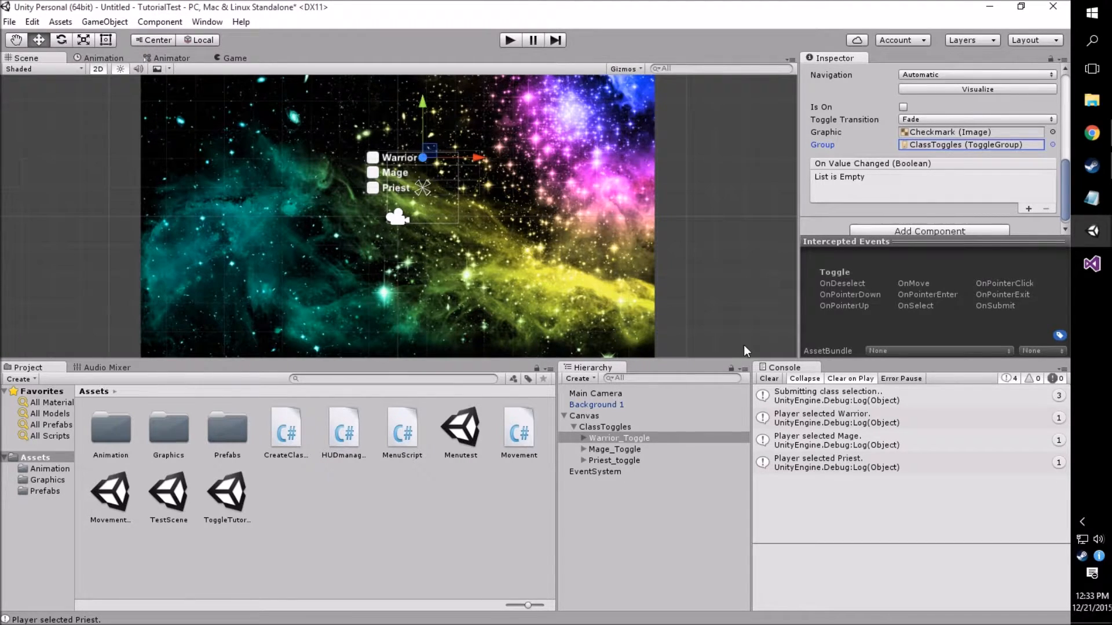
left_click(1053, 144)
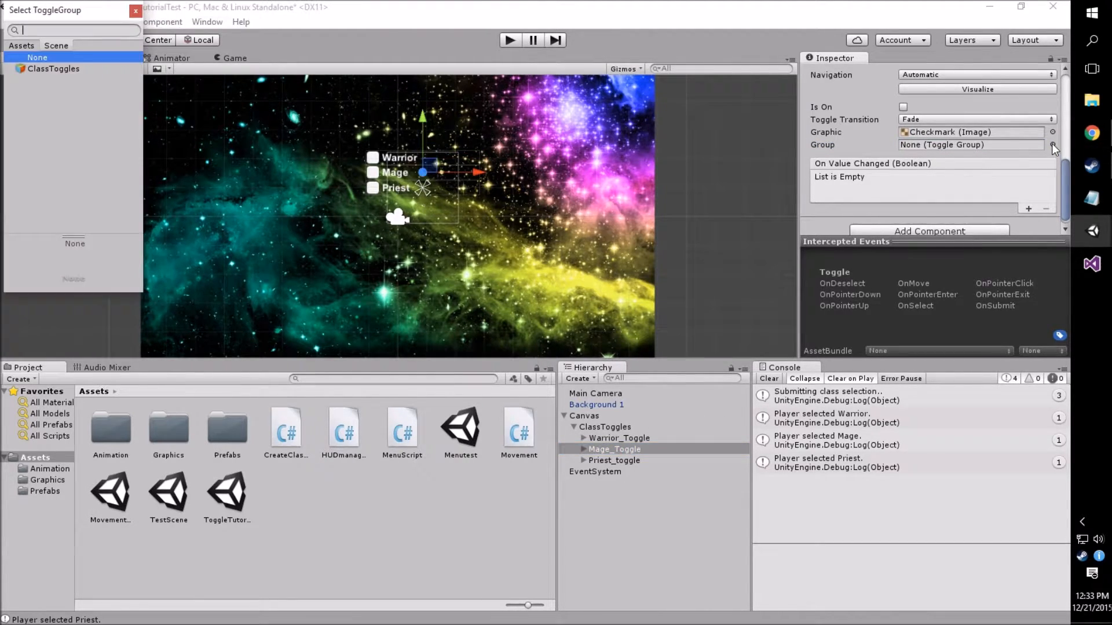
left_click(53, 69)
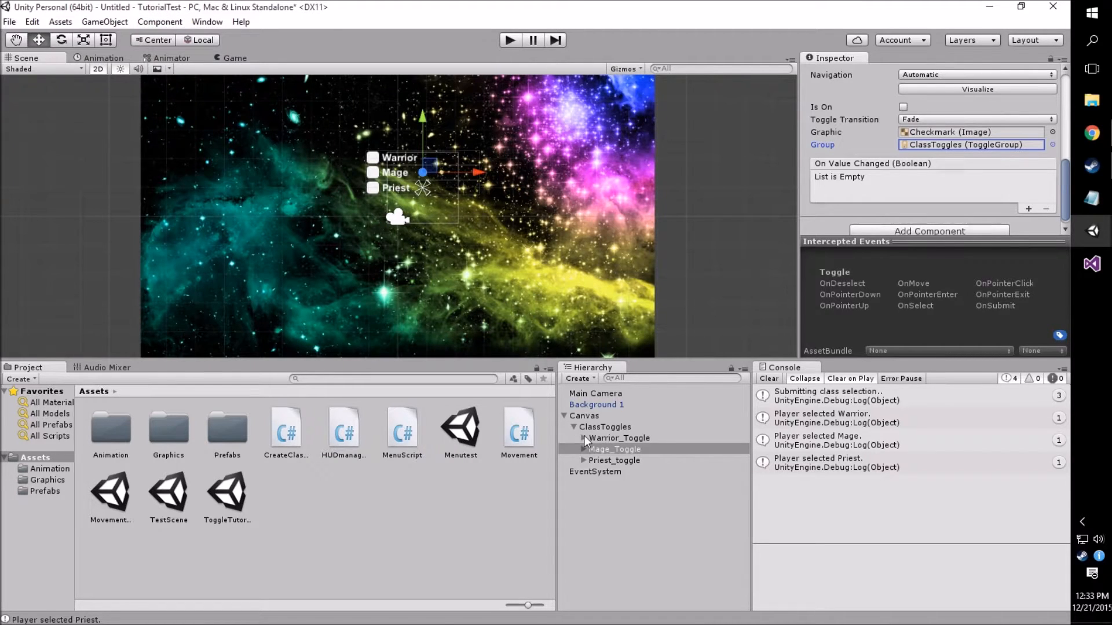
left_click(1052, 145)
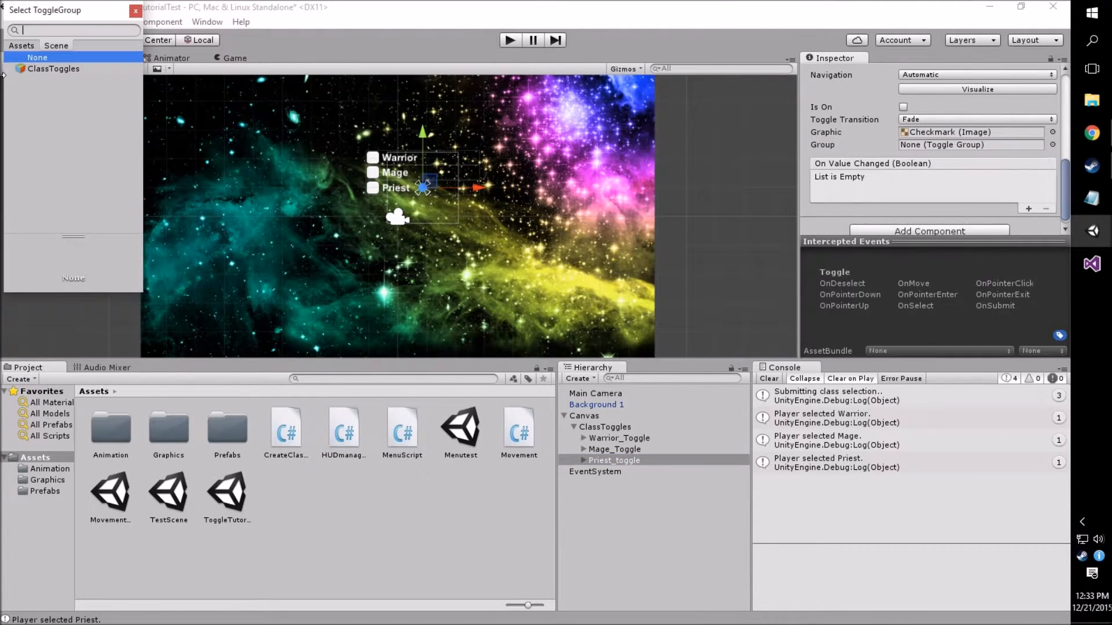
left_click(54, 68)
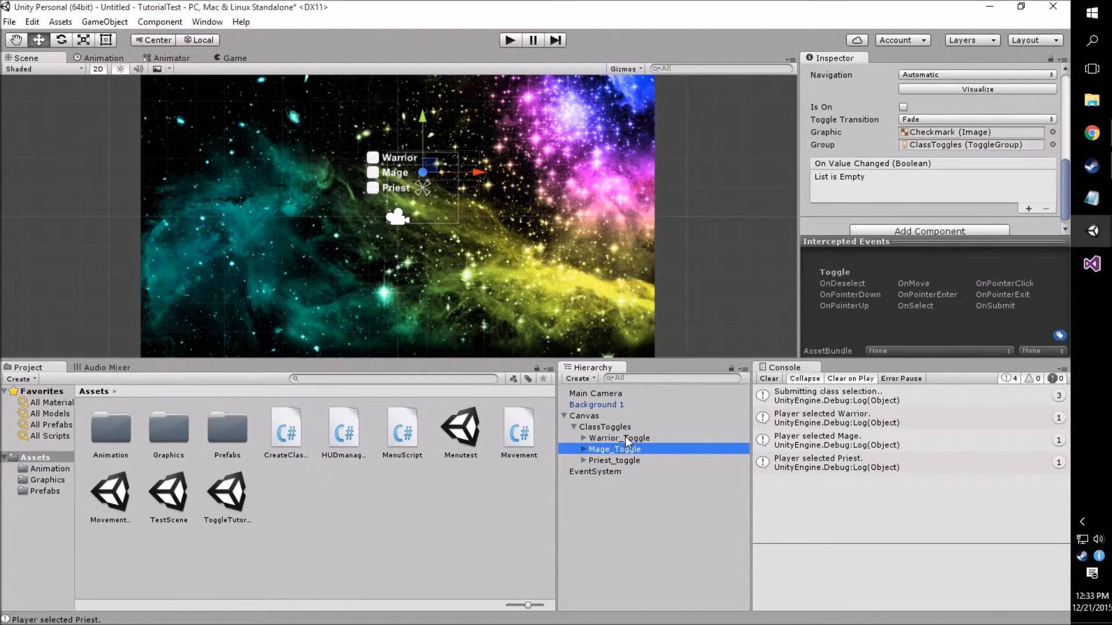
left_click(618, 438)
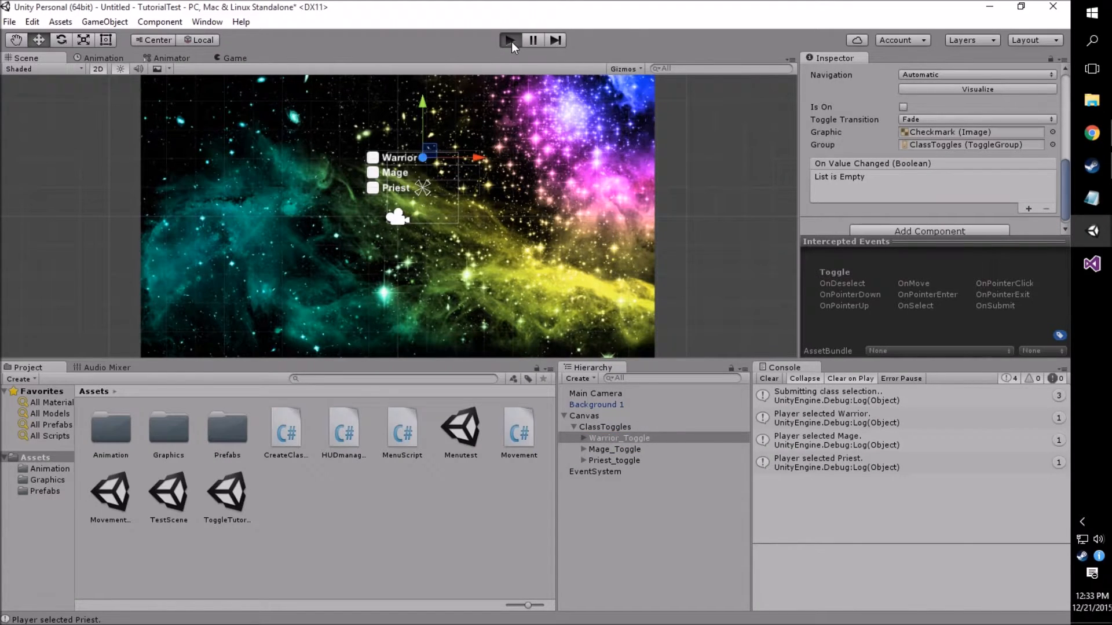
Enter play mode, check the Priest option to confirm exclusivity, then stop playing
left_click(509, 40)
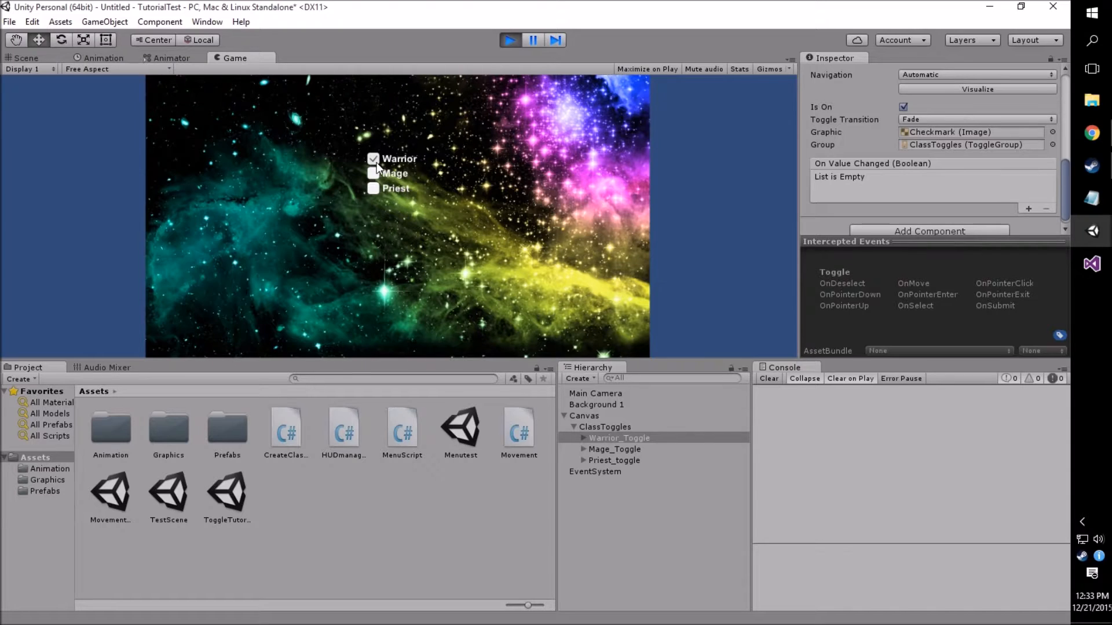
left_click(373, 187)
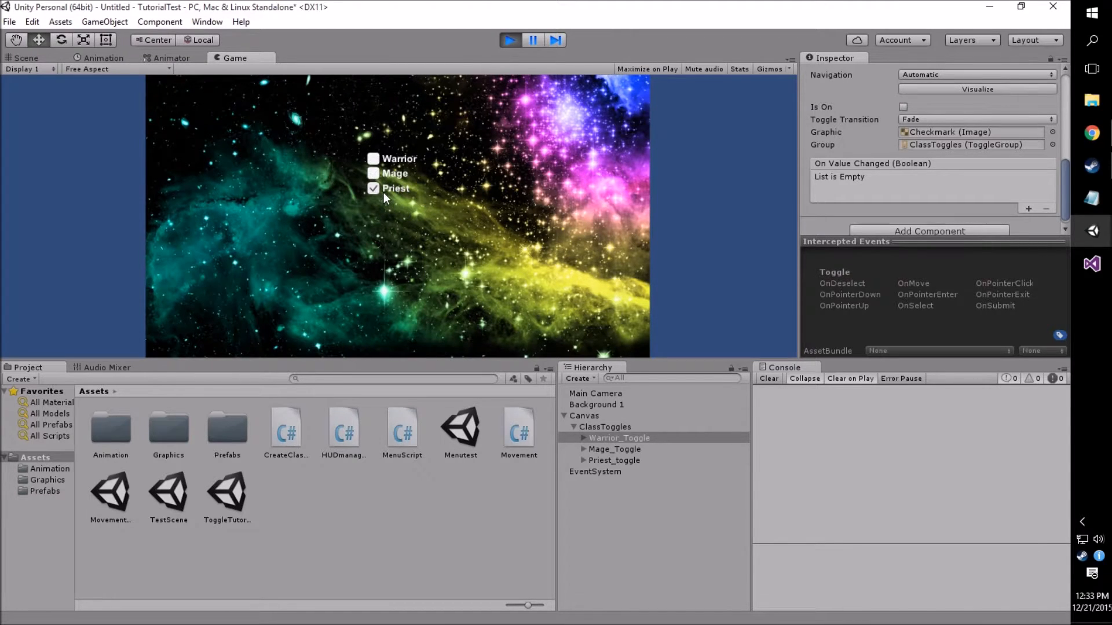
mouse_move(483, 208)
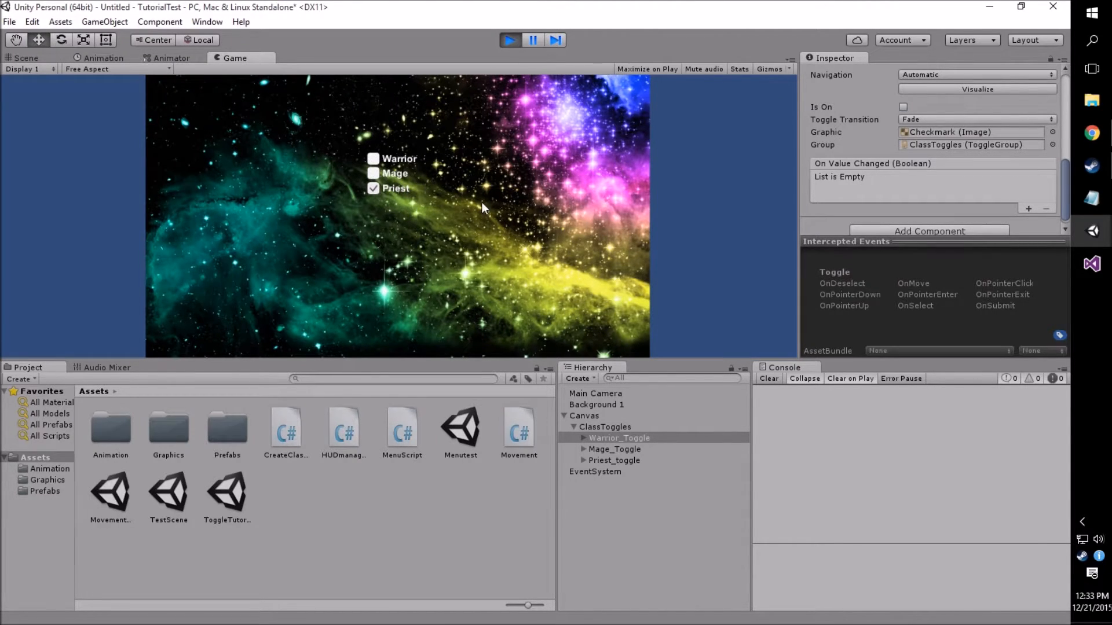
left_click(509, 40)
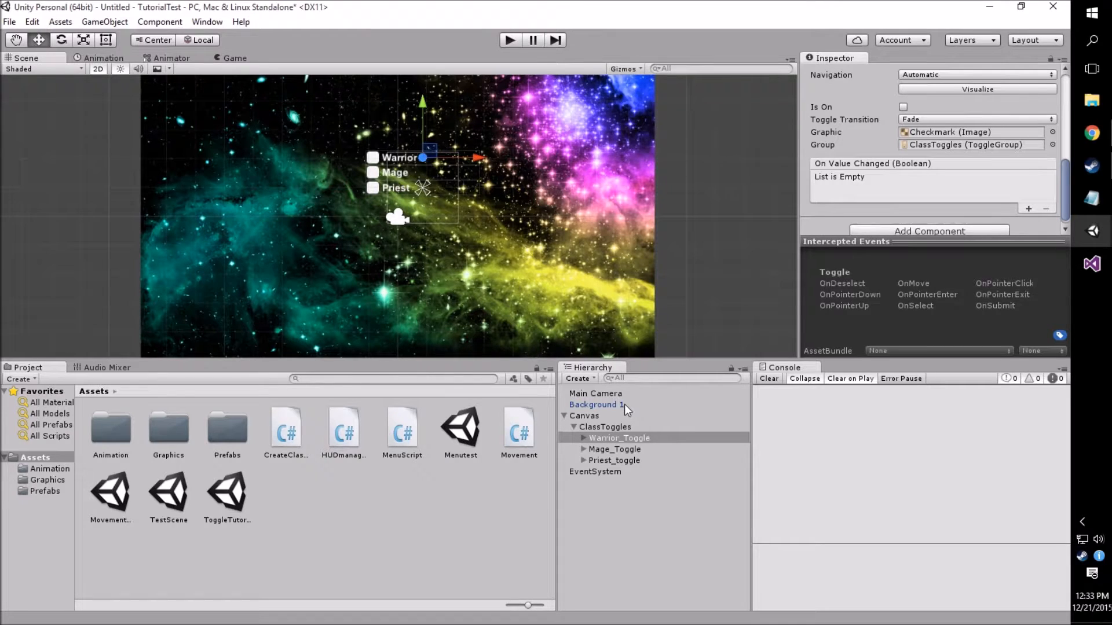
Add a UI Button under the Canvas from its right-click menu
left_click(584, 416)
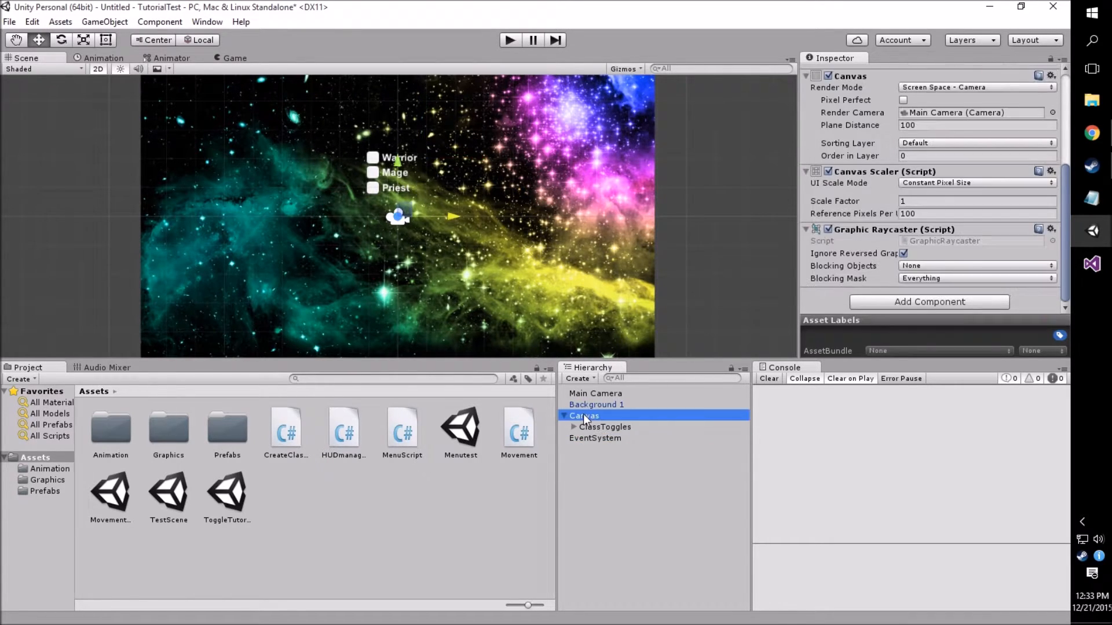
right_click(583, 416)
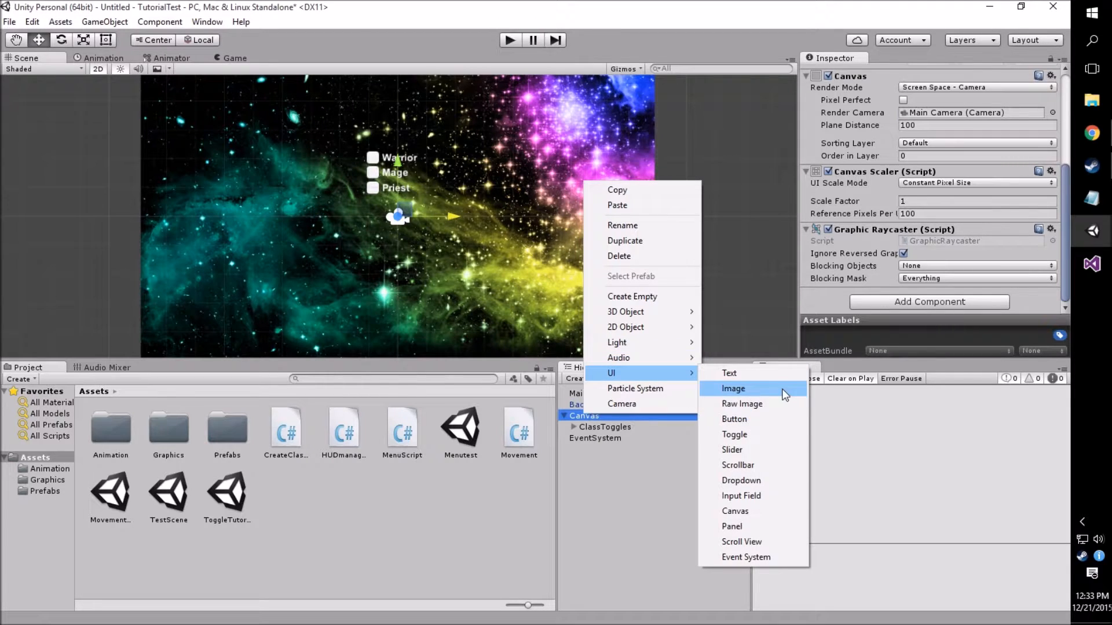
left_click(733, 419)
type("SubmitButton")
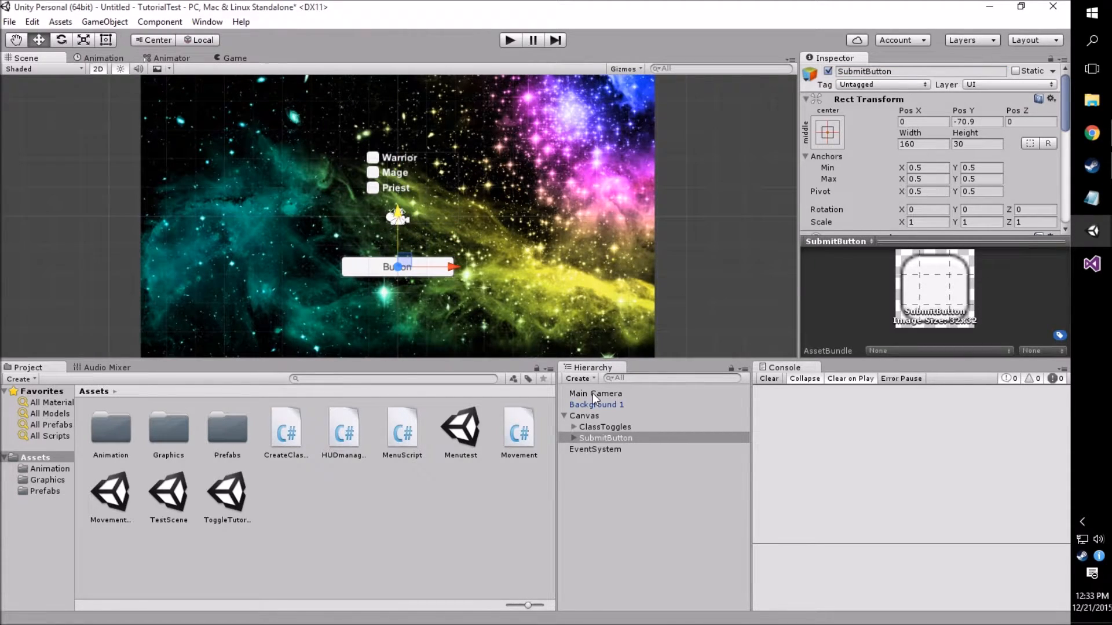
Change the button's Text child to read 'Create Class'
left_click(597, 448)
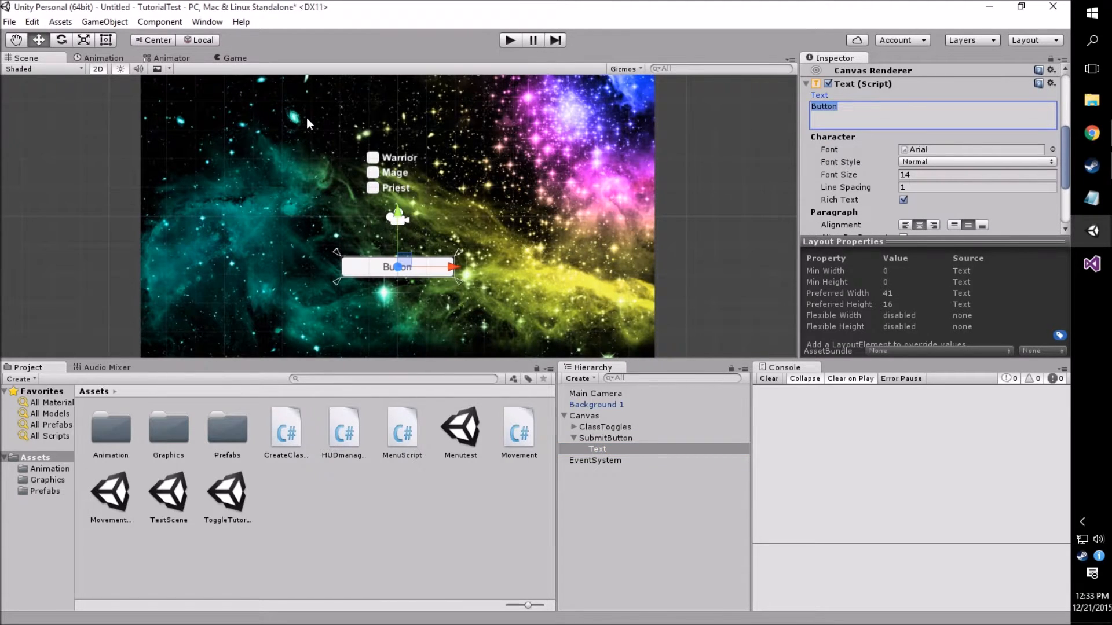
type("Create Class")
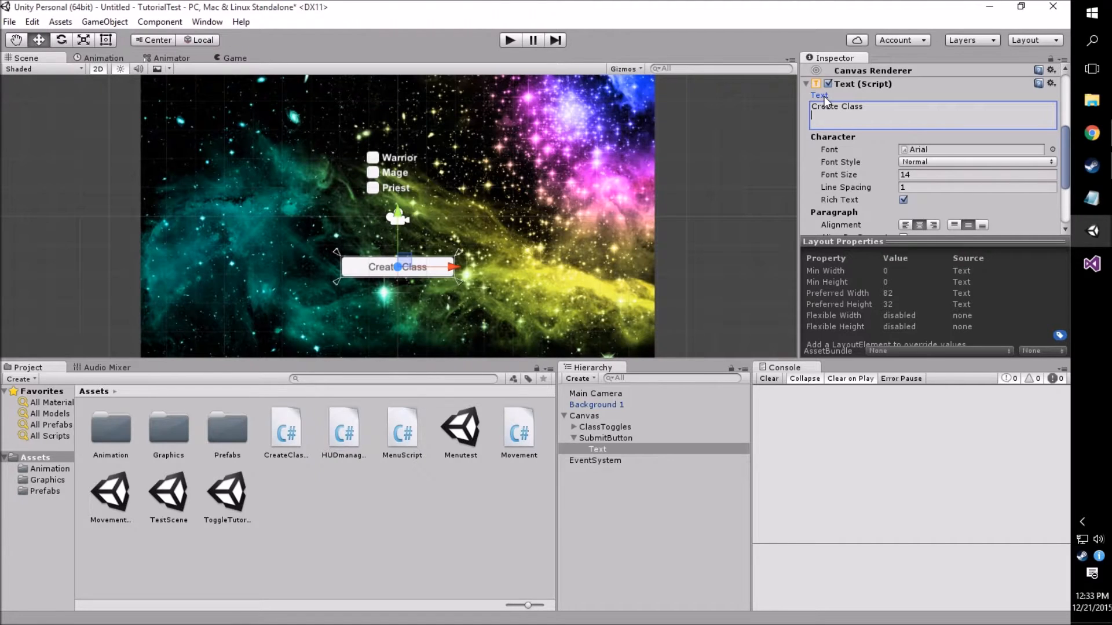
scroll("up", 3)
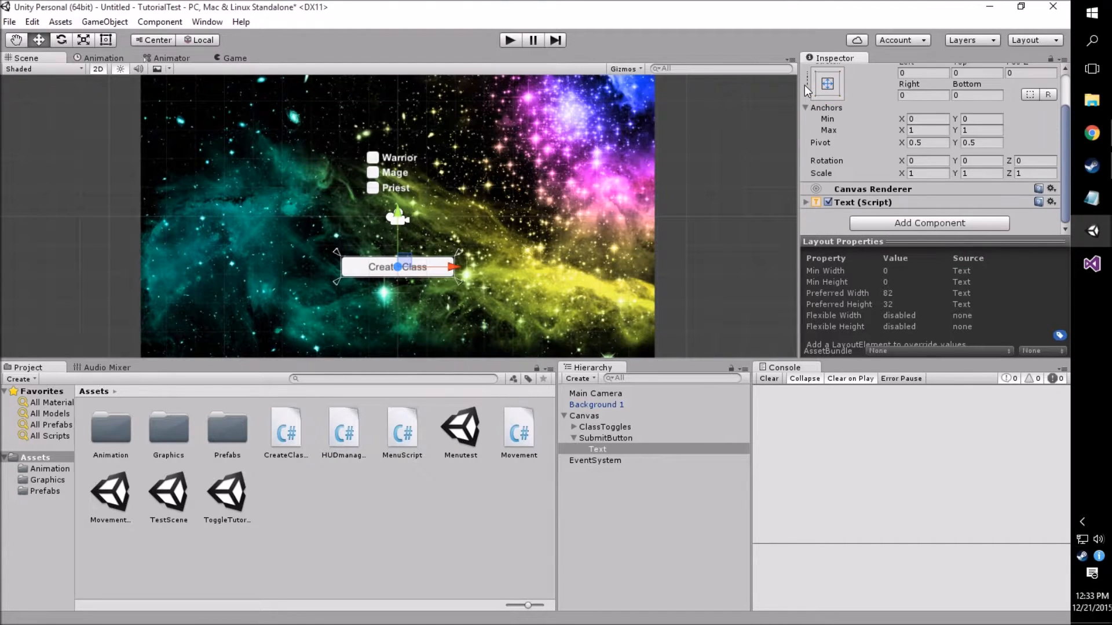
scroll("up", 3)
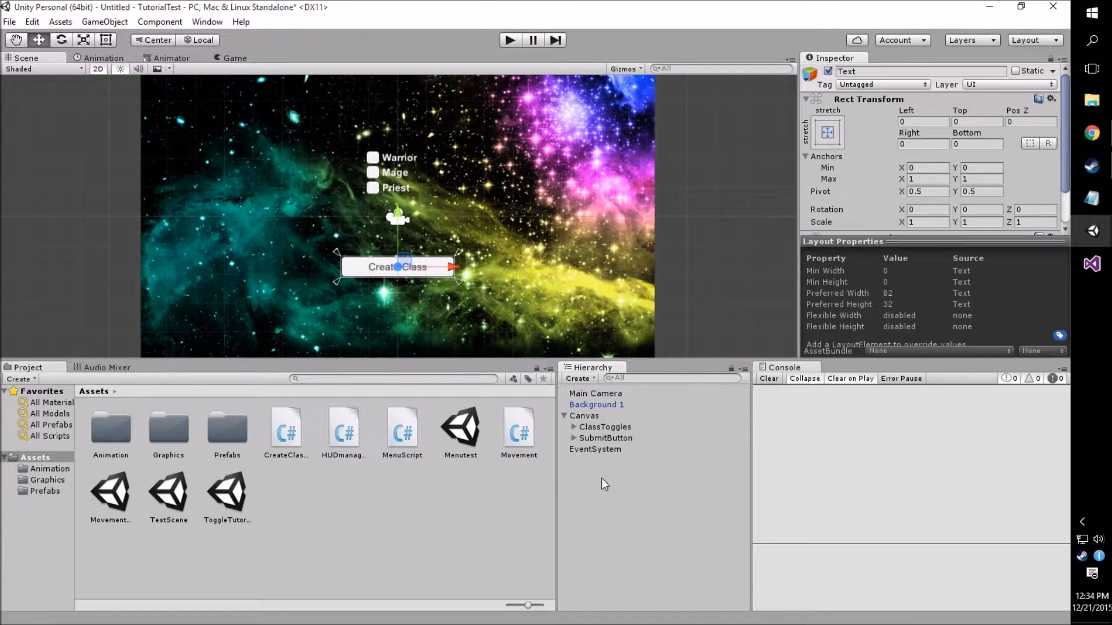
Create an empty GameObject in the Hierarchy and rename it CreateClassManager
right_click(604, 484)
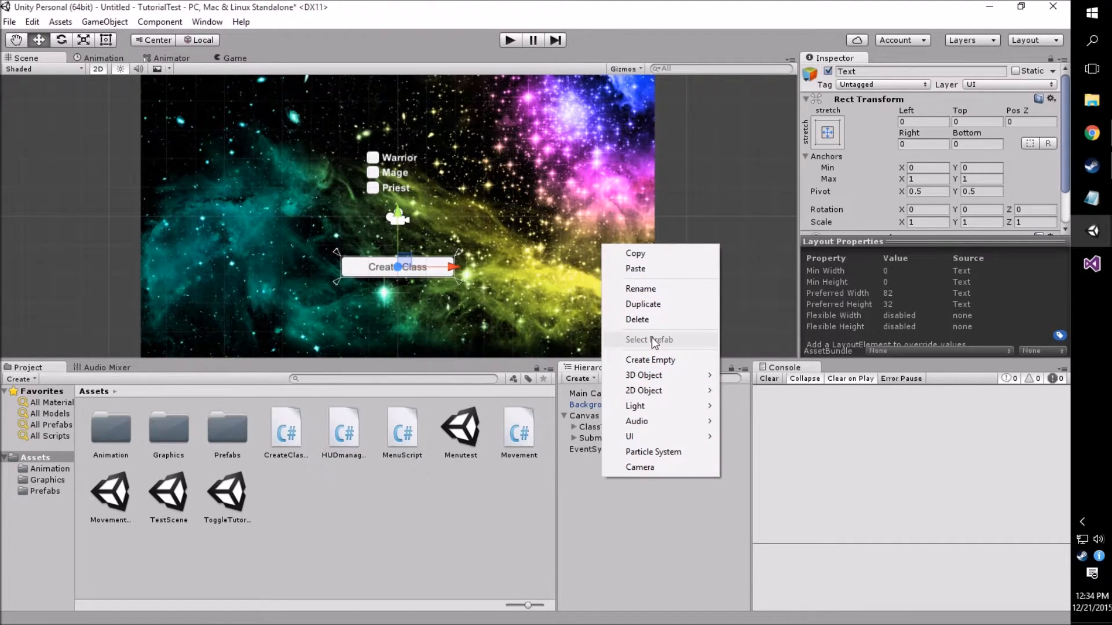
left_click(650, 359)
type("CreateCl")
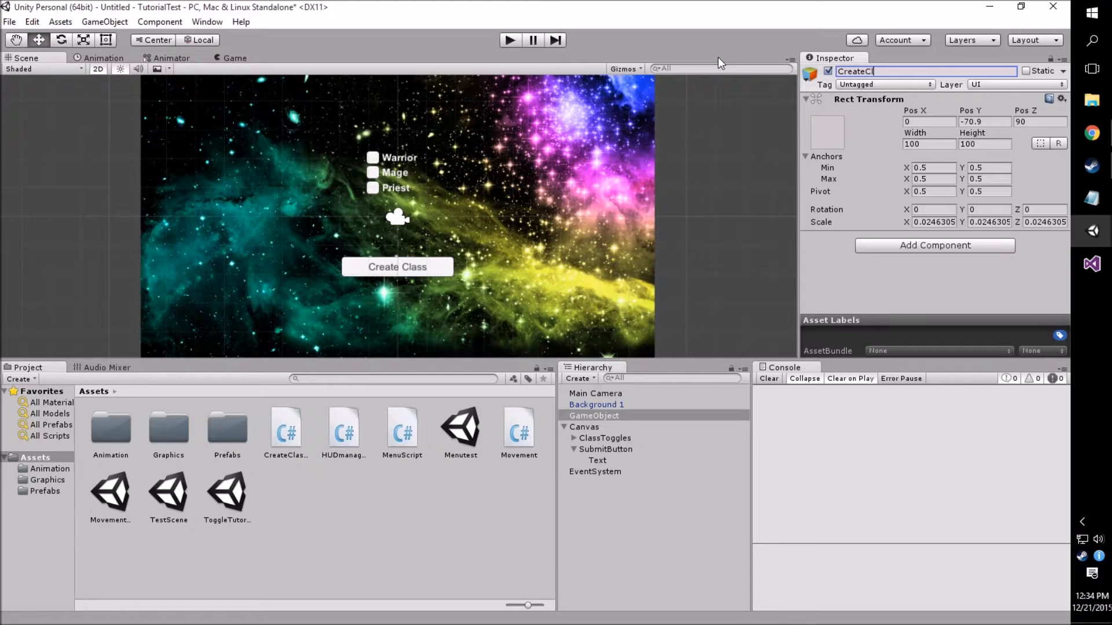
type("ass")
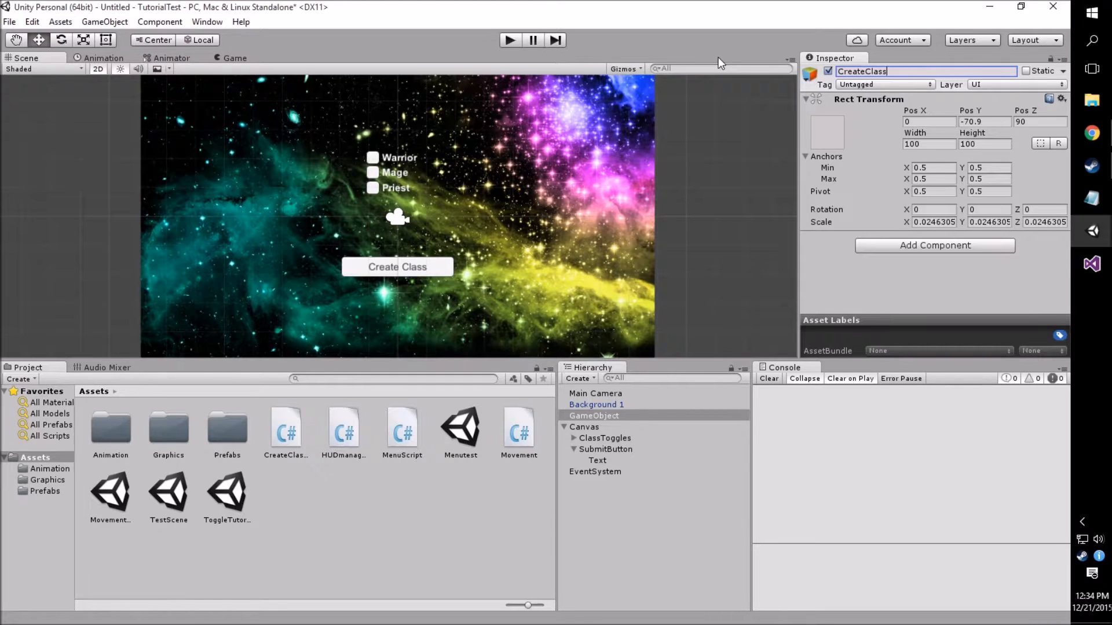
type("Manager")
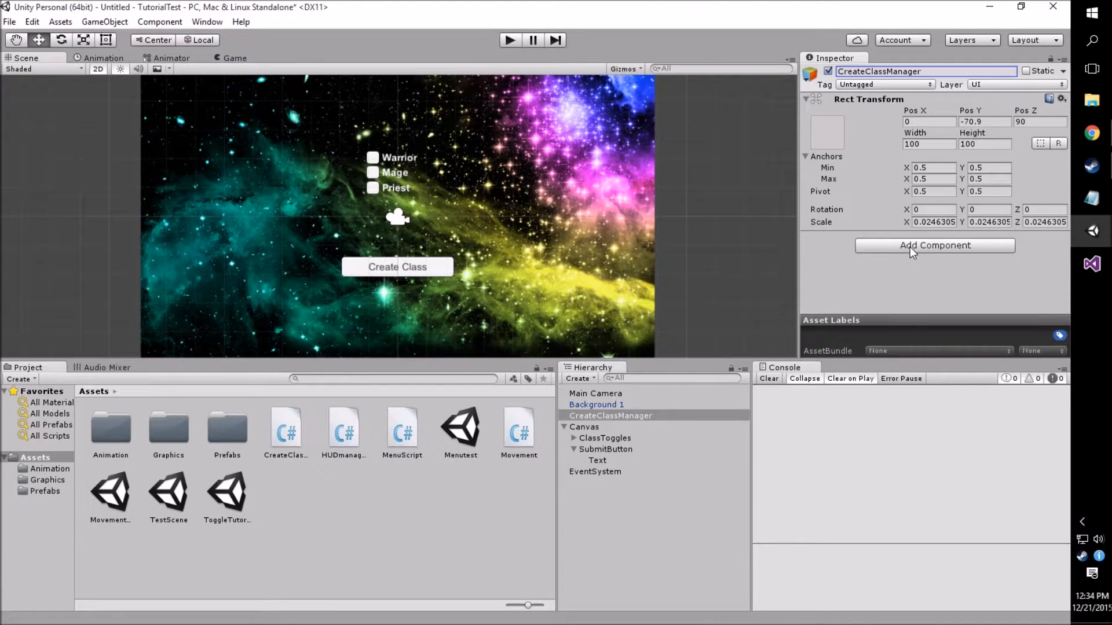
mouse_move(303, 435)
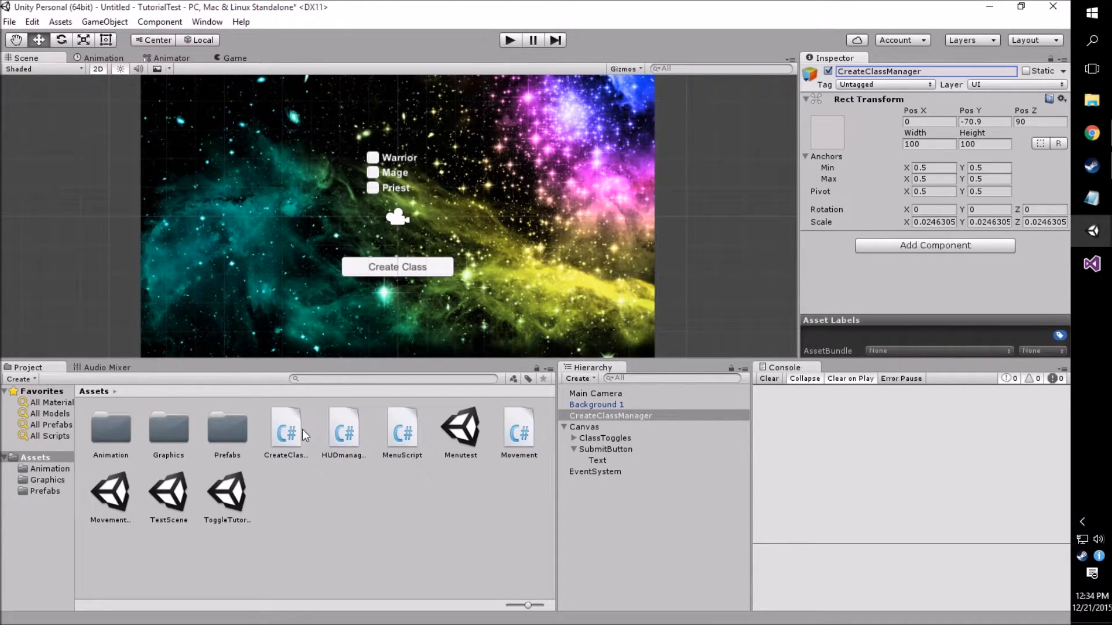
Add a new script component named CreateClassSystem through Add Component
left_click(935, 245)
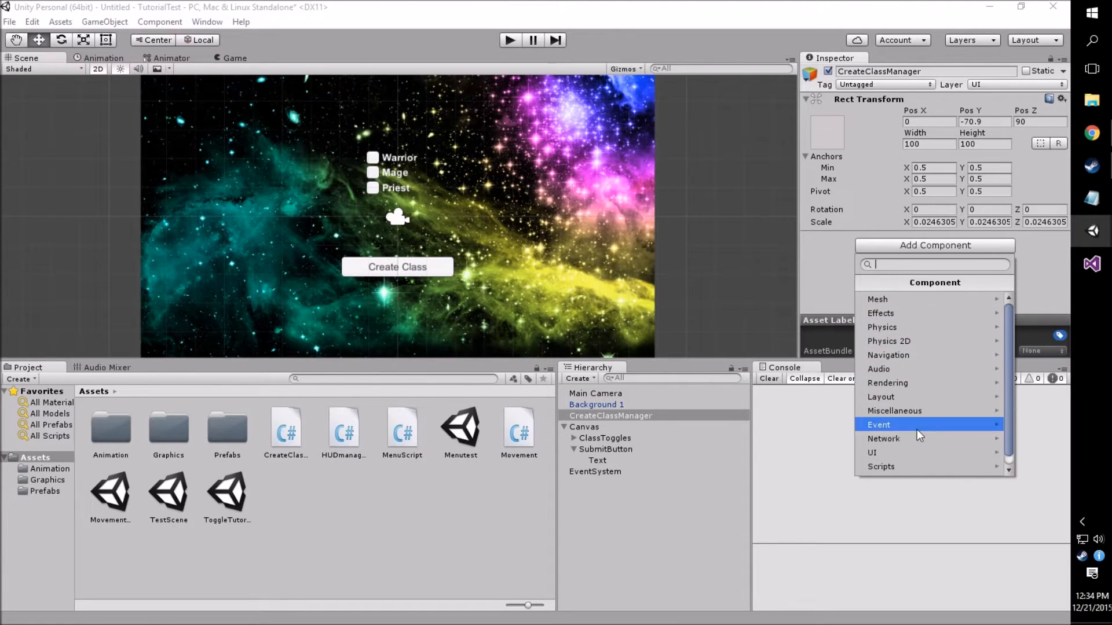
left_click(881, 467)
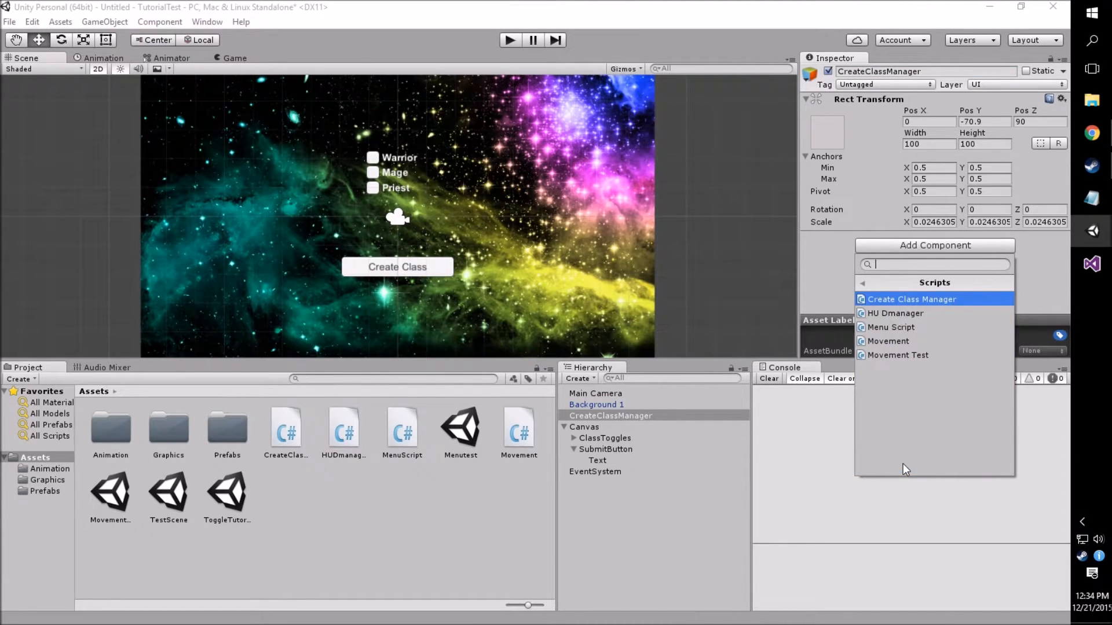
left_click(863, 282)
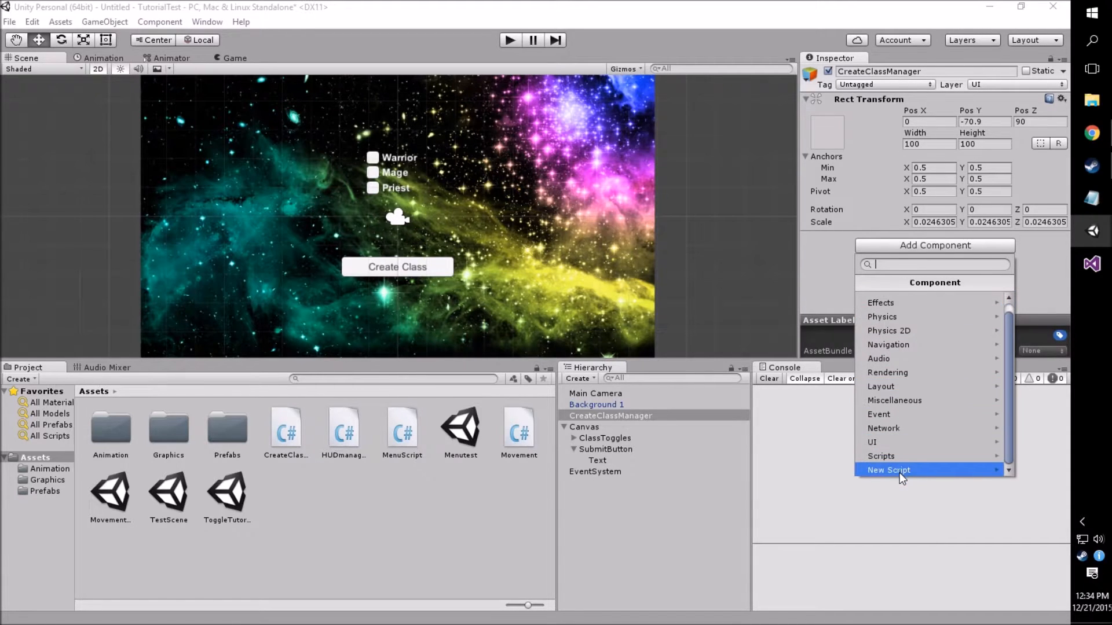
left_click(888, 470)
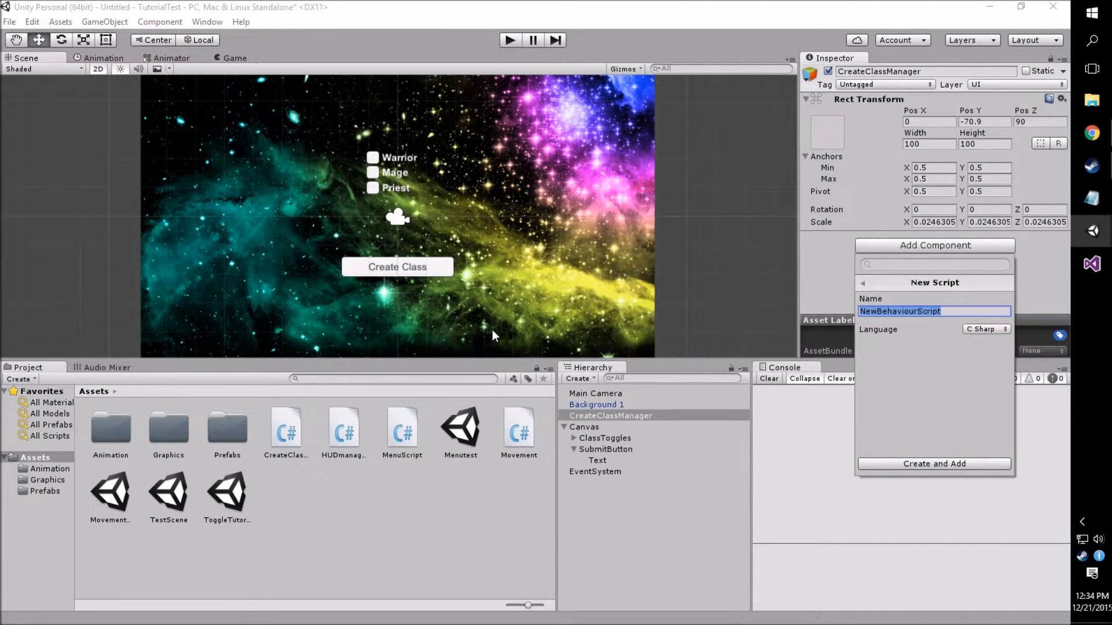
type("CreateClassSyst")
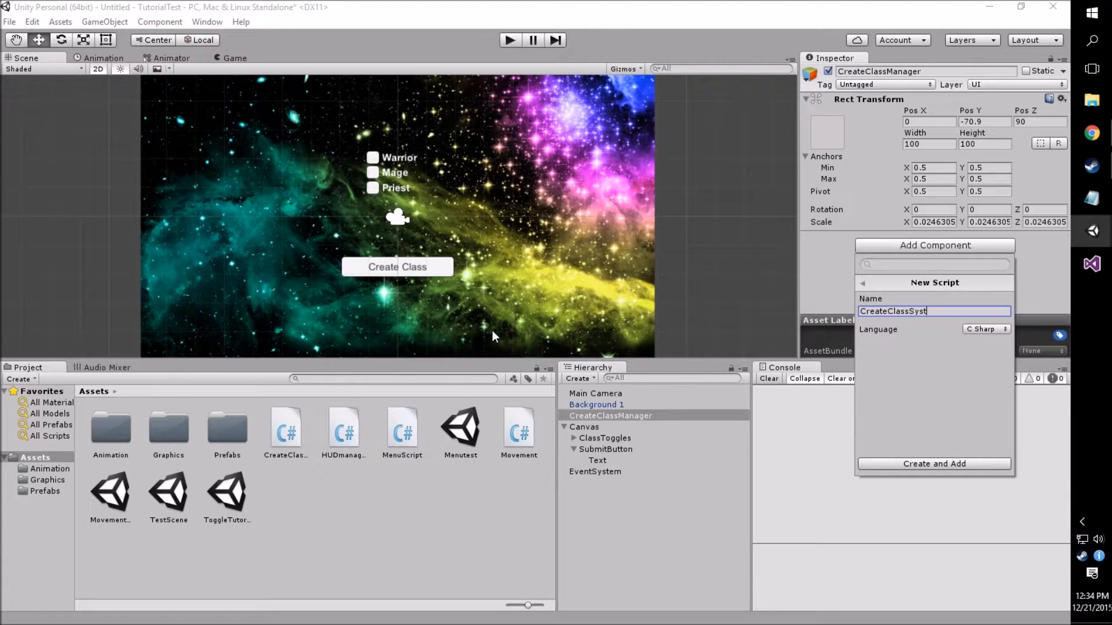
left_click(935, 464)
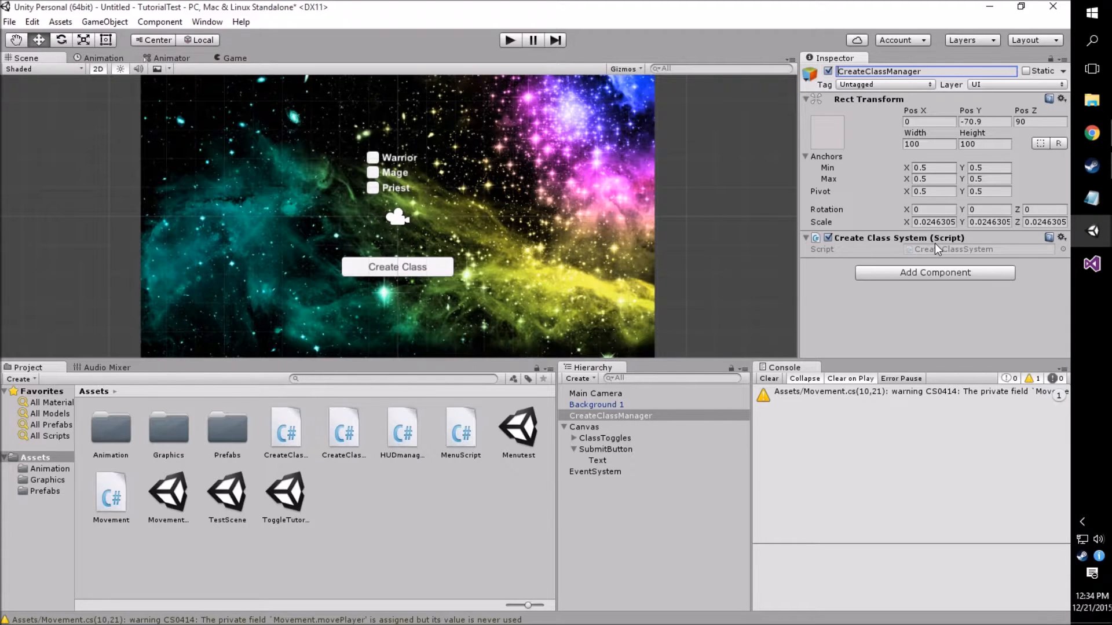
mouse_move(975, 253)
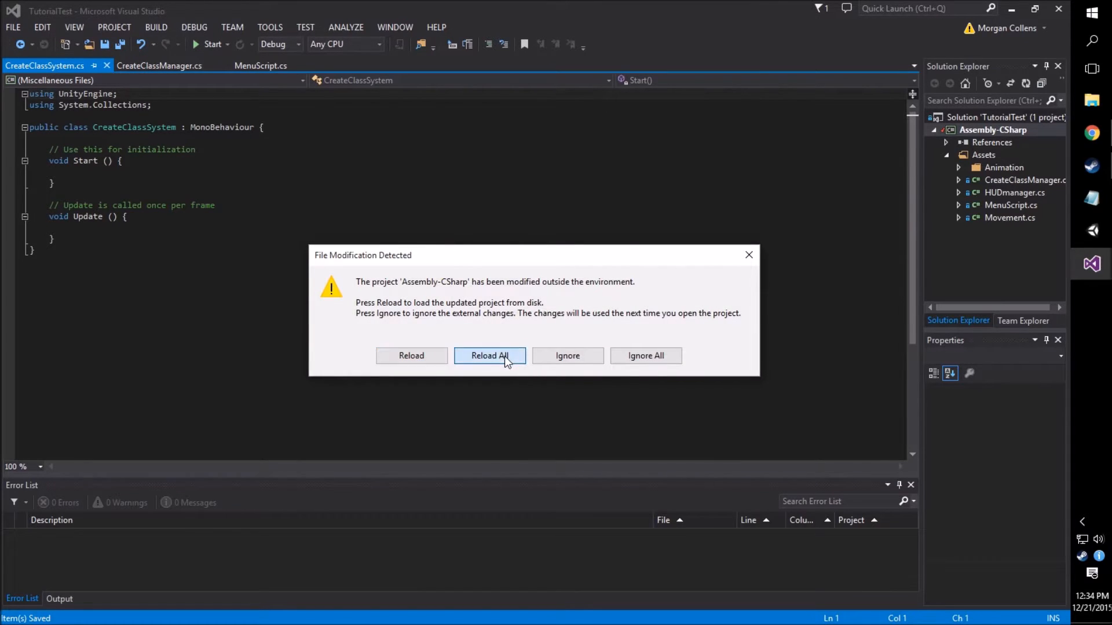
Reload the changed project and delete the default Start and Update methods
left_click(489, 355)
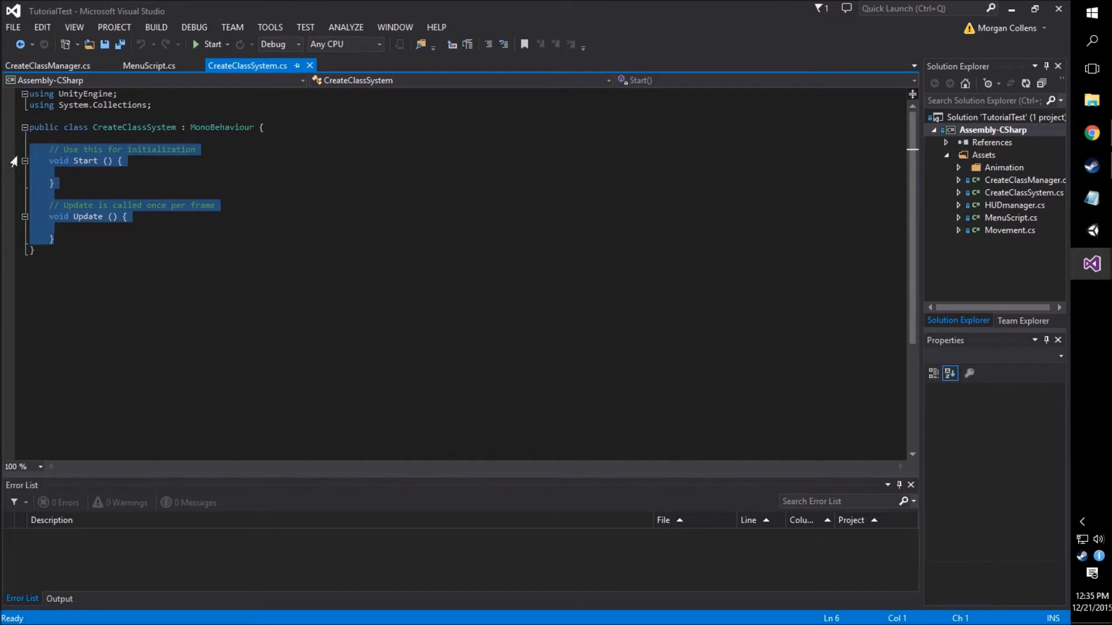
key("Delete")
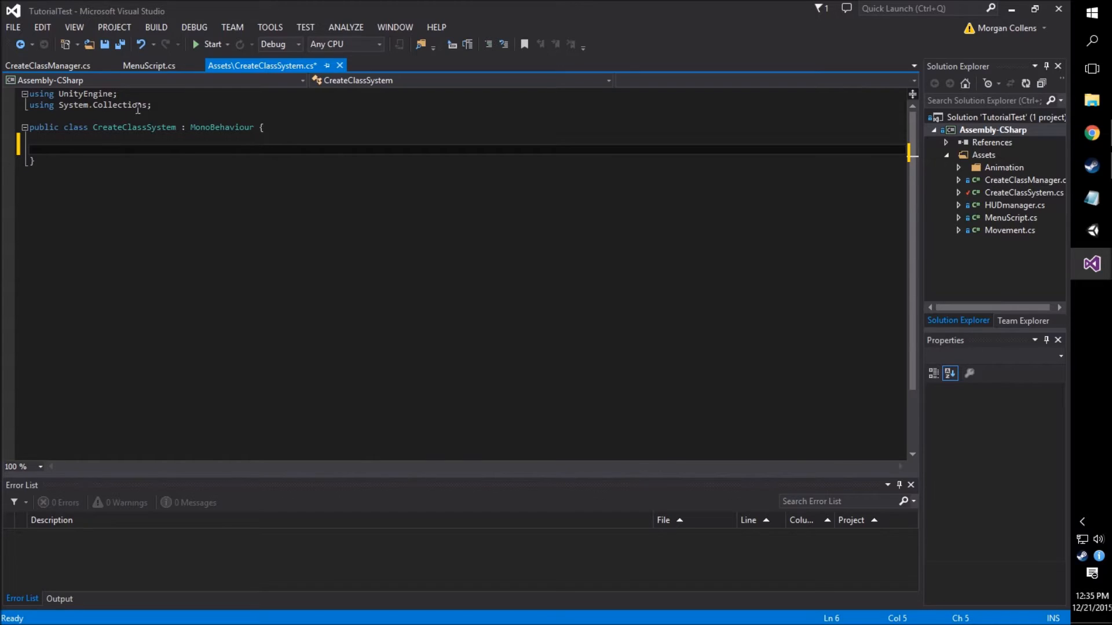
mouse_move(222, 127)
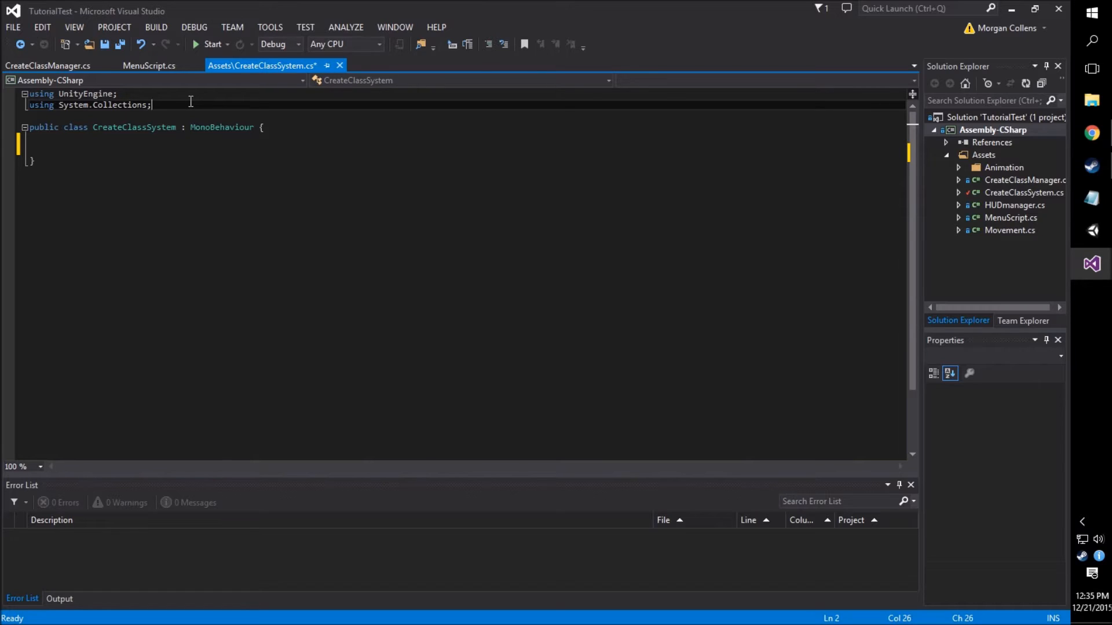
Add 'using UnityEngine.UI;' below the existing using statements
key("Enter")
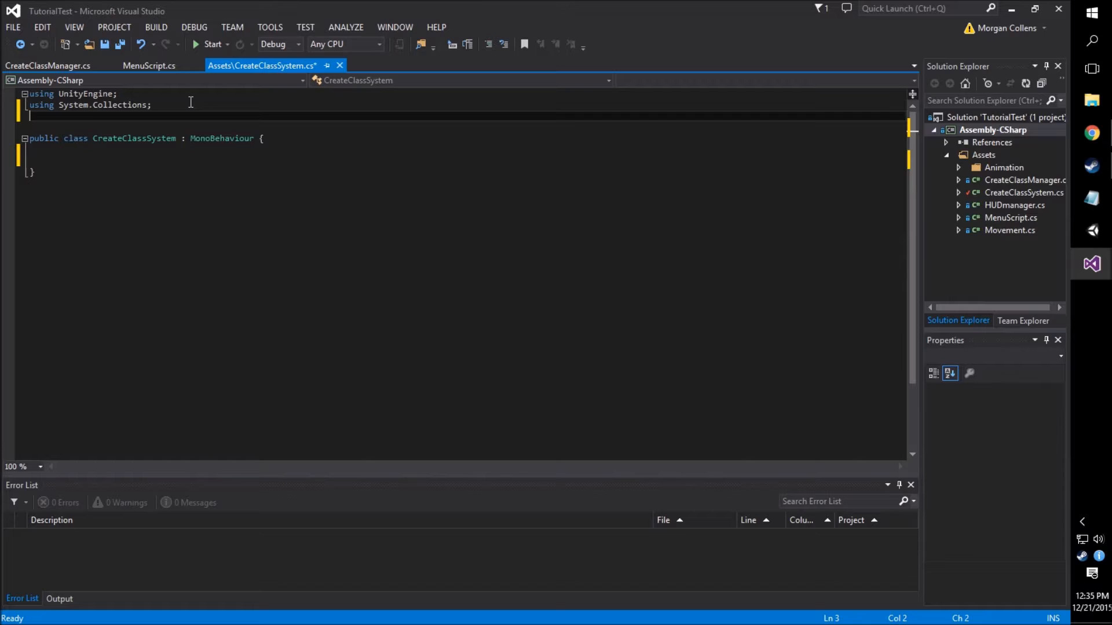
type("using U")
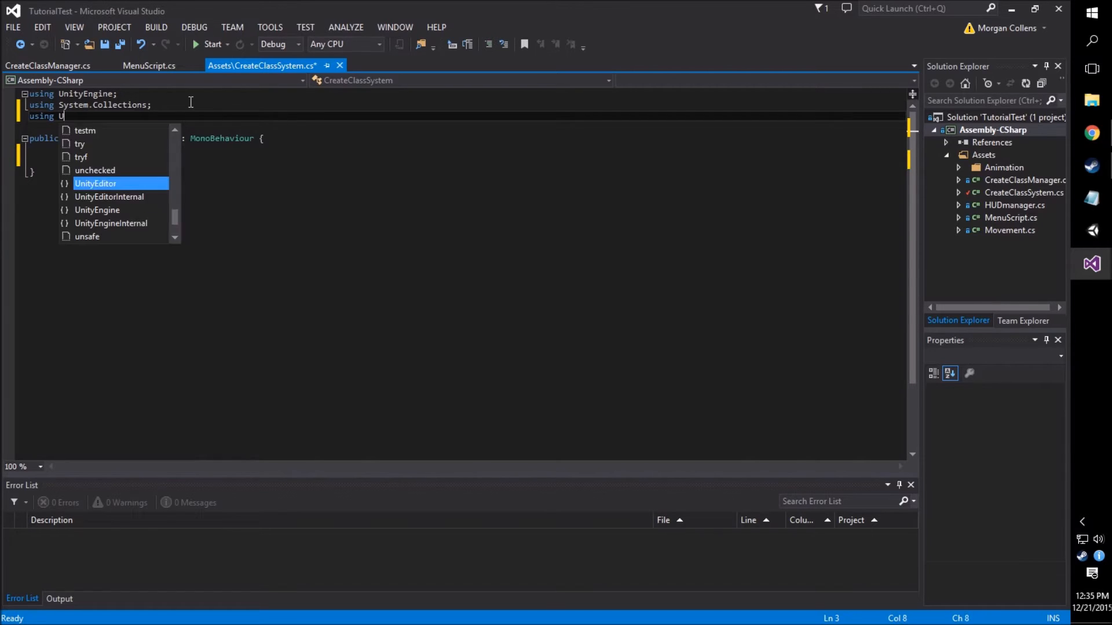
type("nityEngine.UI;")
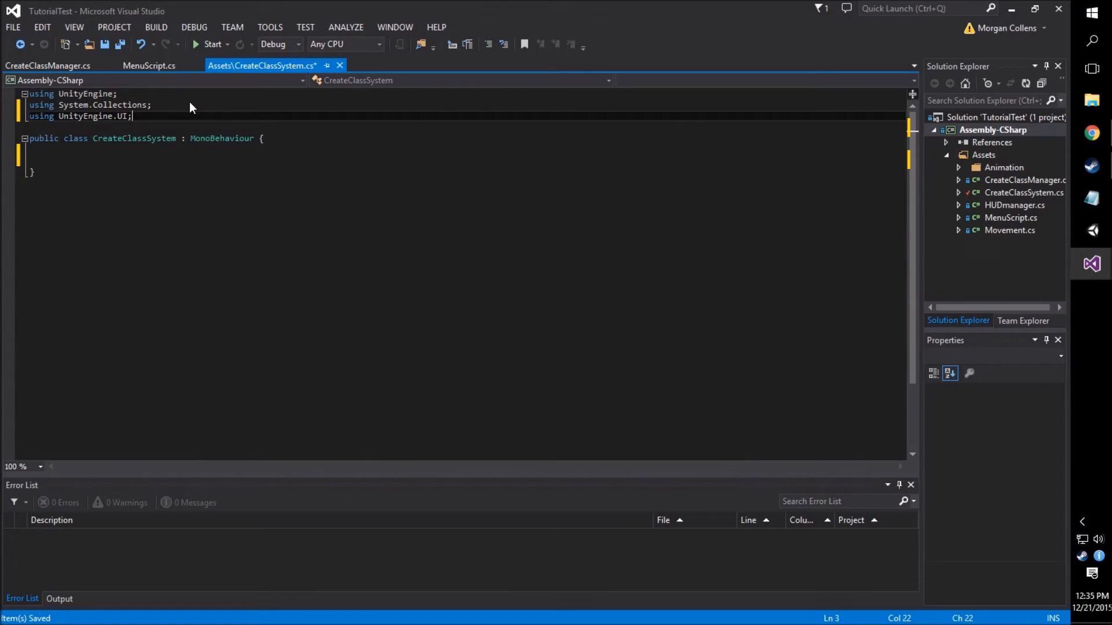
mouse_move(227, 112)
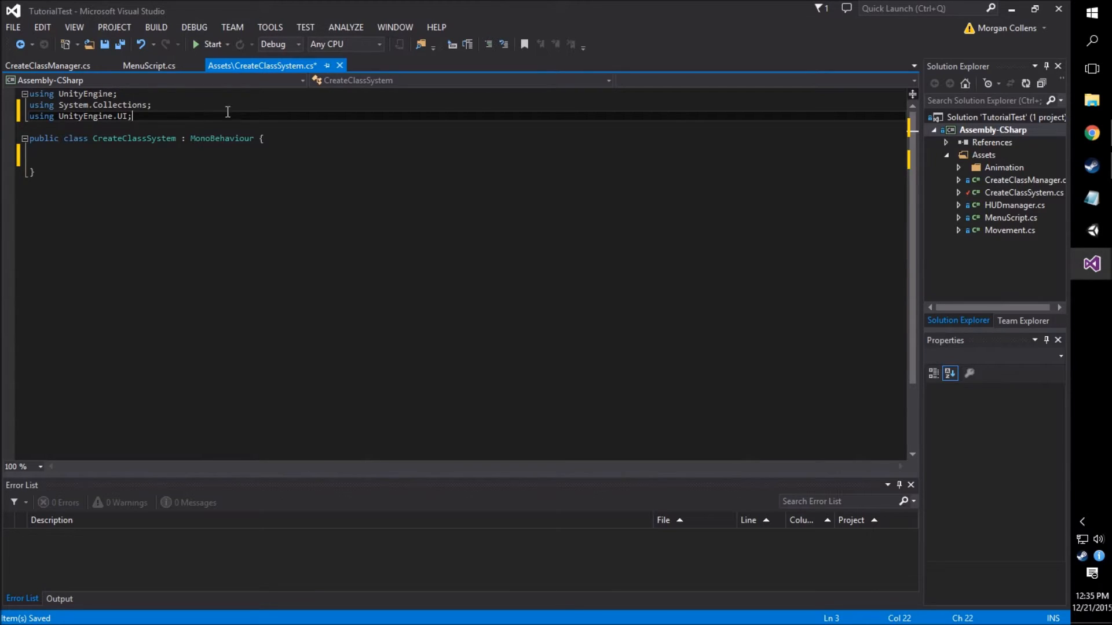
left_click(312, 146)
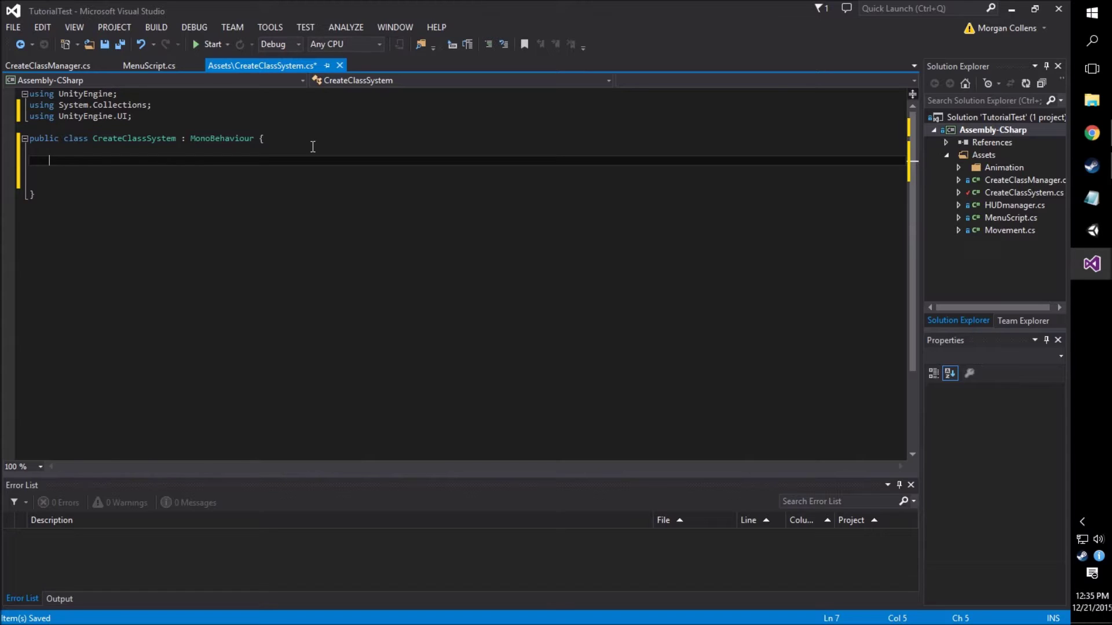
Write a '//Toggle game objects' comment and public fields isWarrior, isMage and isPrist
type("//")
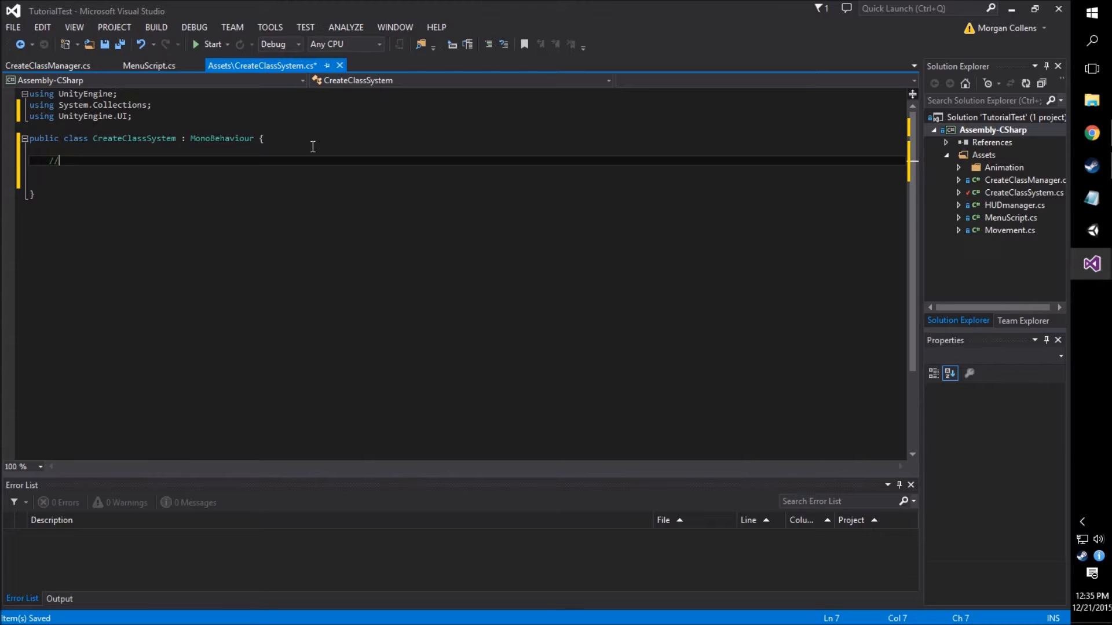
type("Toggle game objects")
type("public")
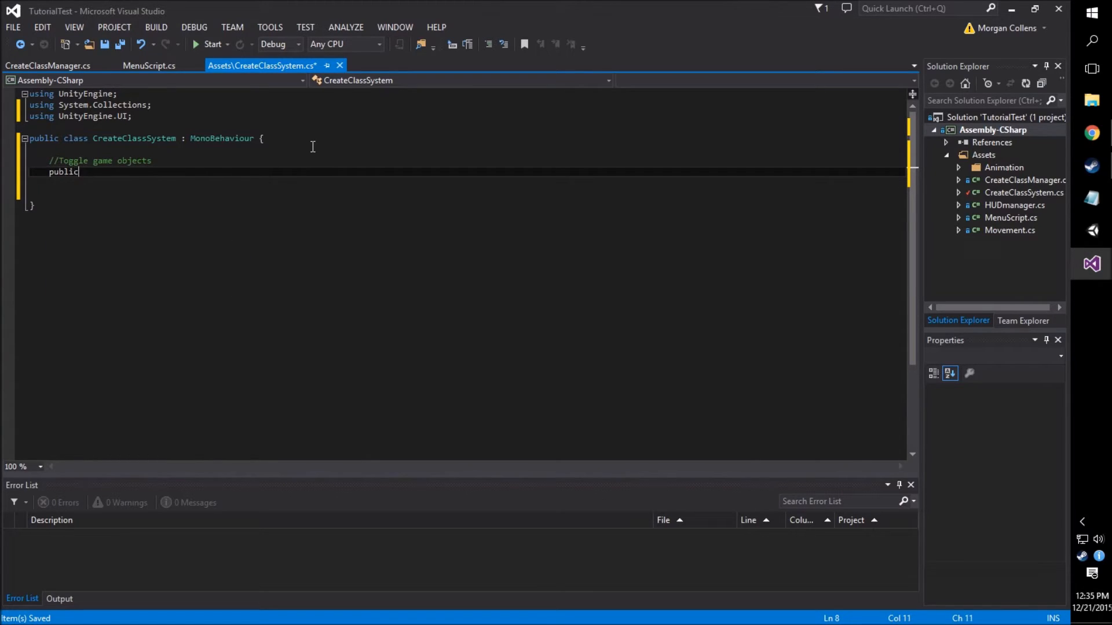
type("game")
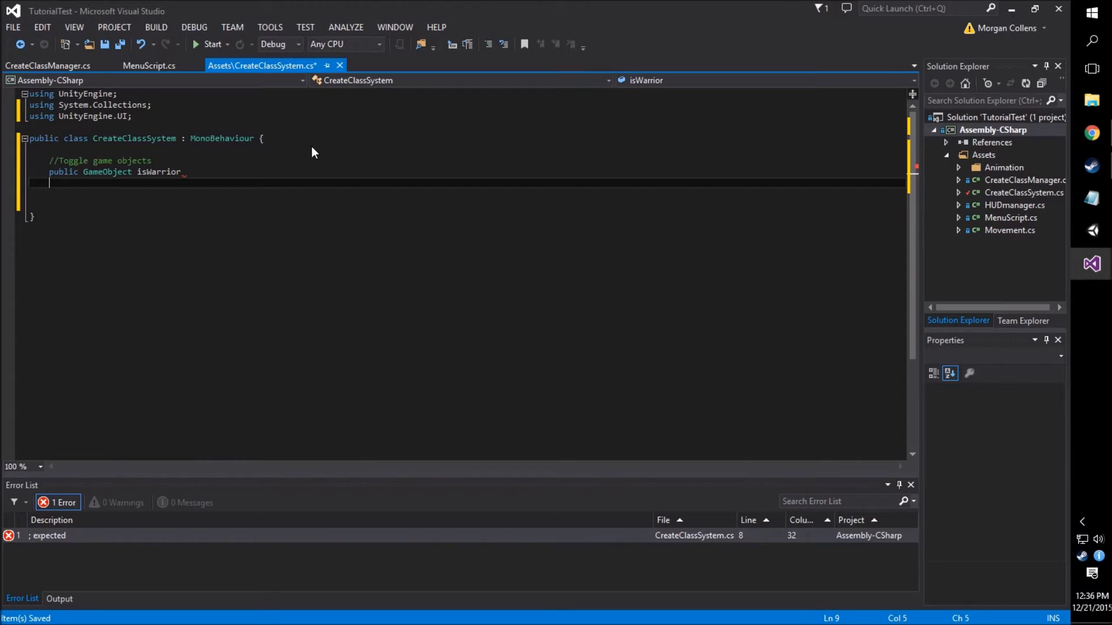
type("publ")
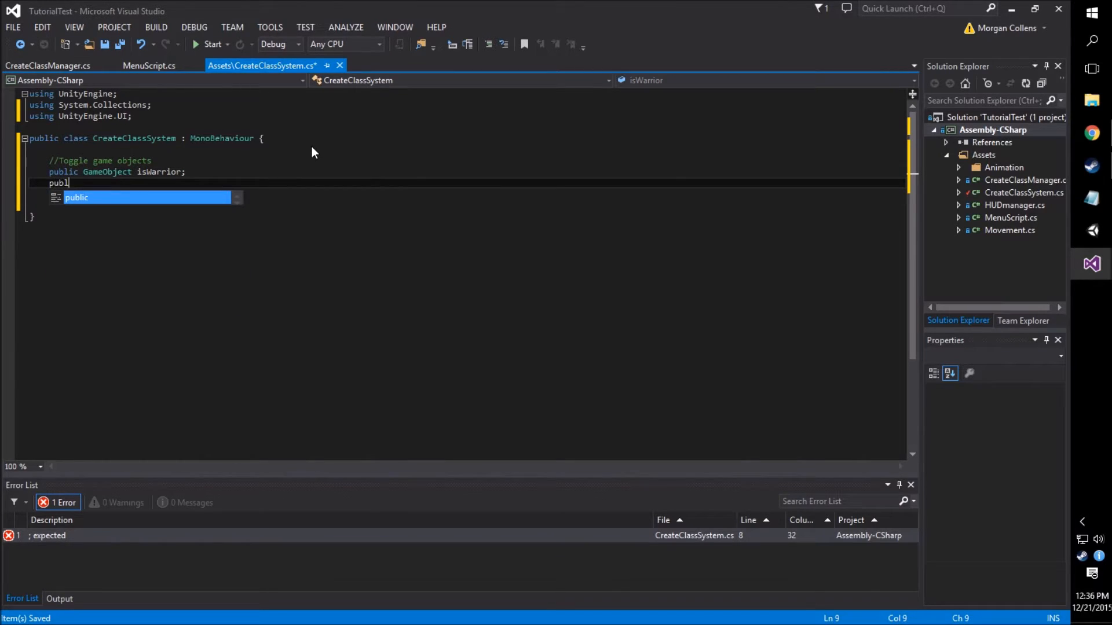
type("GameObject isMage;")
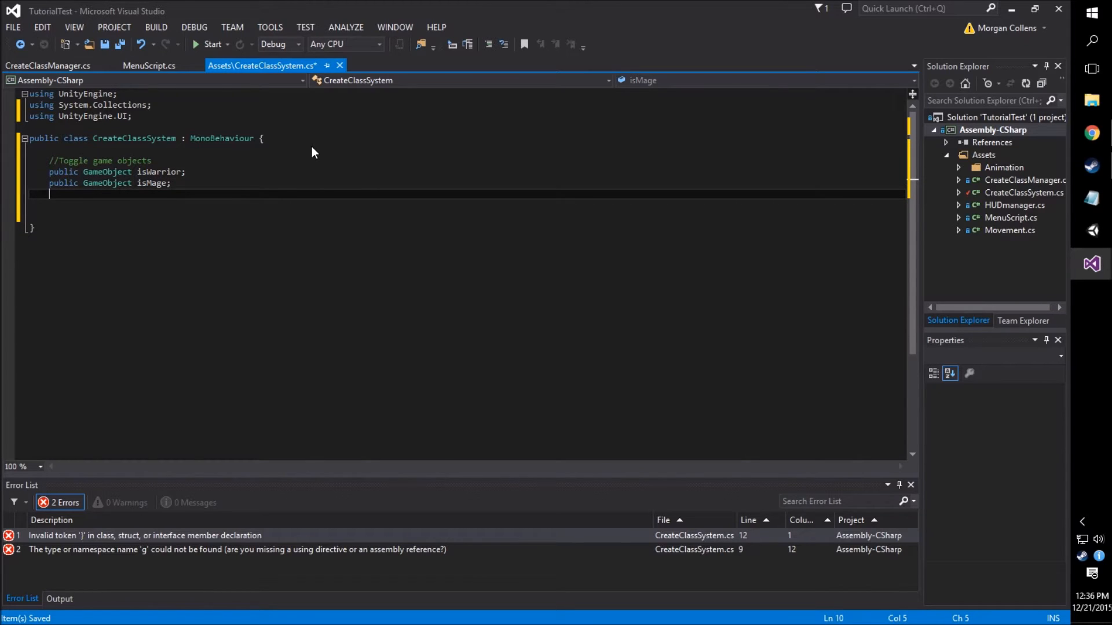
type("public GameObject isPri")
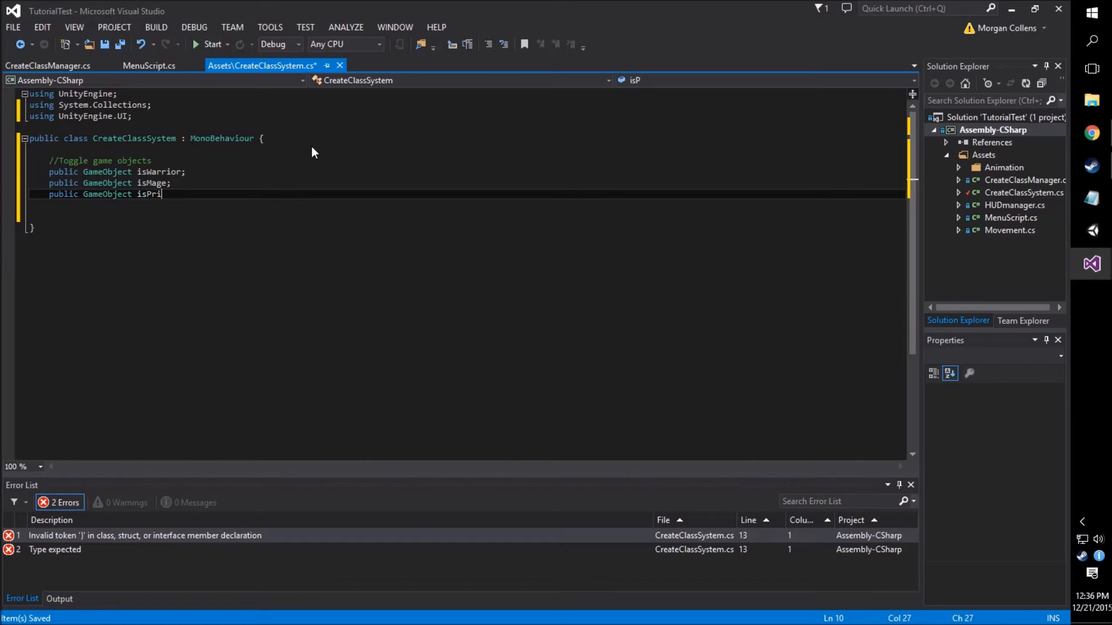
type("st;")
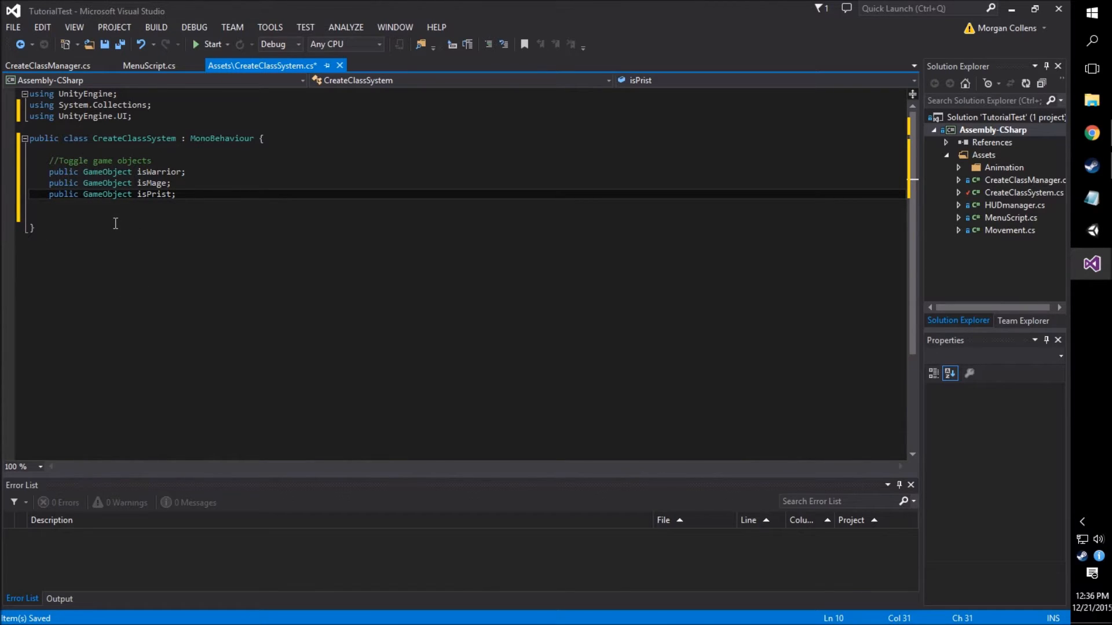
mouse_move(106, 193)
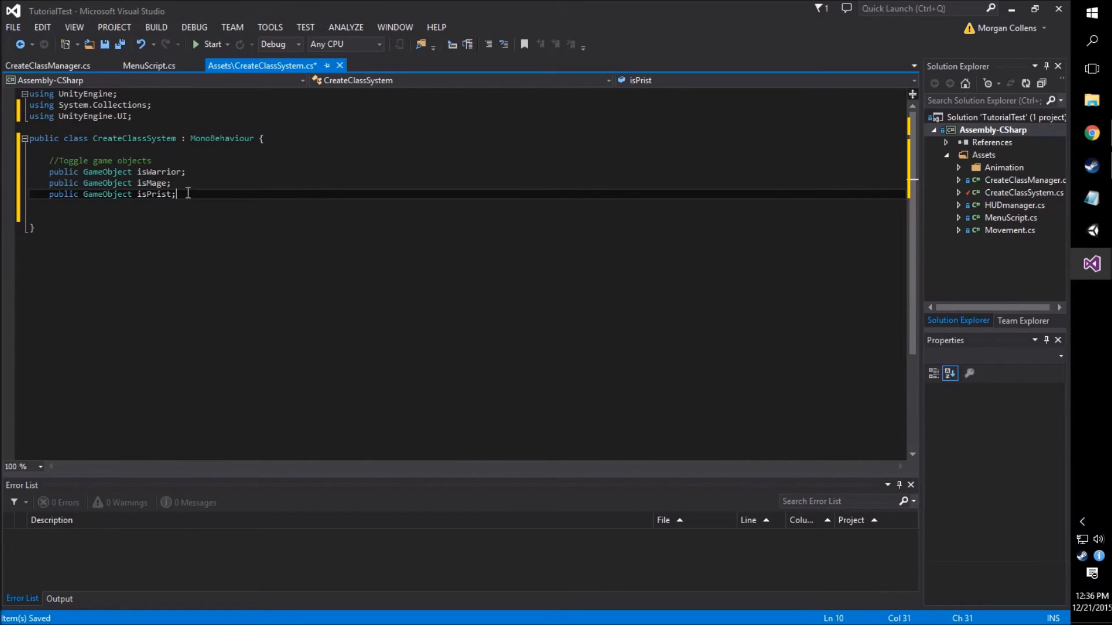
type("Toggl")
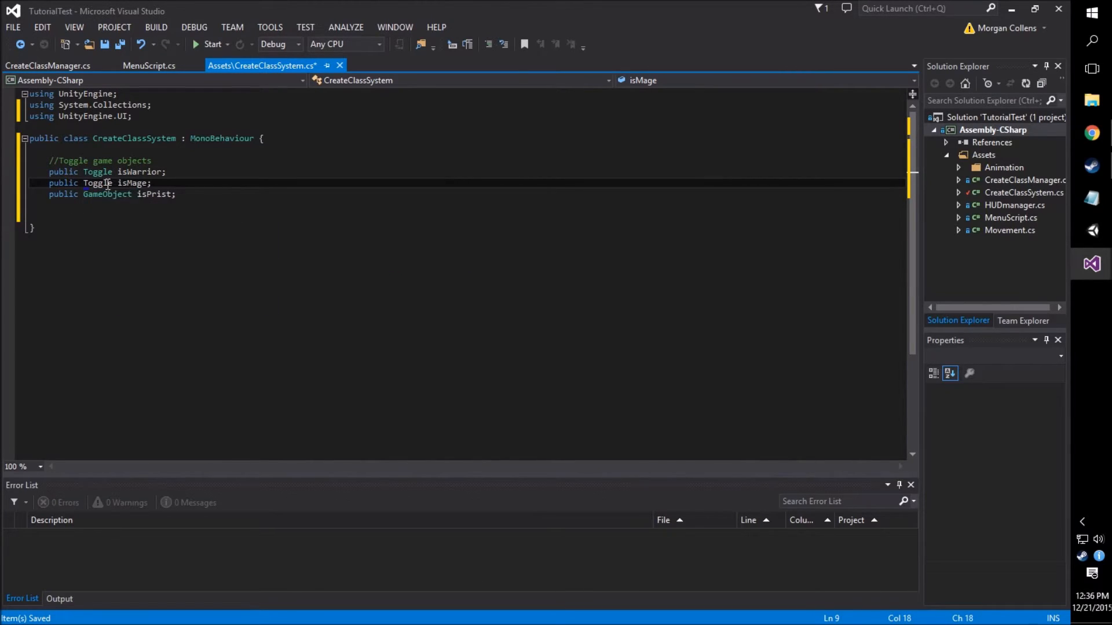
Change the isPrist field's type from GameObject to Toggle
left_click(104, 193)
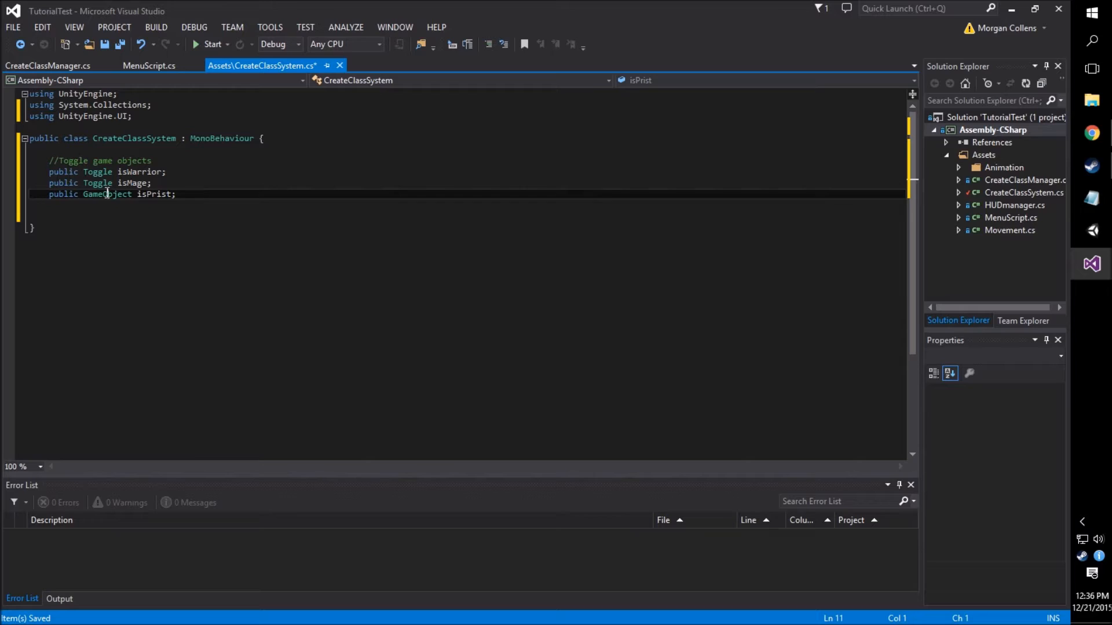
type("Toggle")
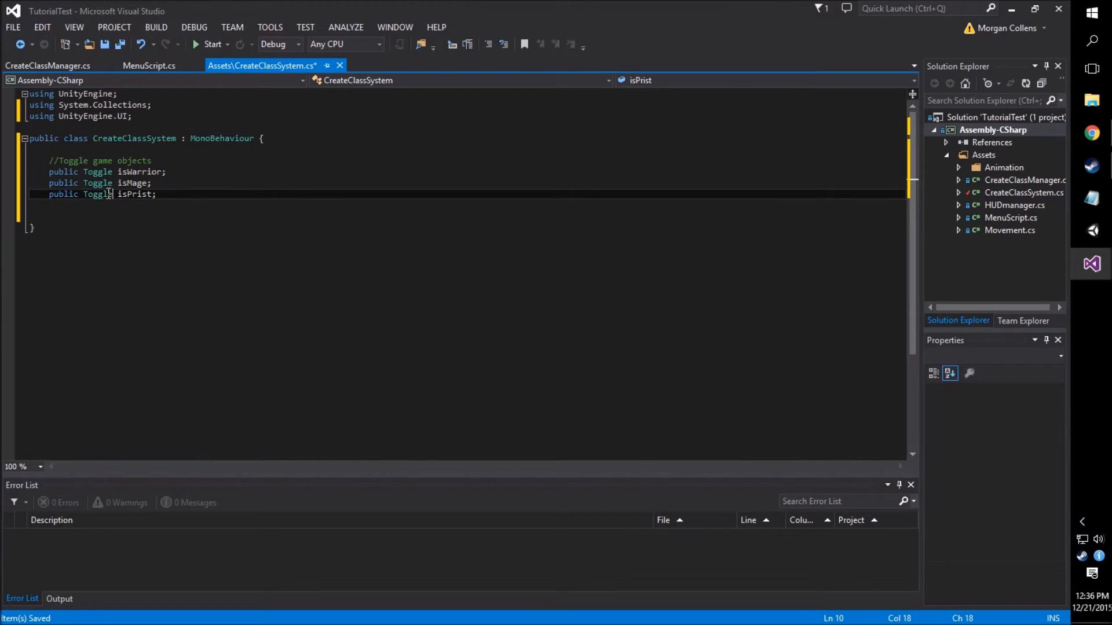
left_click(201, 194)
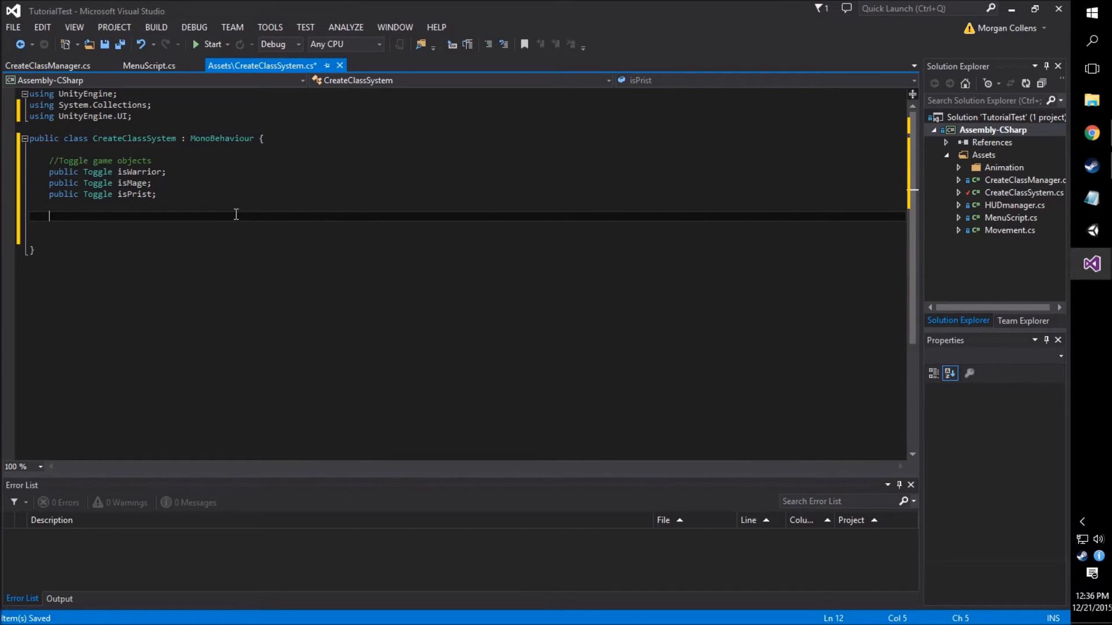
Add a 'Checks active toggle' comment and an empty public void ActiveToggle() method
type("//")
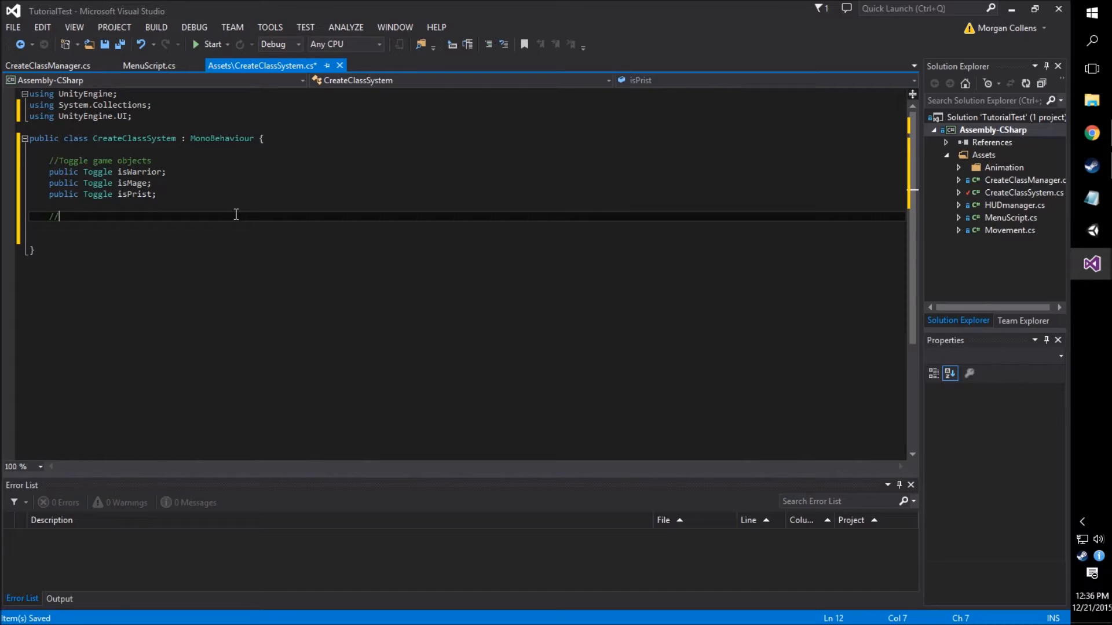
type("Ch")
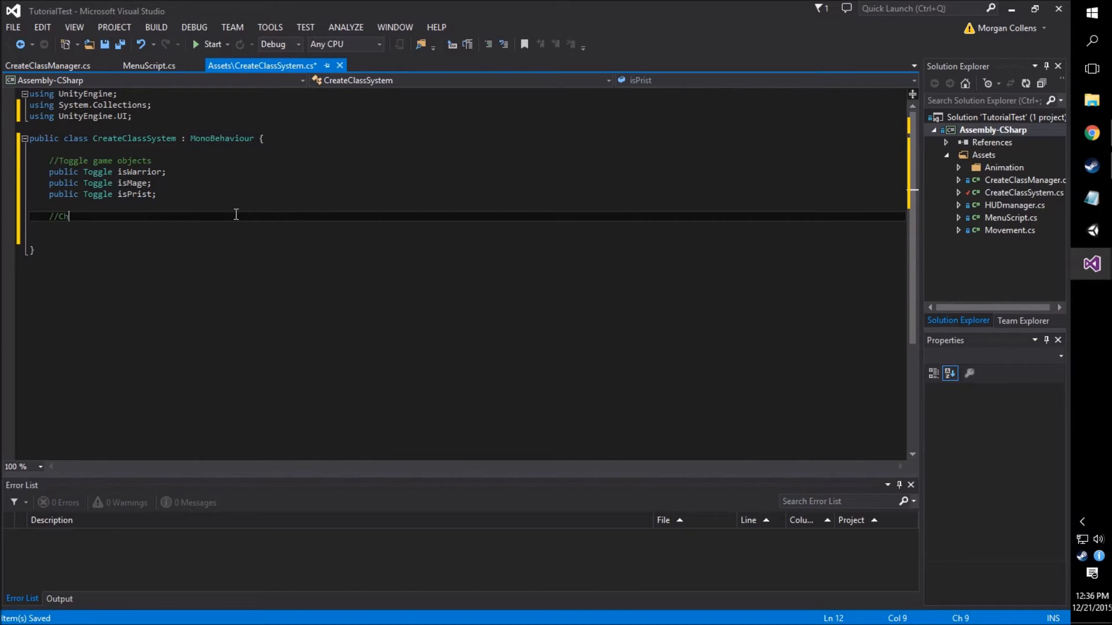
type("ecks active toggle")
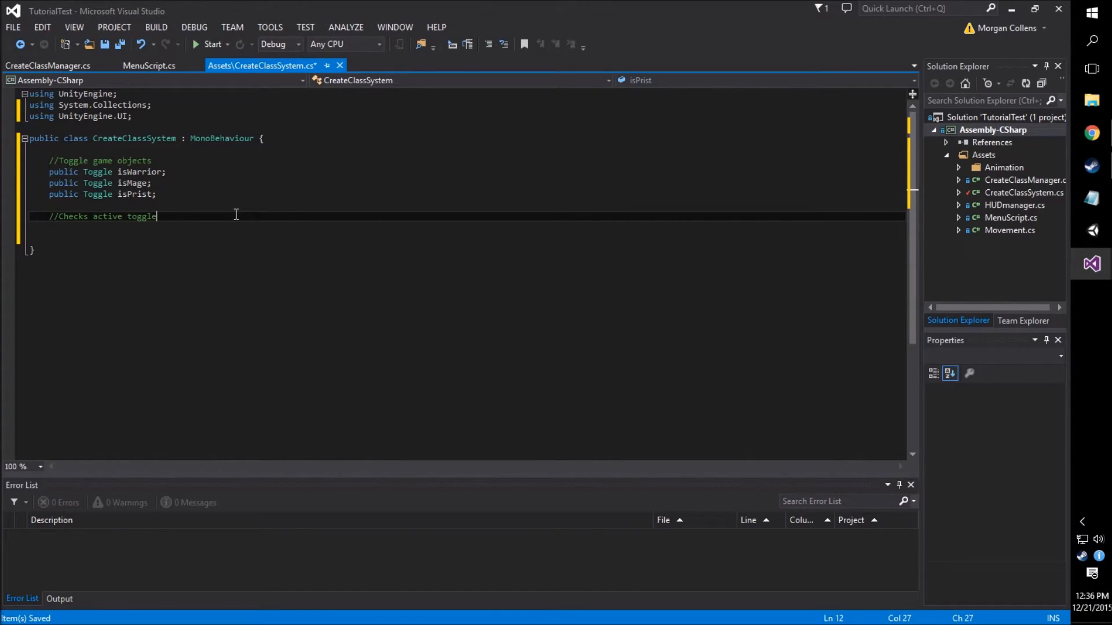
type("publ")
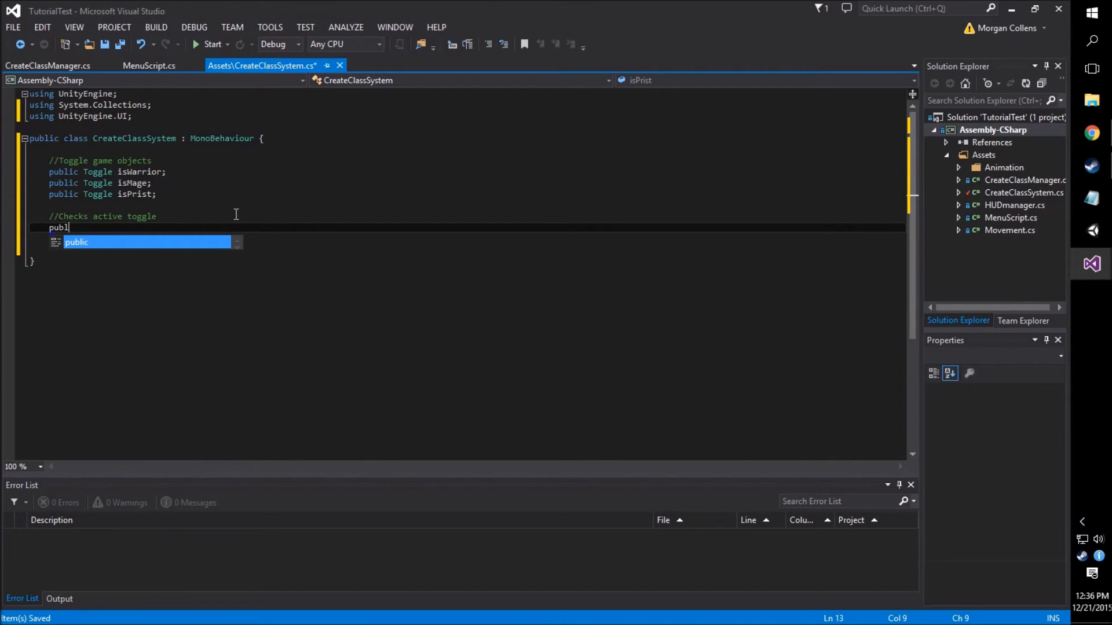
type("void")
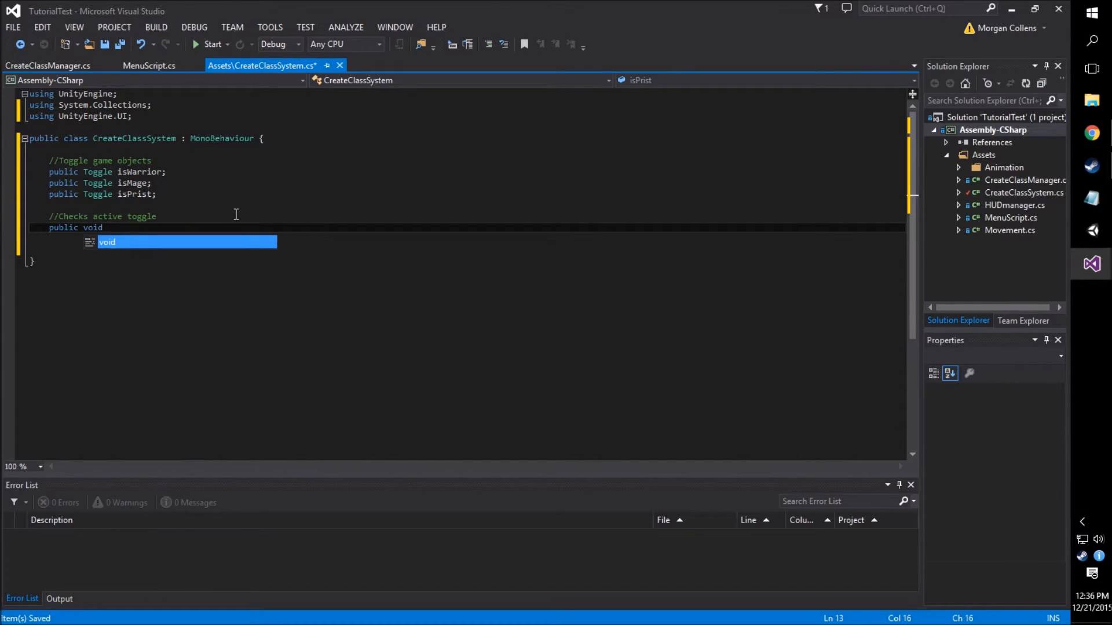
type("Active")
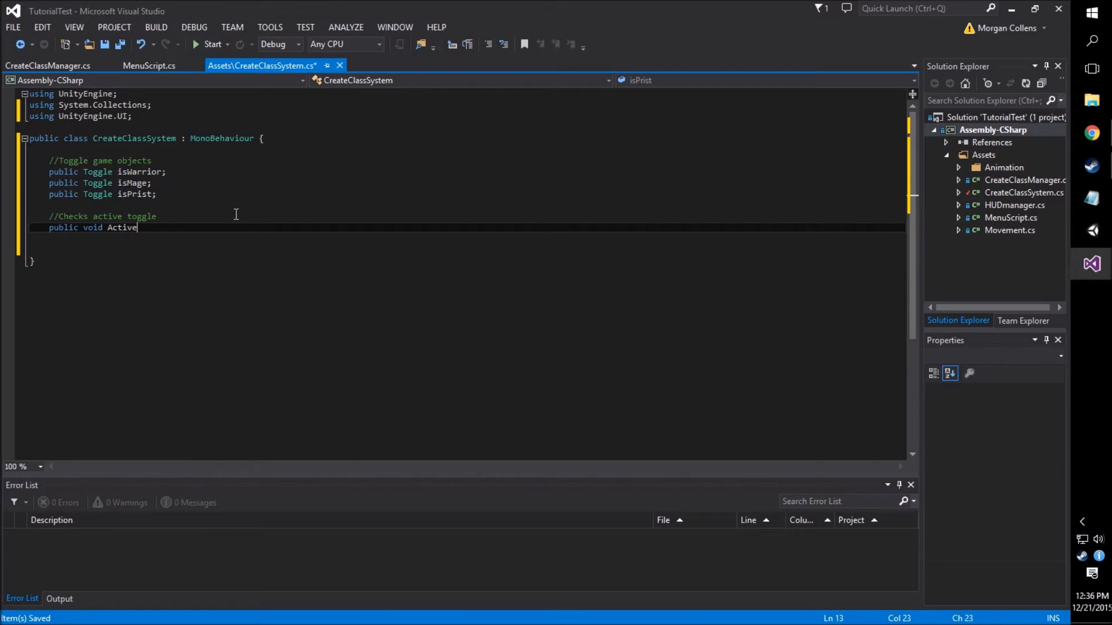
type("Toggle()")
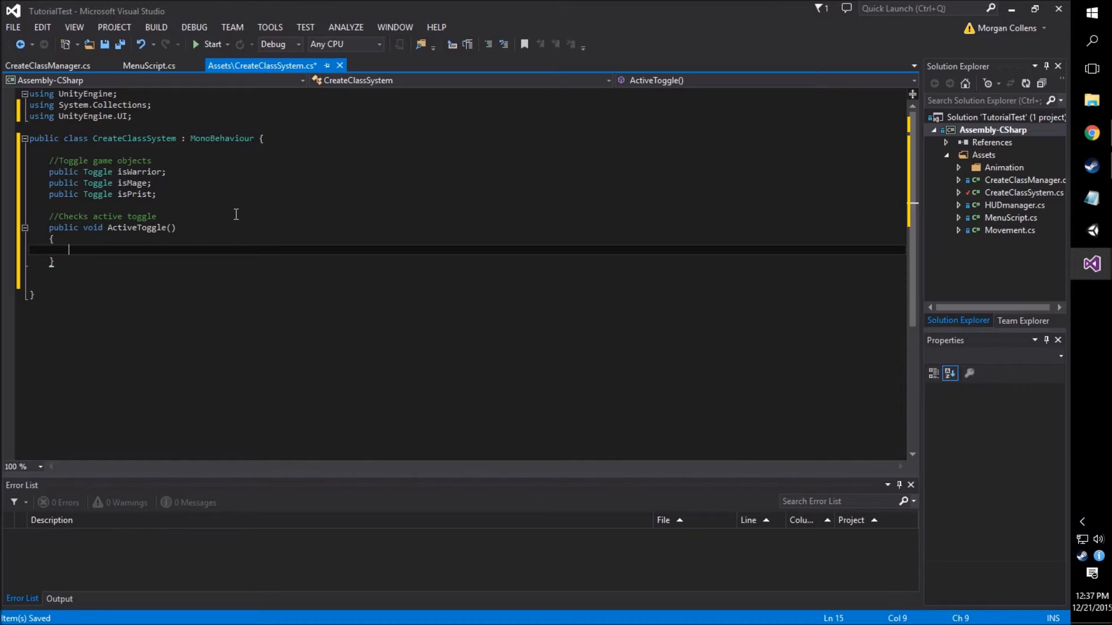
mouse_move(129, 183)
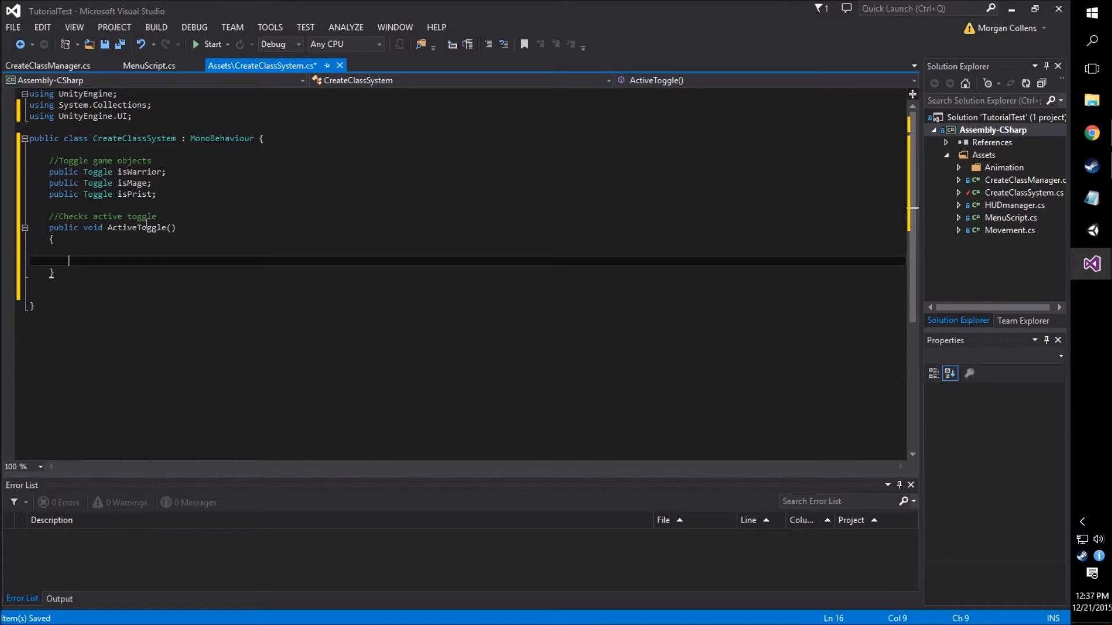
Inside ActiveToggle, log 'Player selected warrior.' when isWarrior.isOn is true
type("if (iswa")
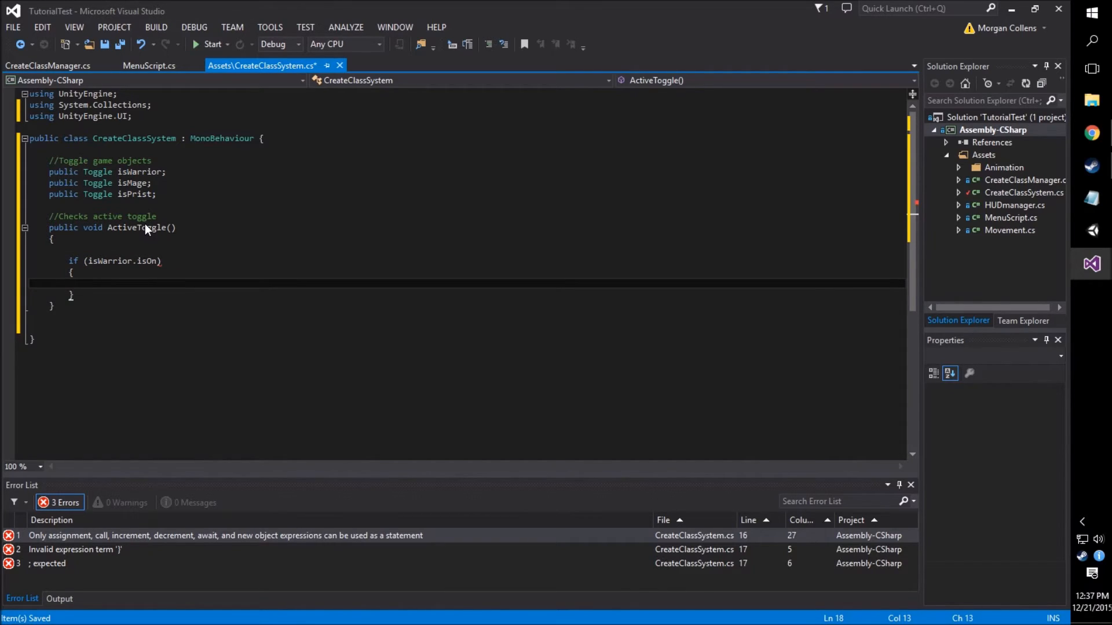
type("Debug")
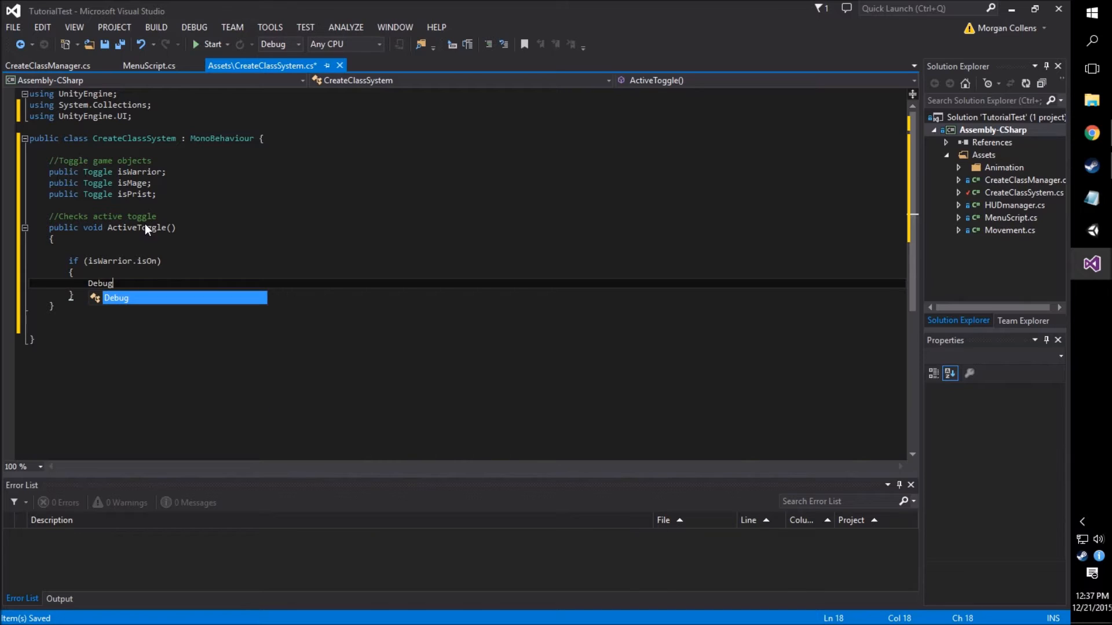
type(".Log(")
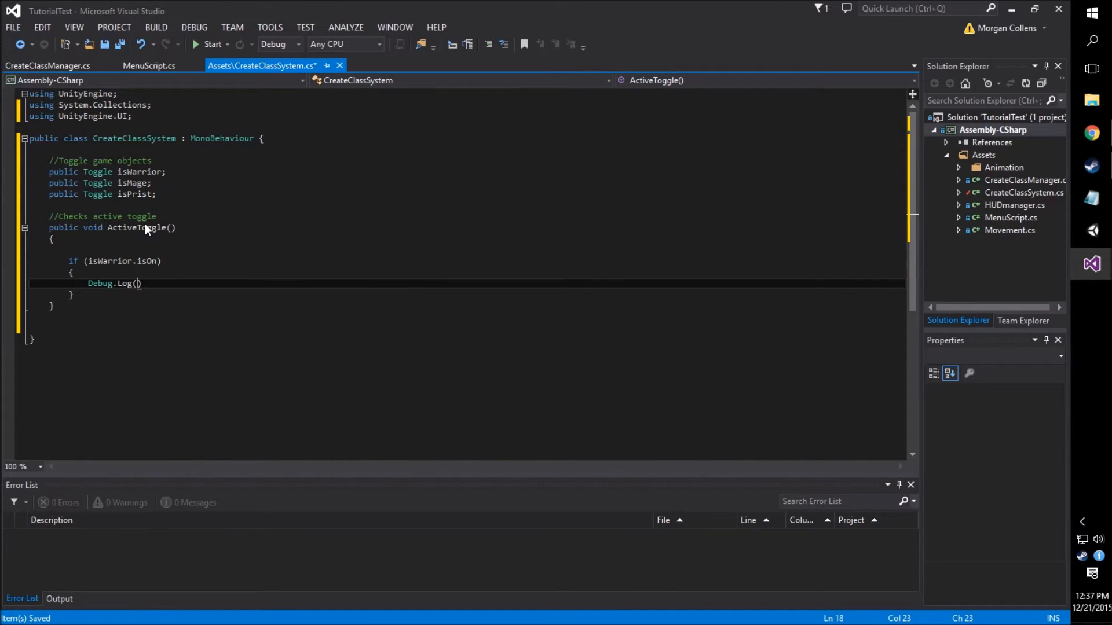
type("\"Player select\"")
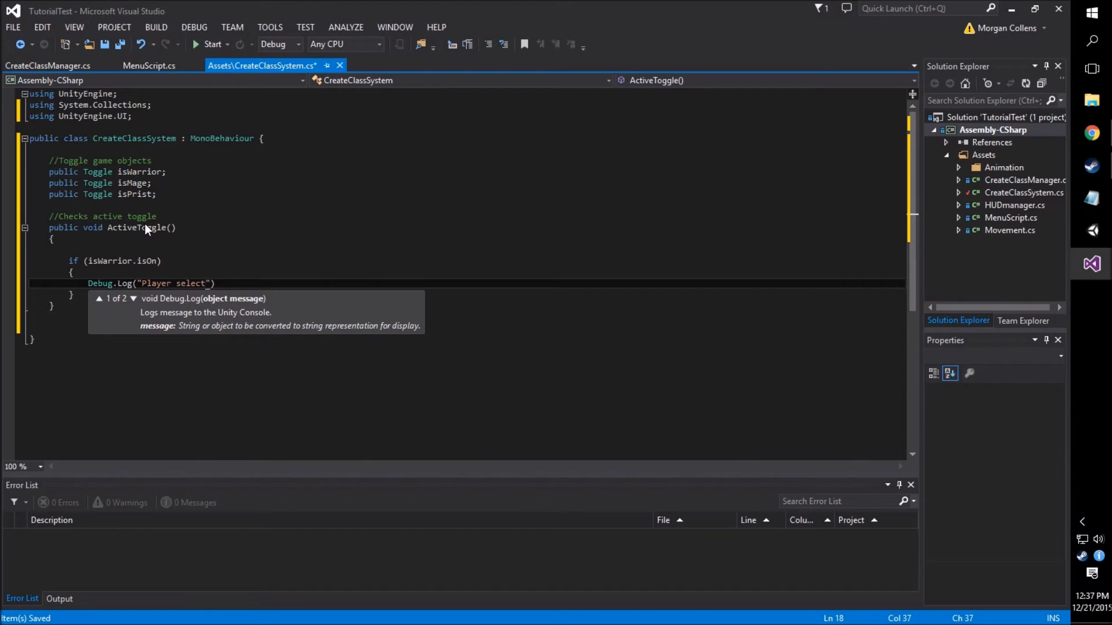
type("ed warrior")
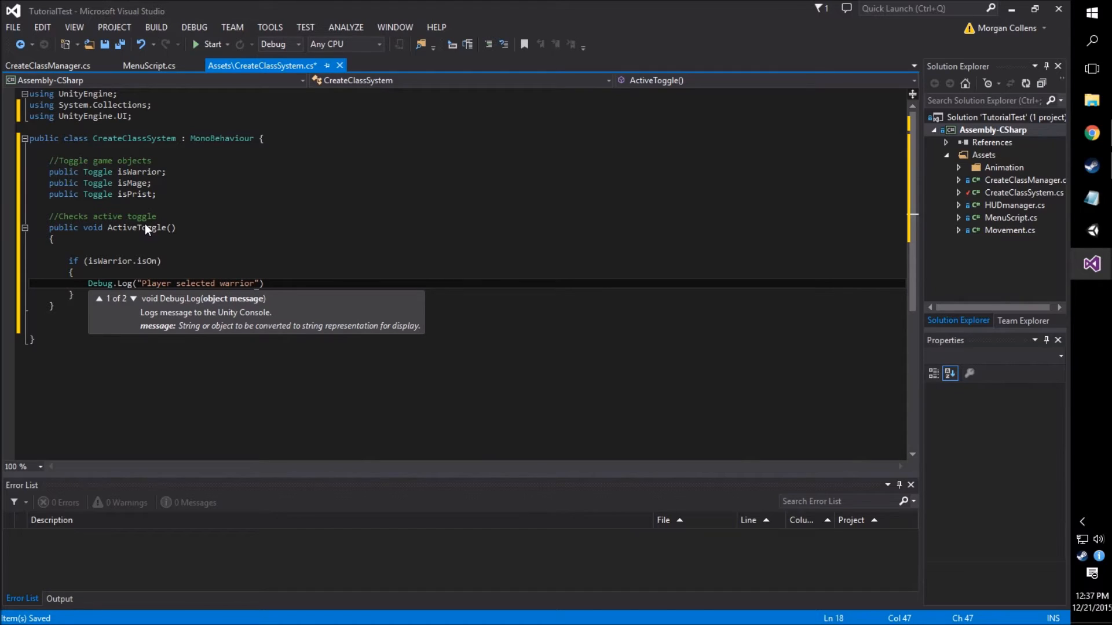
type(".\");")
left_click(467, 295)
type(" else if (")
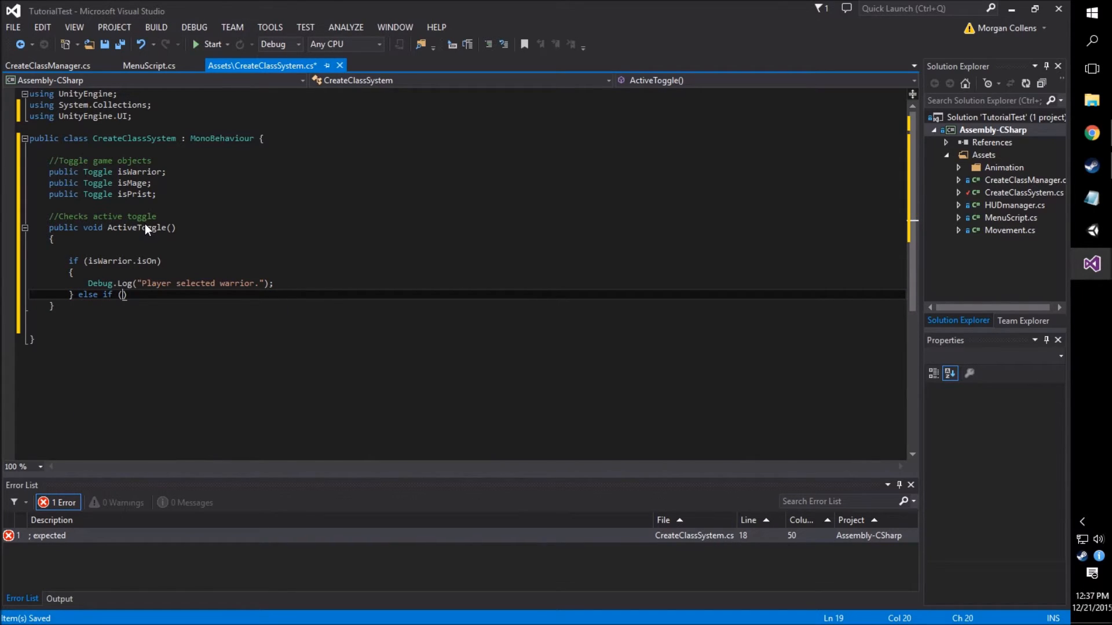
Add an else-if on isMage.isOn logging 'Player selected mage.', and begin a third else-if
type("isMage.isOn")
type("{")
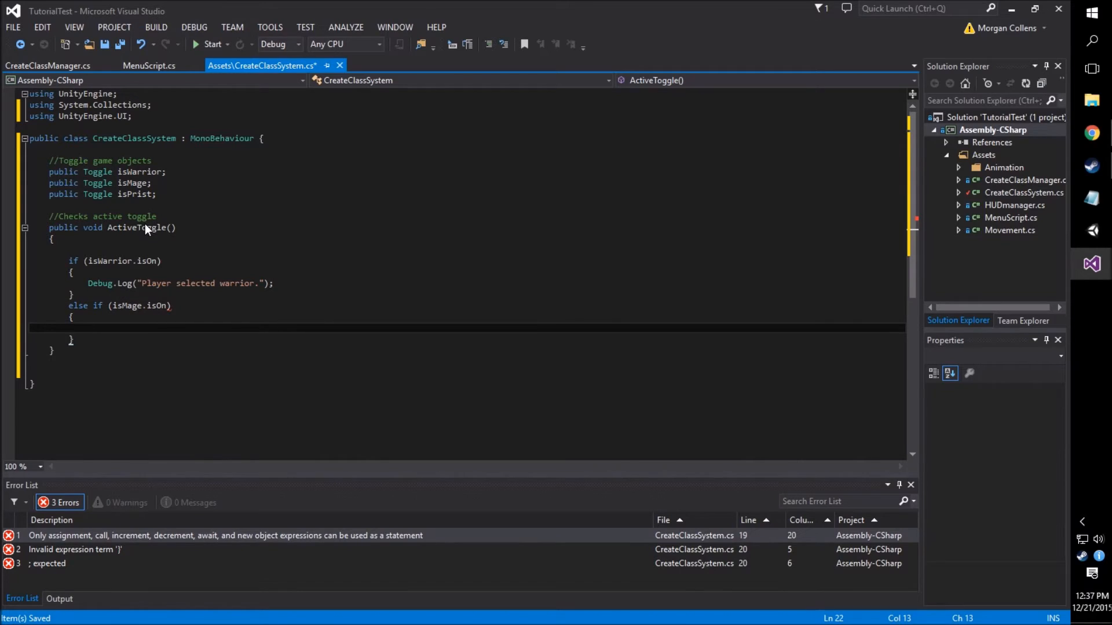
type("Debug.Log(\"Player s\"")
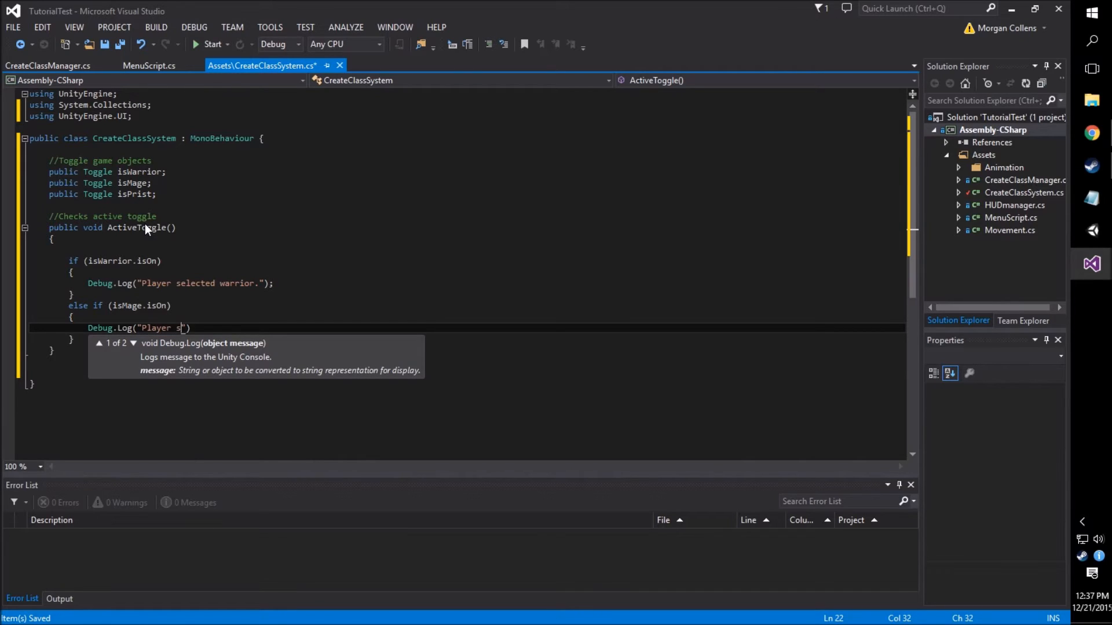
type("elected mage.")
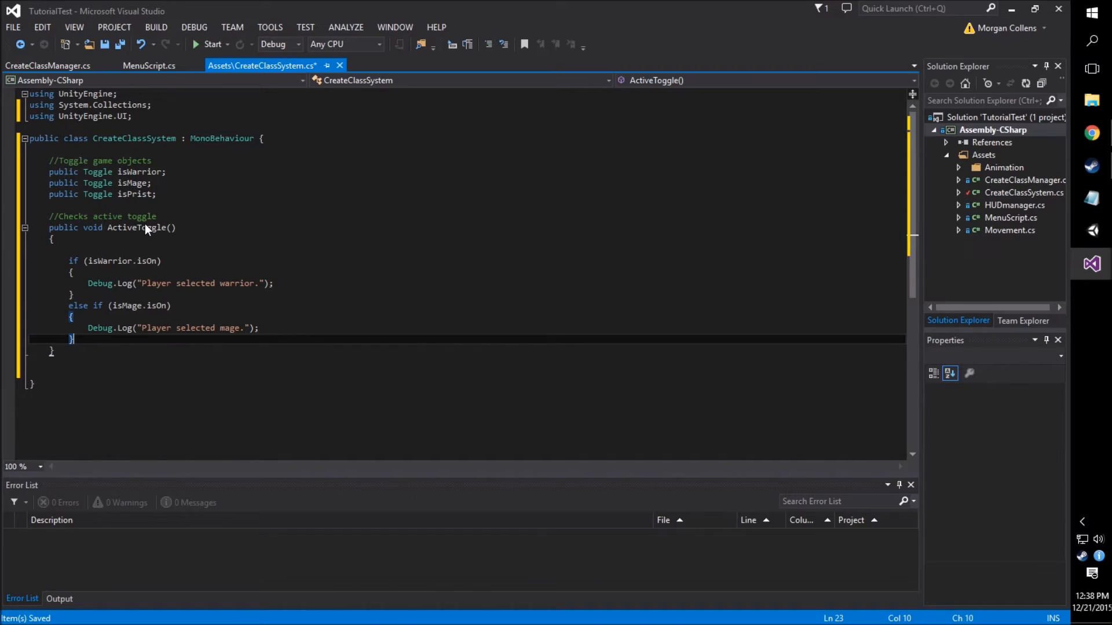
type("else")
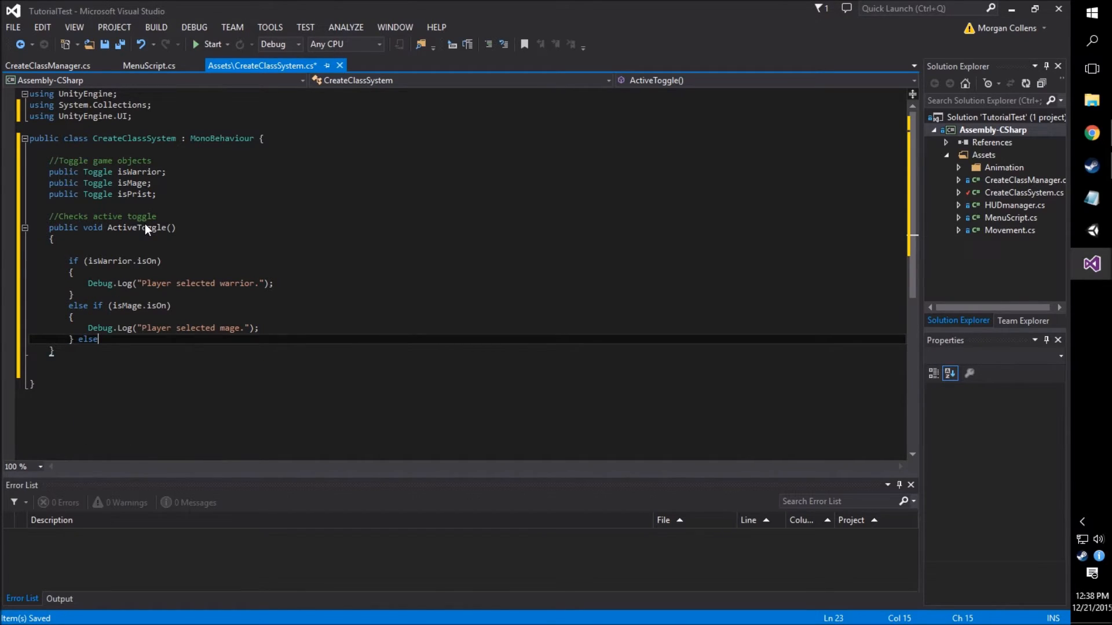
type("if (")
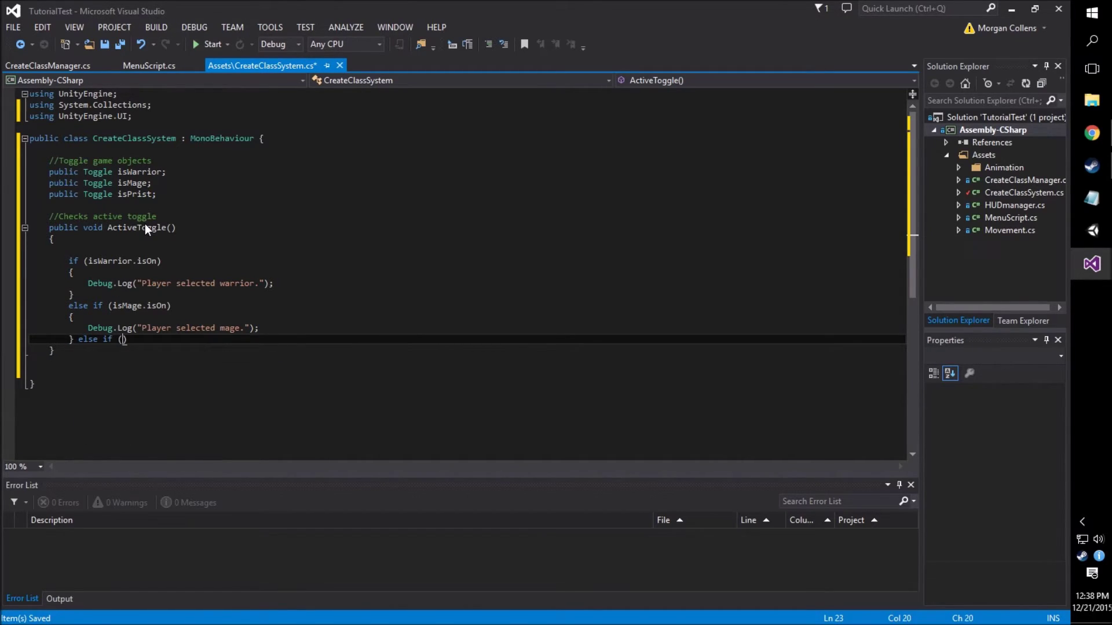
type("isPries")
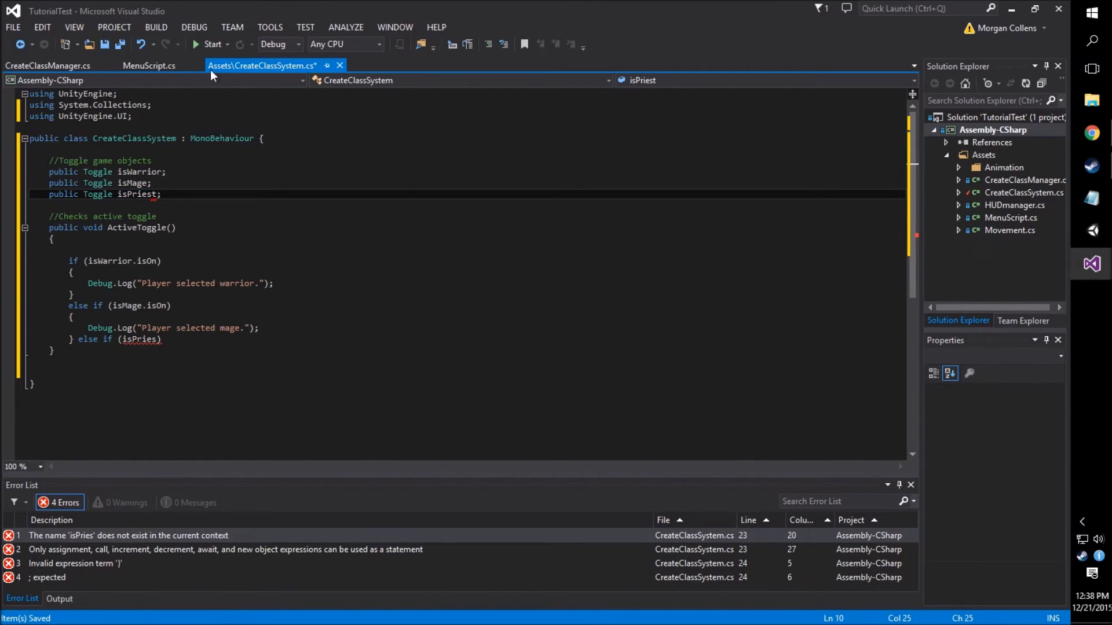
Complete the third branch with isPriest.isOn logging 'Player selected priest.', then collapse ActiveToggle
left_click(159, 339)
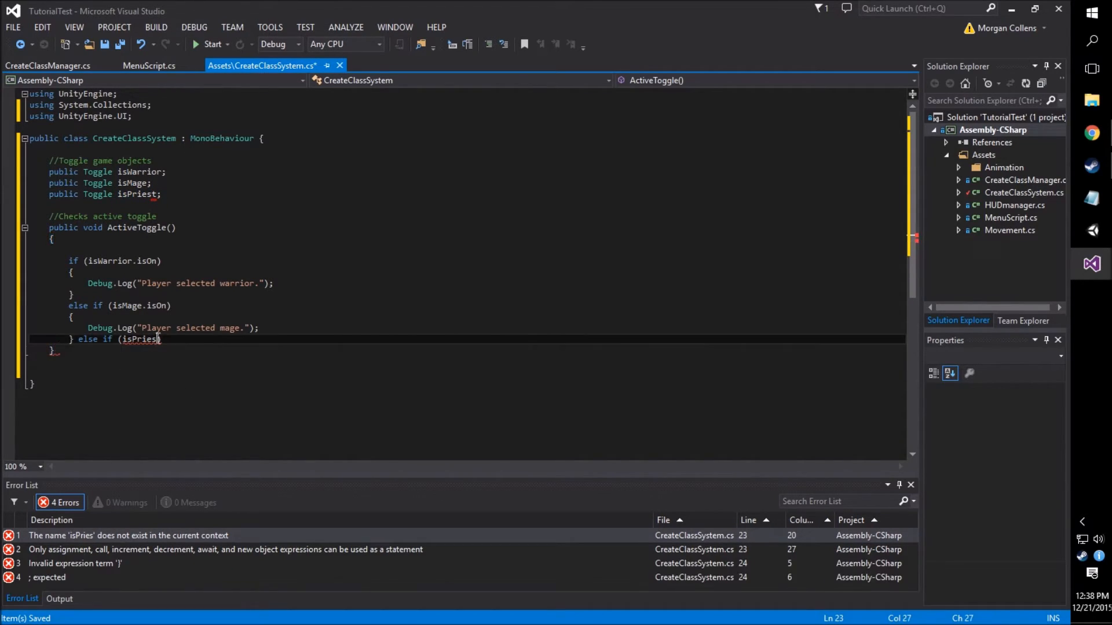
type(".isOn)")
type("{")
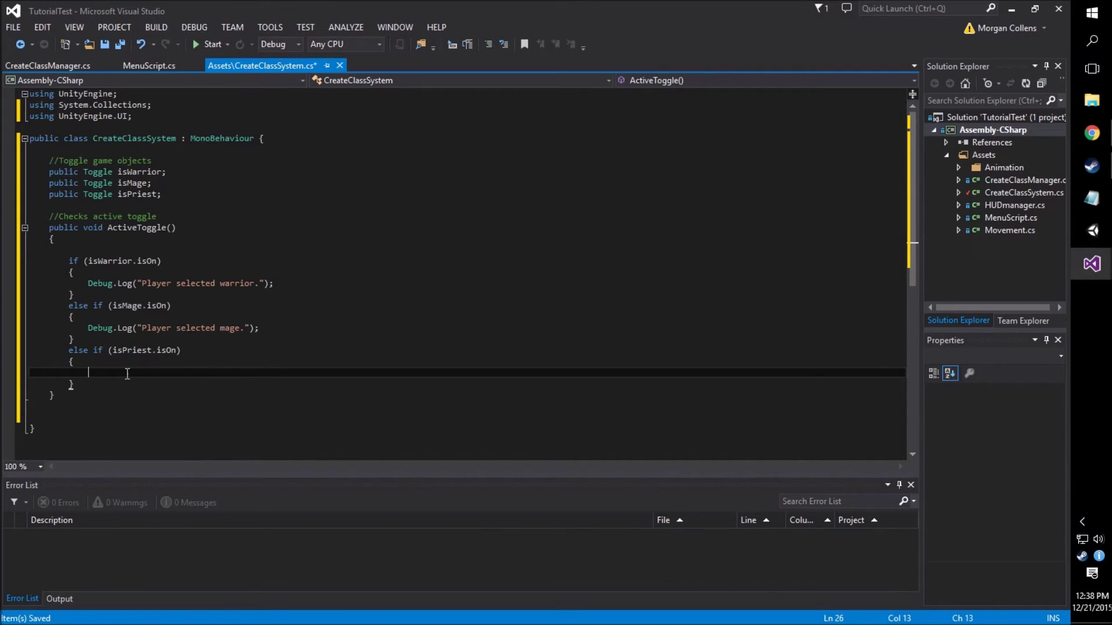
type("Debug.l")
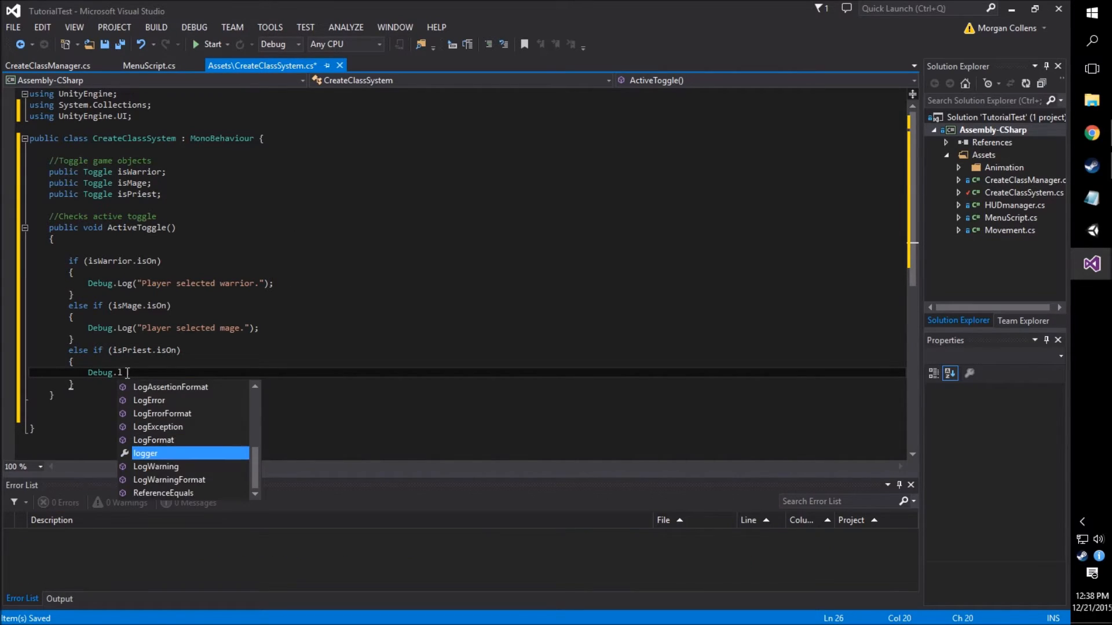
type("og(\"Player selected priest.\");")
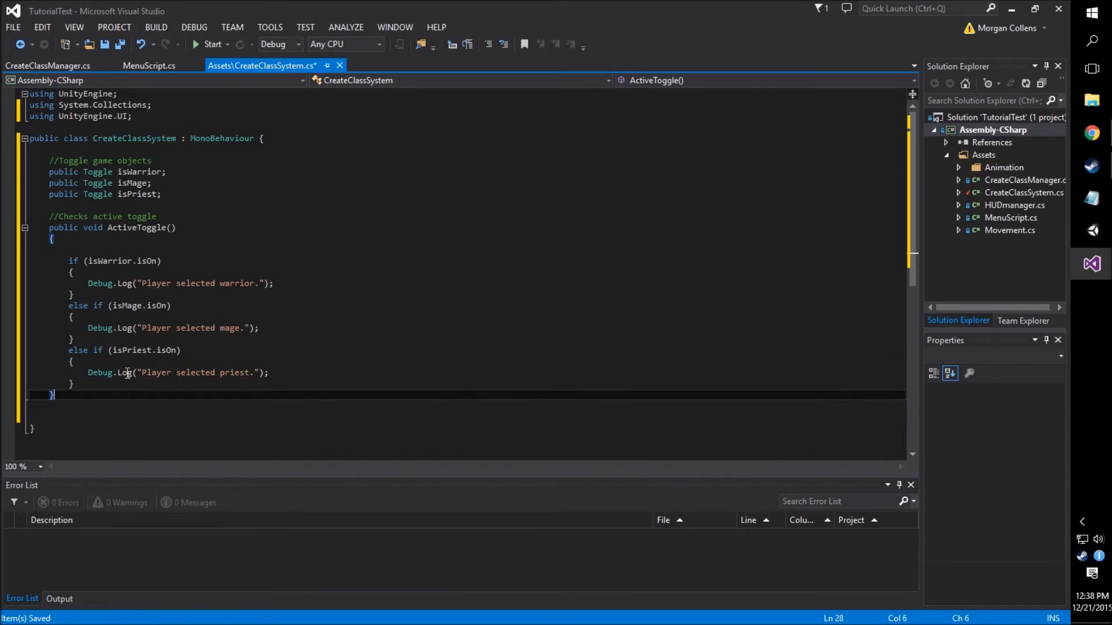
mouse_move(214, 232)
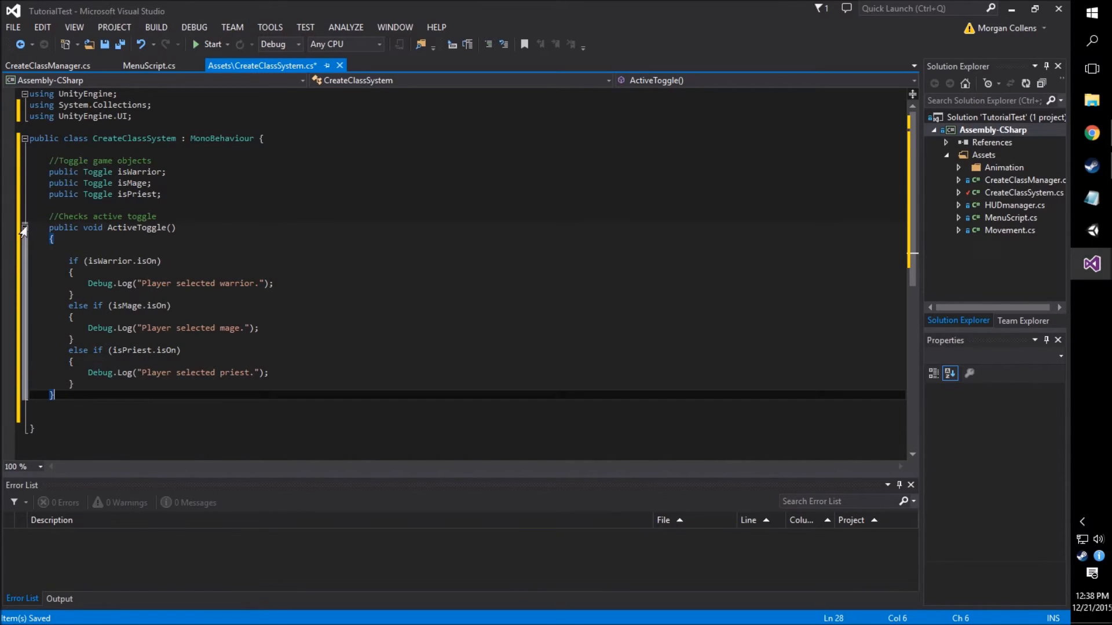
left_click(24, 227)
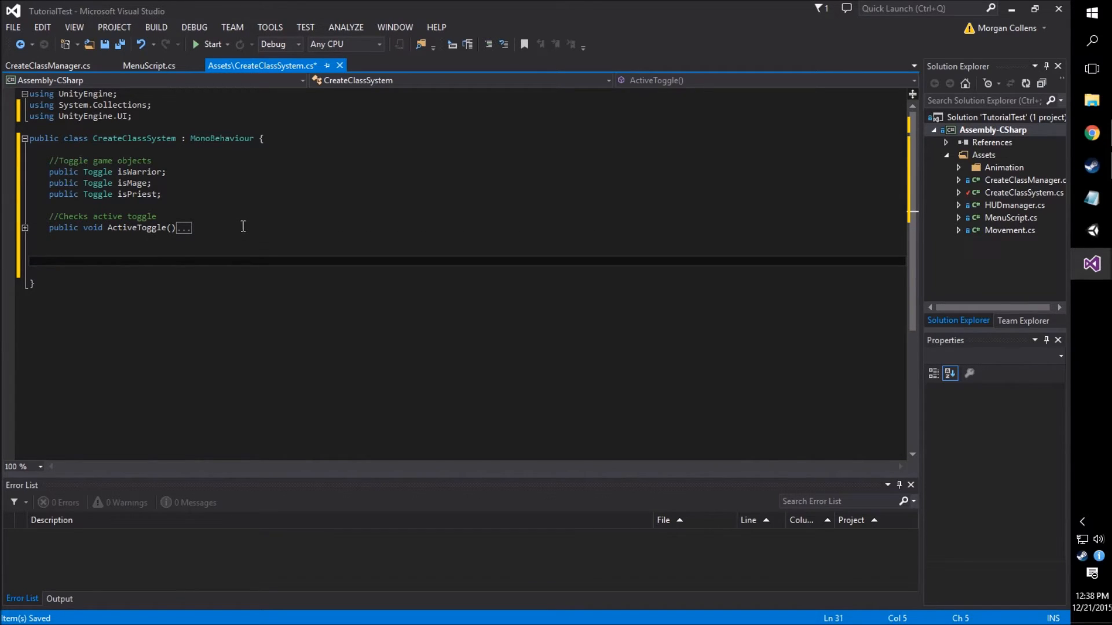
Write a public OnSubmit method with a comment and Debug.Log("Selecting Class..")
type("pi")
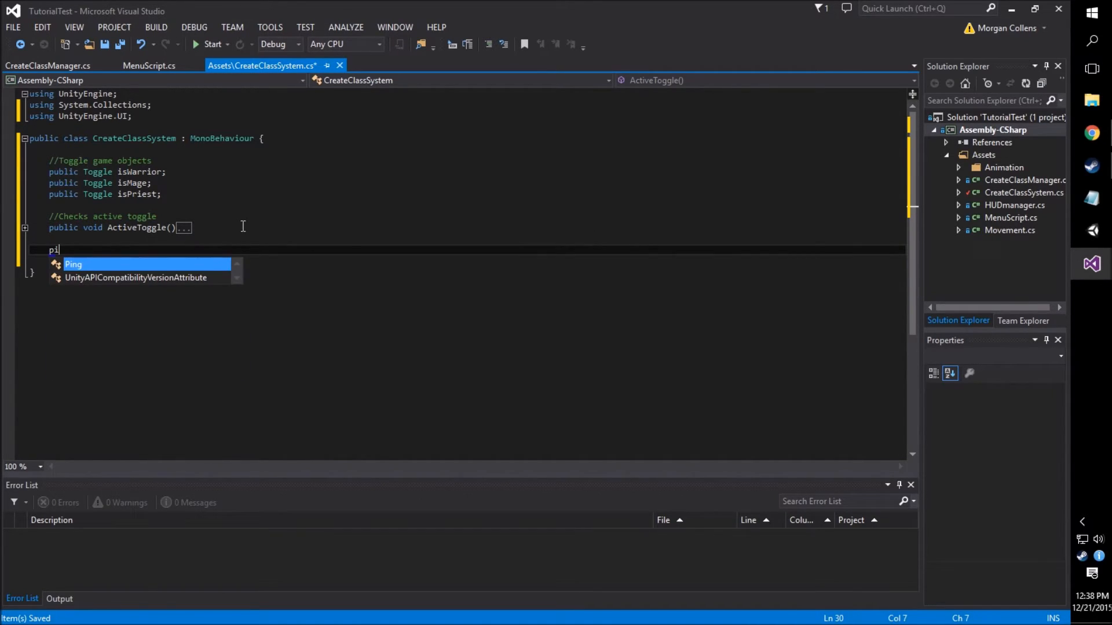
type("ublic void")
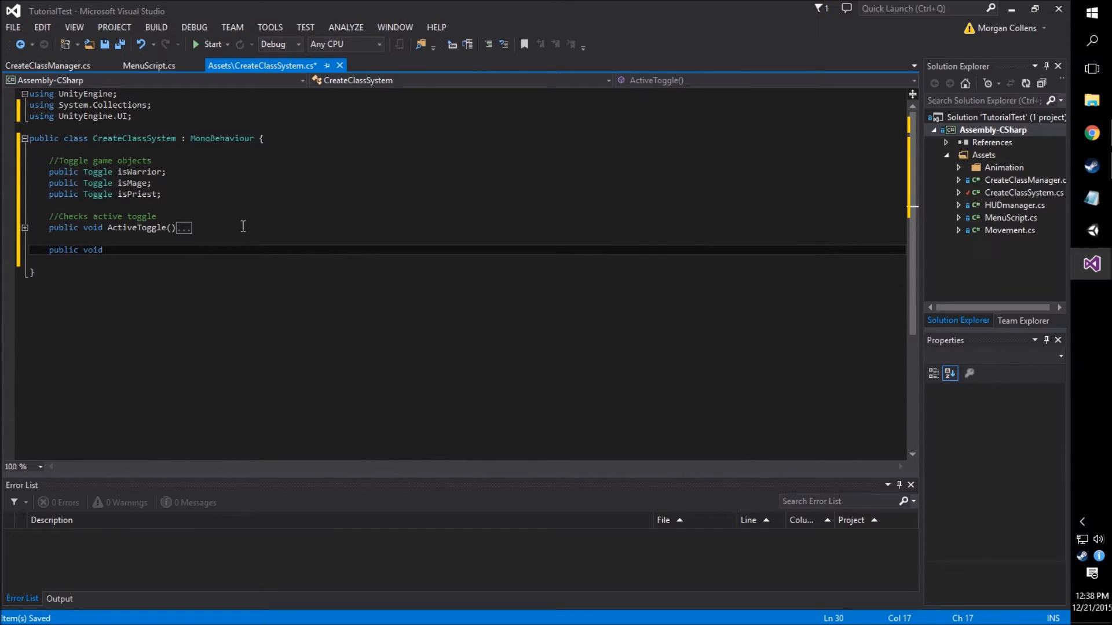
type("OnSubmit(")
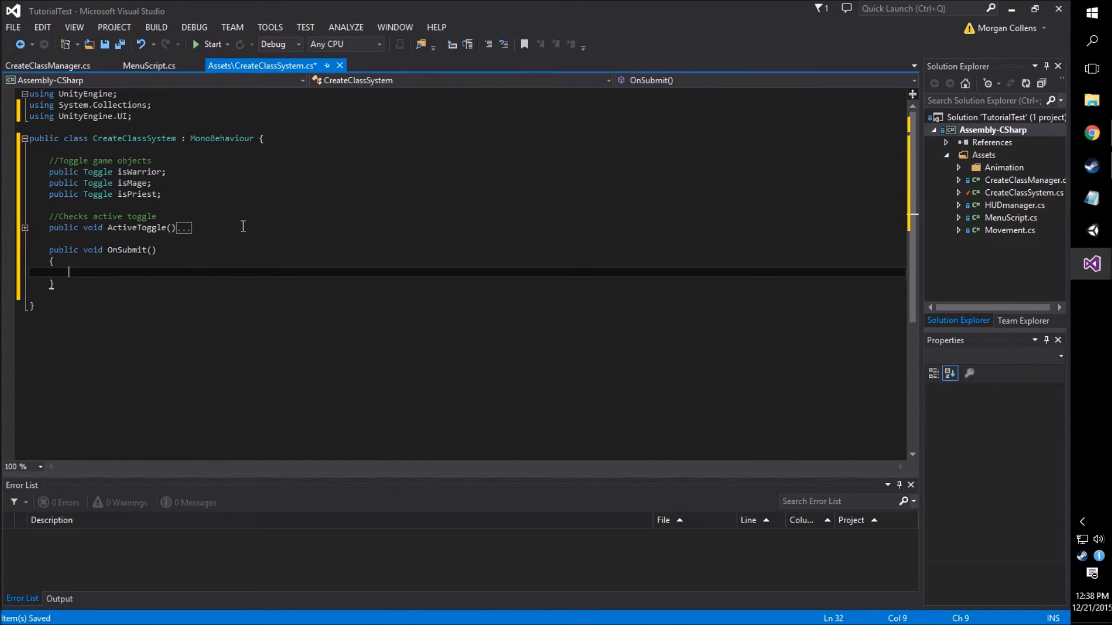
type("//Submitting clas")
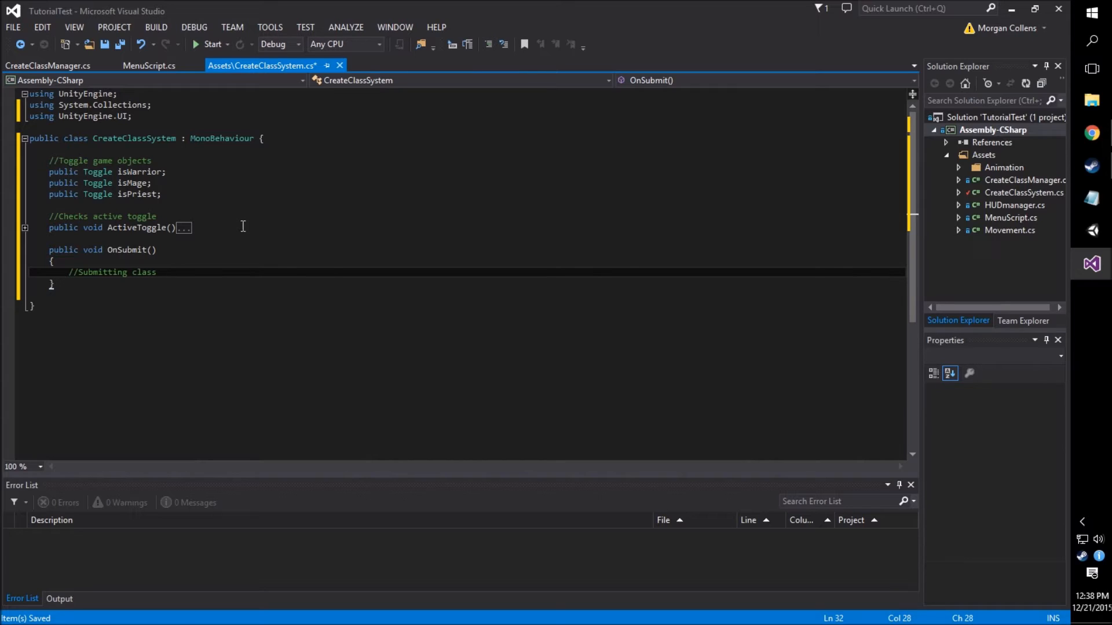
type("selection.")
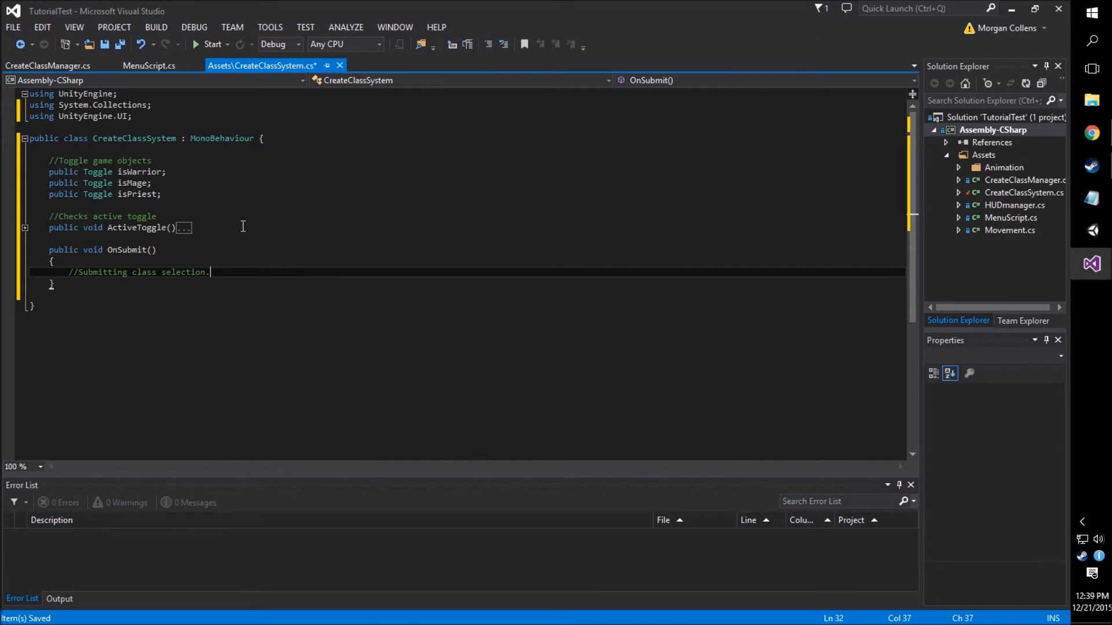
type("Debug.Log")
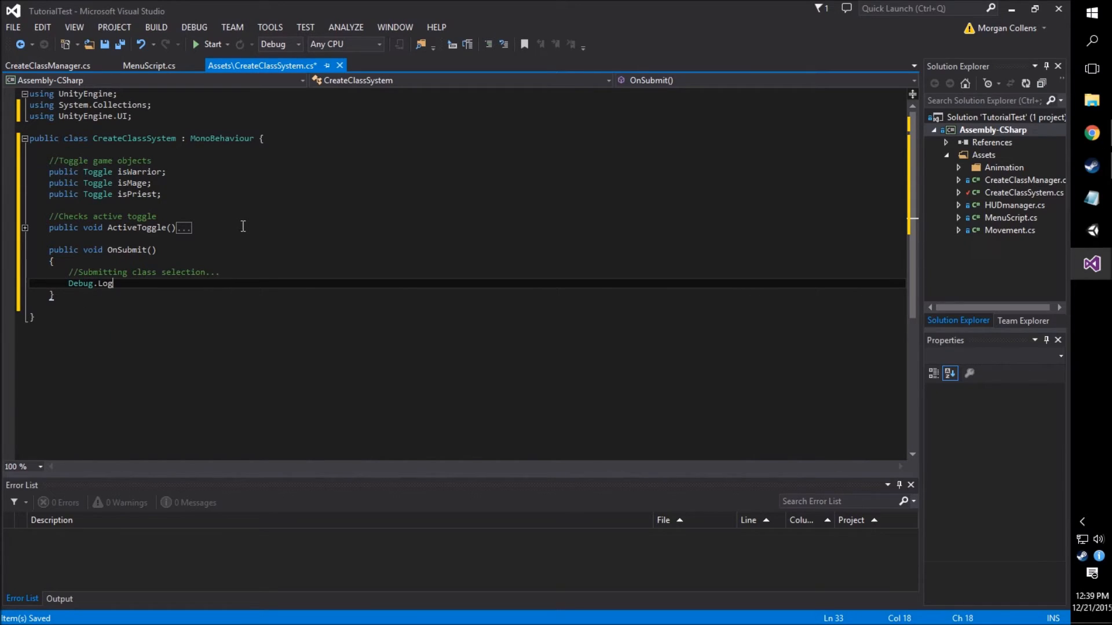
type("(\"Selecting\"")
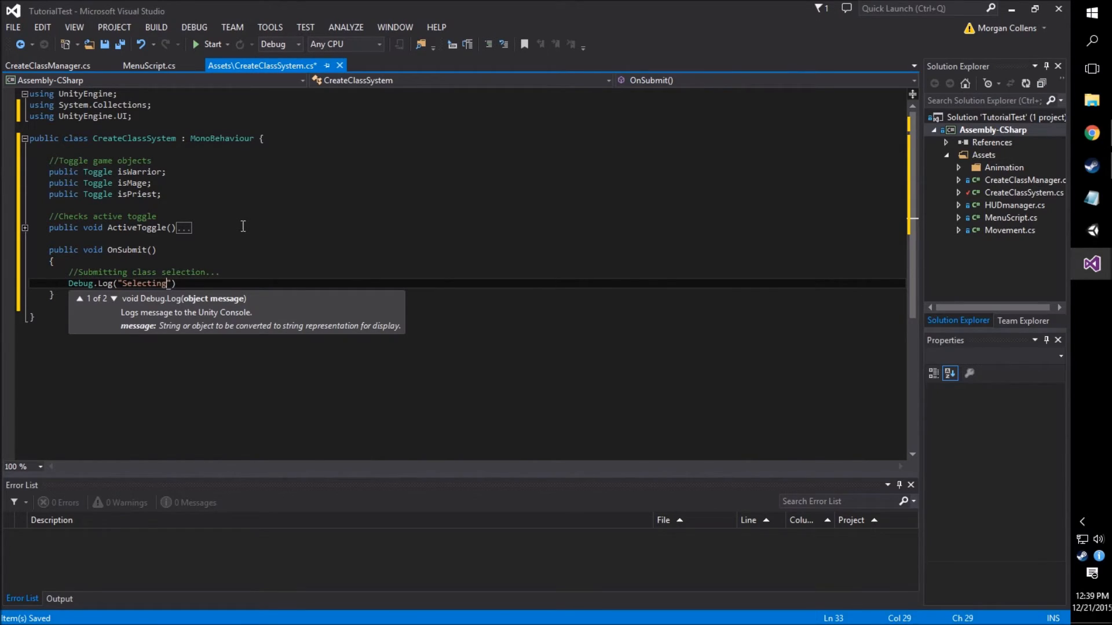
type("Class...")
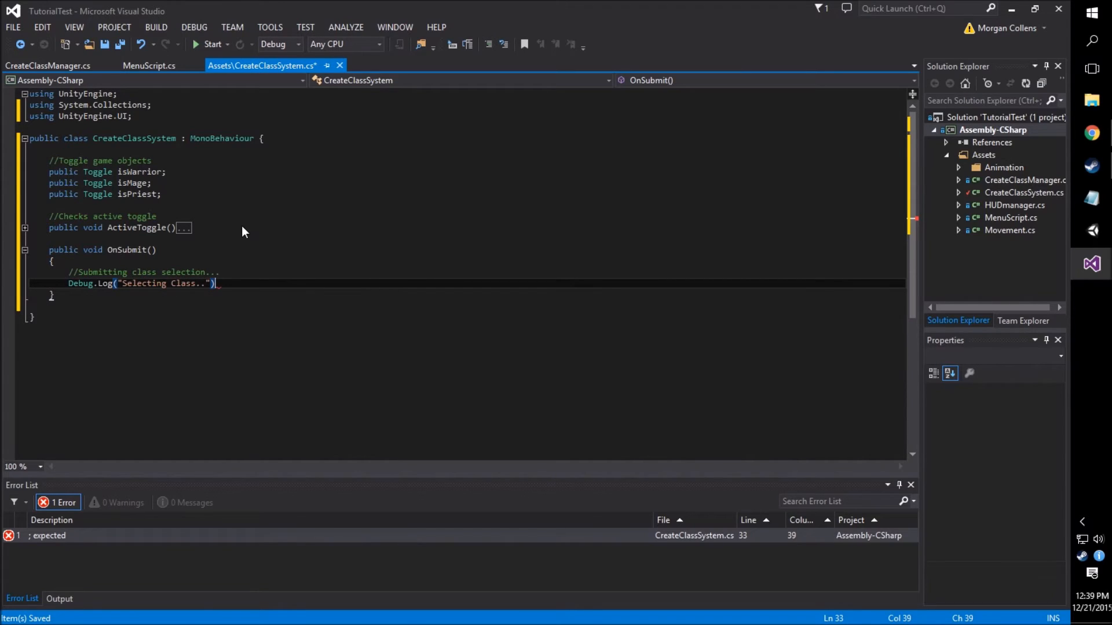
Below the log, add a 'through function' comment and an ActiveToggle(); call
key("Return")
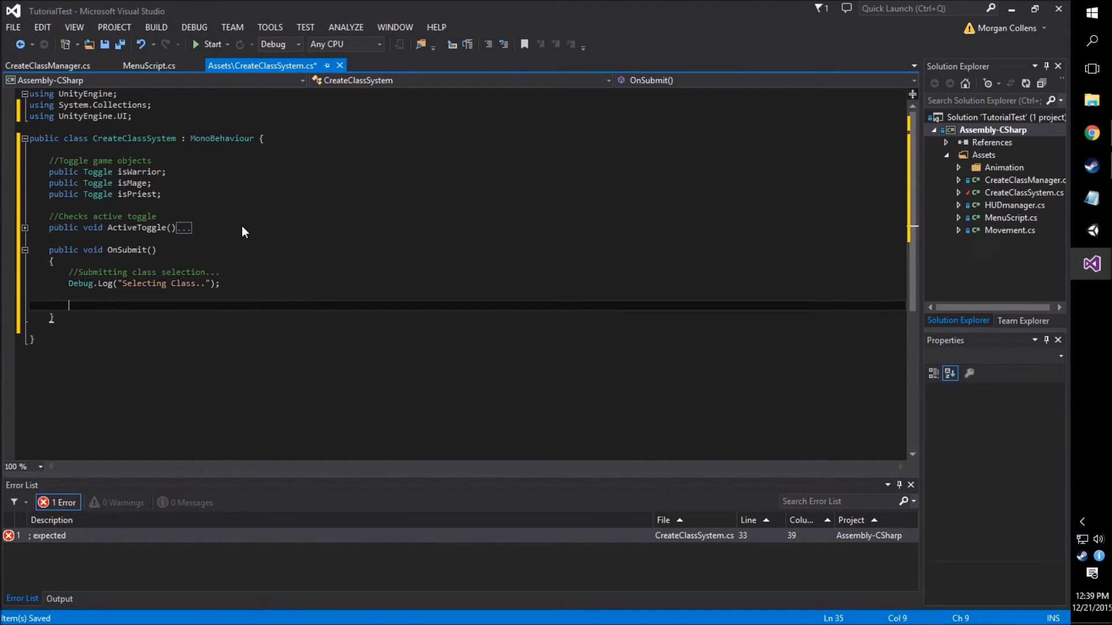
type("//Check active toggl")
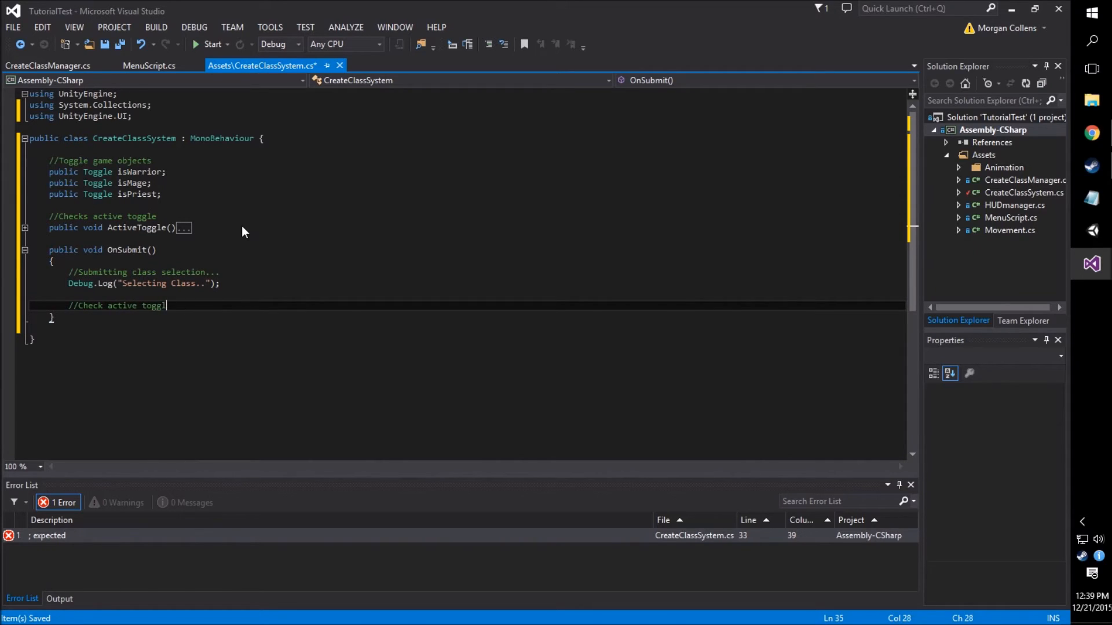
type("through function")
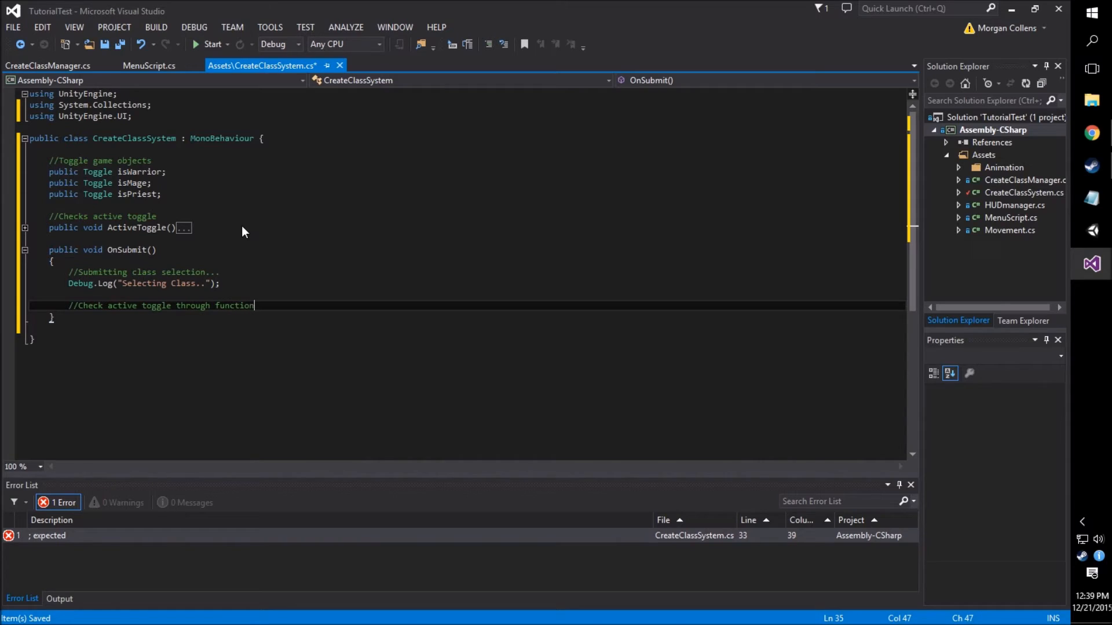
type("ActiveToggle(")
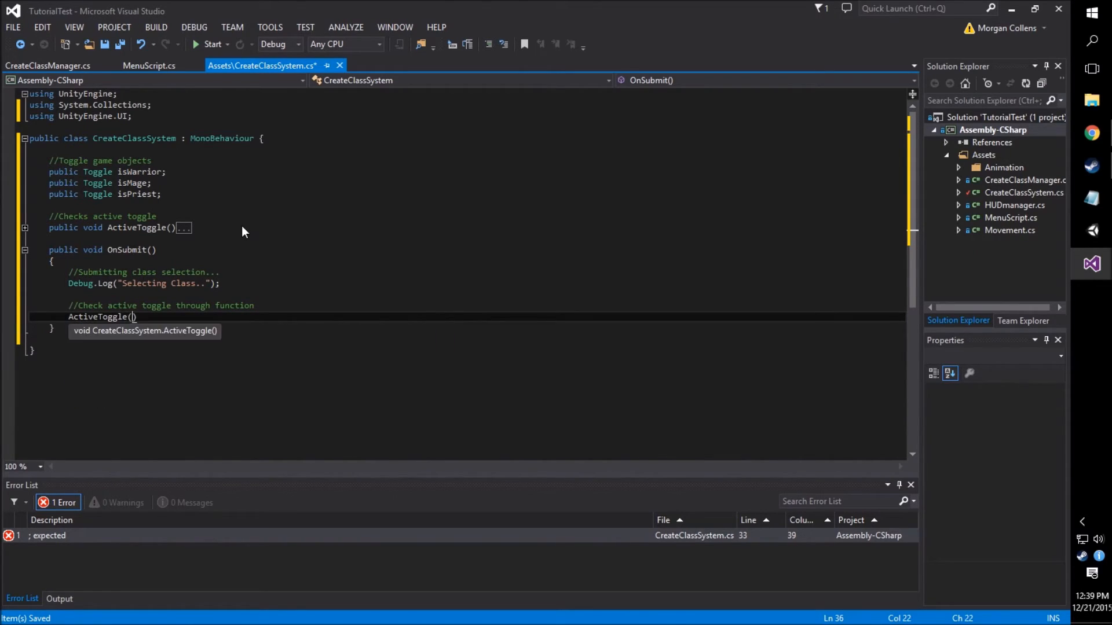
type(";")
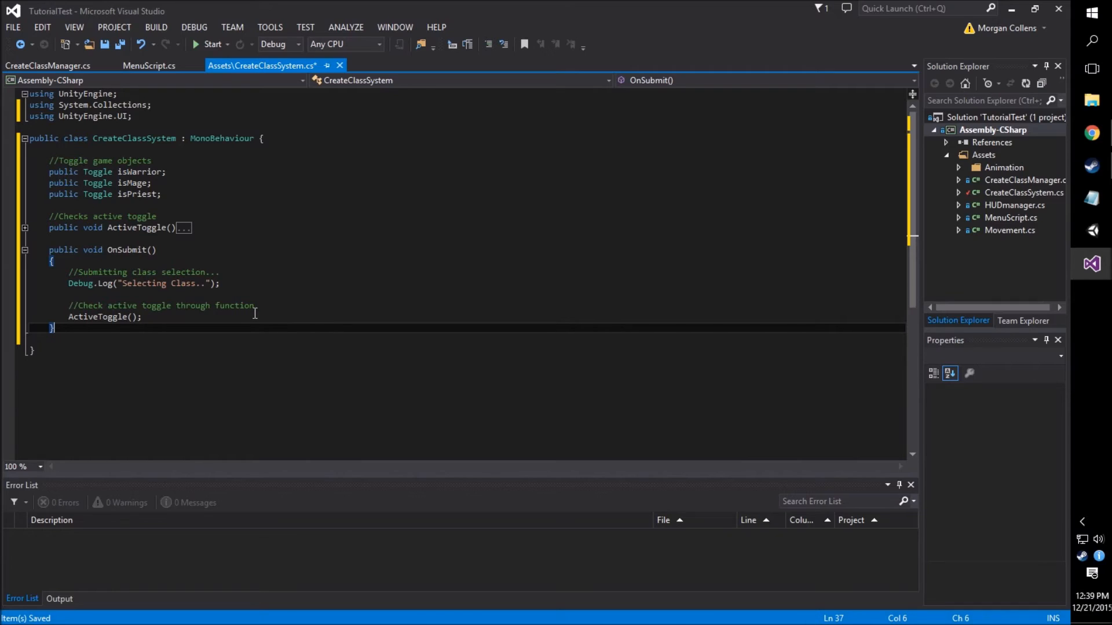
left_click(42, 182)
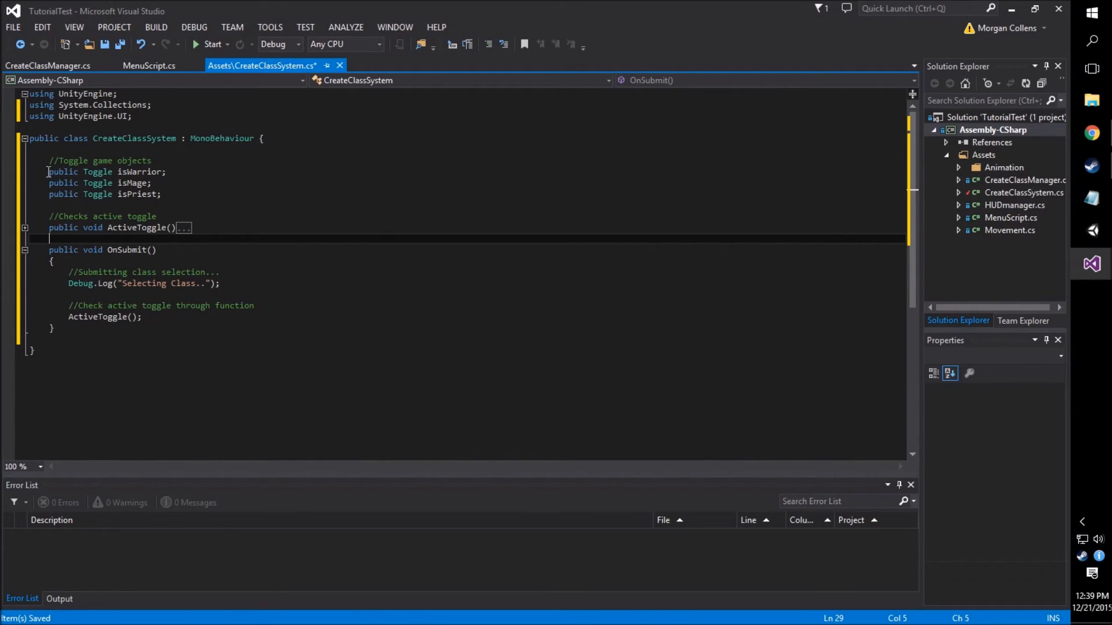
left_click_drag(48, 171, 161, 195)
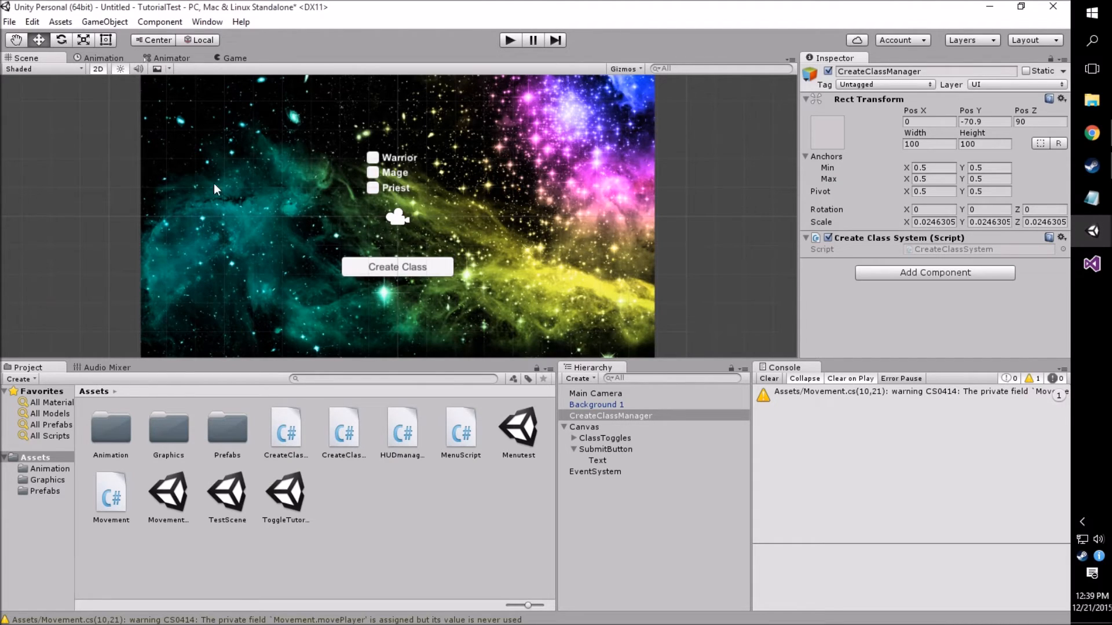
Add an On Click entry to SubmitButton targeting CreateClassManager and browse its function list
left_click(605, 449)
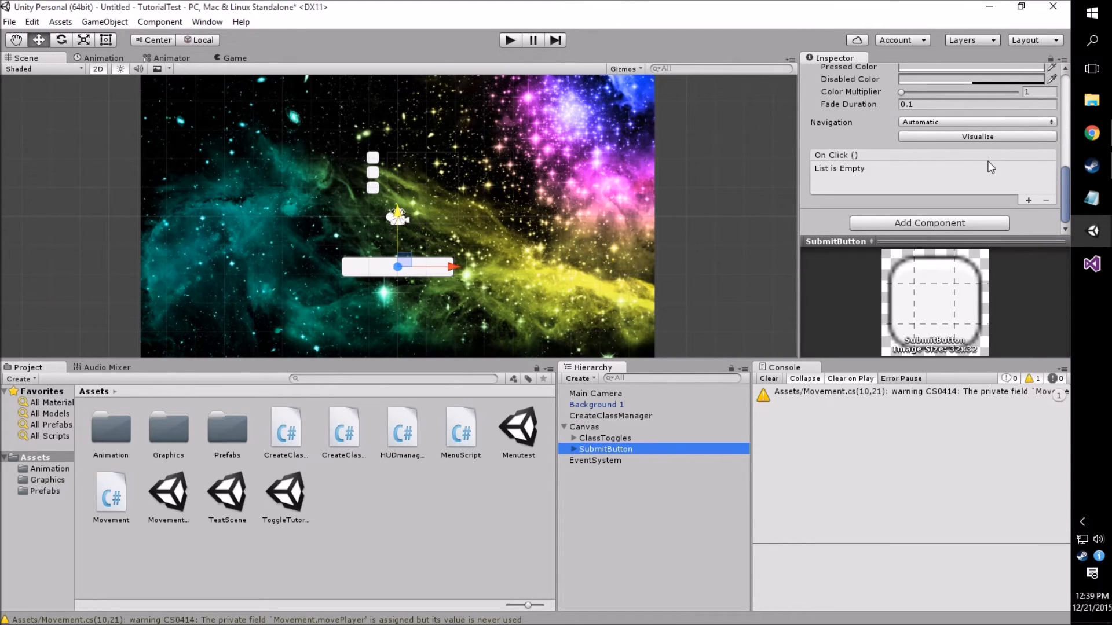
left_click(1028, 201)
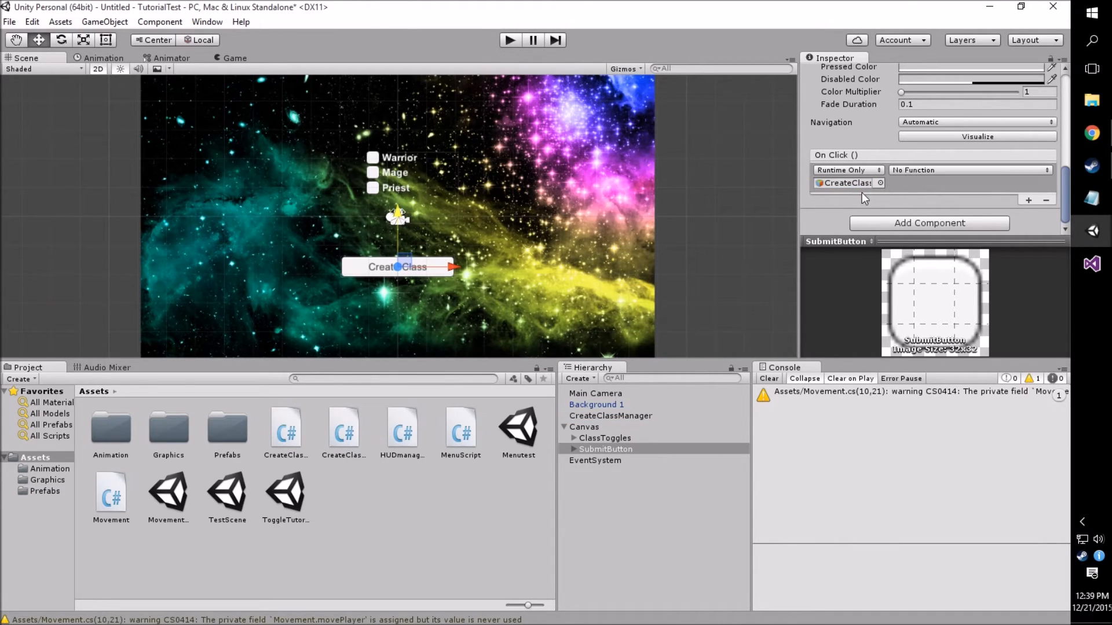
mouse_move(867, 197)
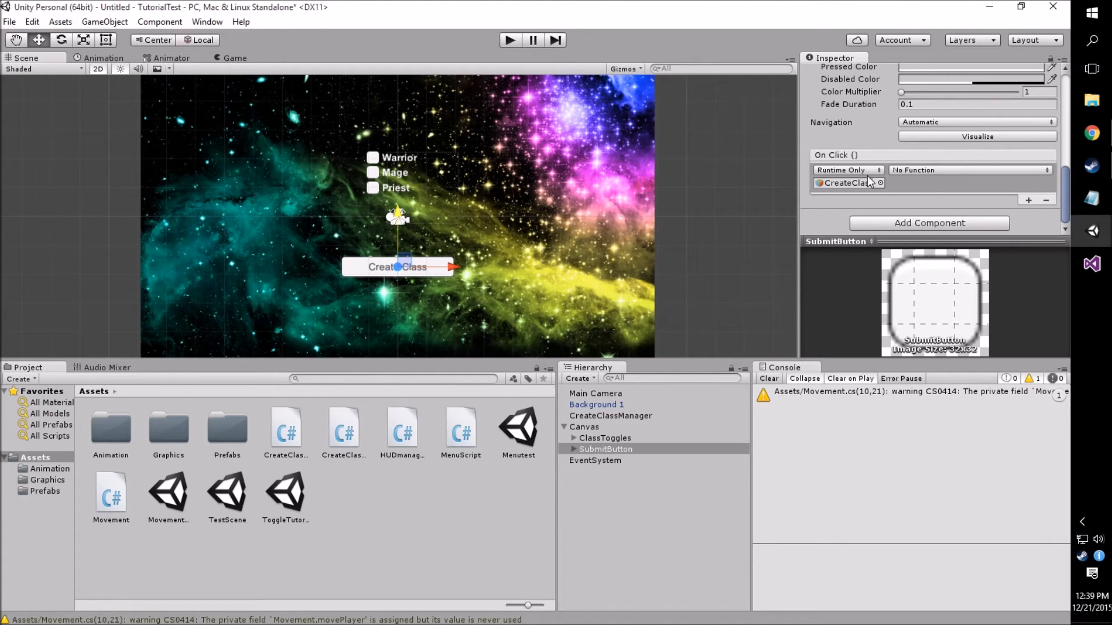
mouse_move(964, 178)
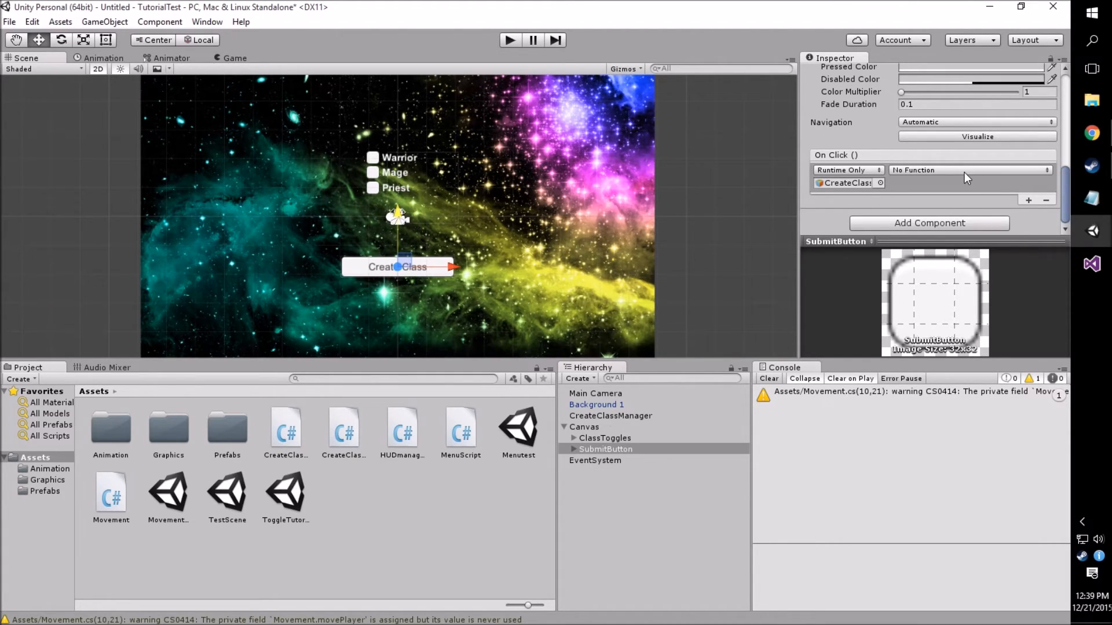
left_click(968, 169)
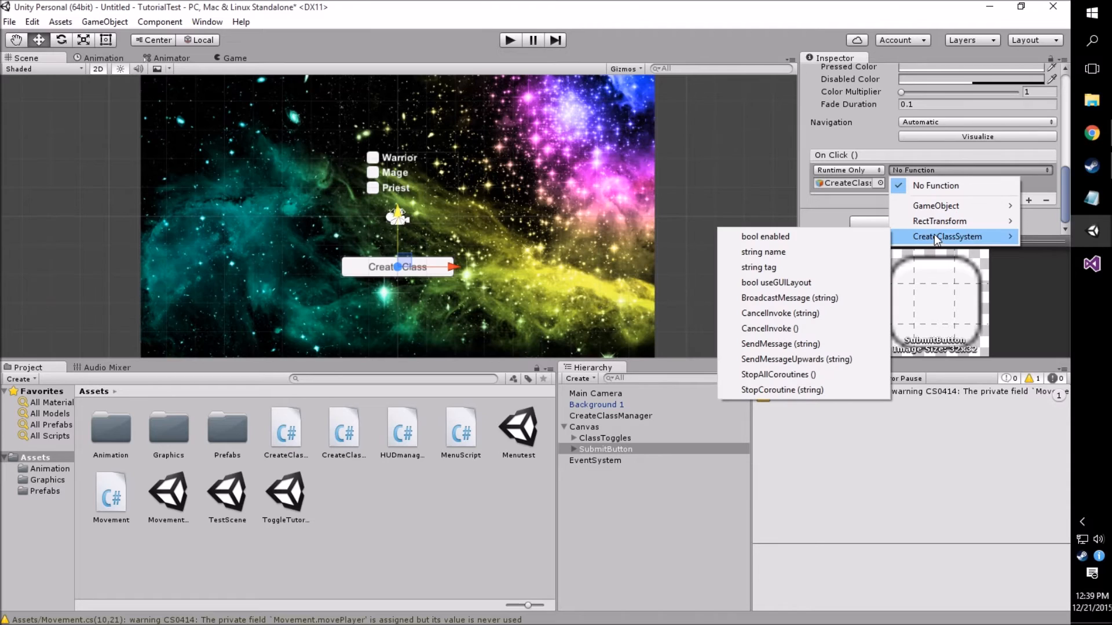
mouse_move(811, 312)
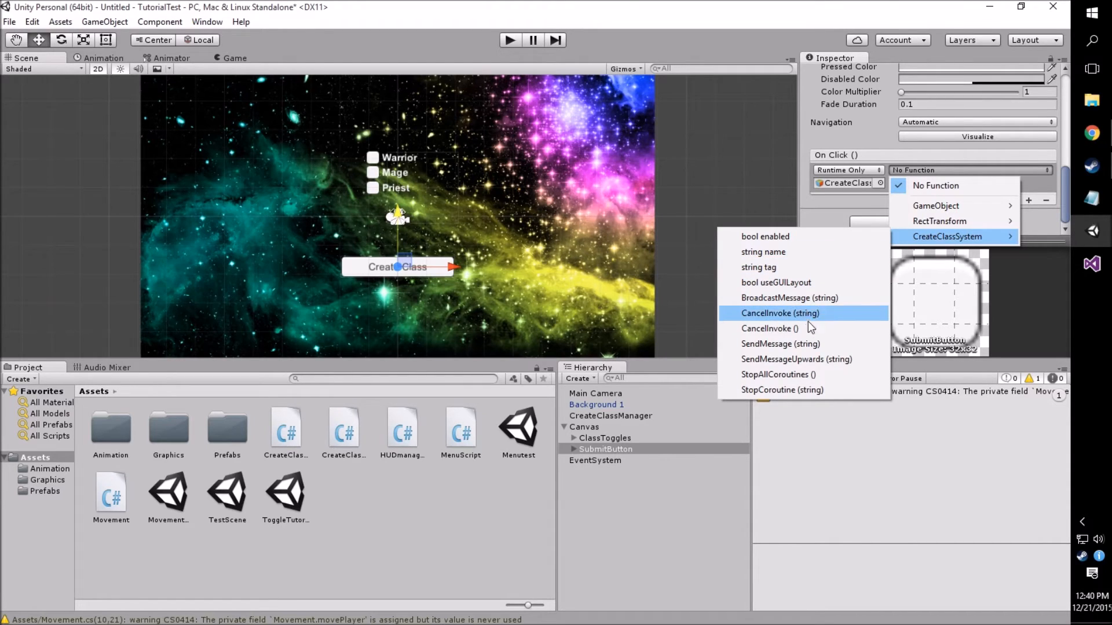
mouse_move(802, 329)
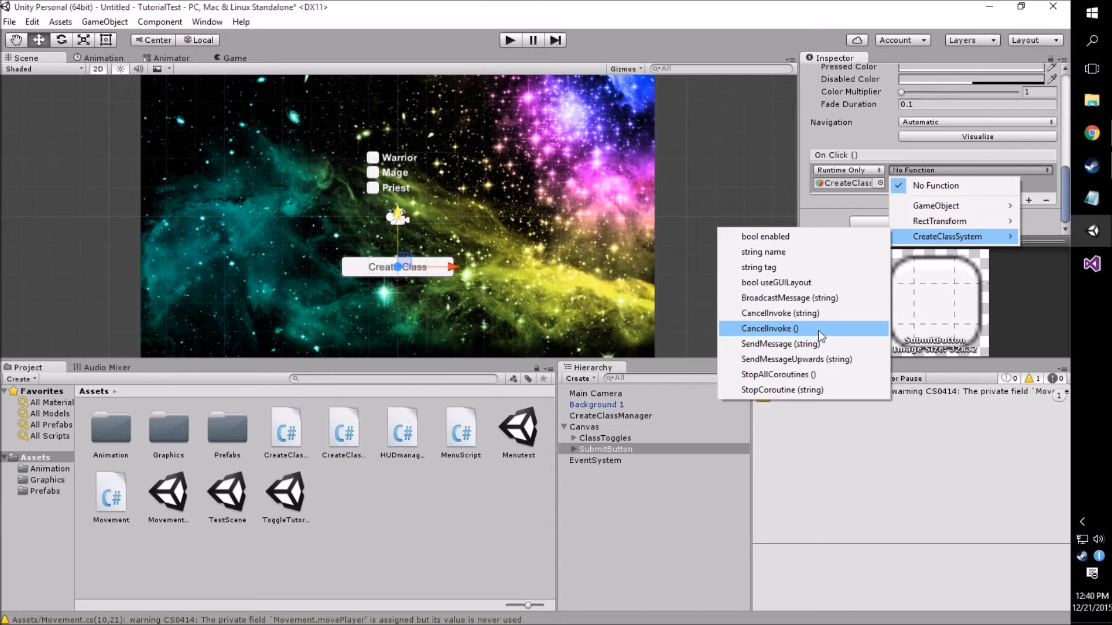
mouse_move(806, 267)
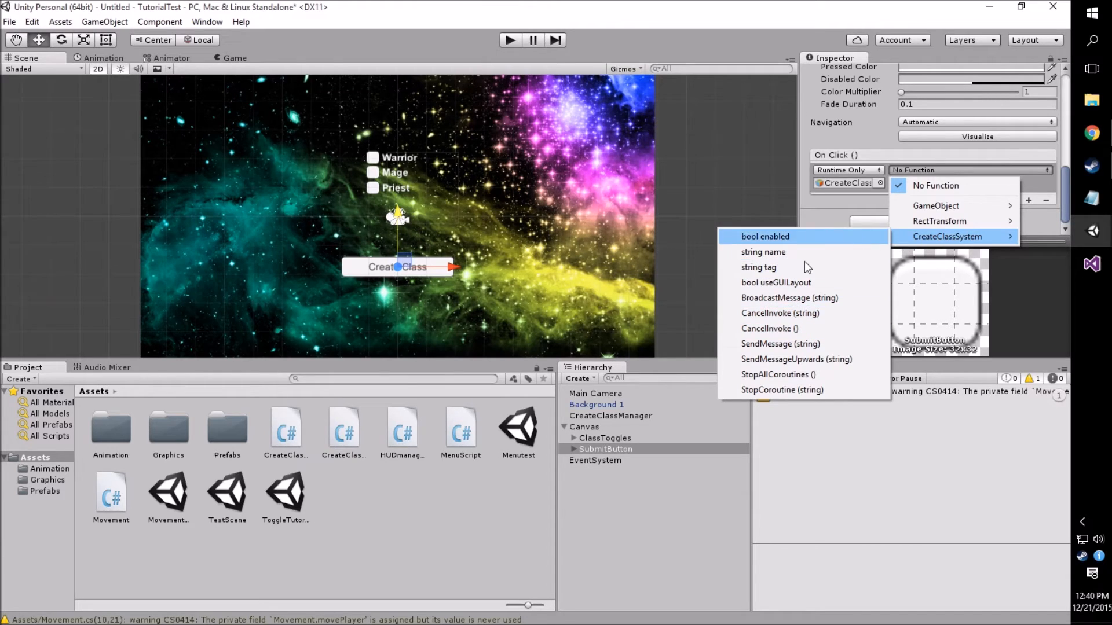
mouse_move(680, 483)
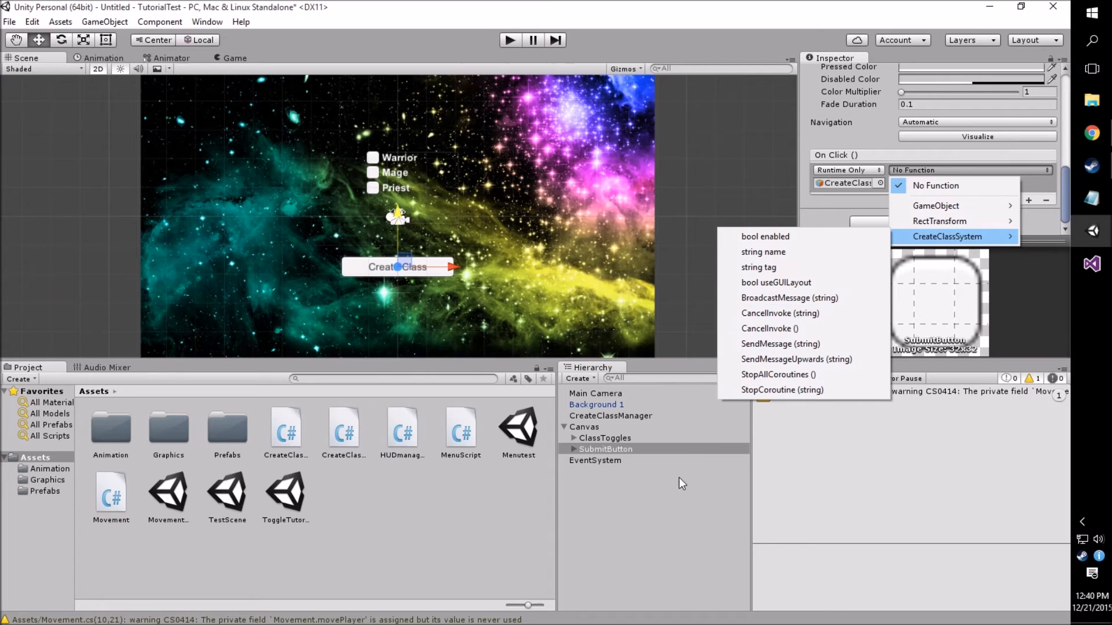
mouse_move(620, 482)
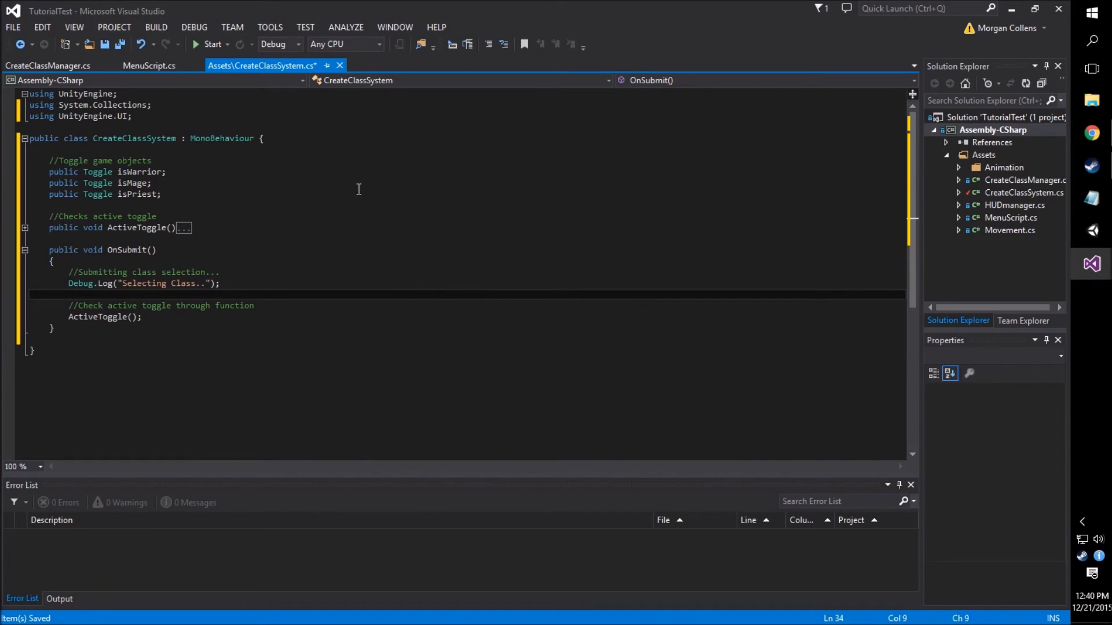
Look over the OnSubmit code in CreateClassSystem.cs, then switch back to Unity
left_click(300, 206)
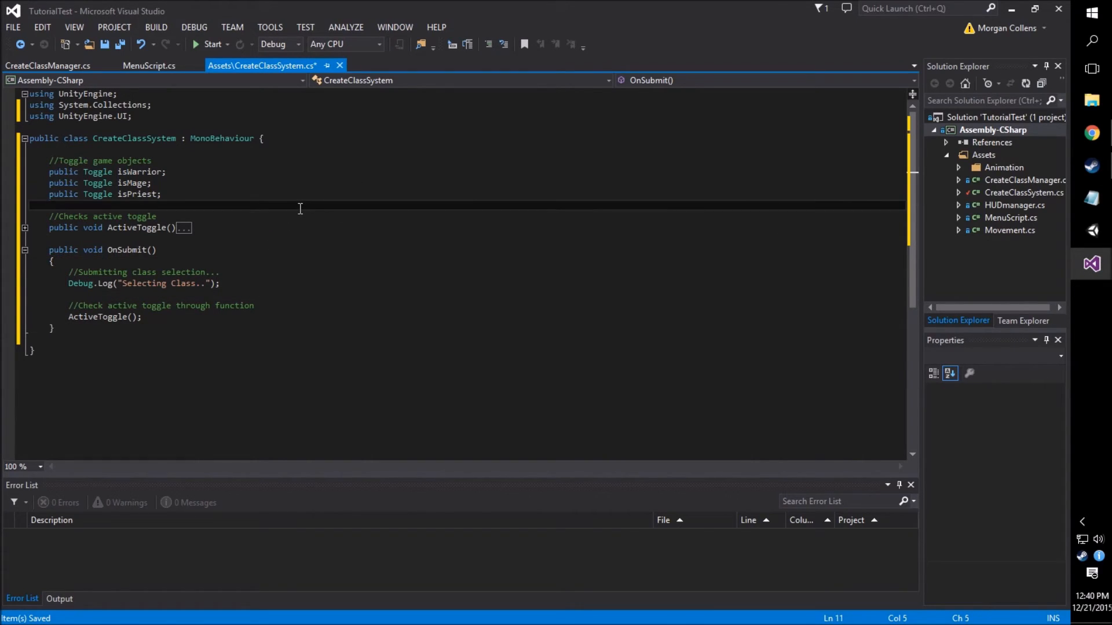
left_click(70, 204)
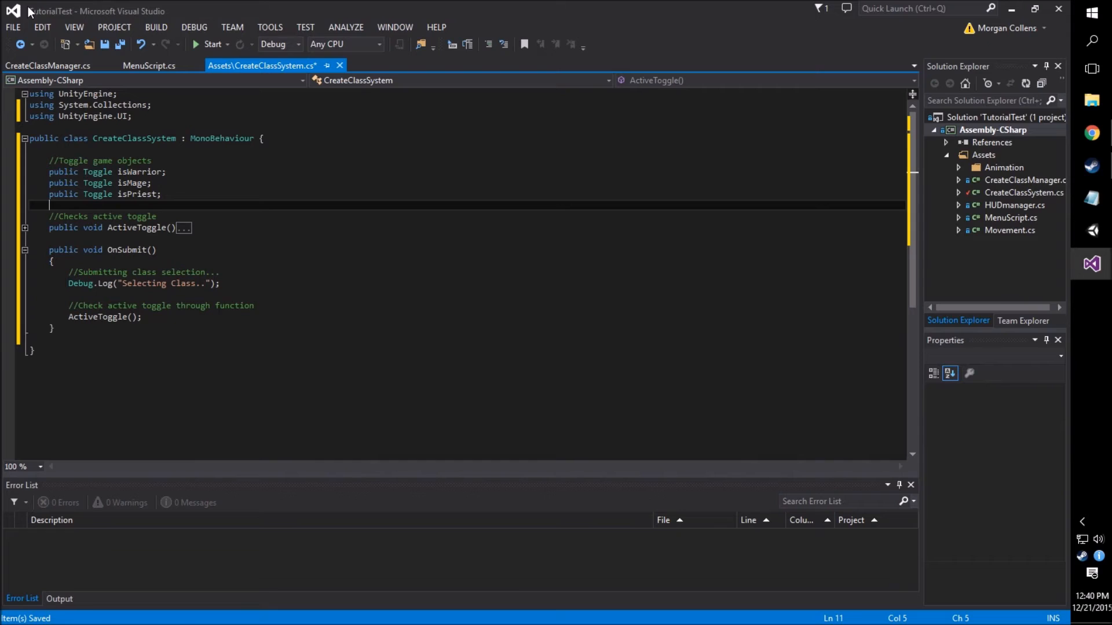
left_click(12, 28)
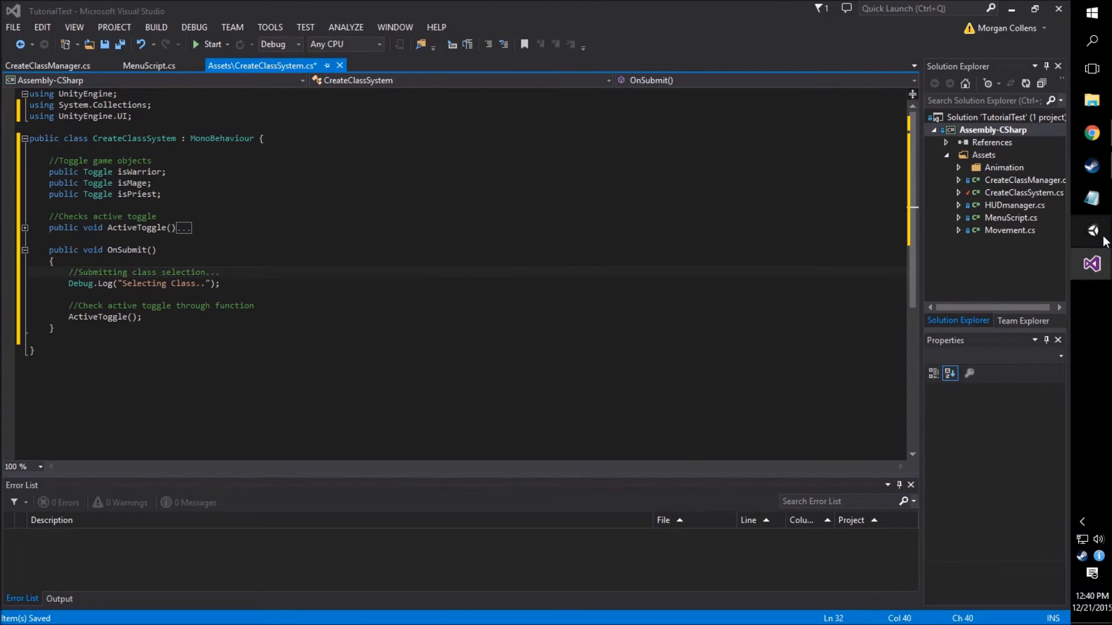
left_click(1090, 230)
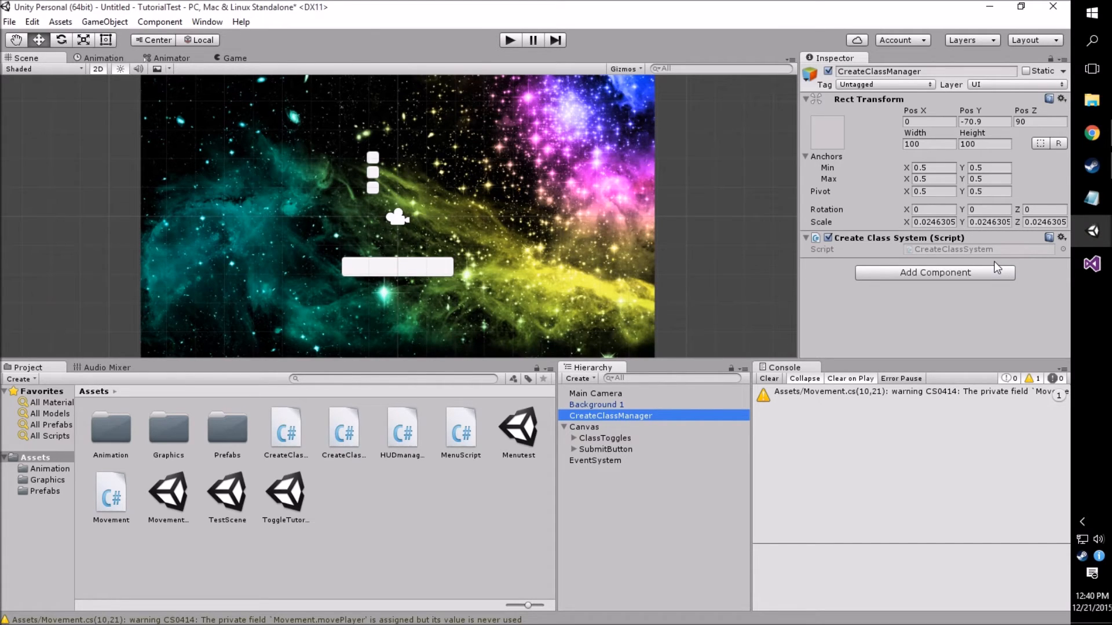
mouse_move(642, 448)
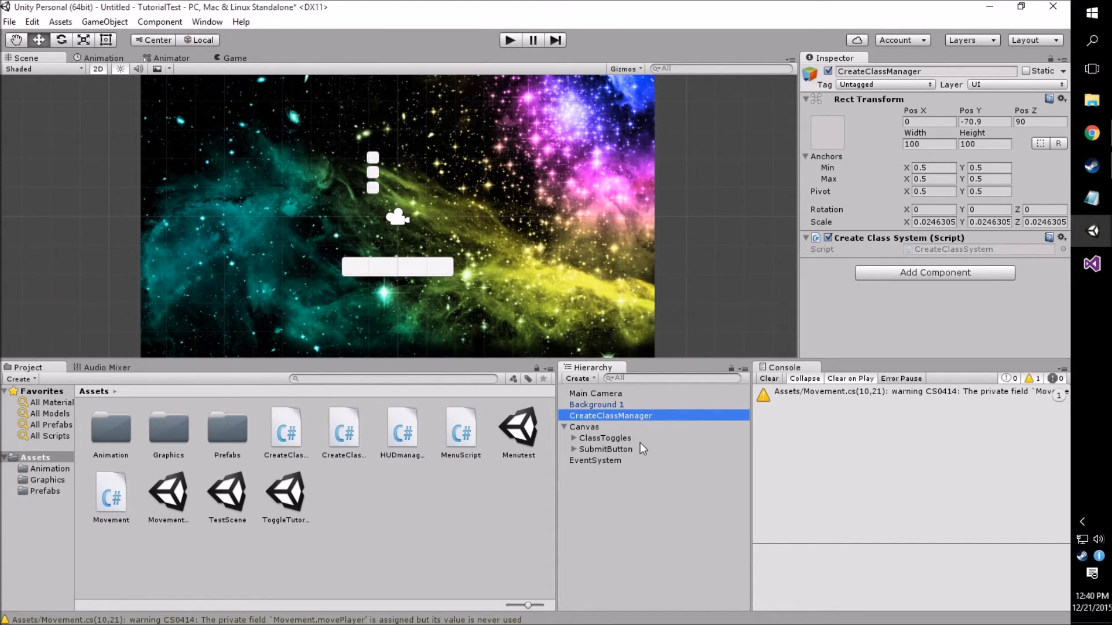
Select CreateClassManager to show its empty Is Warrior, Is Mage and Is Priest fields
left_click(606, 448)
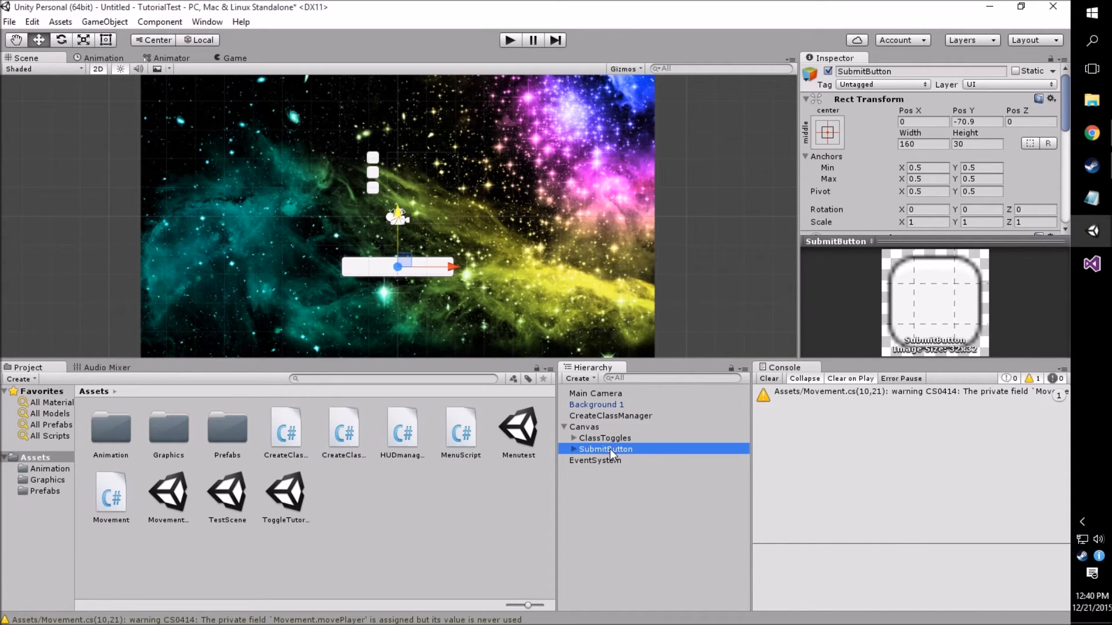
mouse_move(596, 445)
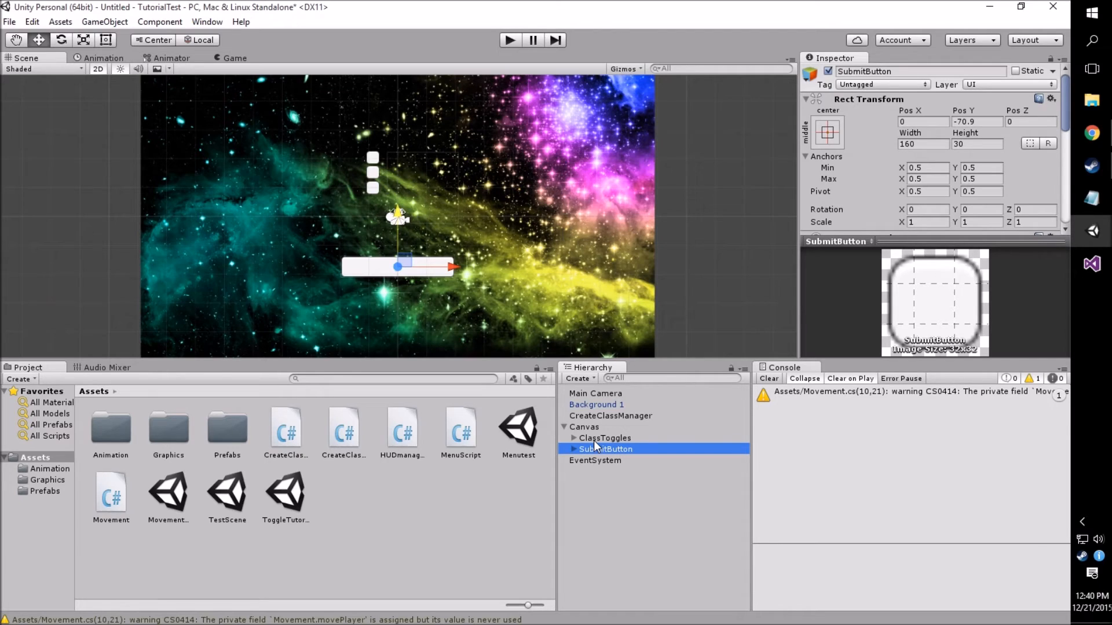
left_click(584, 426)
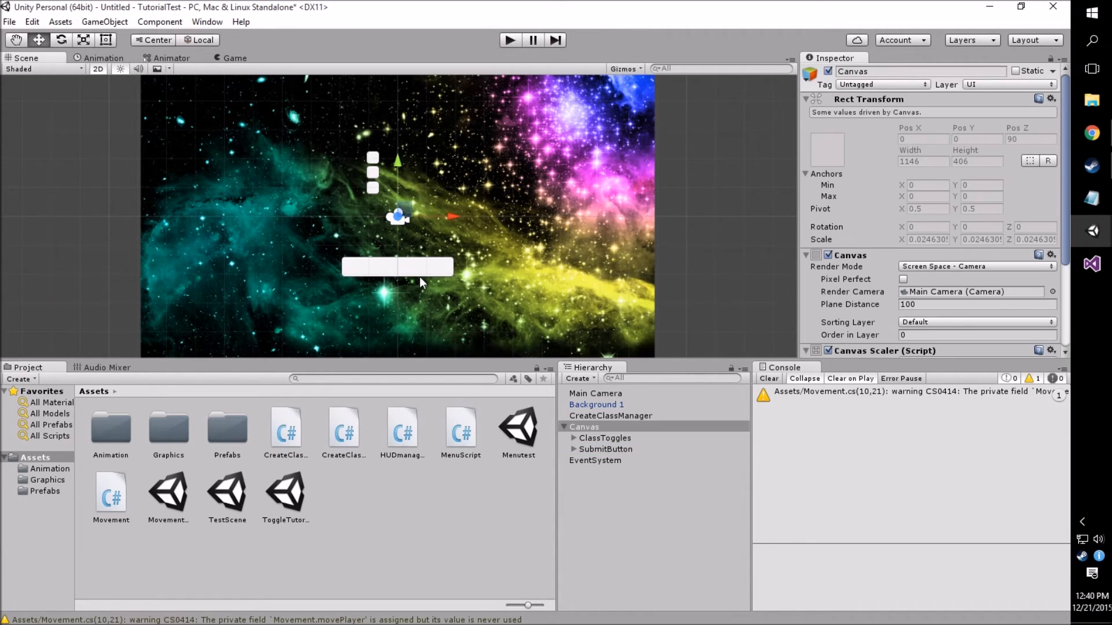
left_click(604, 449)
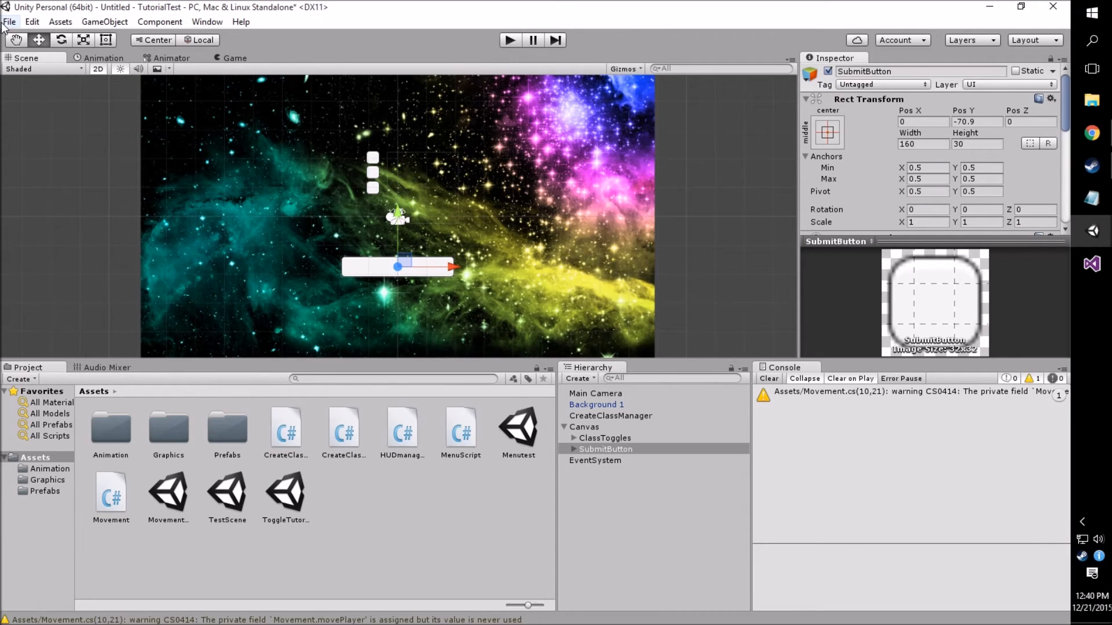
left_click(9, 21)
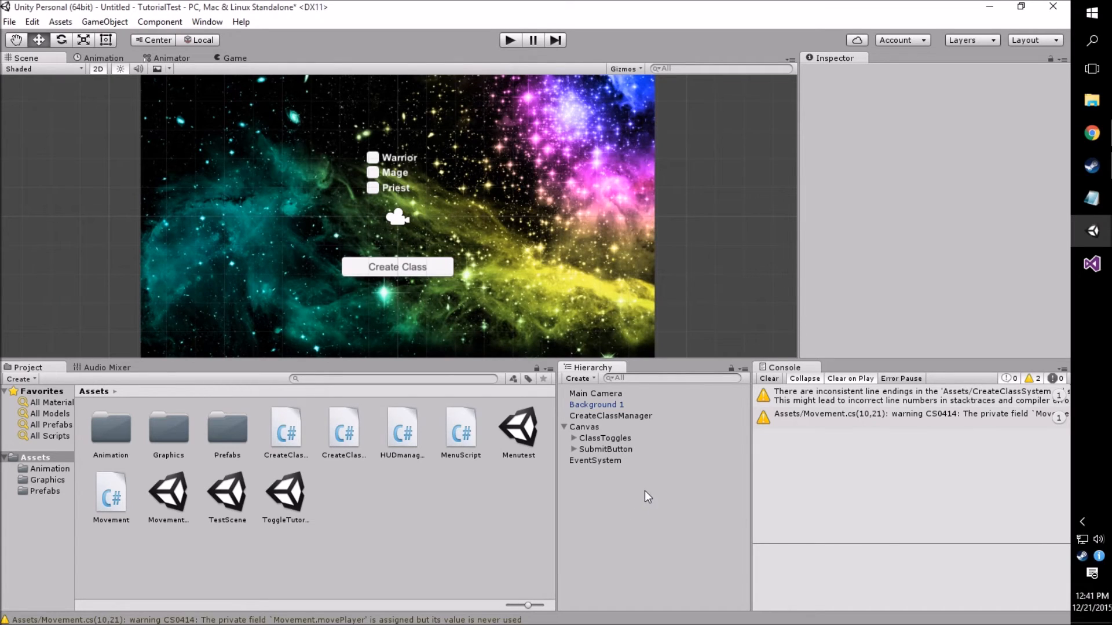
left_click(609, 416)
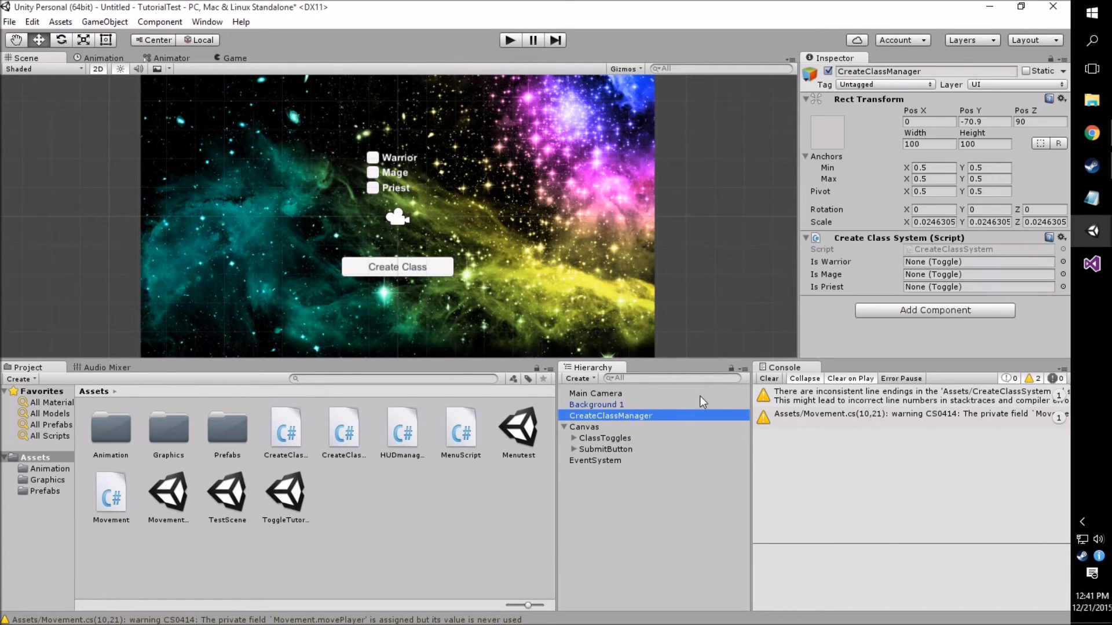
mouse_move(834, 359)
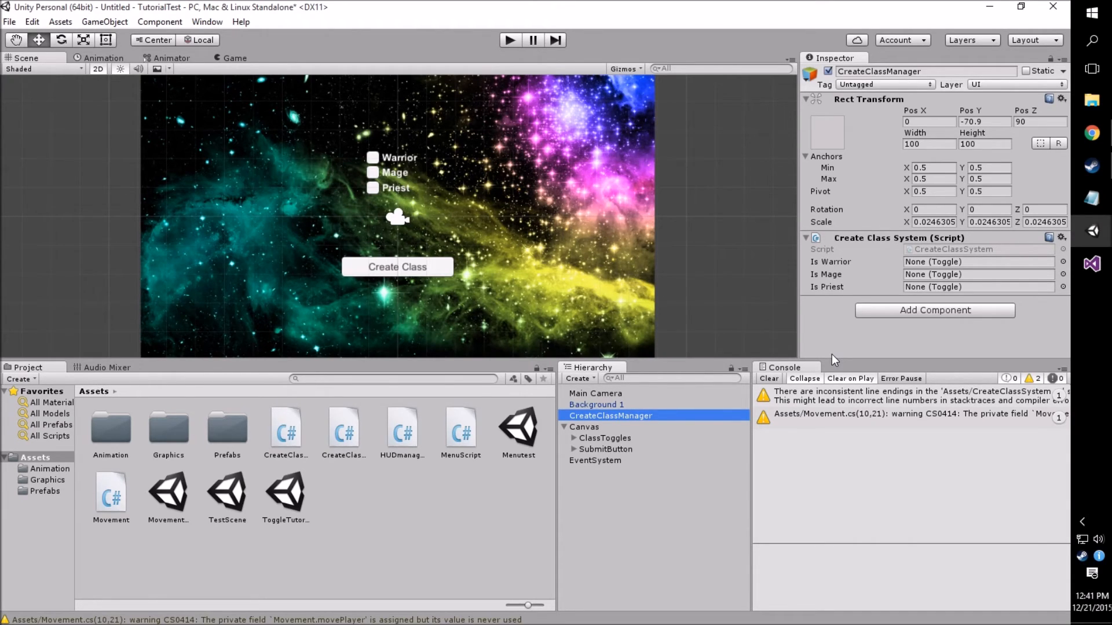
mouse_move(604, 474)
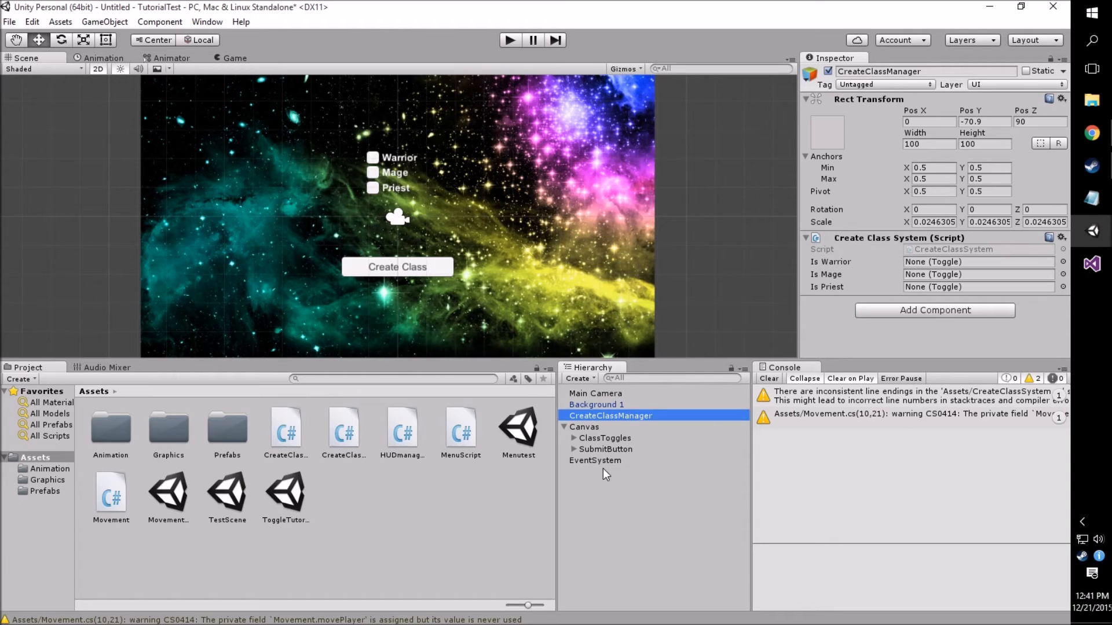
mouse_move(596, 454)
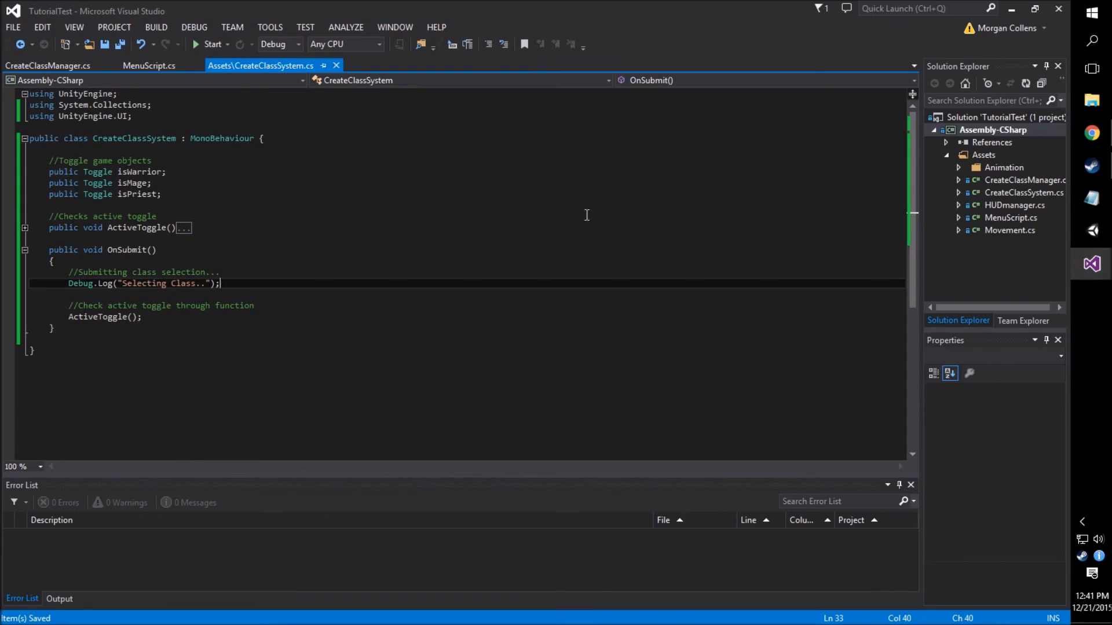
mouse_move(66, 290)
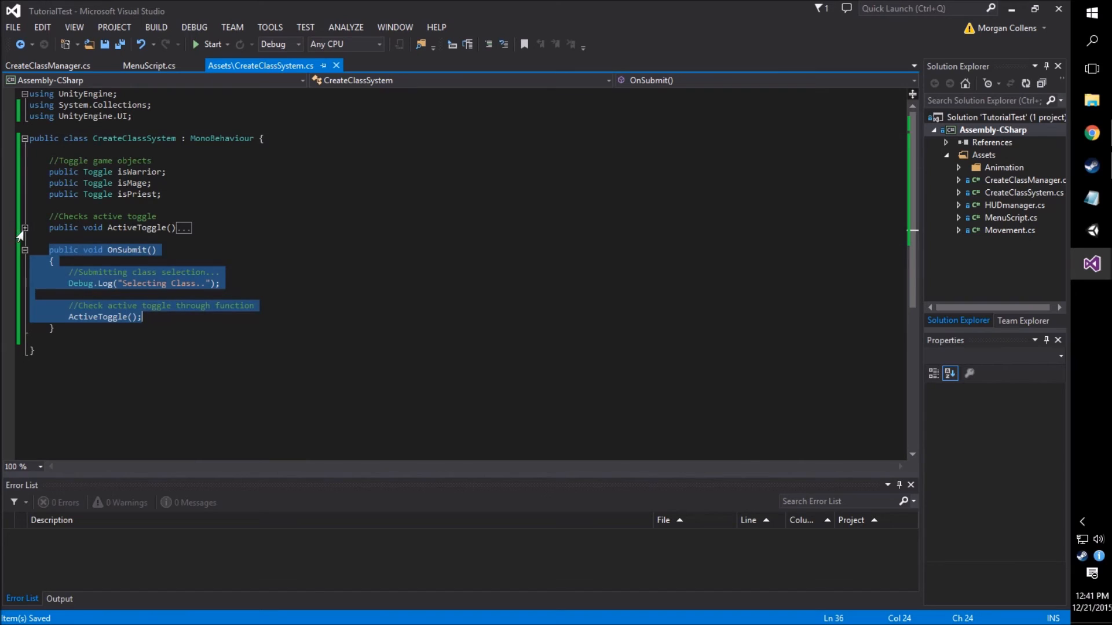
Expand ActiveToggle to review its warrior, mage and priest branches, then return to Unity
left_click(25, 228)
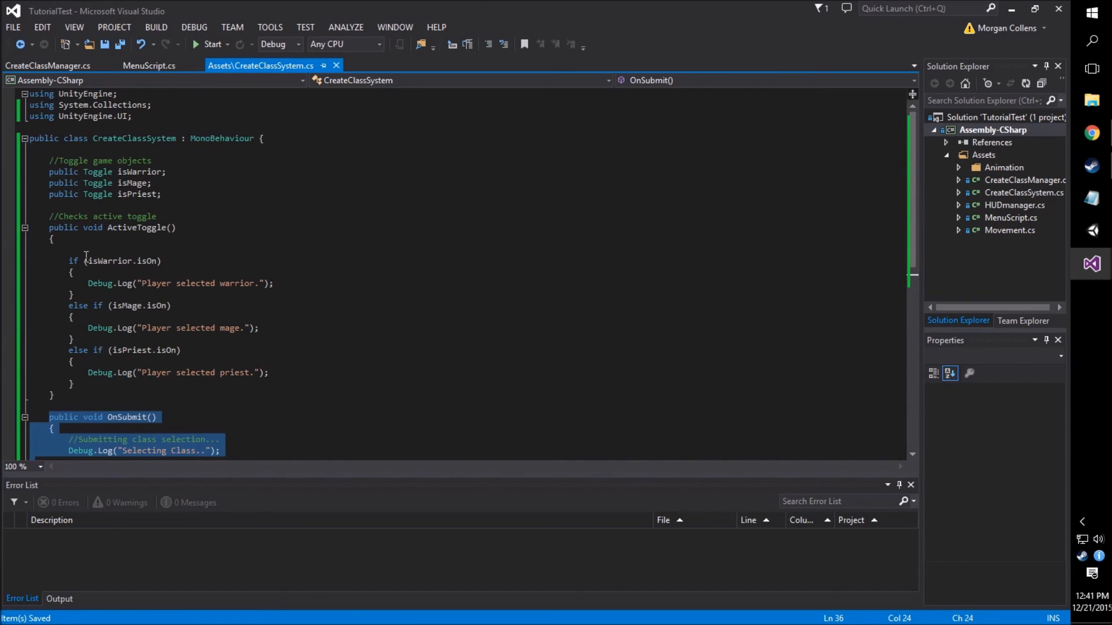
left_click(25, 228)
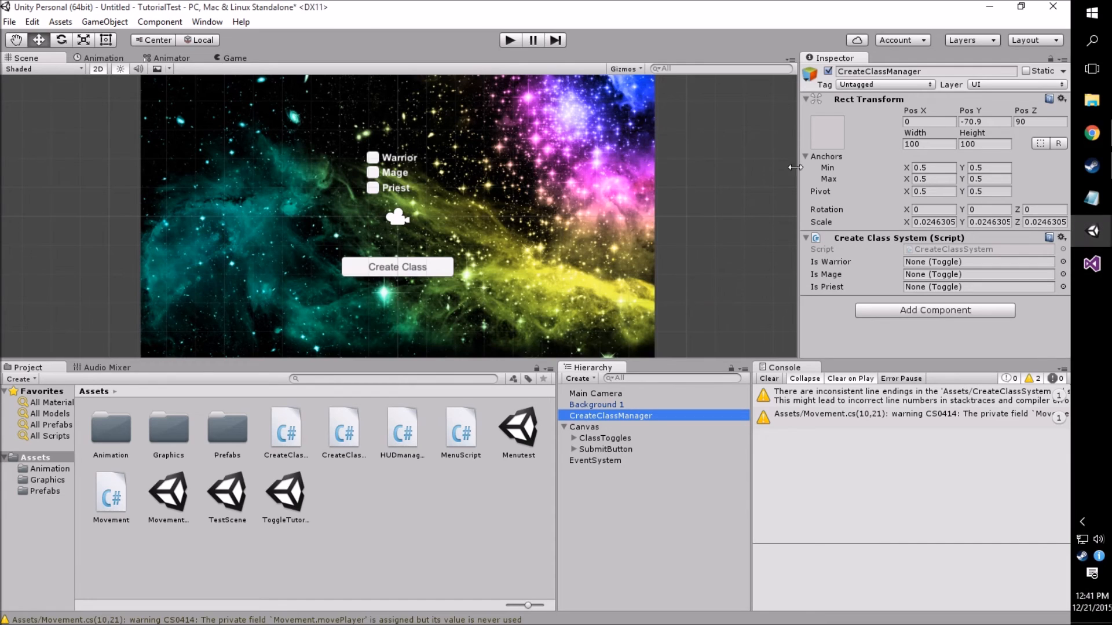
Set SubmitButton's On Click function to CreateClassSystem > OnSubmit()
left_click(606, 449)
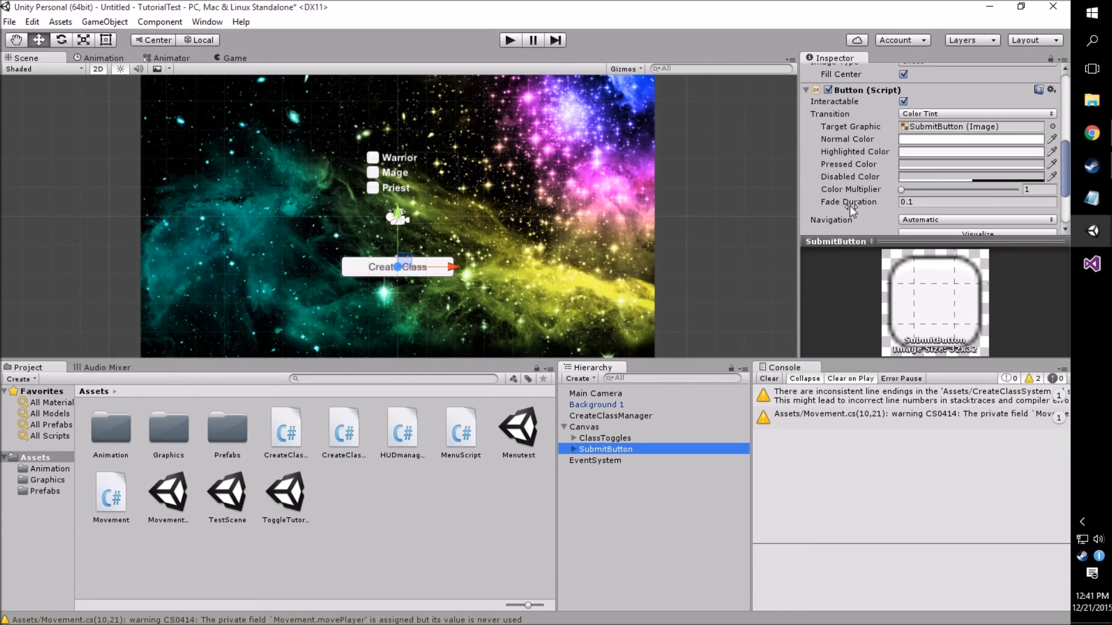
scroll("down", 3)
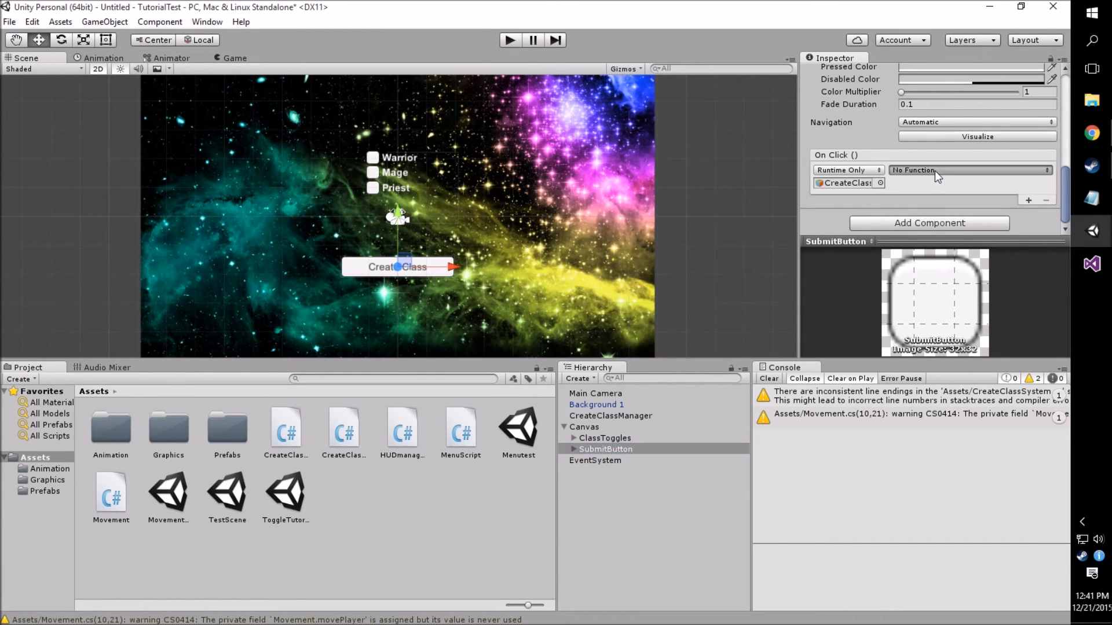
left_click(968, 170)
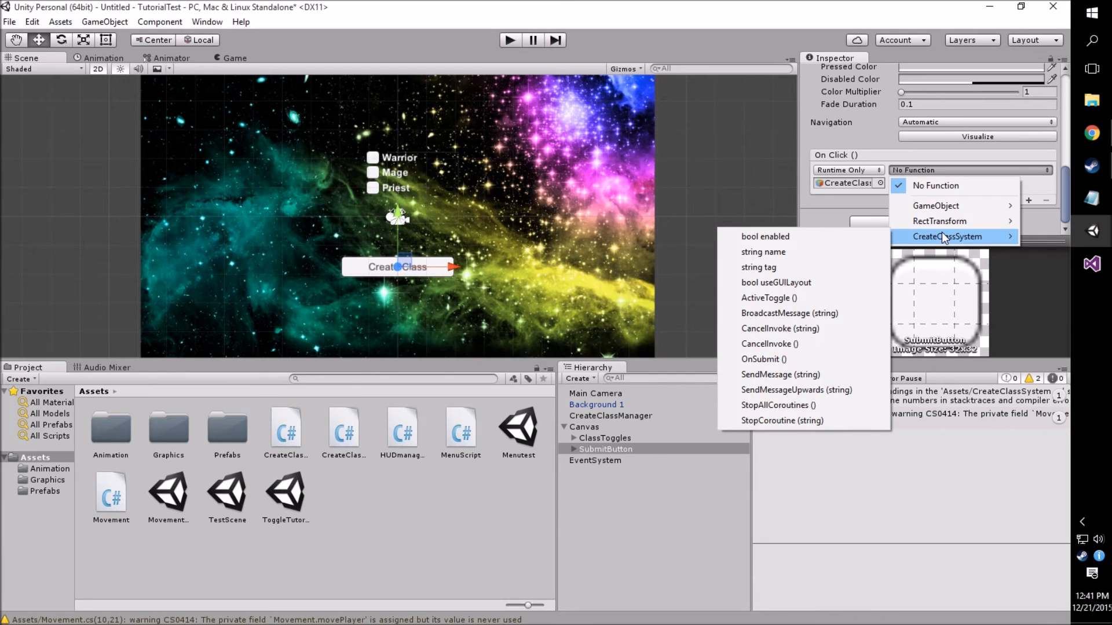
mouse_move(801, 359)
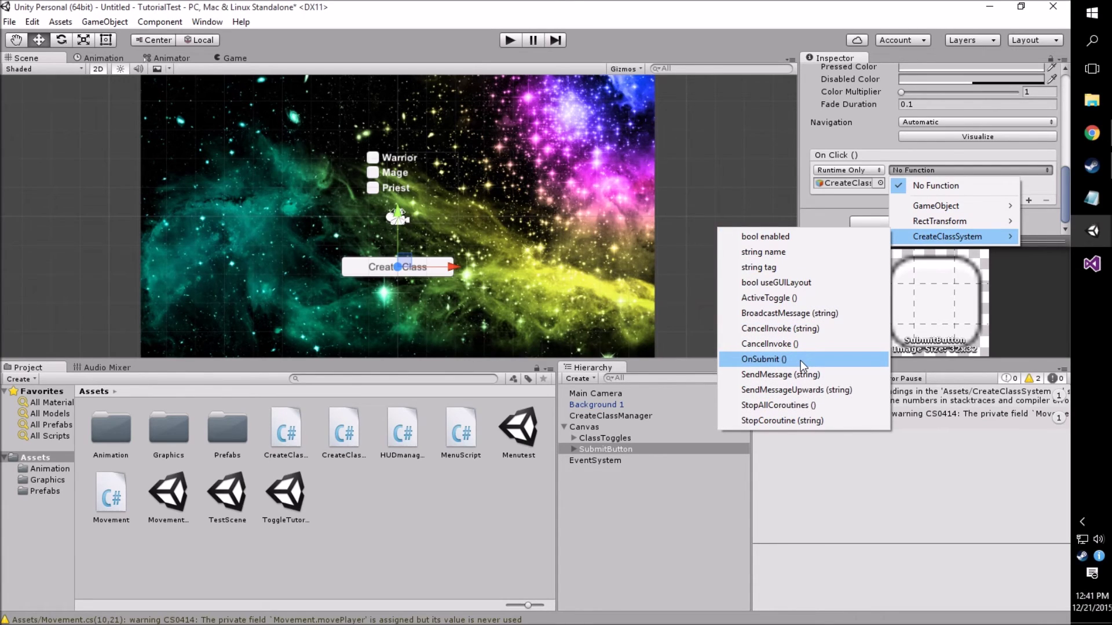
left_click(764, 359)
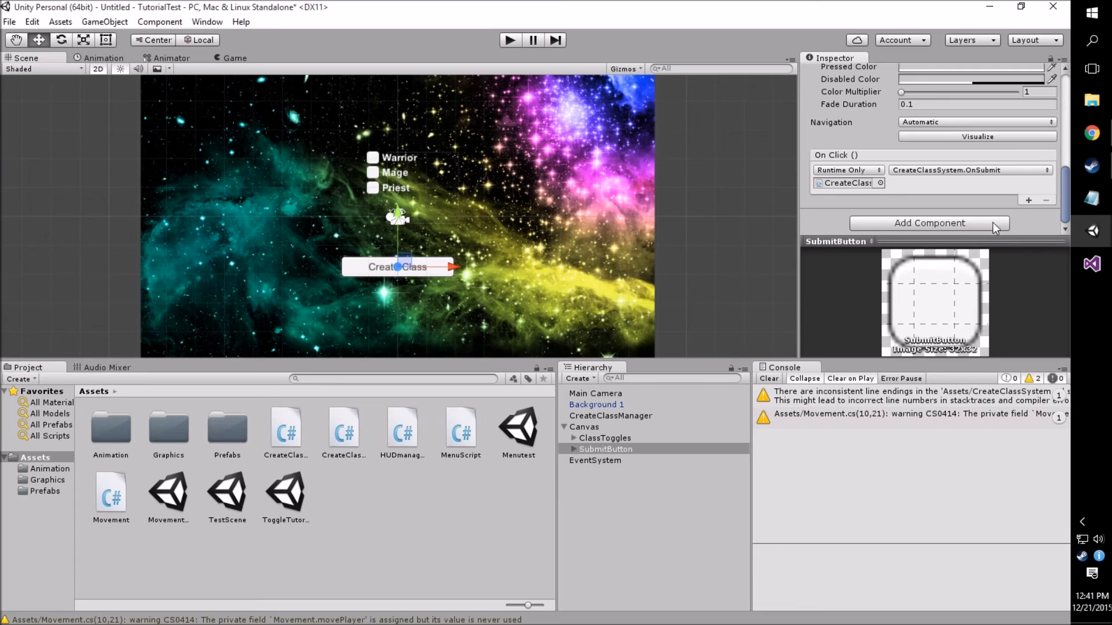
mouse_move(952, 182)
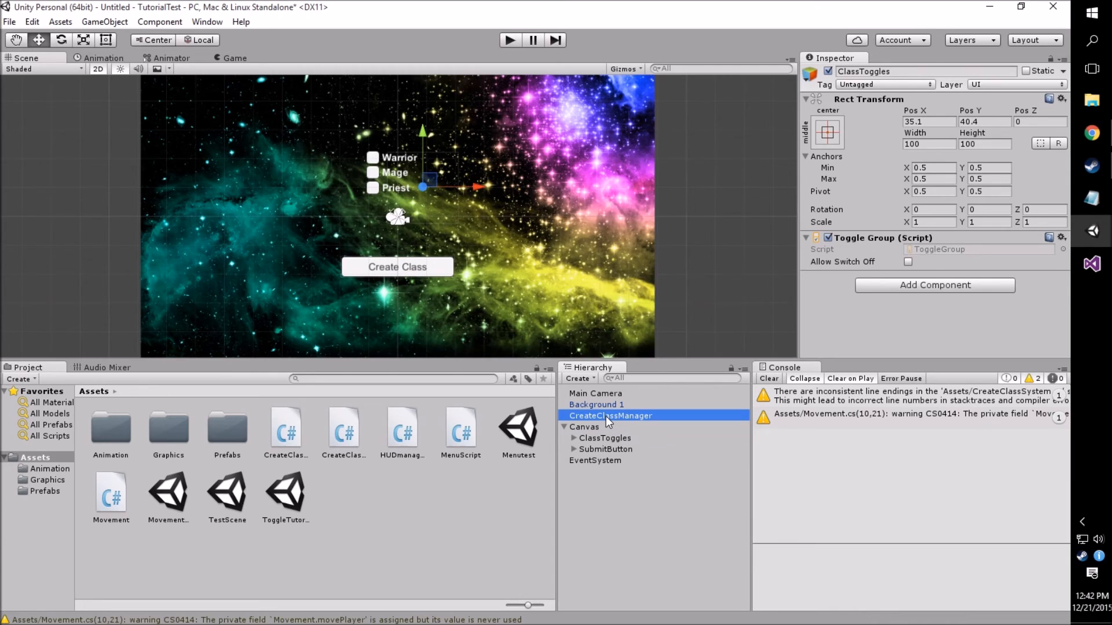
Drag Warrior_Toggle, Mage_Toggle and Priest_toggle into the Is Warrior, Is Mage and Is Priest slots
left_click(611, 416)
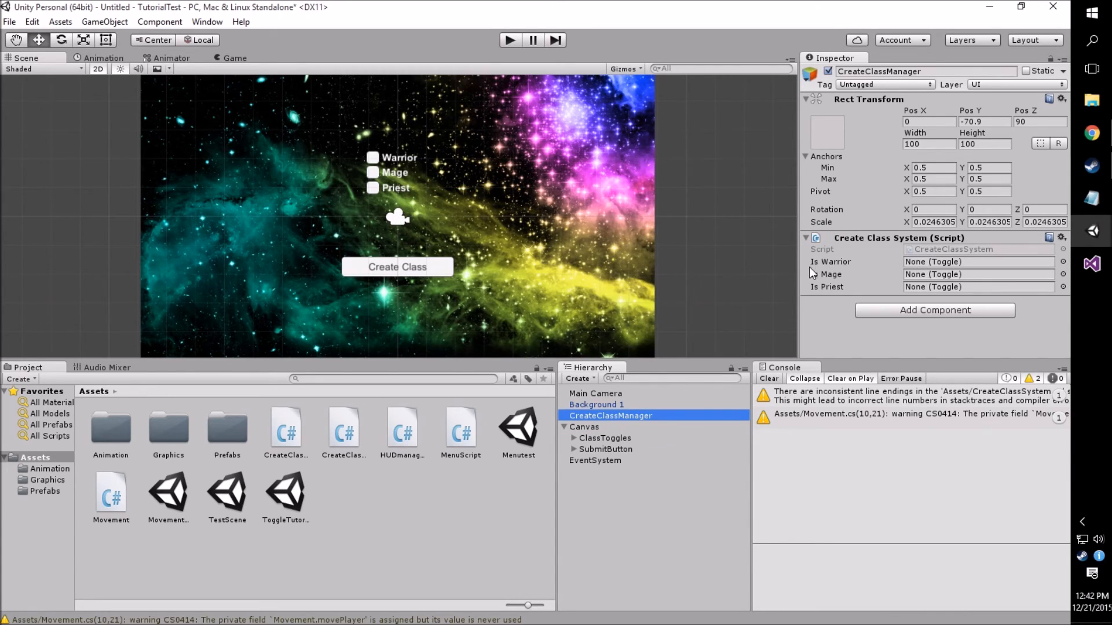
mouse_move(856, 286)
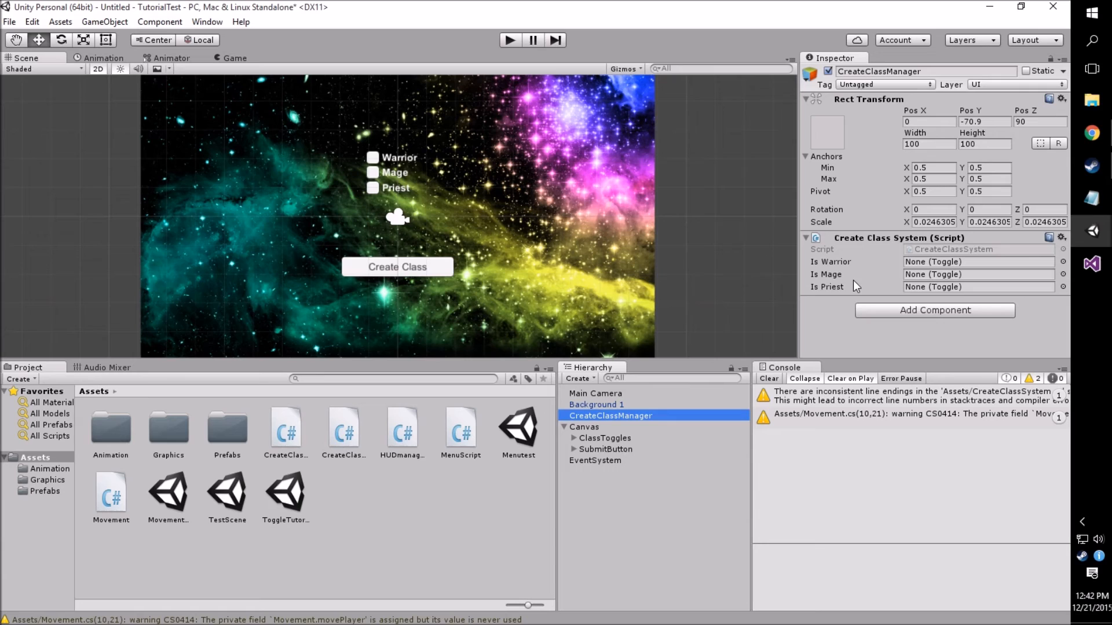
mouse_move(935, 277)
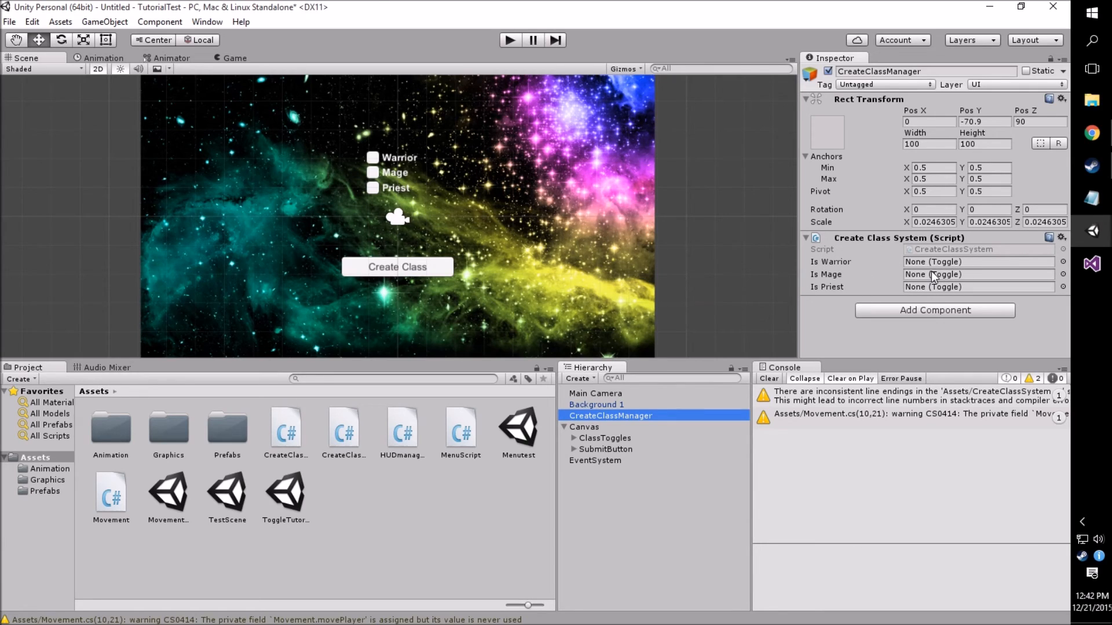
left_click(574, 438)
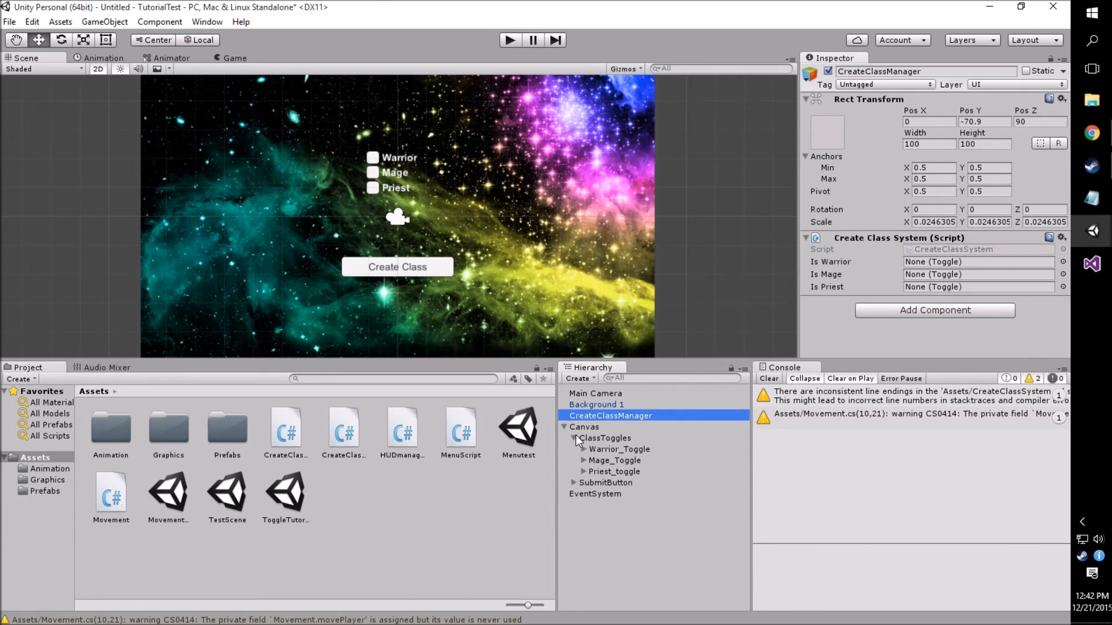
left_click(619, 449)
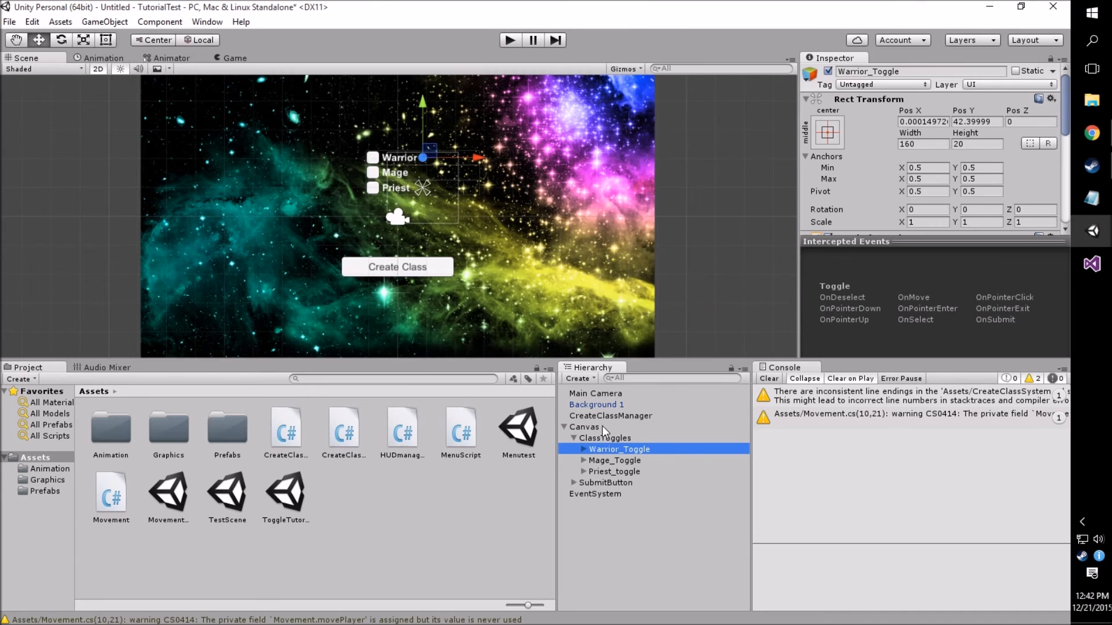
left_click(610, 416)
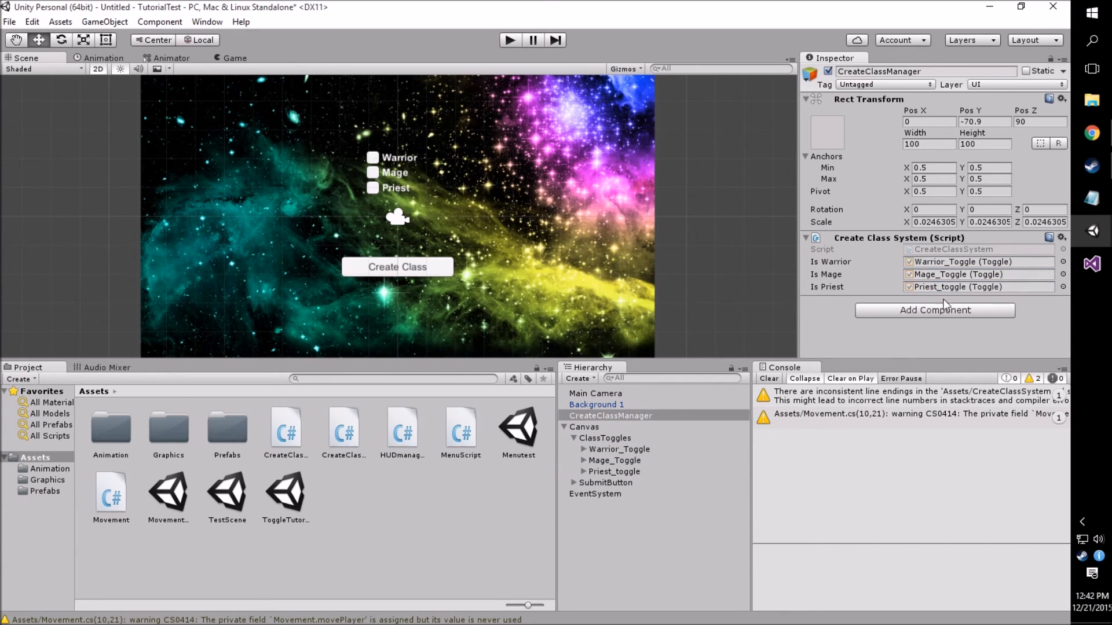
mouse_move(833, 385)
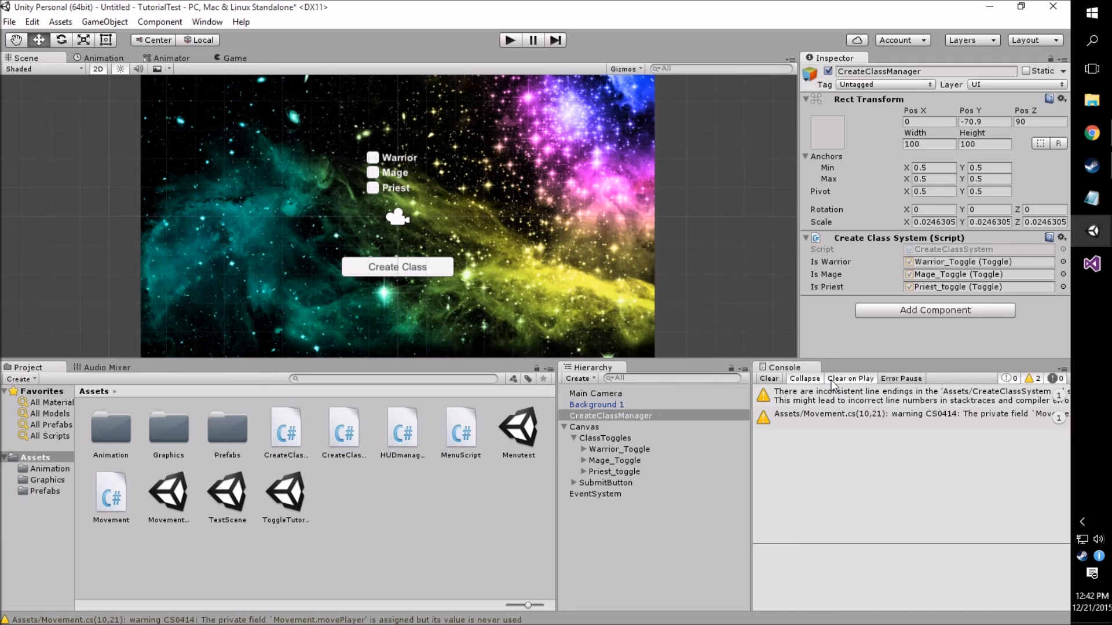
mouse_move(734, 459)
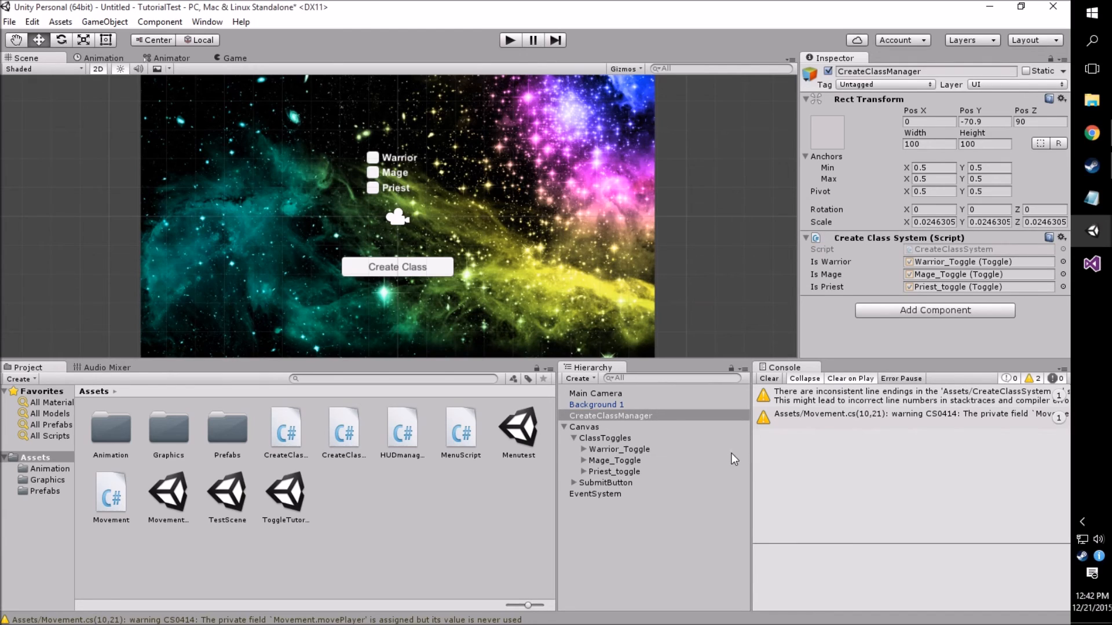
left_click(574, 438)
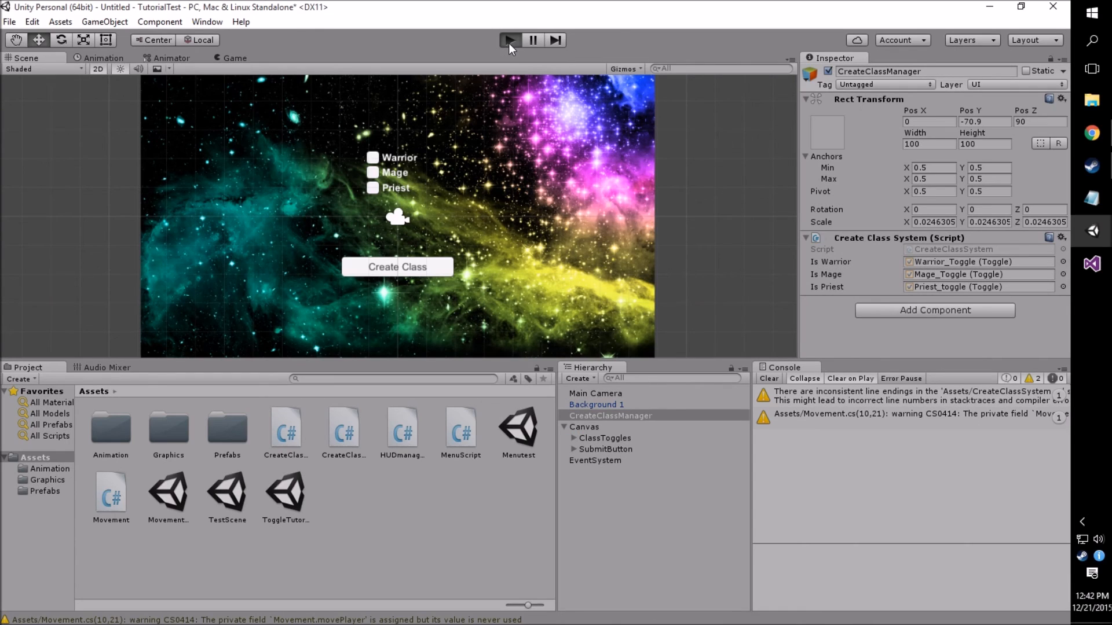
Play-test choosing Warrior, Mage and Priest, submitting Priest with Create Class, then stop play mode
left_click(509, 40)
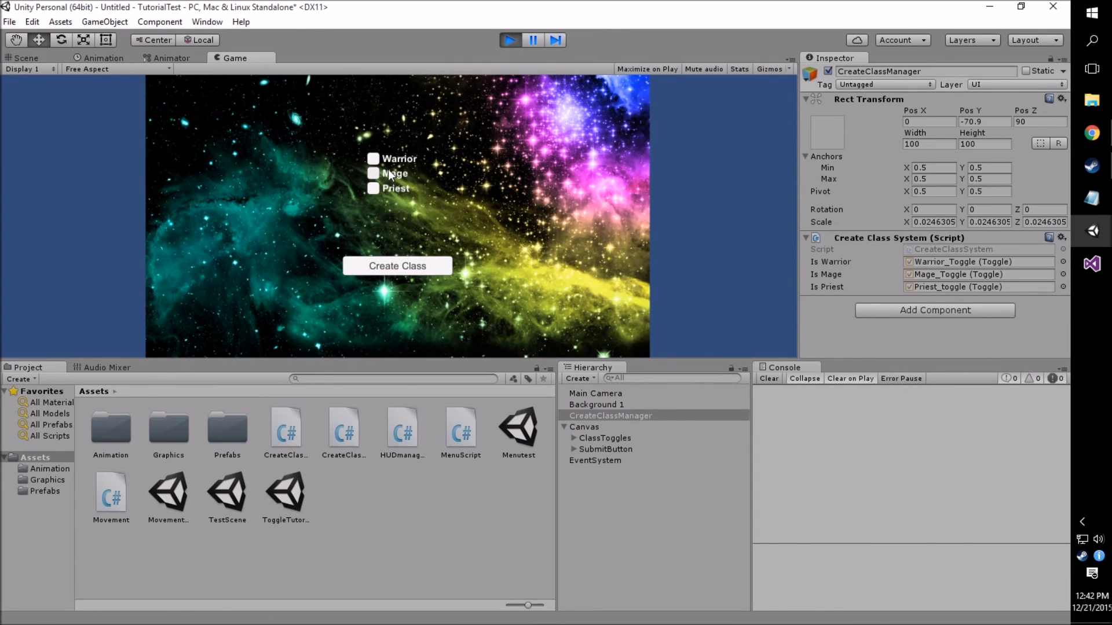
left_click(374, 188)
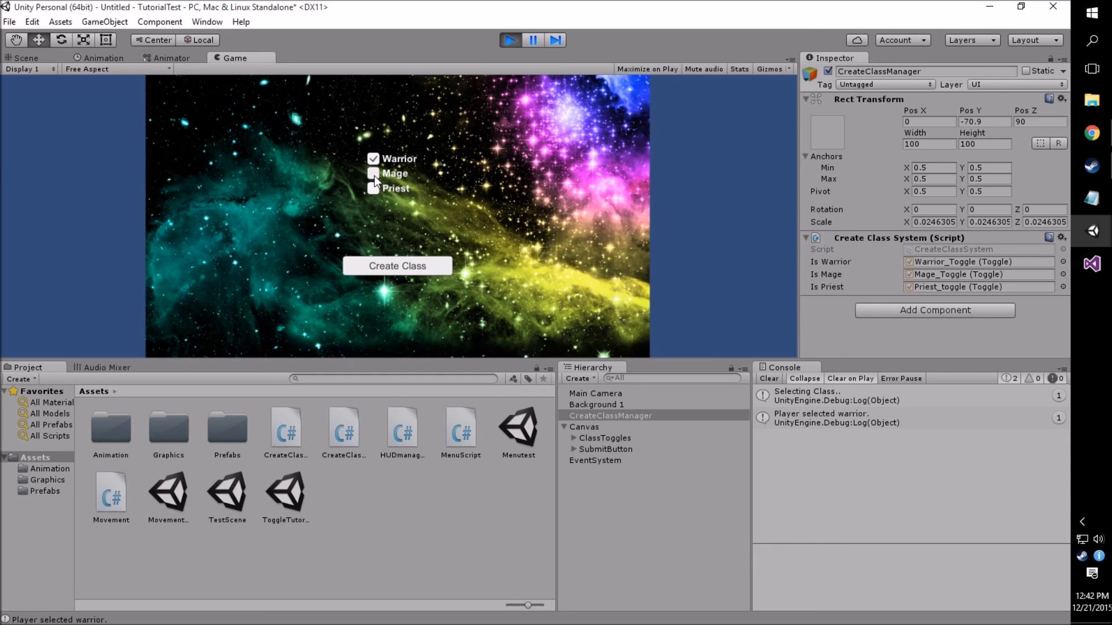
left_click(373, 174)
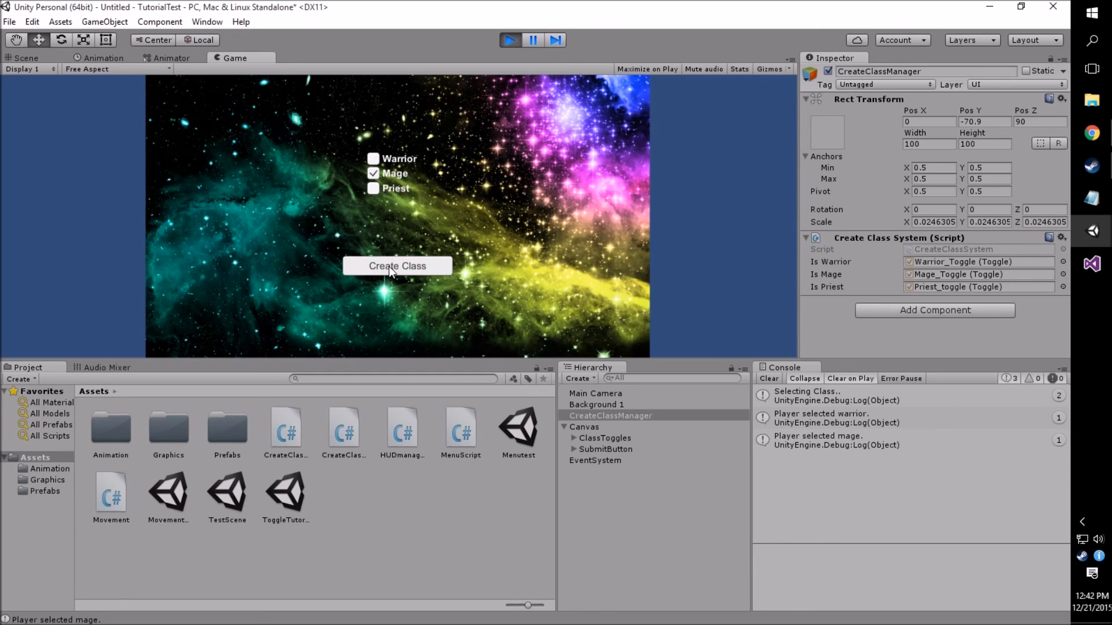
mouse_move(794, 451)
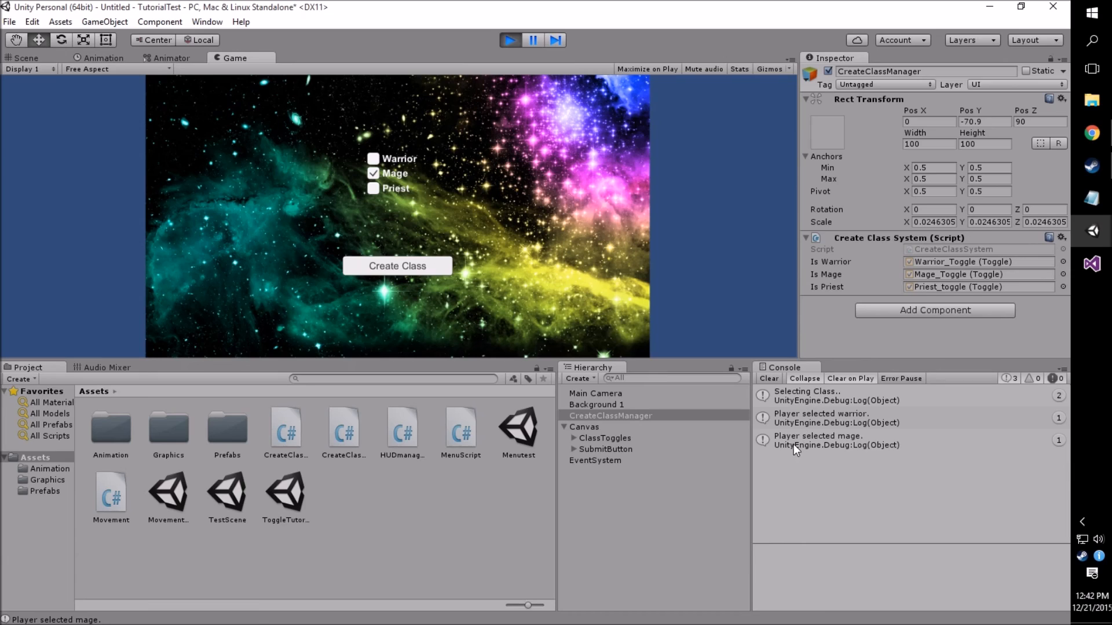
left_click(374, 188)
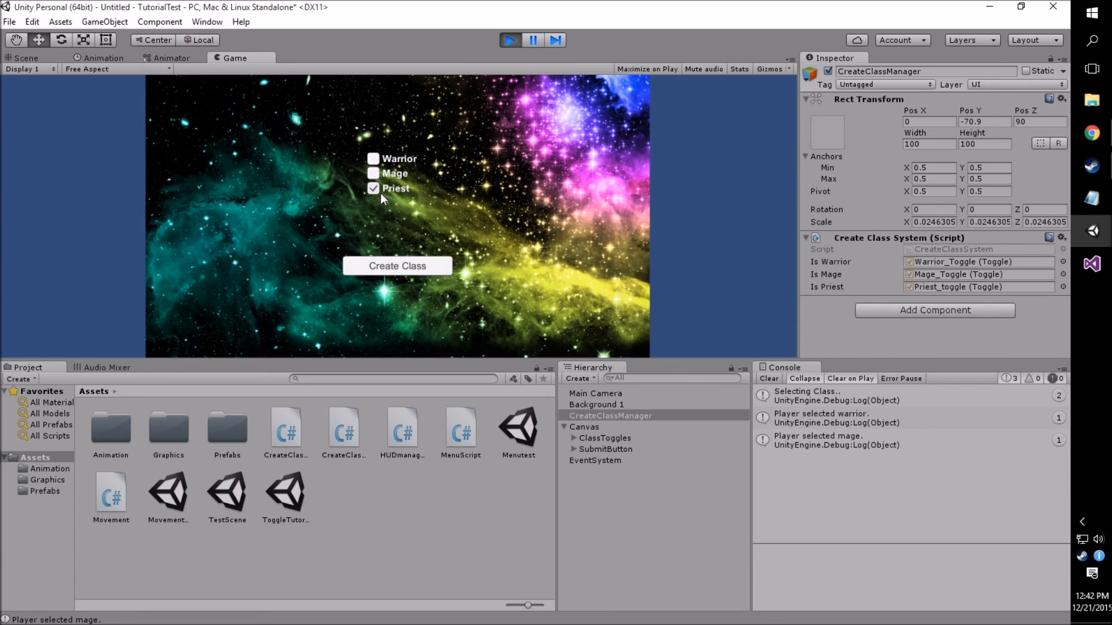
left_click(397, 266)
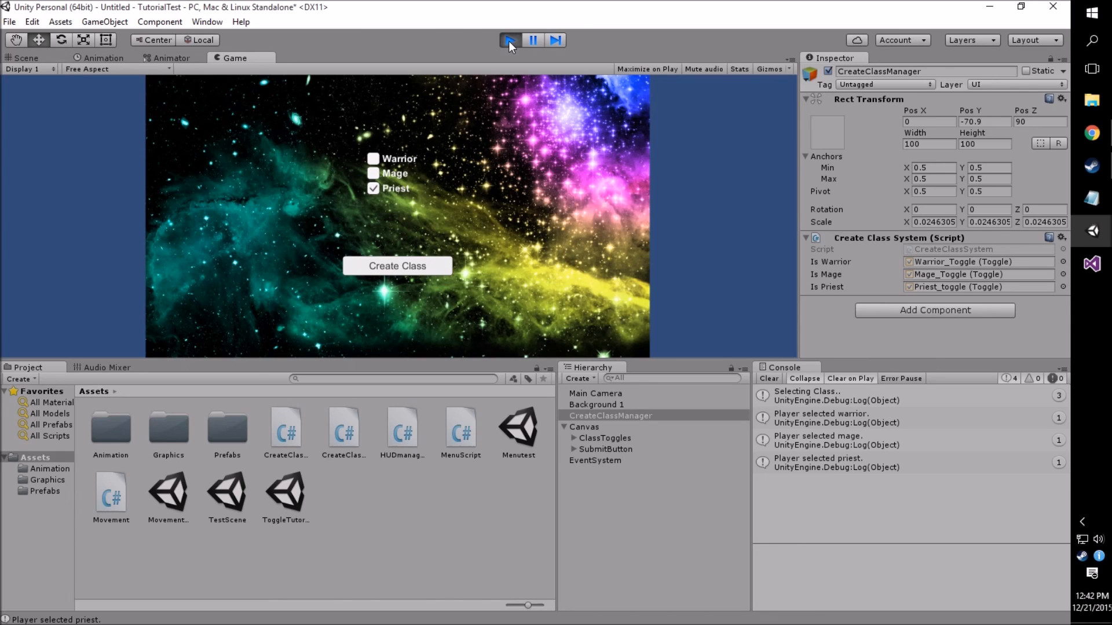
left_click(510, 40)
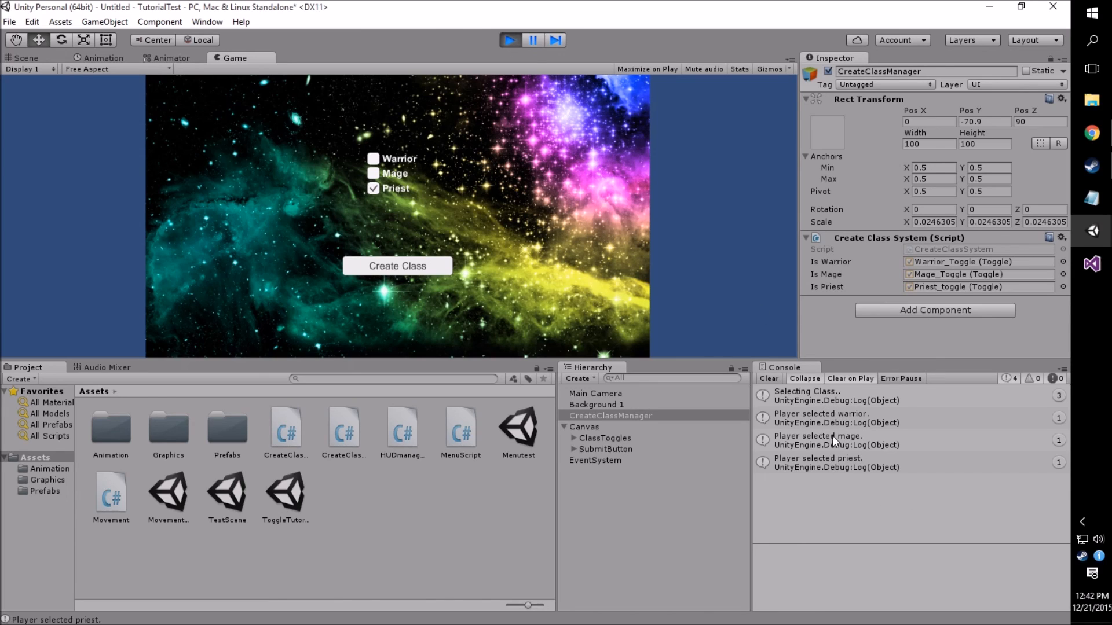